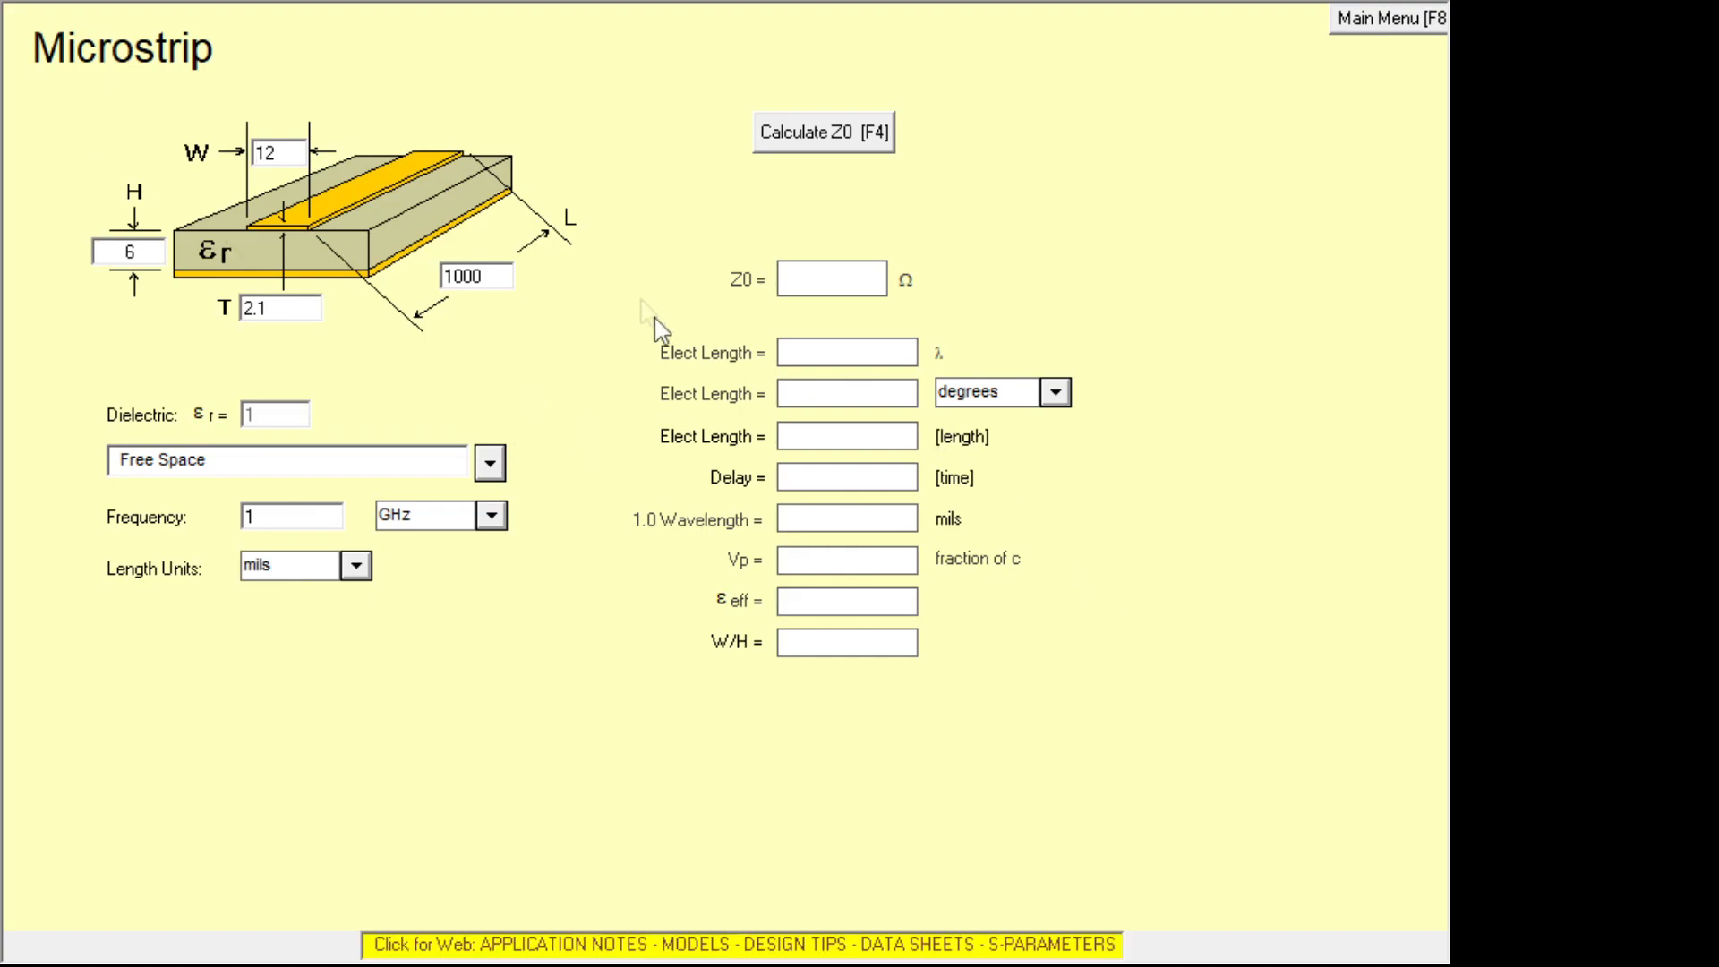
pyautogui.moveTo(218, 247)
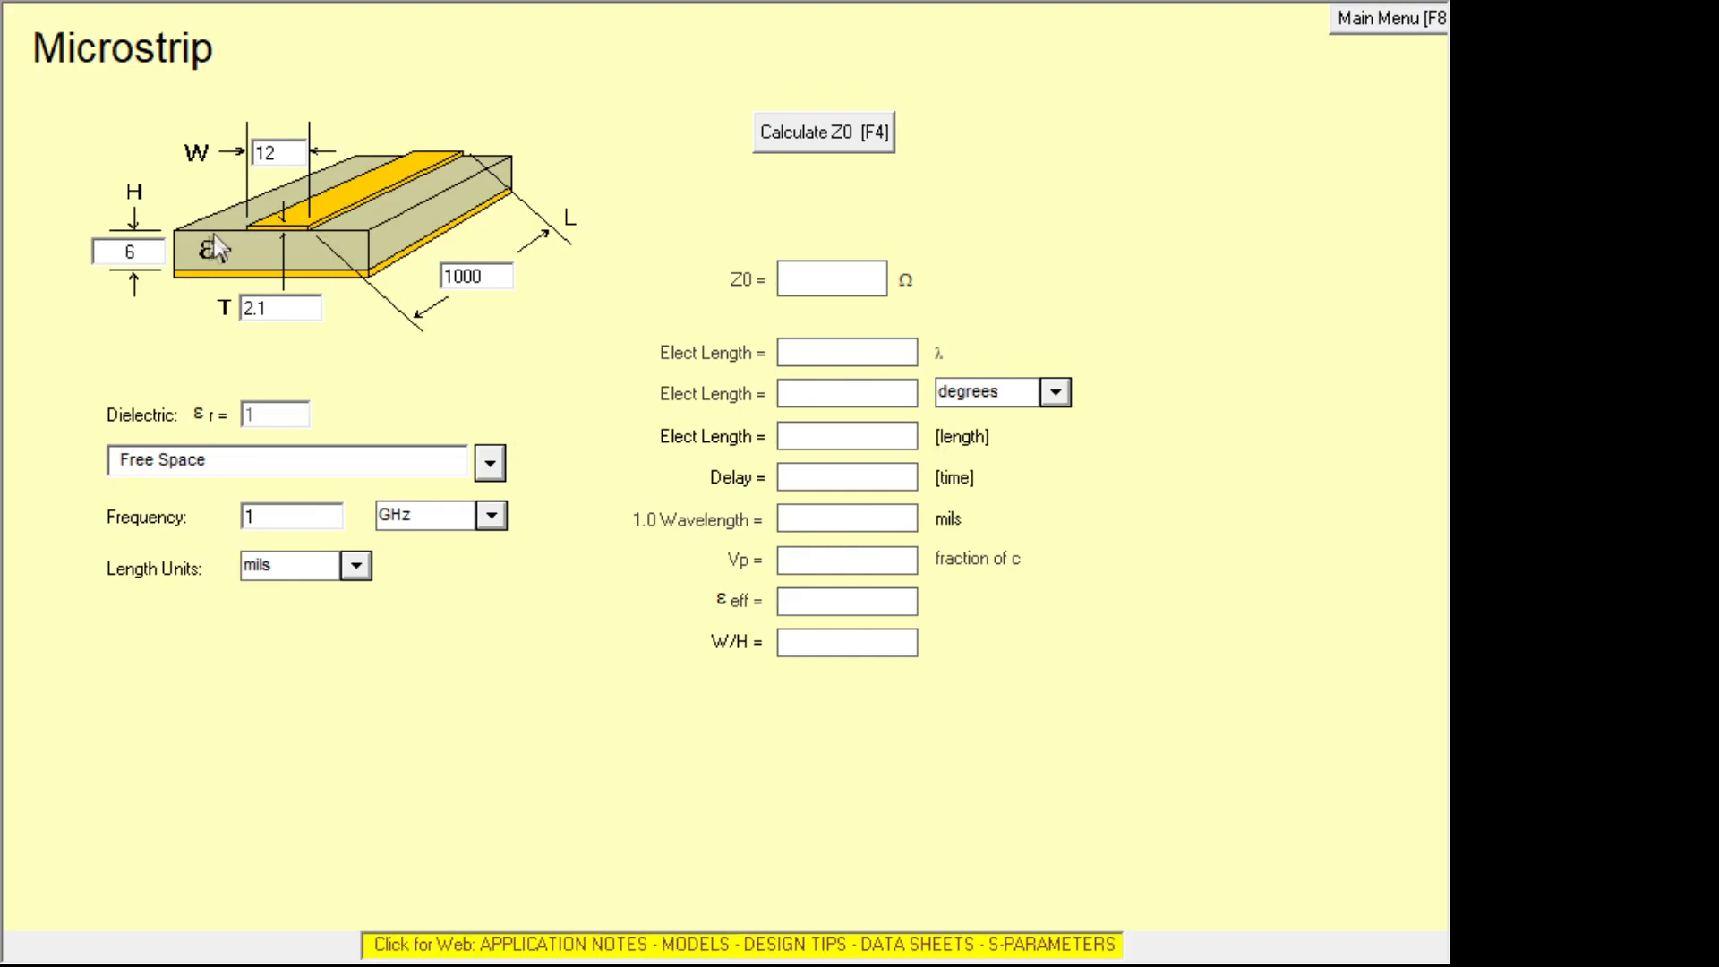
pyautogui.moveTo(245, 279)
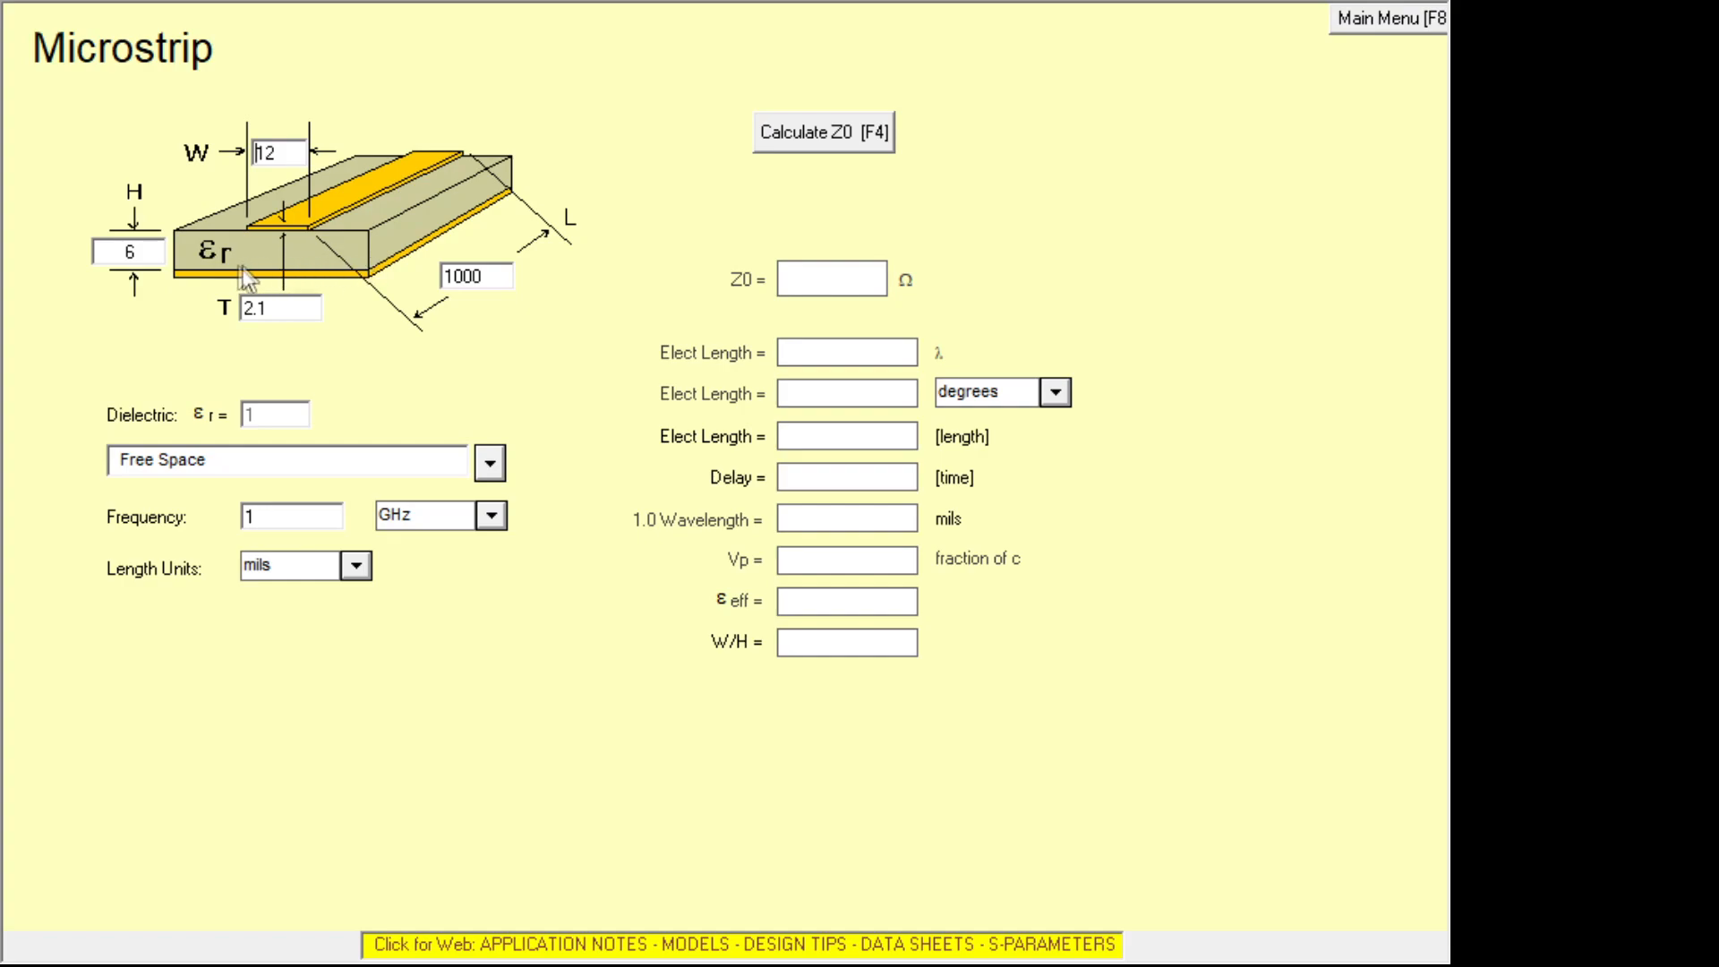
pyautogui.moveTo(357, 287)
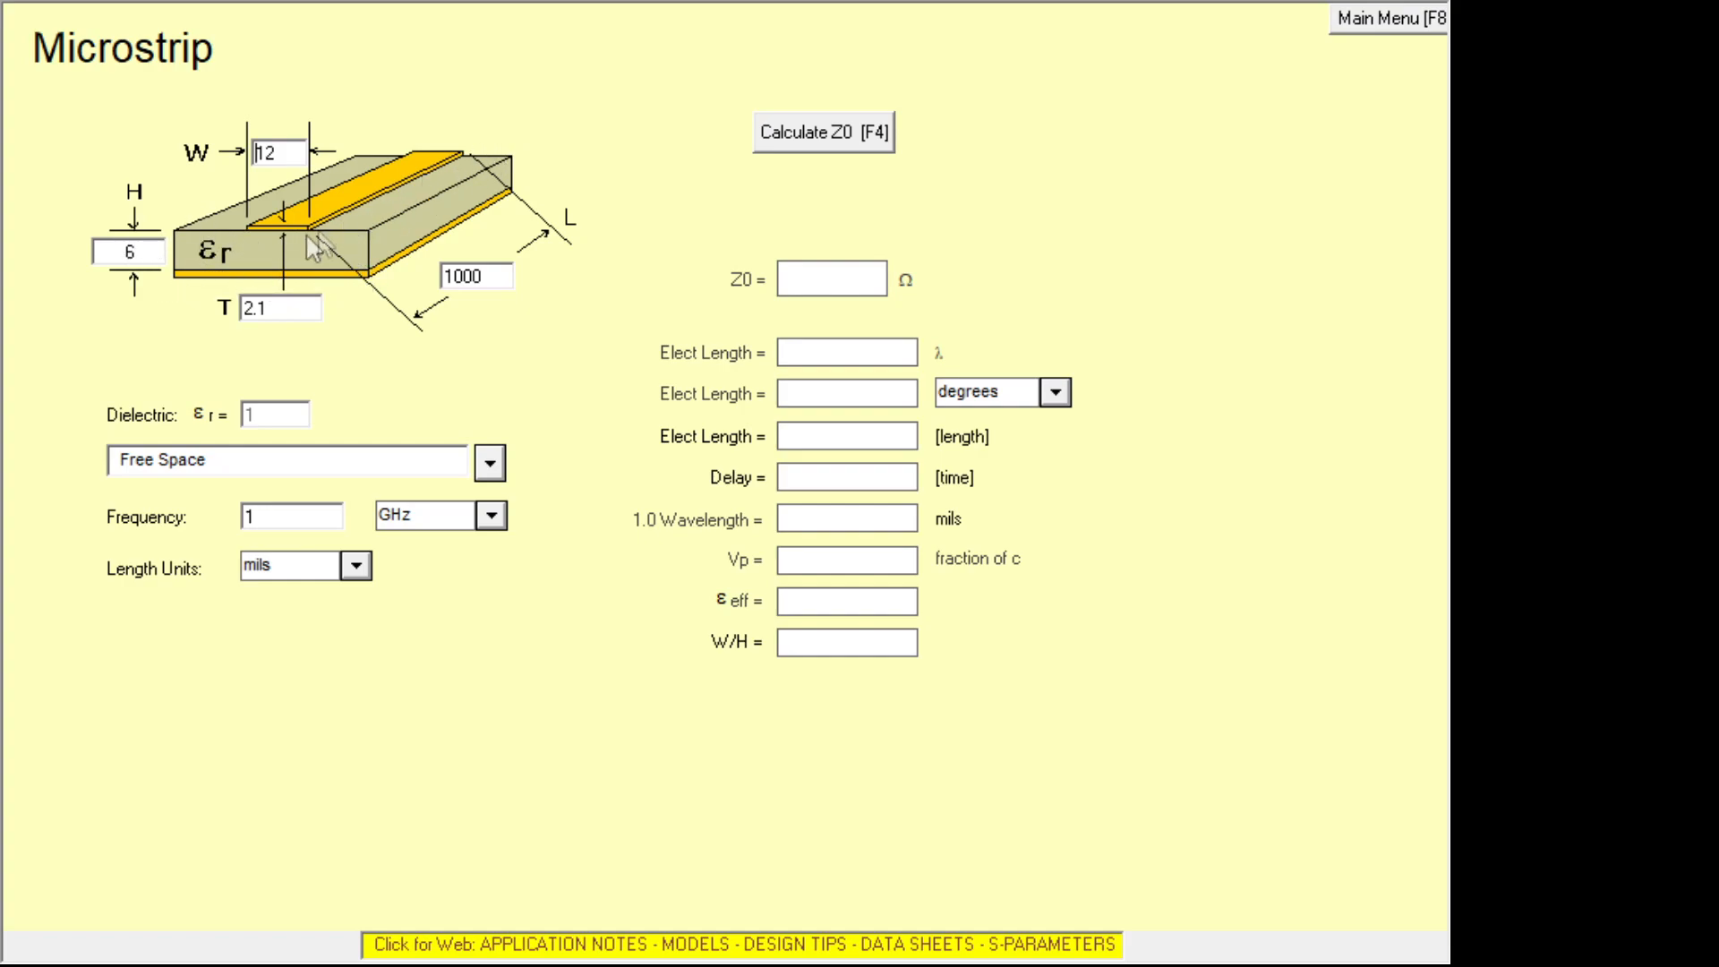
pyautogui.moveTo(248, 242)
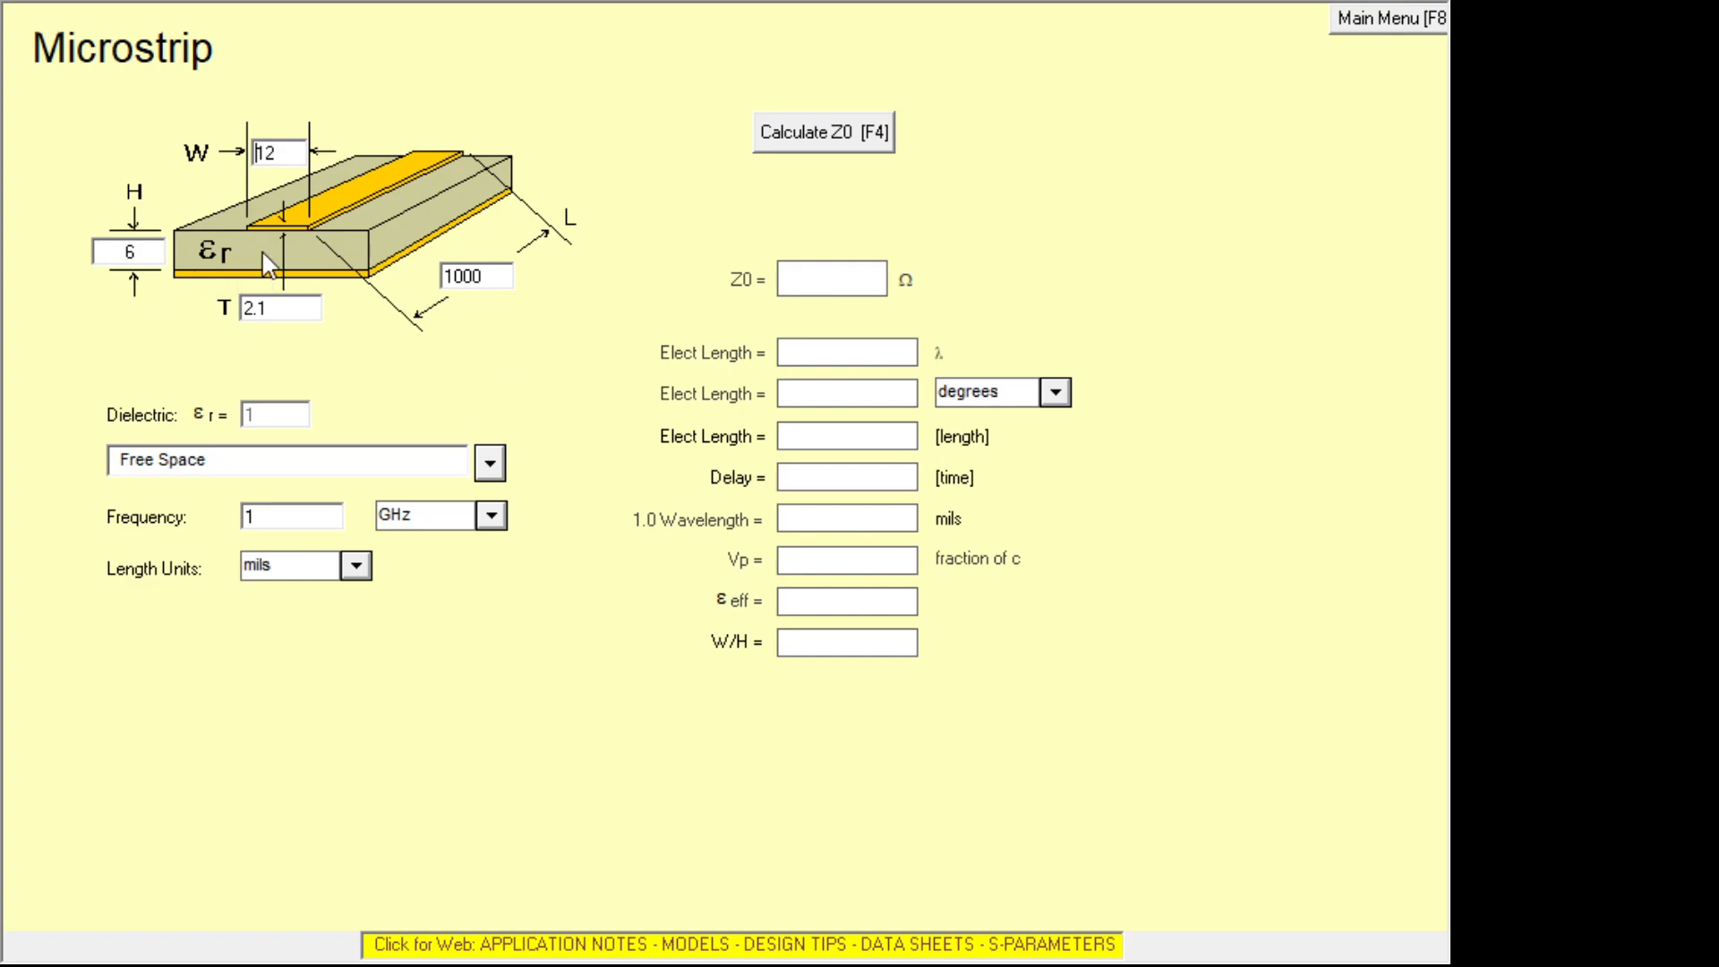
pyautogui.moveTo(440, 213)
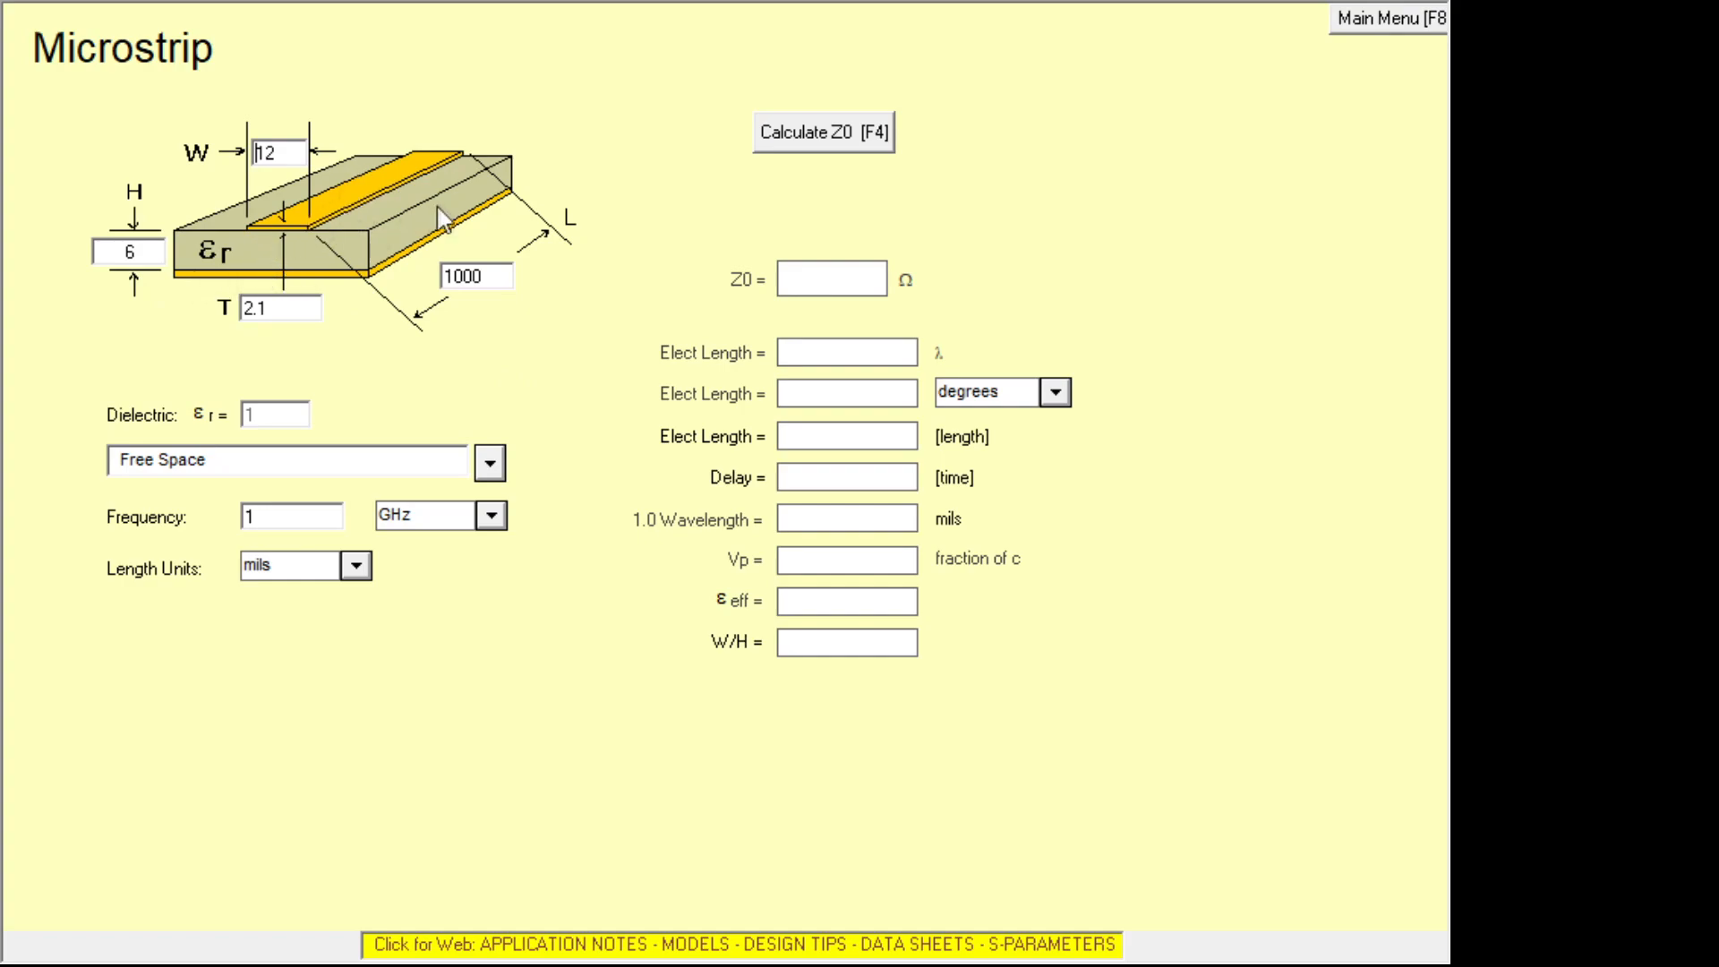
pyautogui.moveTo(97, 322)
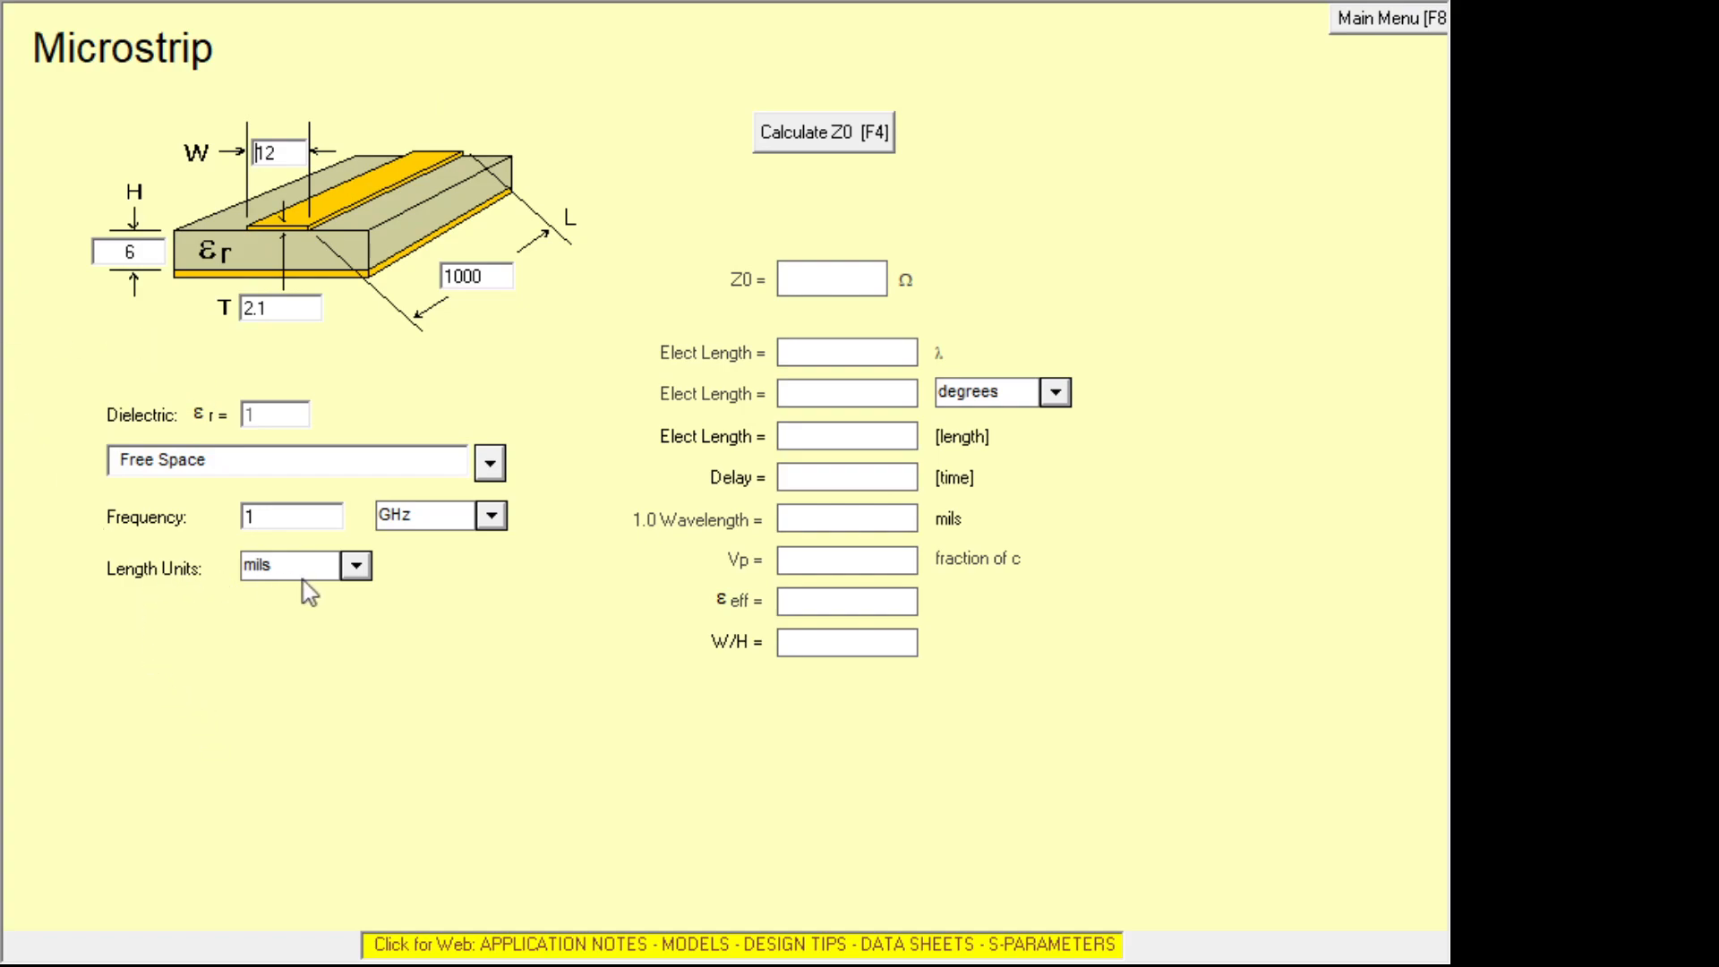
pyautogui.moveTo(427, 563)
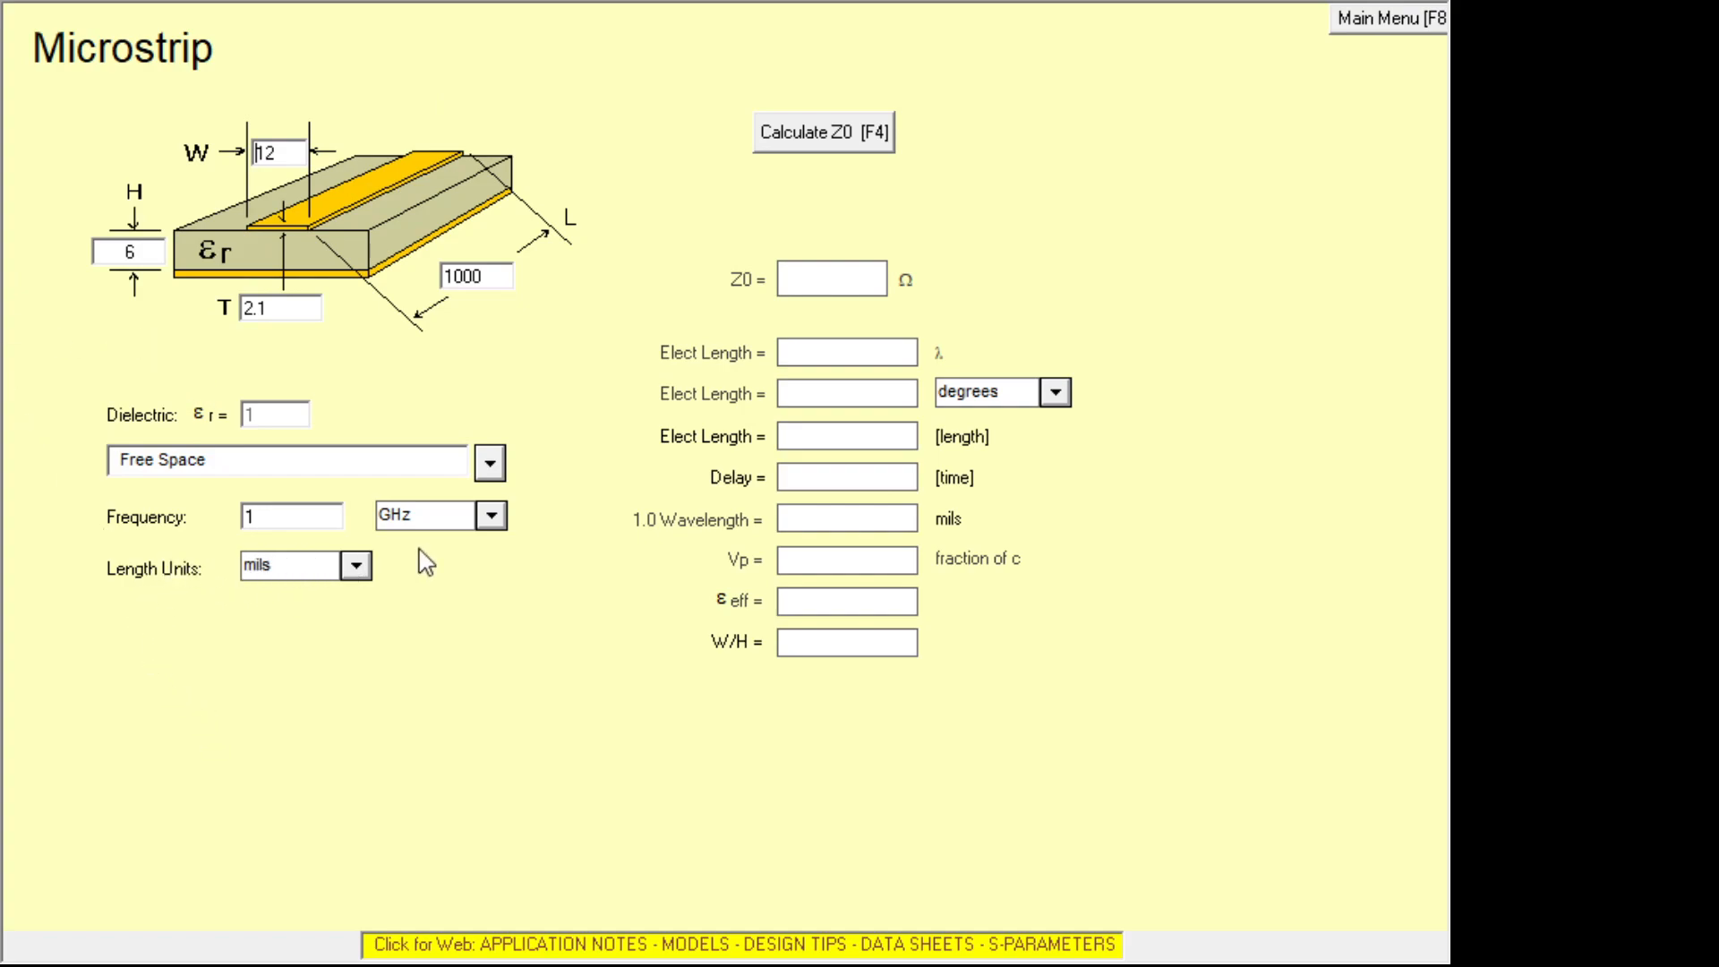
pyautogui.moveTo(155, 507)
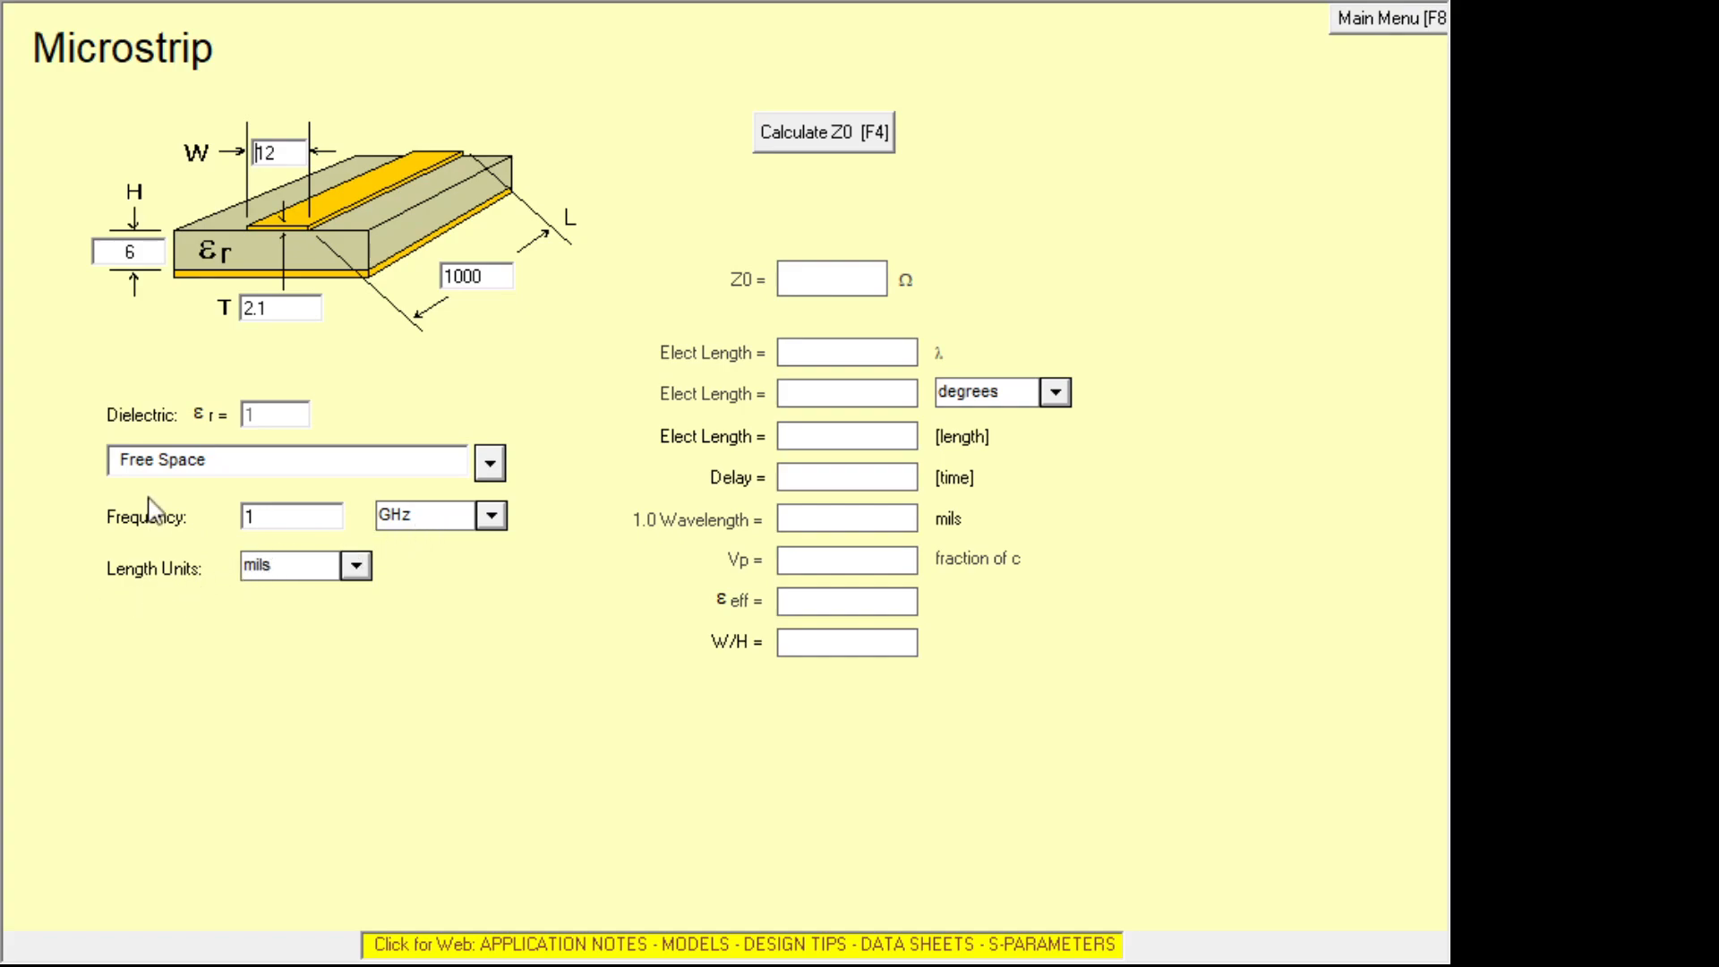
pyautogui.moveTo(179, 351)
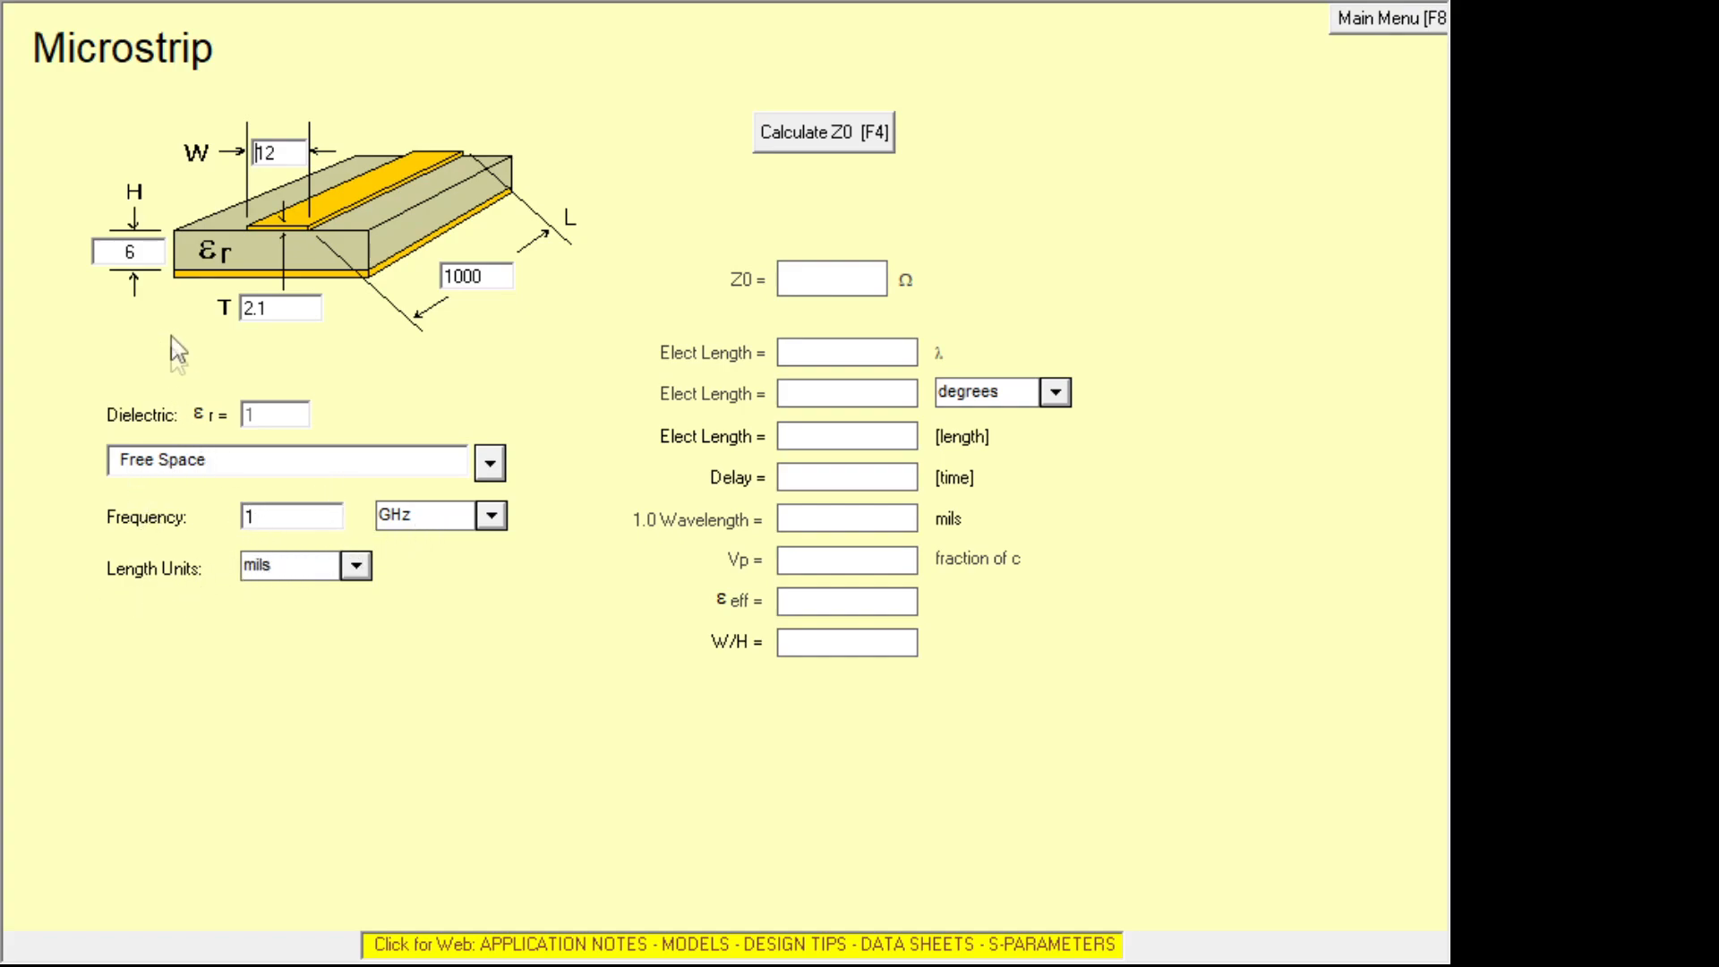
pyautogui.moveTo(378, 525)
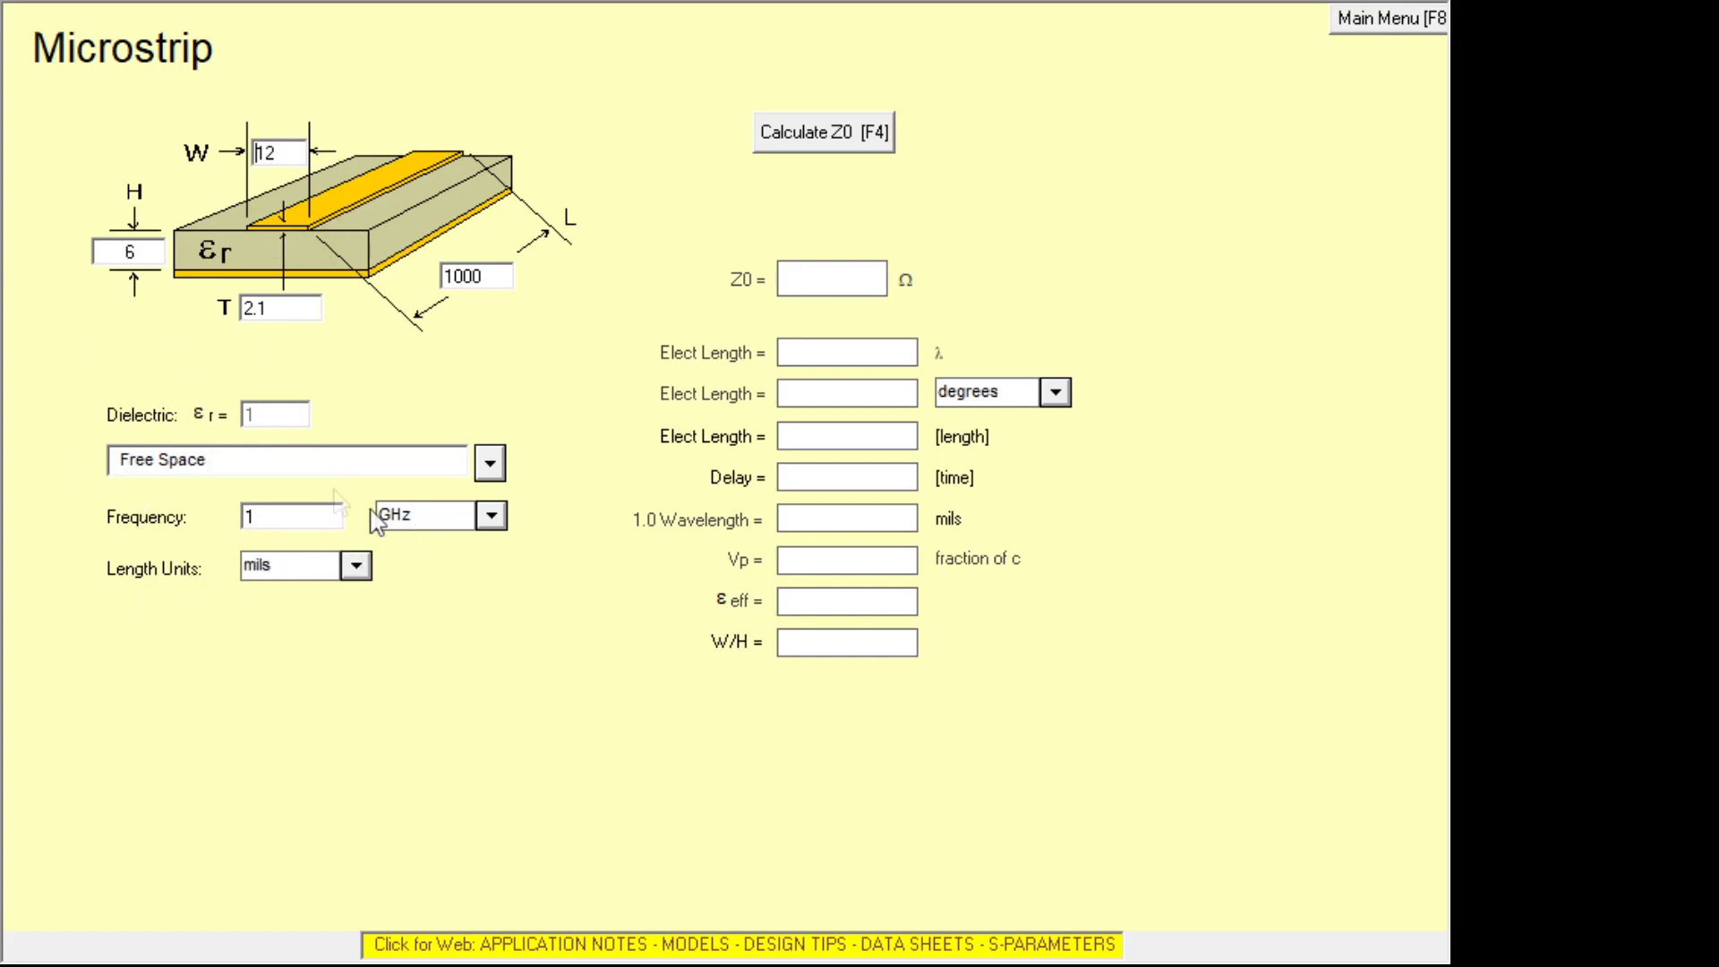
pyautogui.moveTo(291, 589)
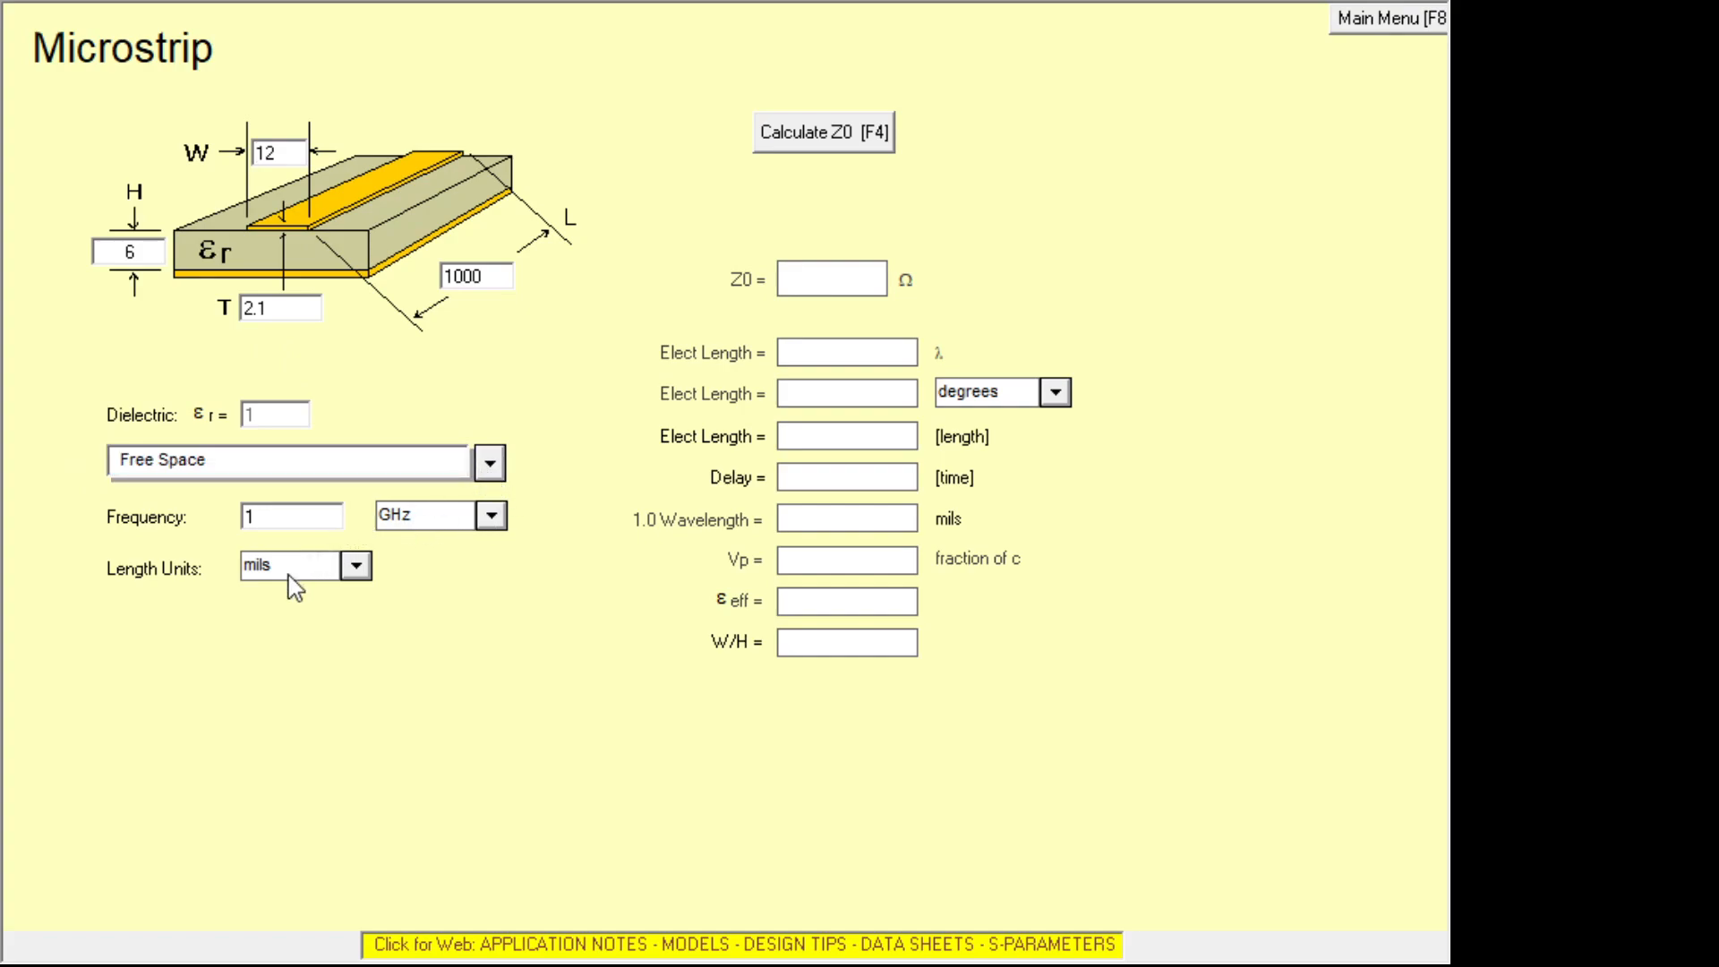
pyautogui.moveTo(154, 579)
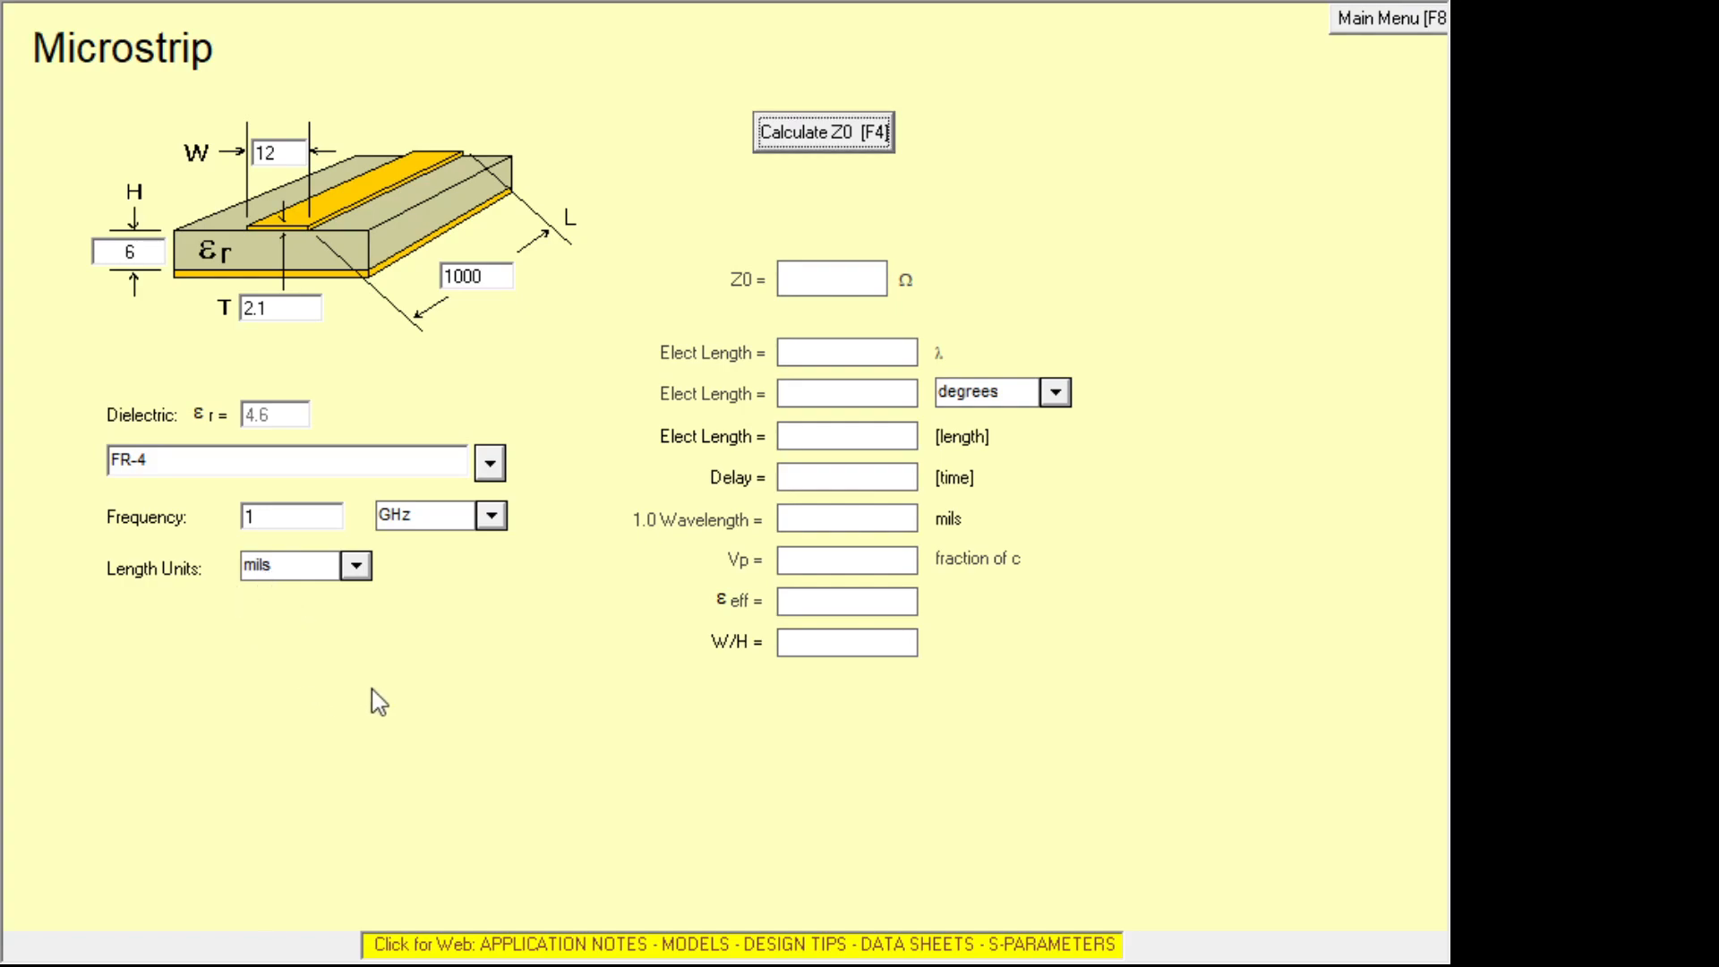
pyautogui.moveTo(351, 554)
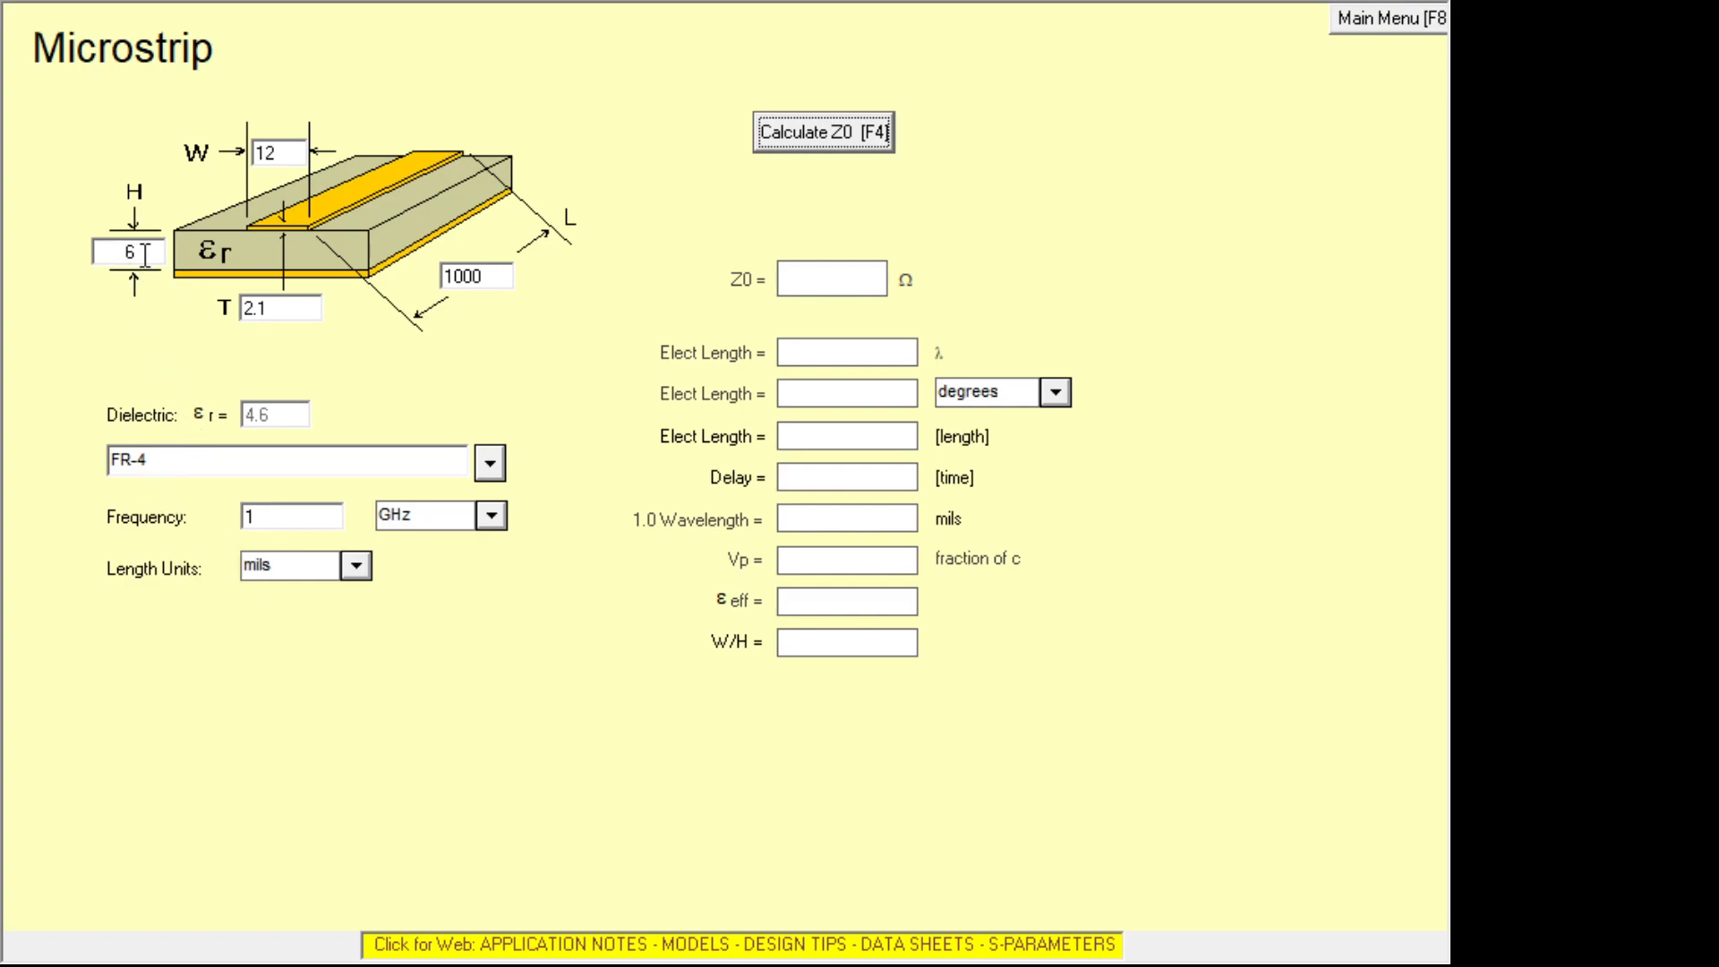
# Set the FR-4 substrate height to 62 mils and the trace width to 50 mils.
pyautogui.write('2')
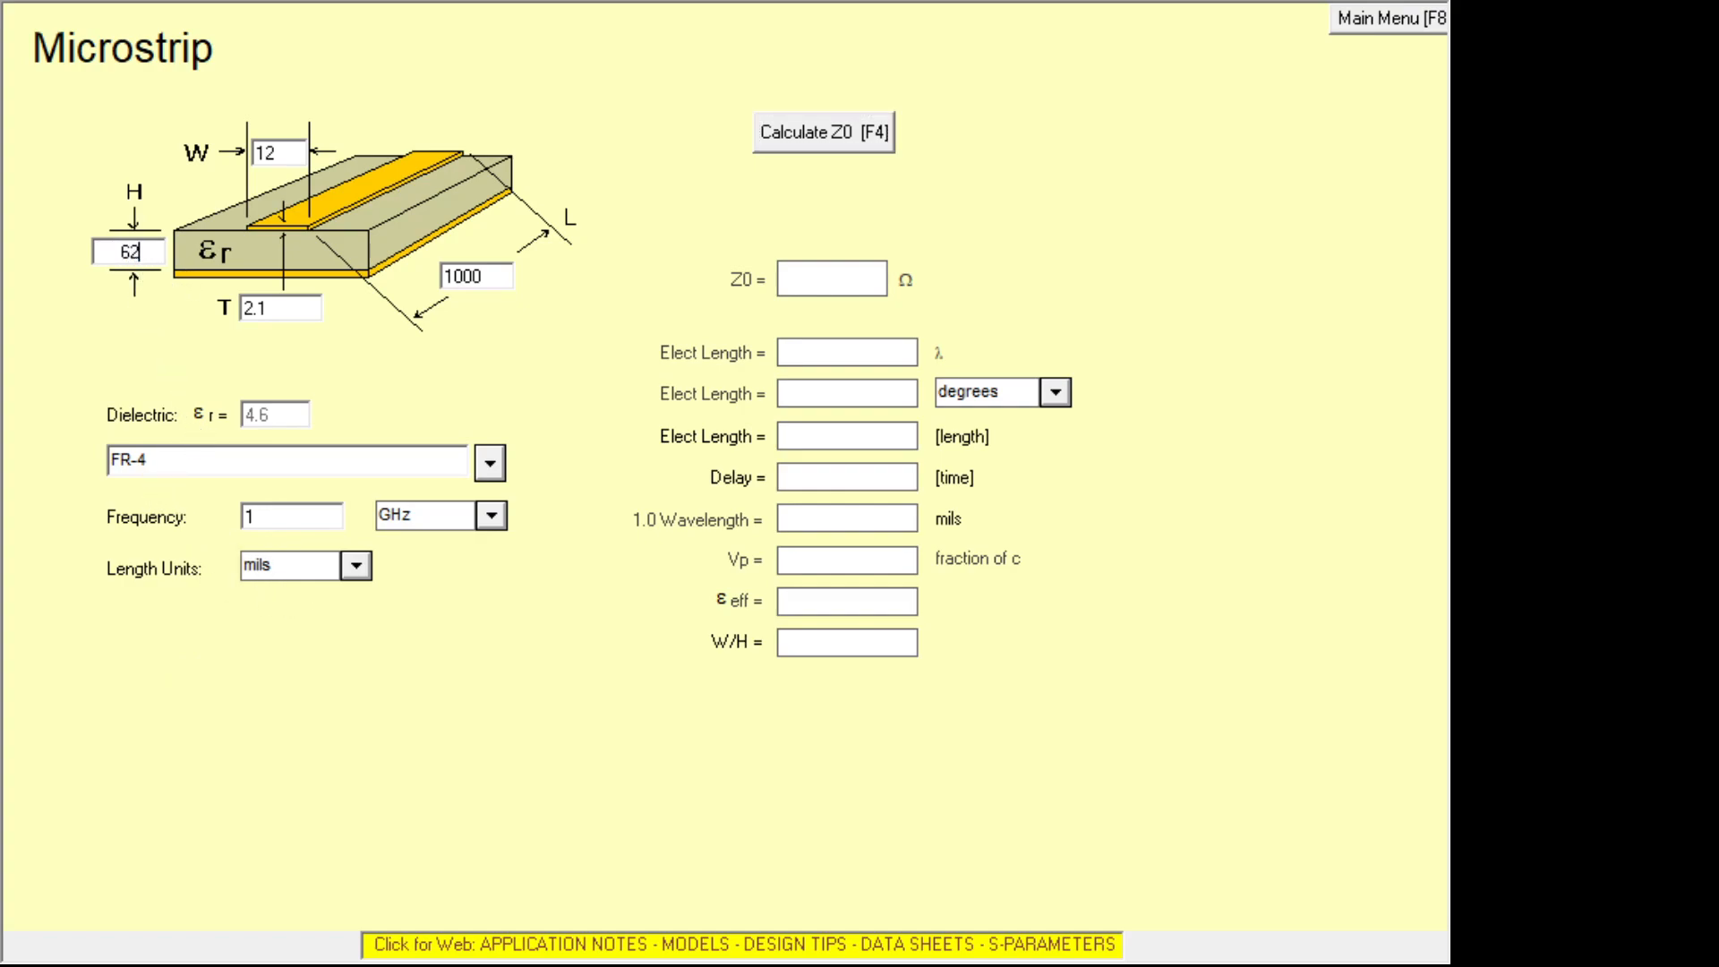
pyautogui.moveTo(355, 349)
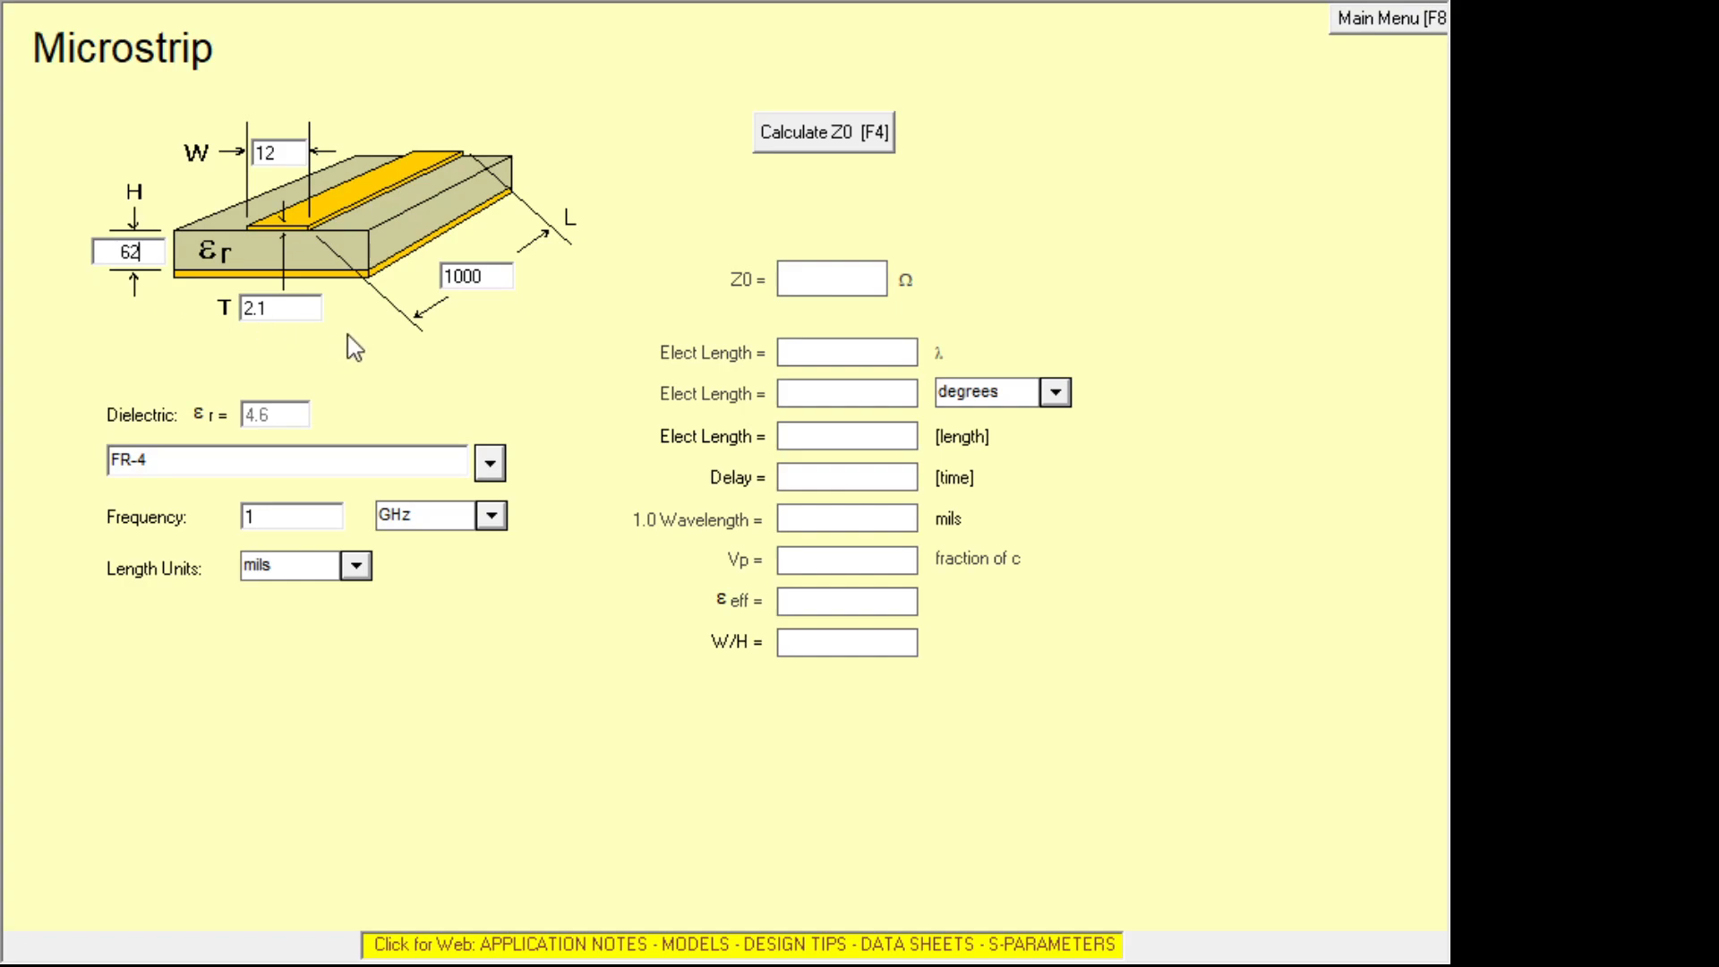
pyautogui.moveTo(279, 183)
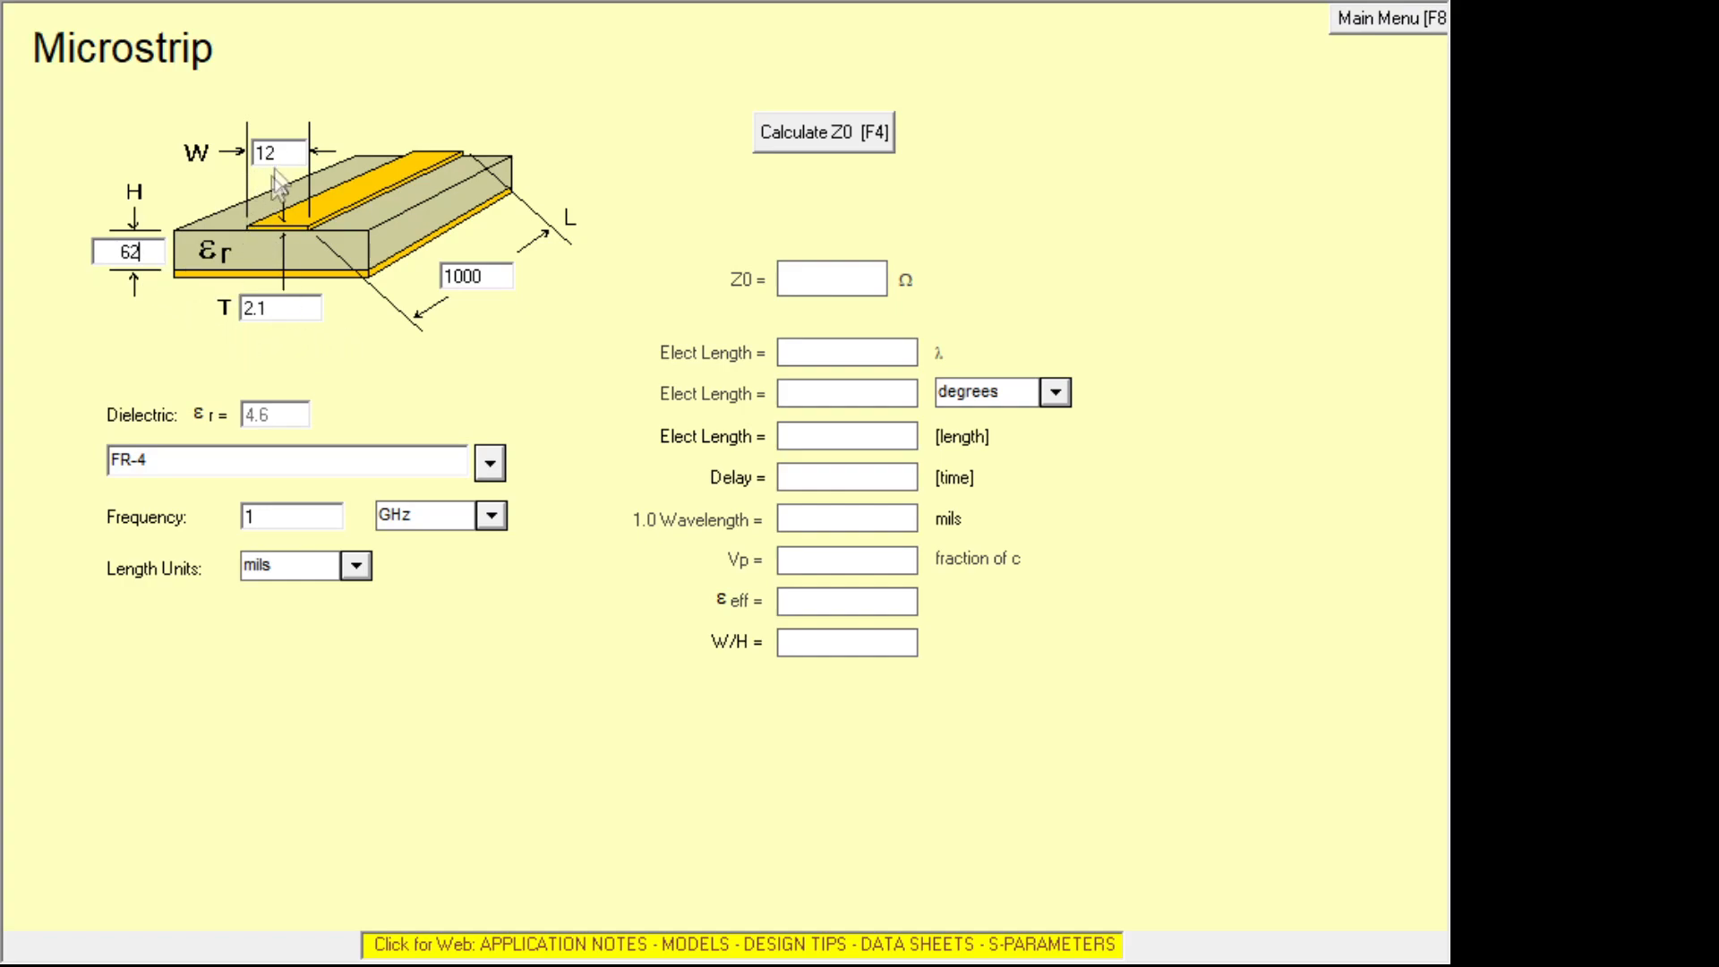
pyautogui.doubleClick(276, 151)
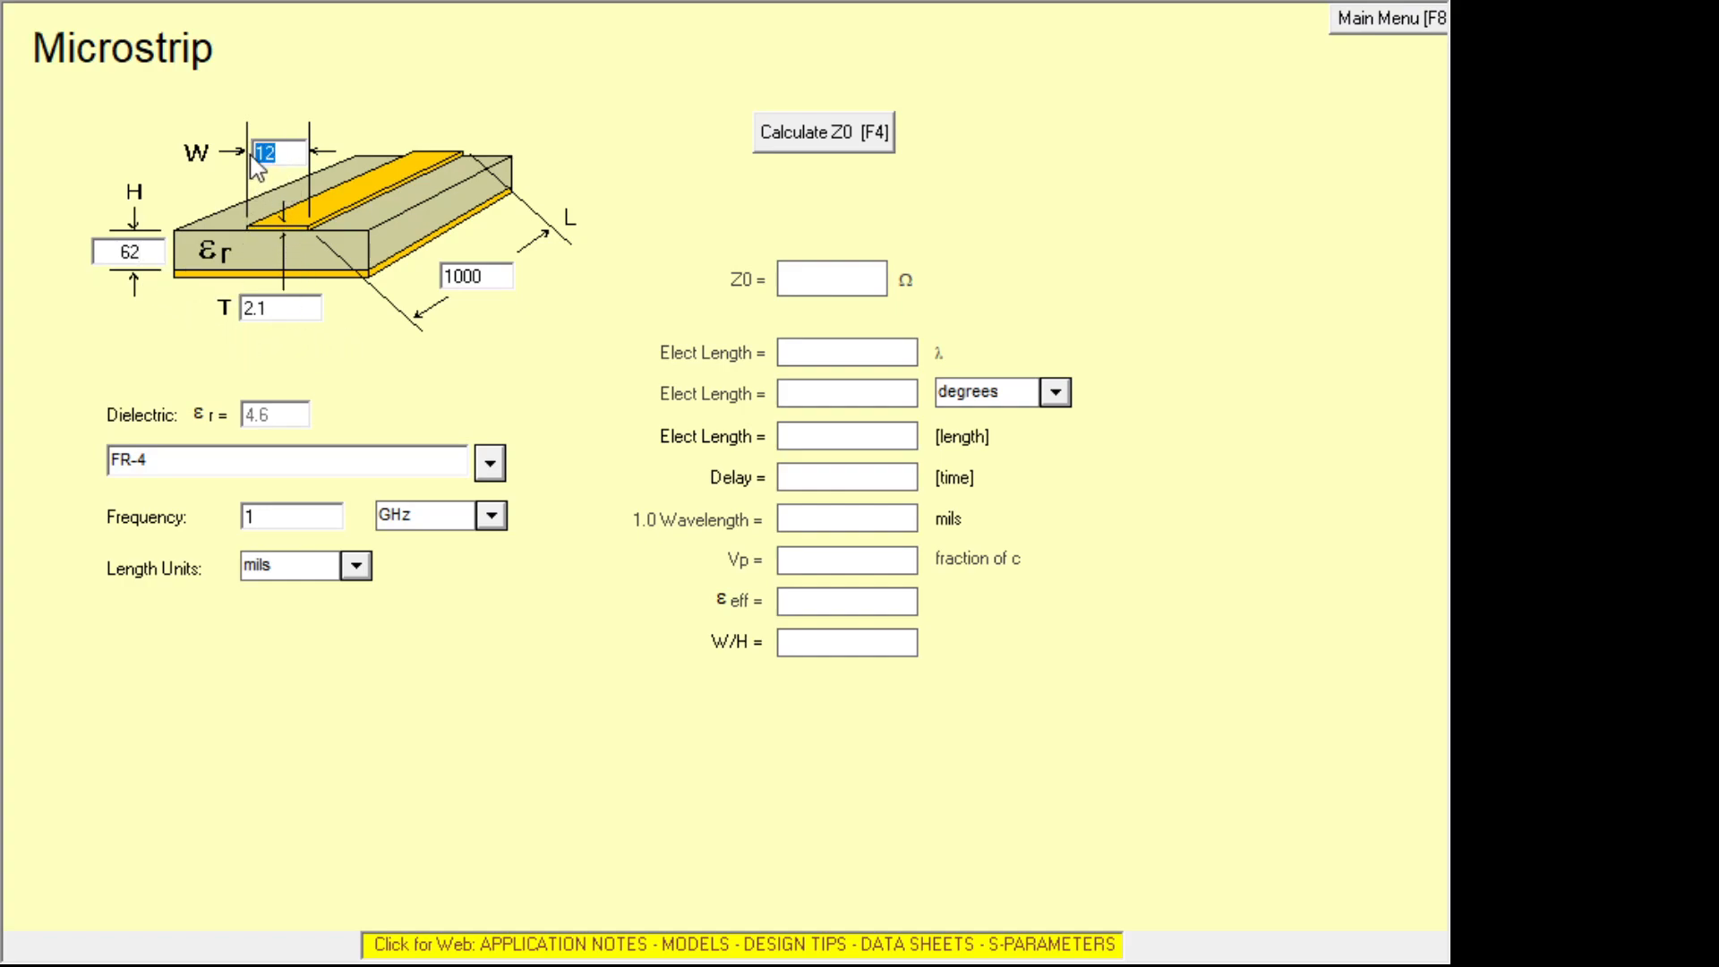
pyautogui.write('50')
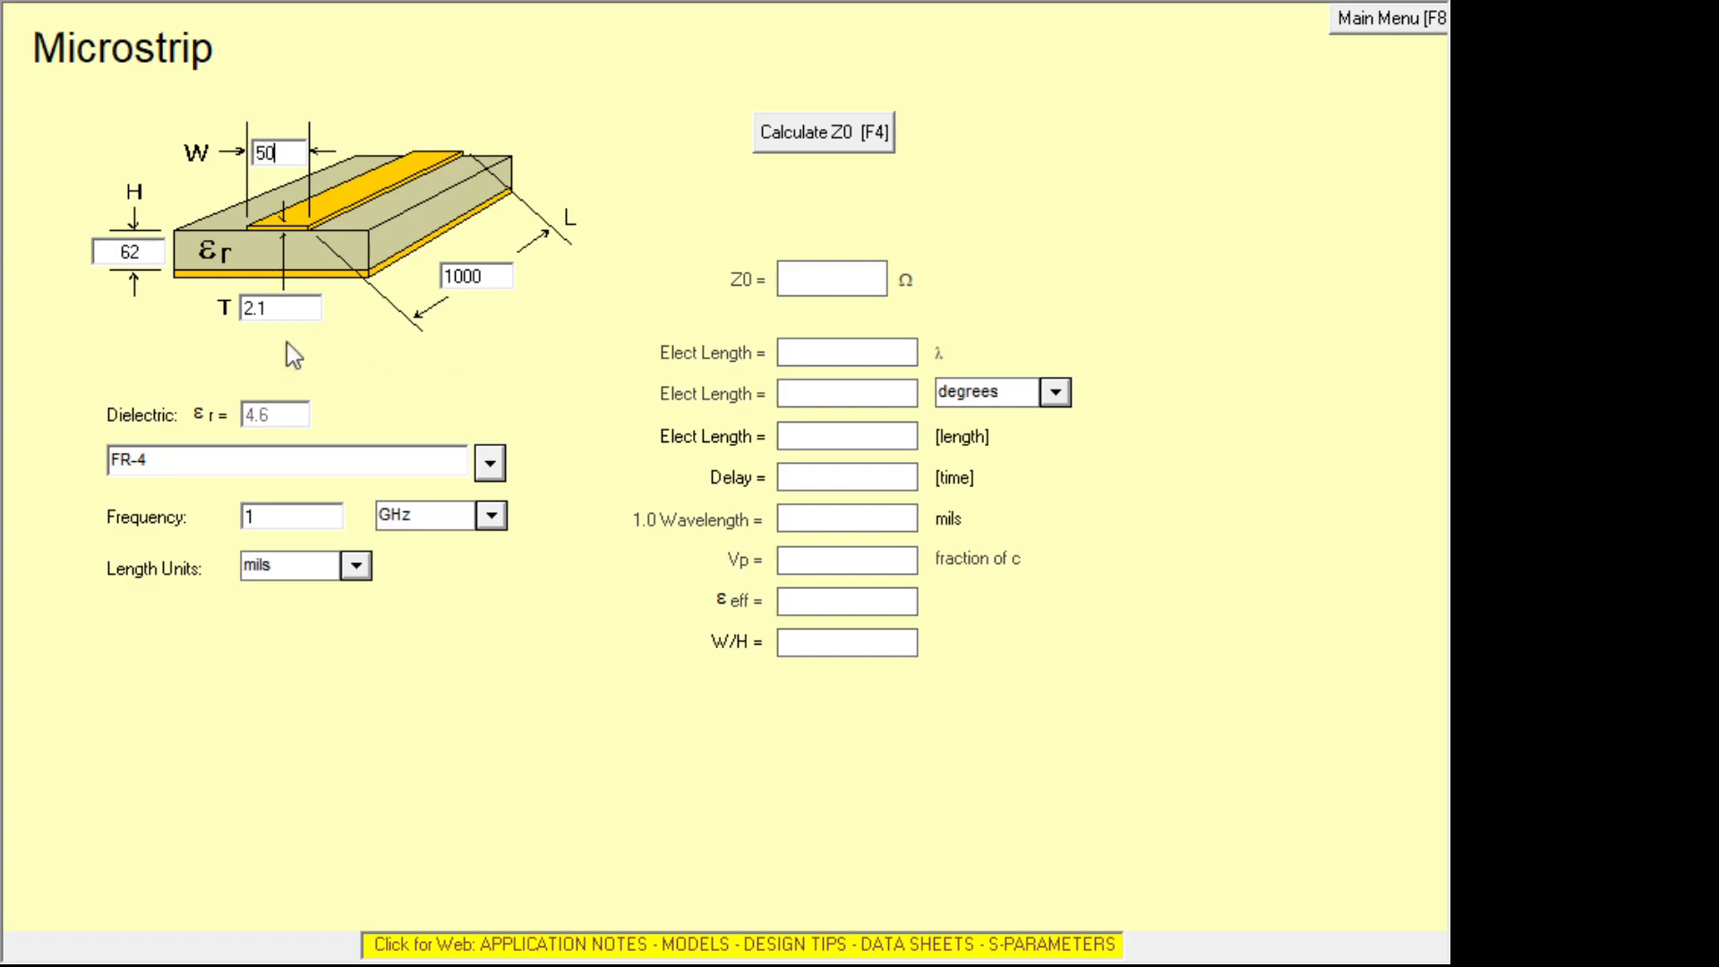
pyautogui.moveTo(297, 335)
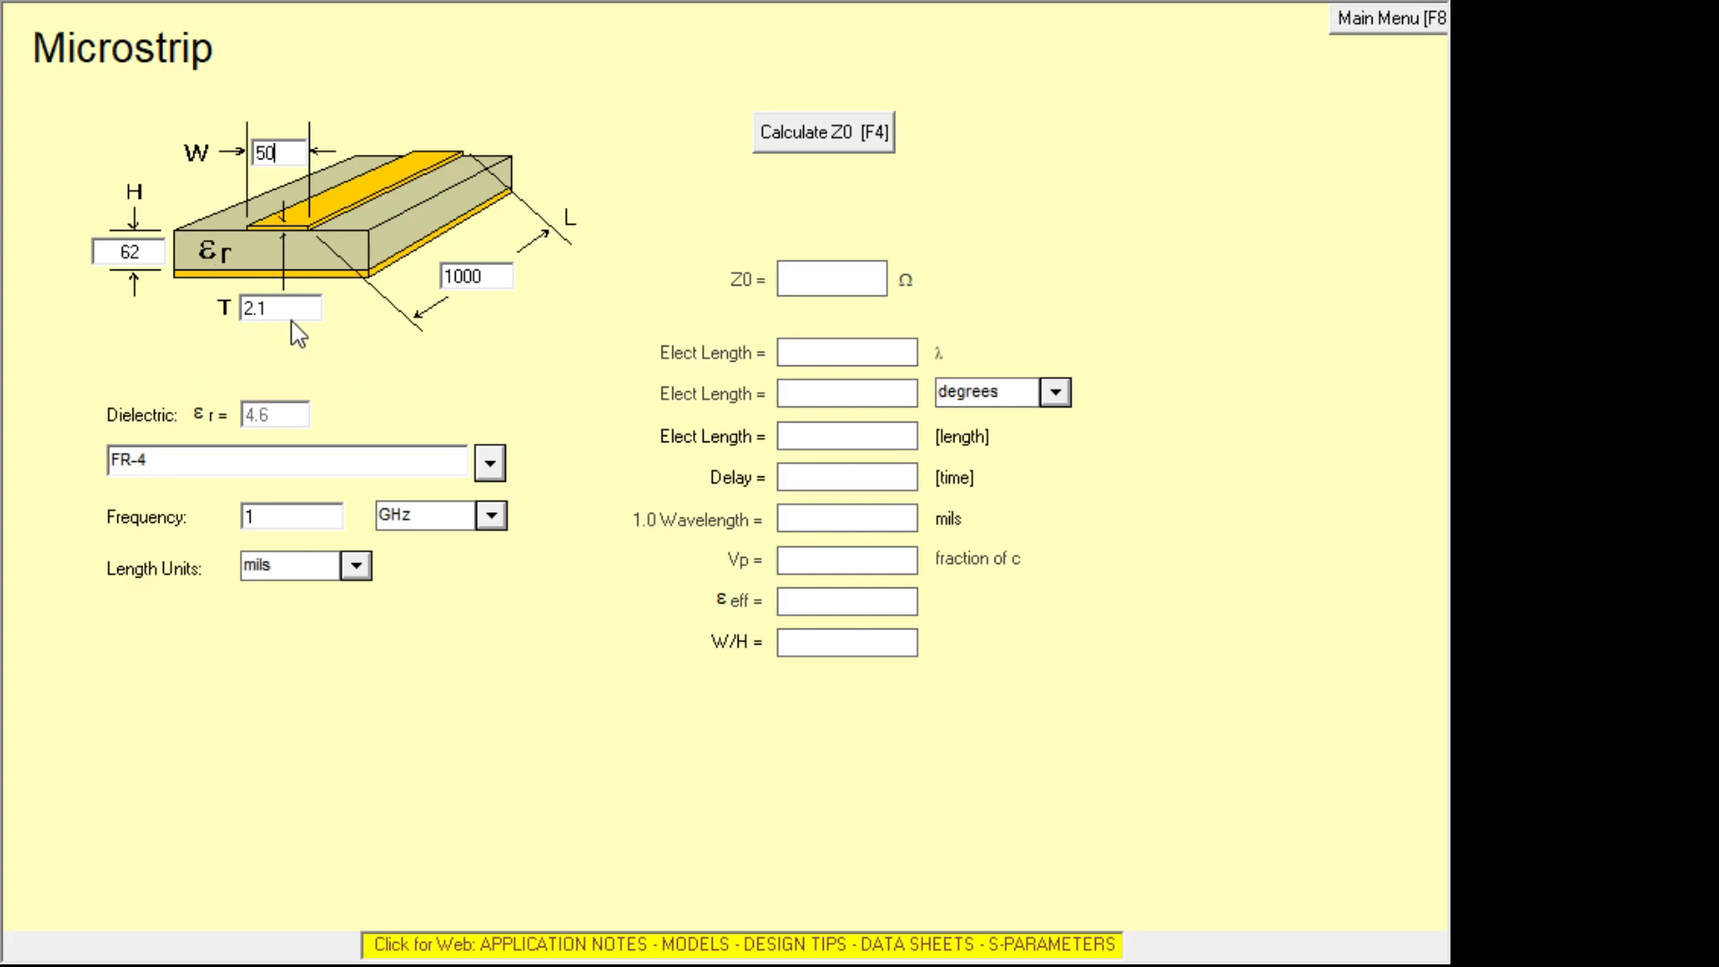
pyautogui.moveTo(759, 167)
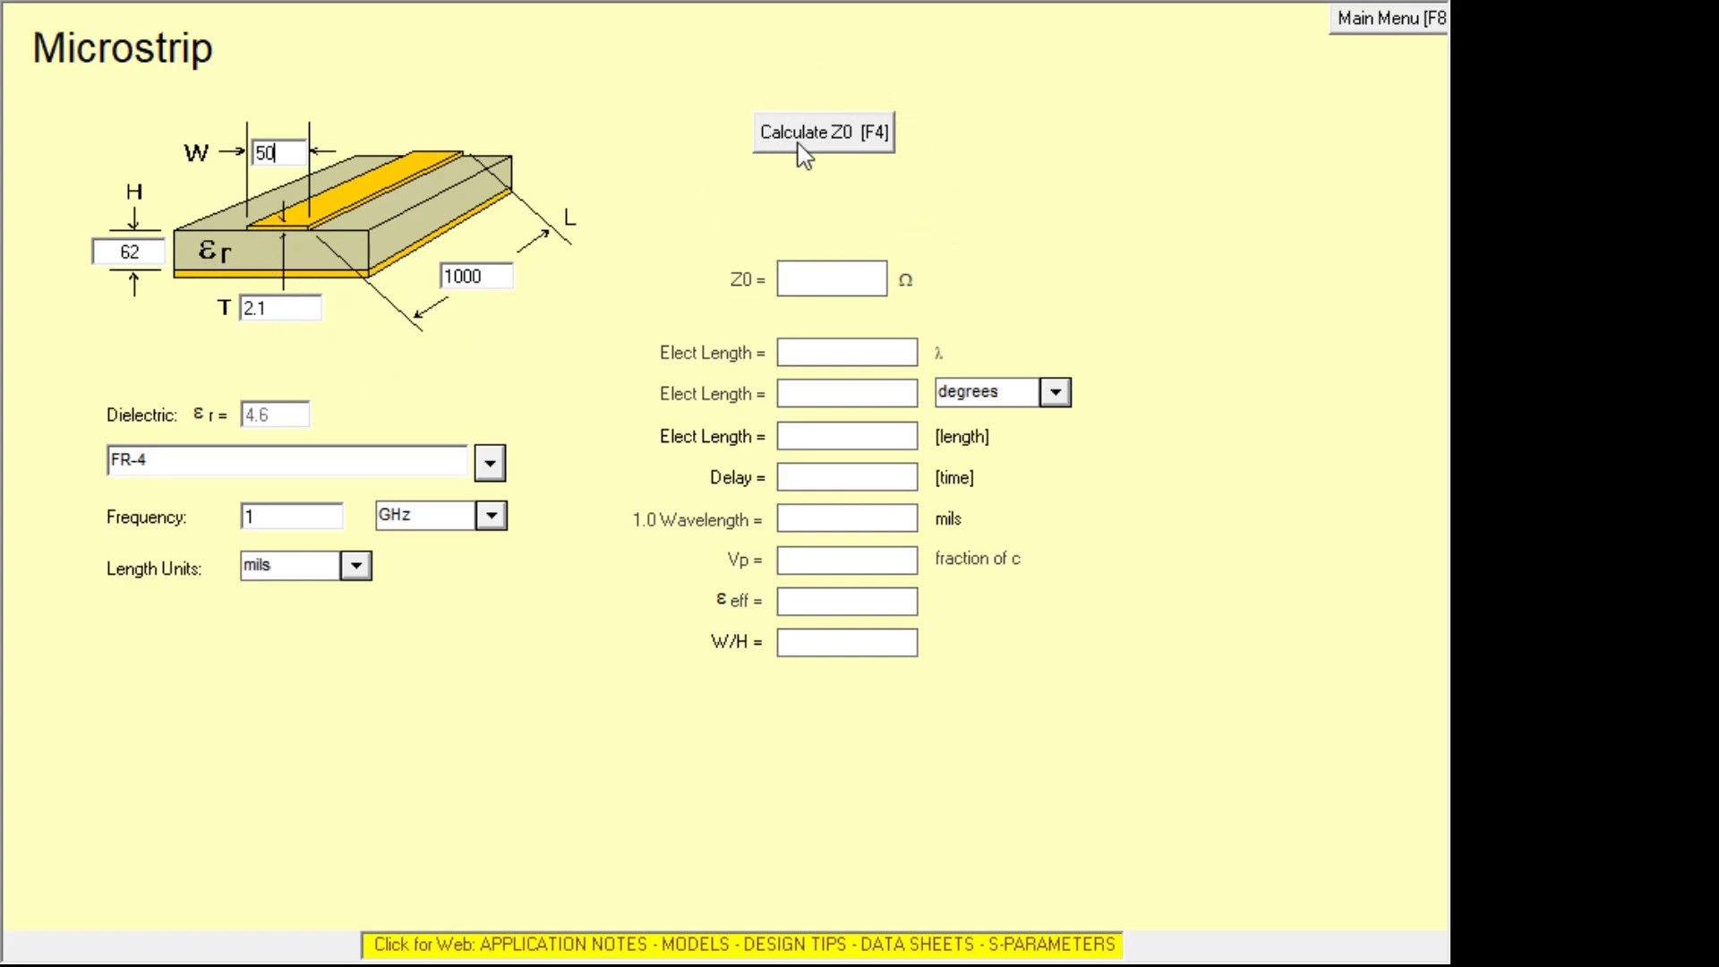
# Compute Z0 for 100 and 110 mil traces (50.57 Ω at 110), then set H to 32 mils.
pyautogui.click(822, 133)
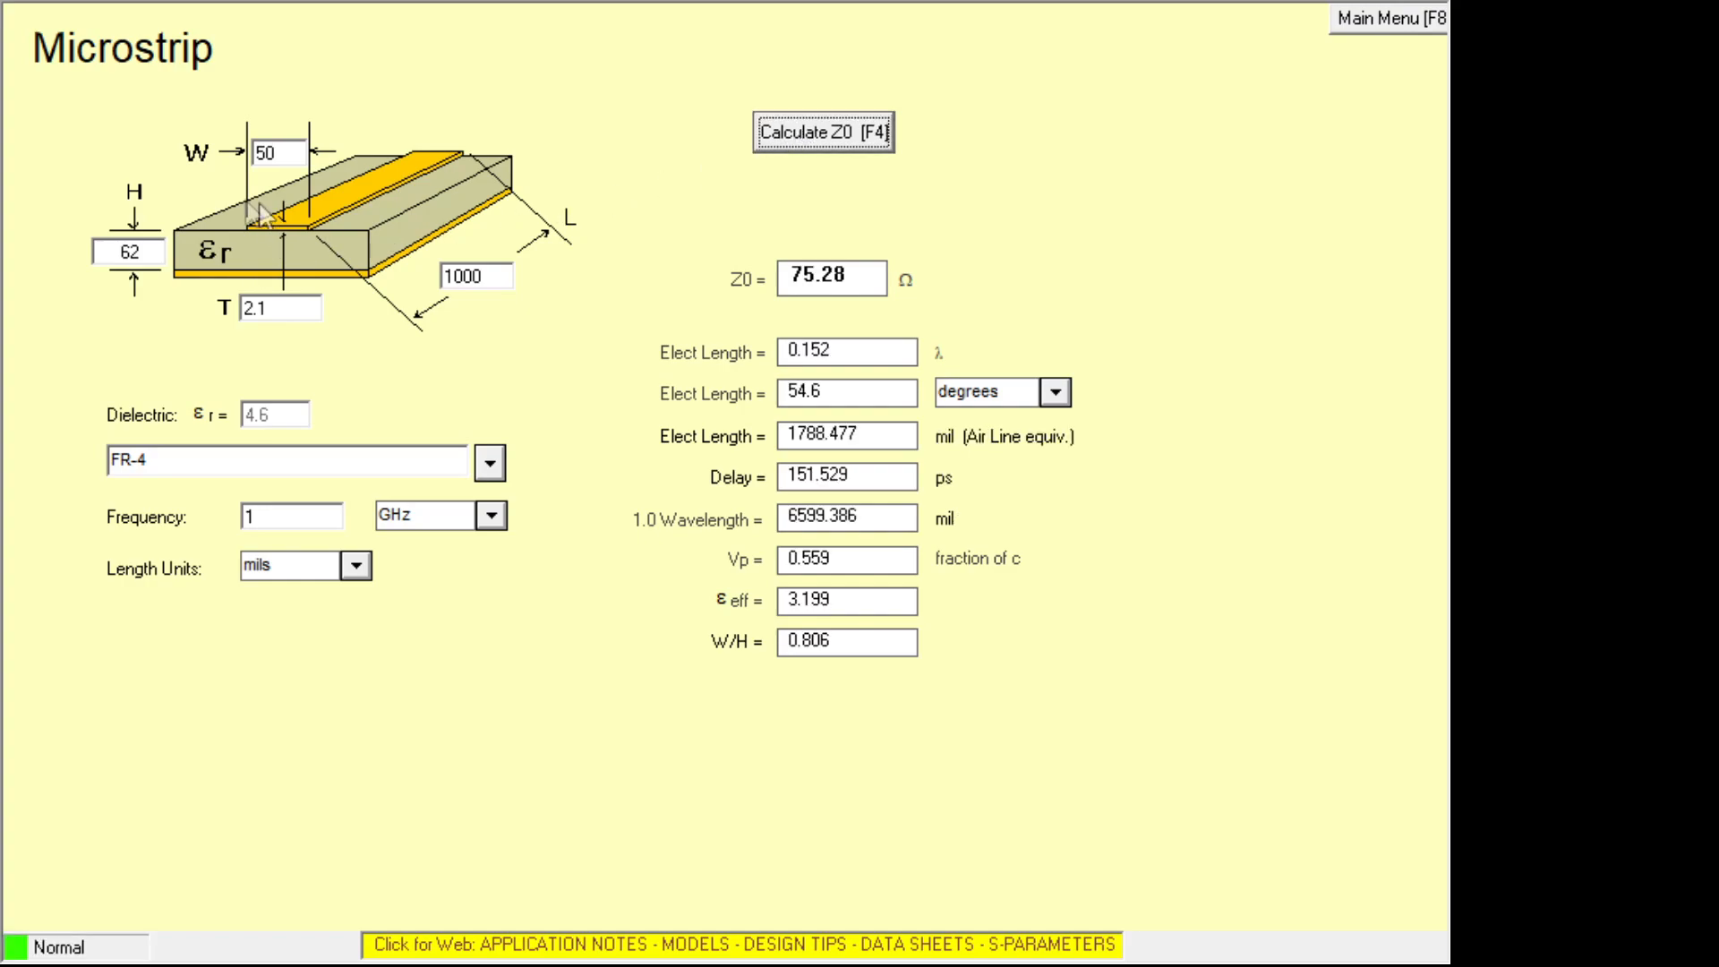
pyautogui.moveTo(695, 201)
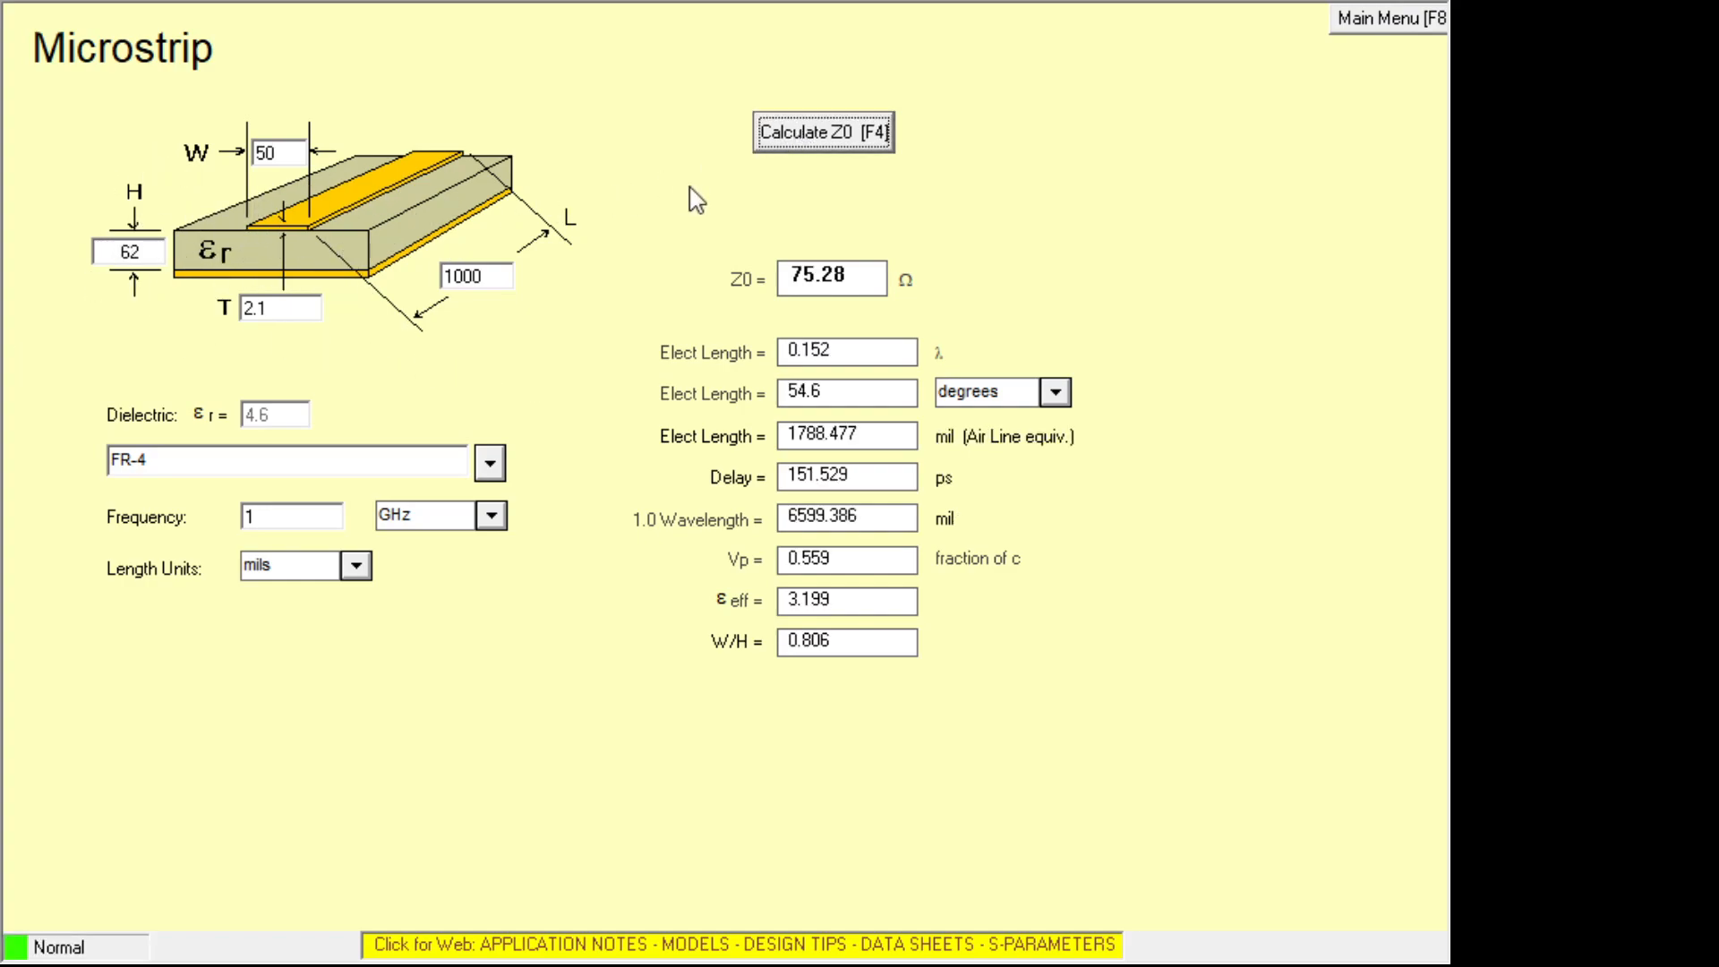
pyautogui.moveTo(804, 303)
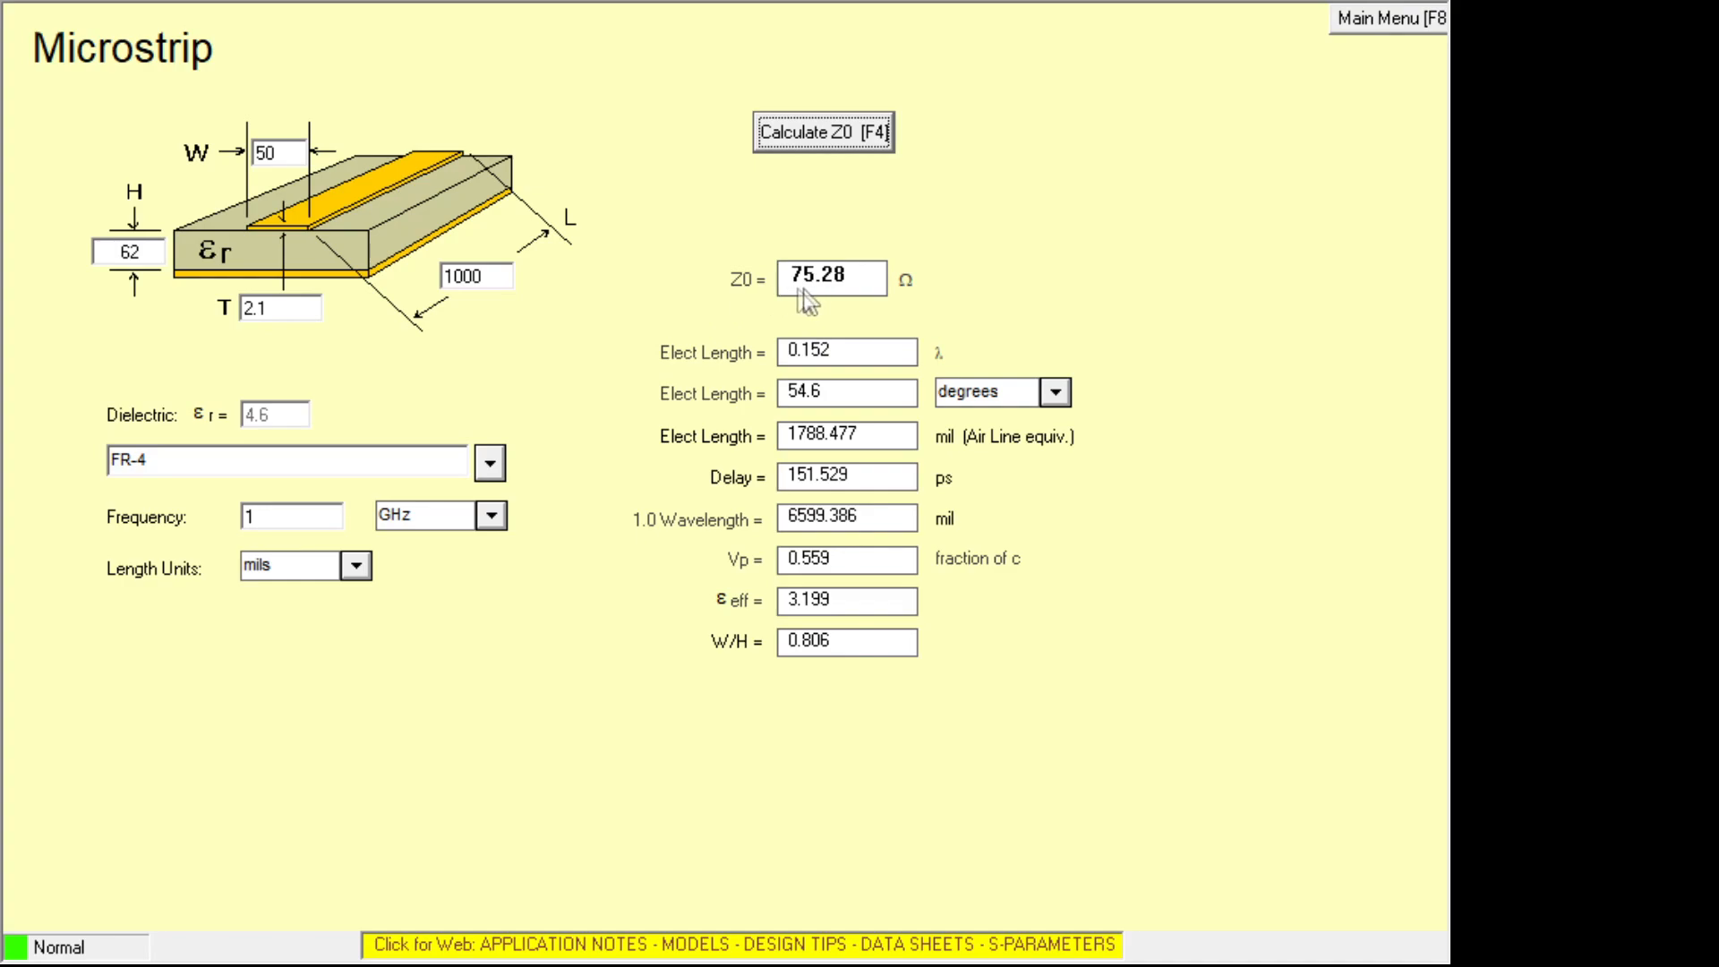
pyautogui.moveTo(817, 301)
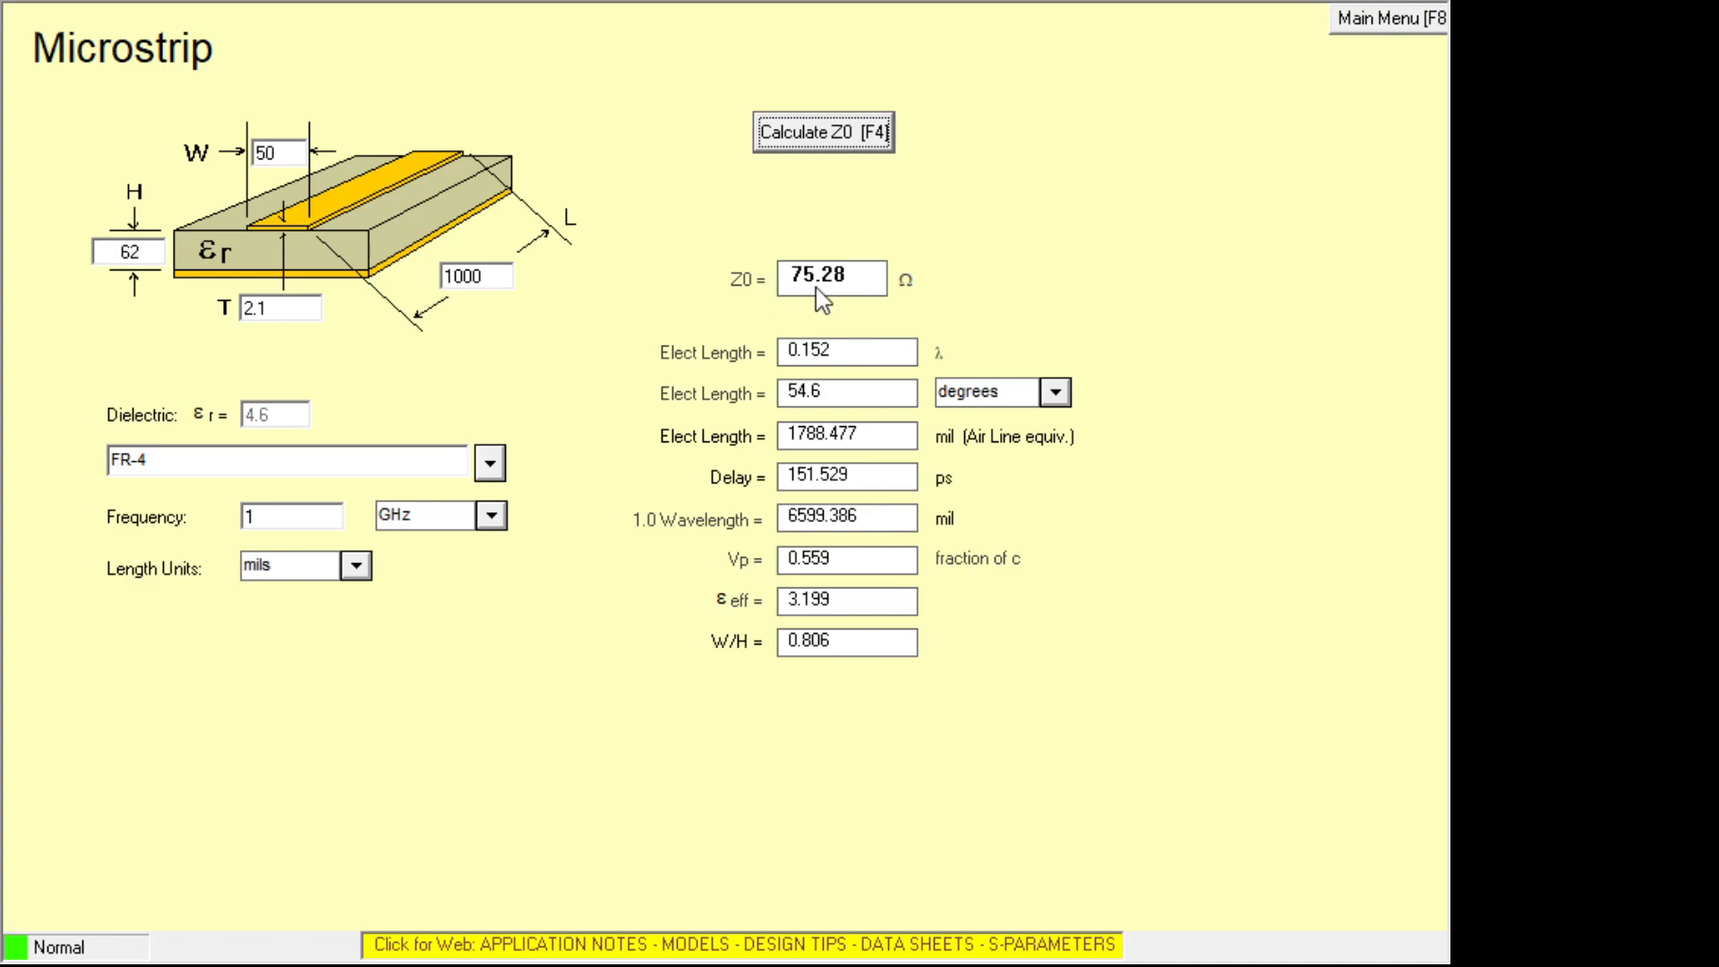
pyautogui.moveTo(824, 315)
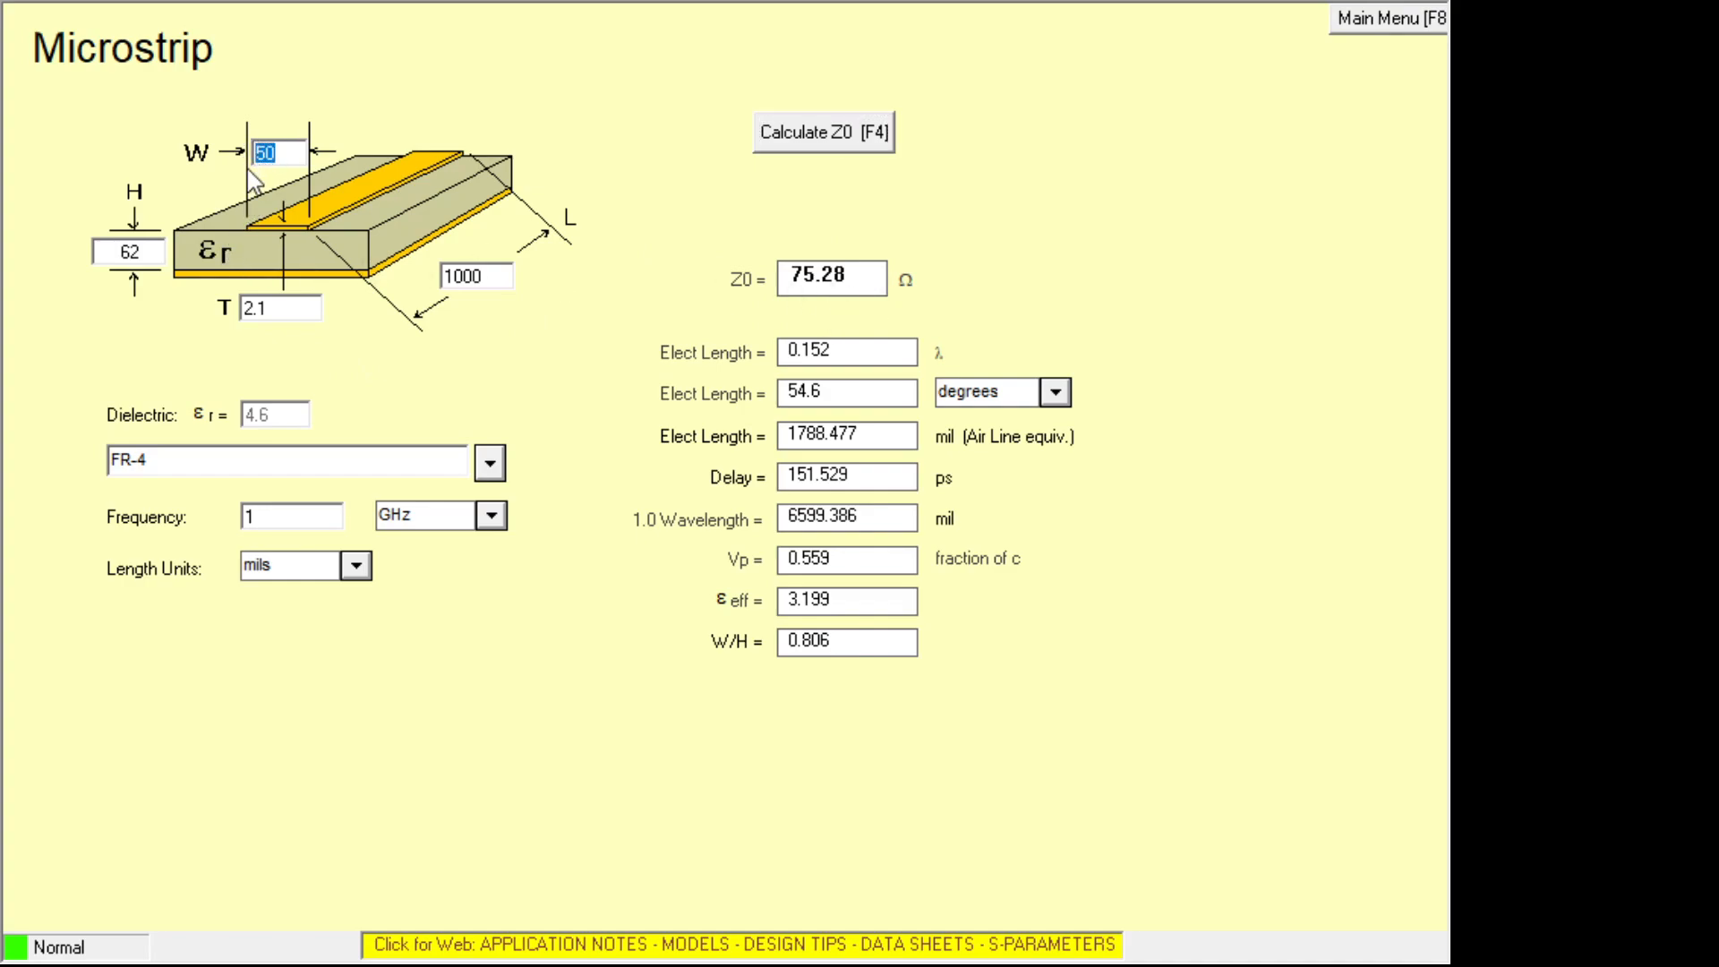
pyautogui.write('100')
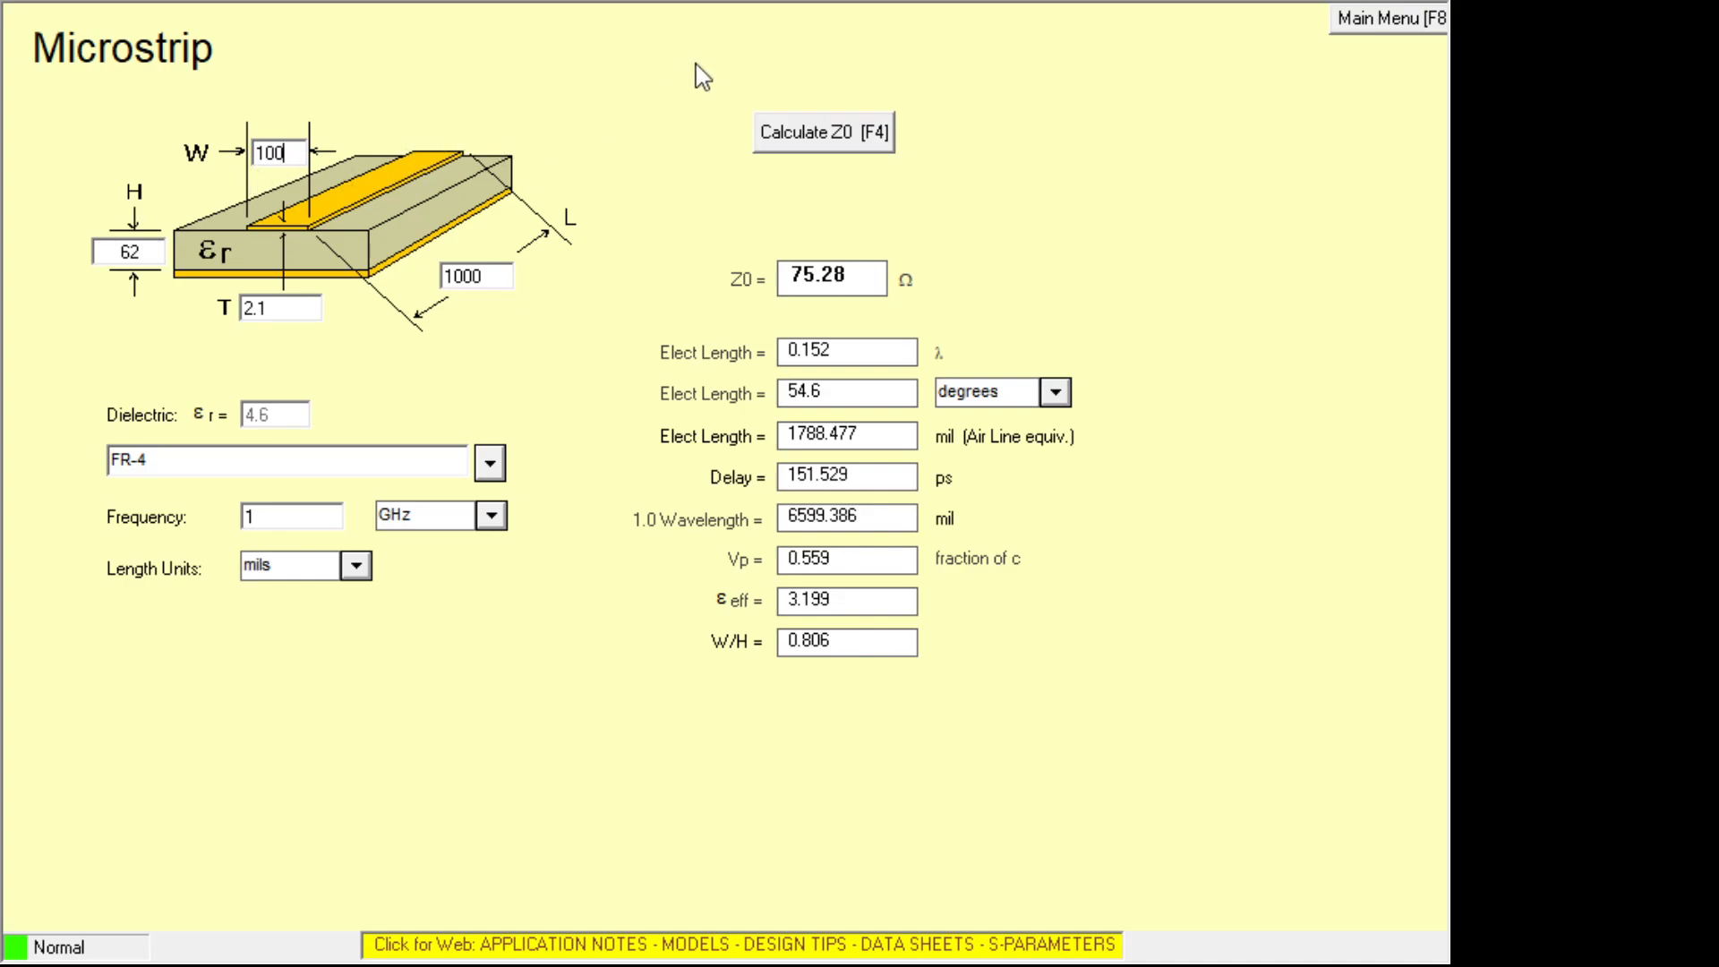
pyautogui.click(824, 130)
pyautogui.write('110')
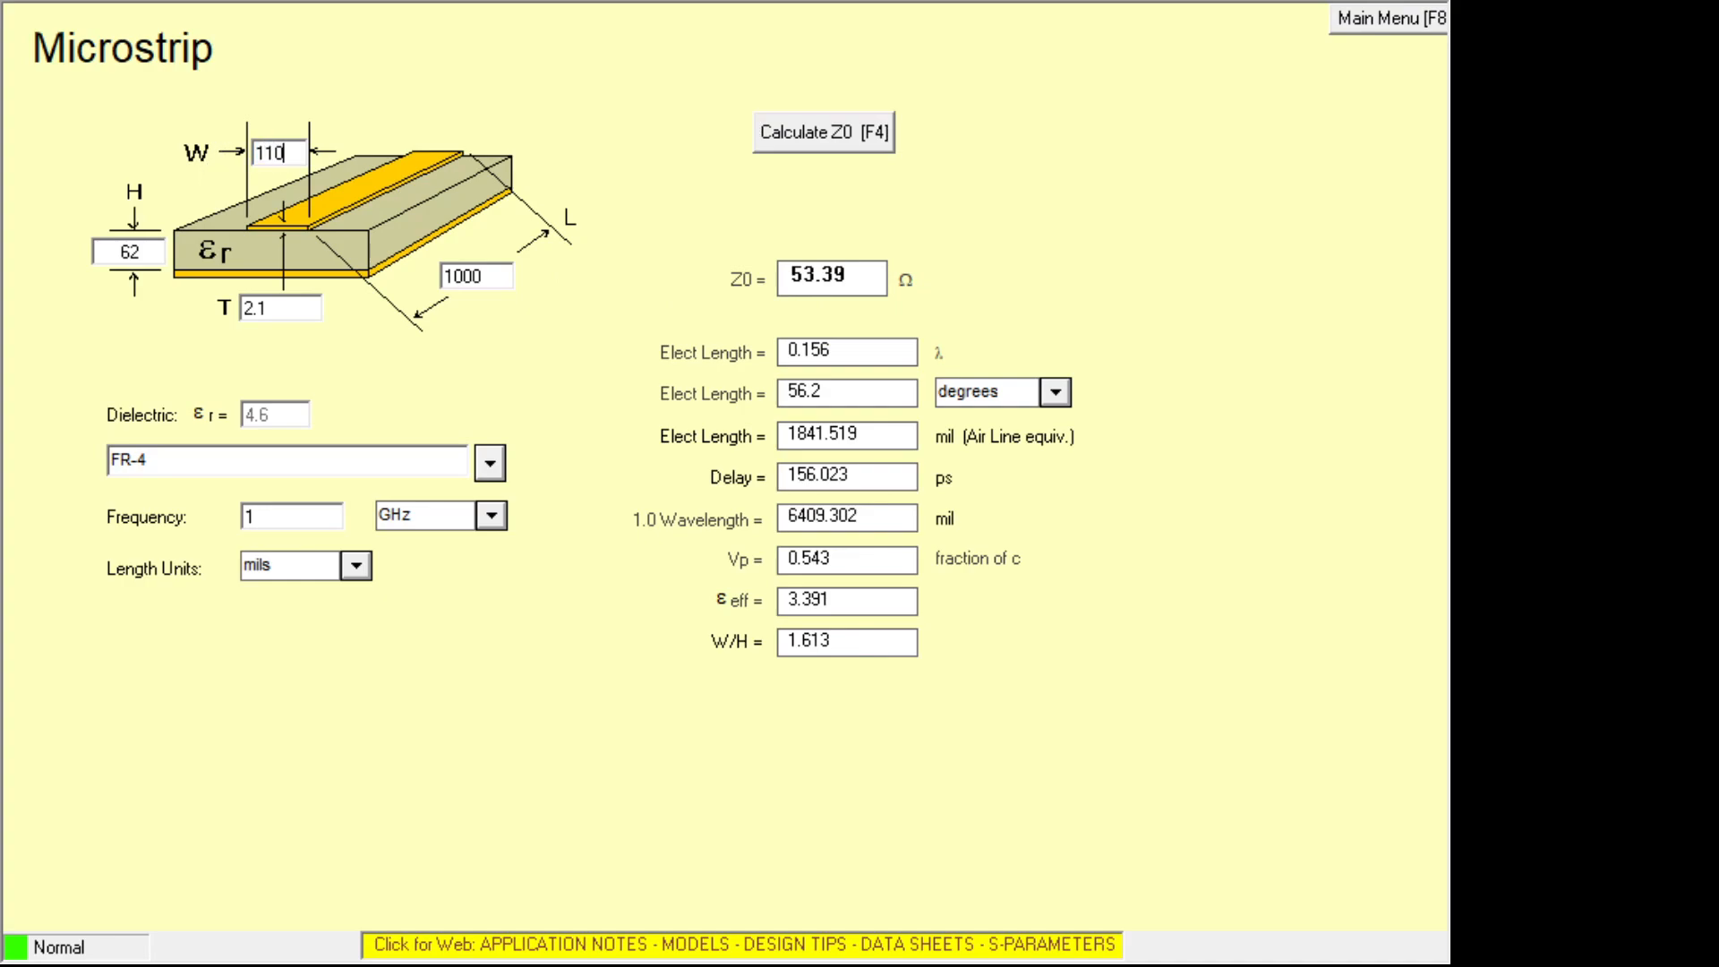
pyautogui.click(824, 133)
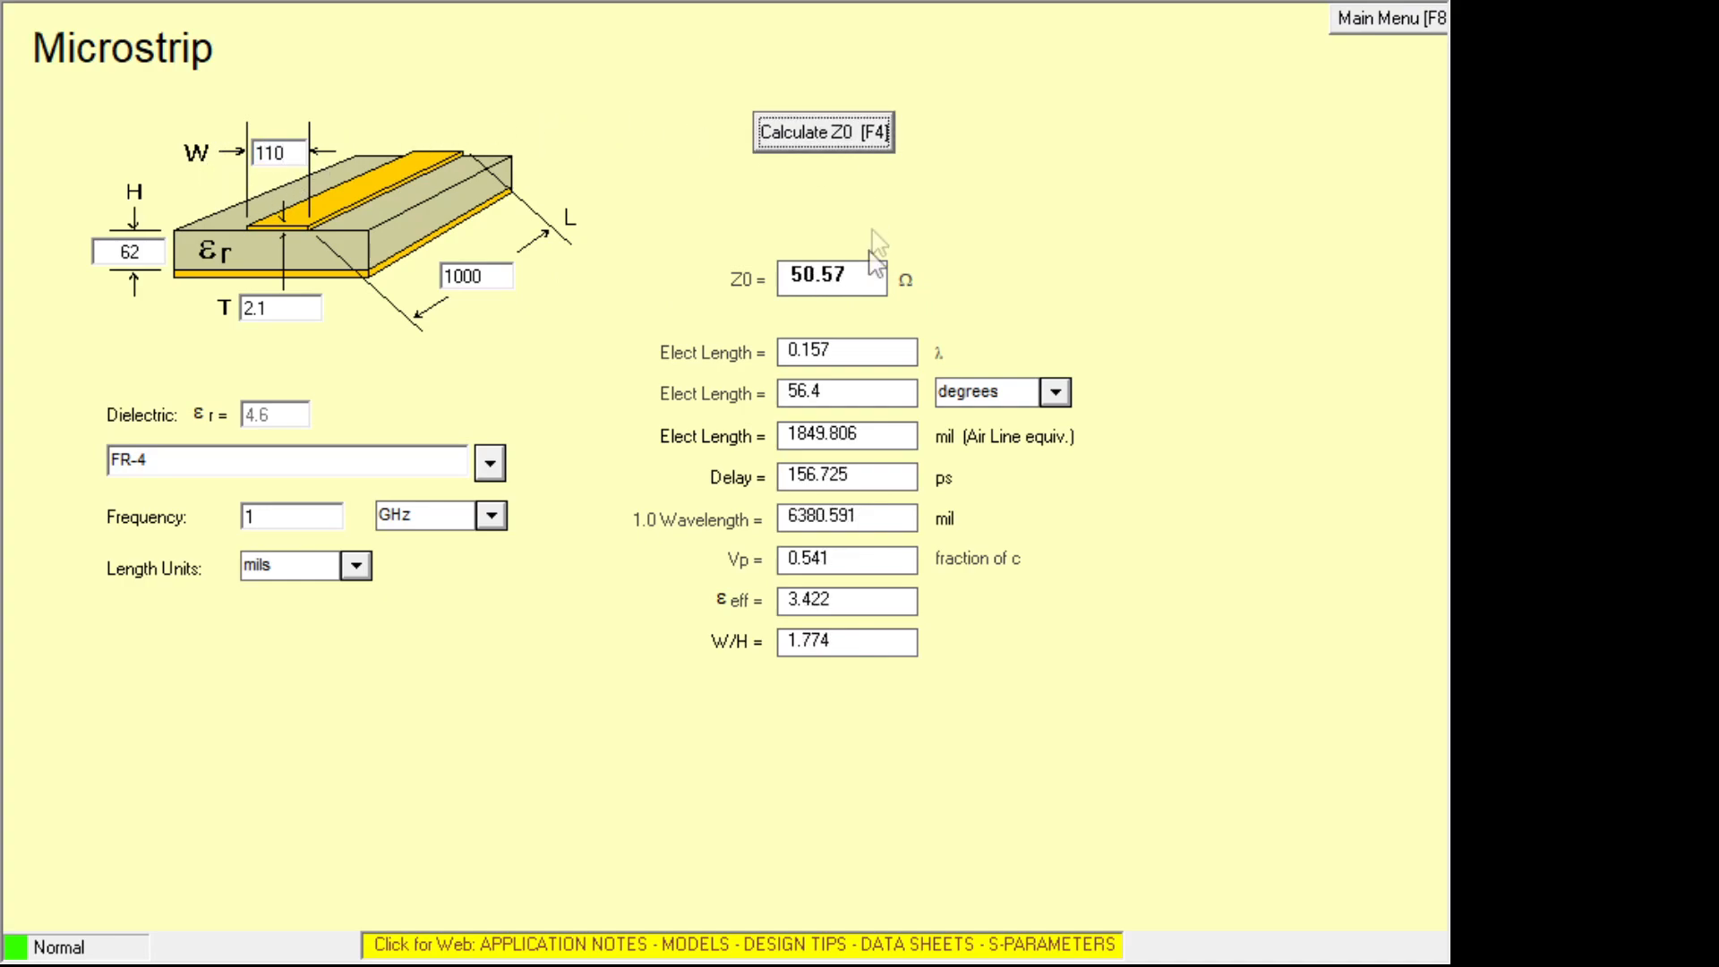
pyautogui.moveTo(50, 346)
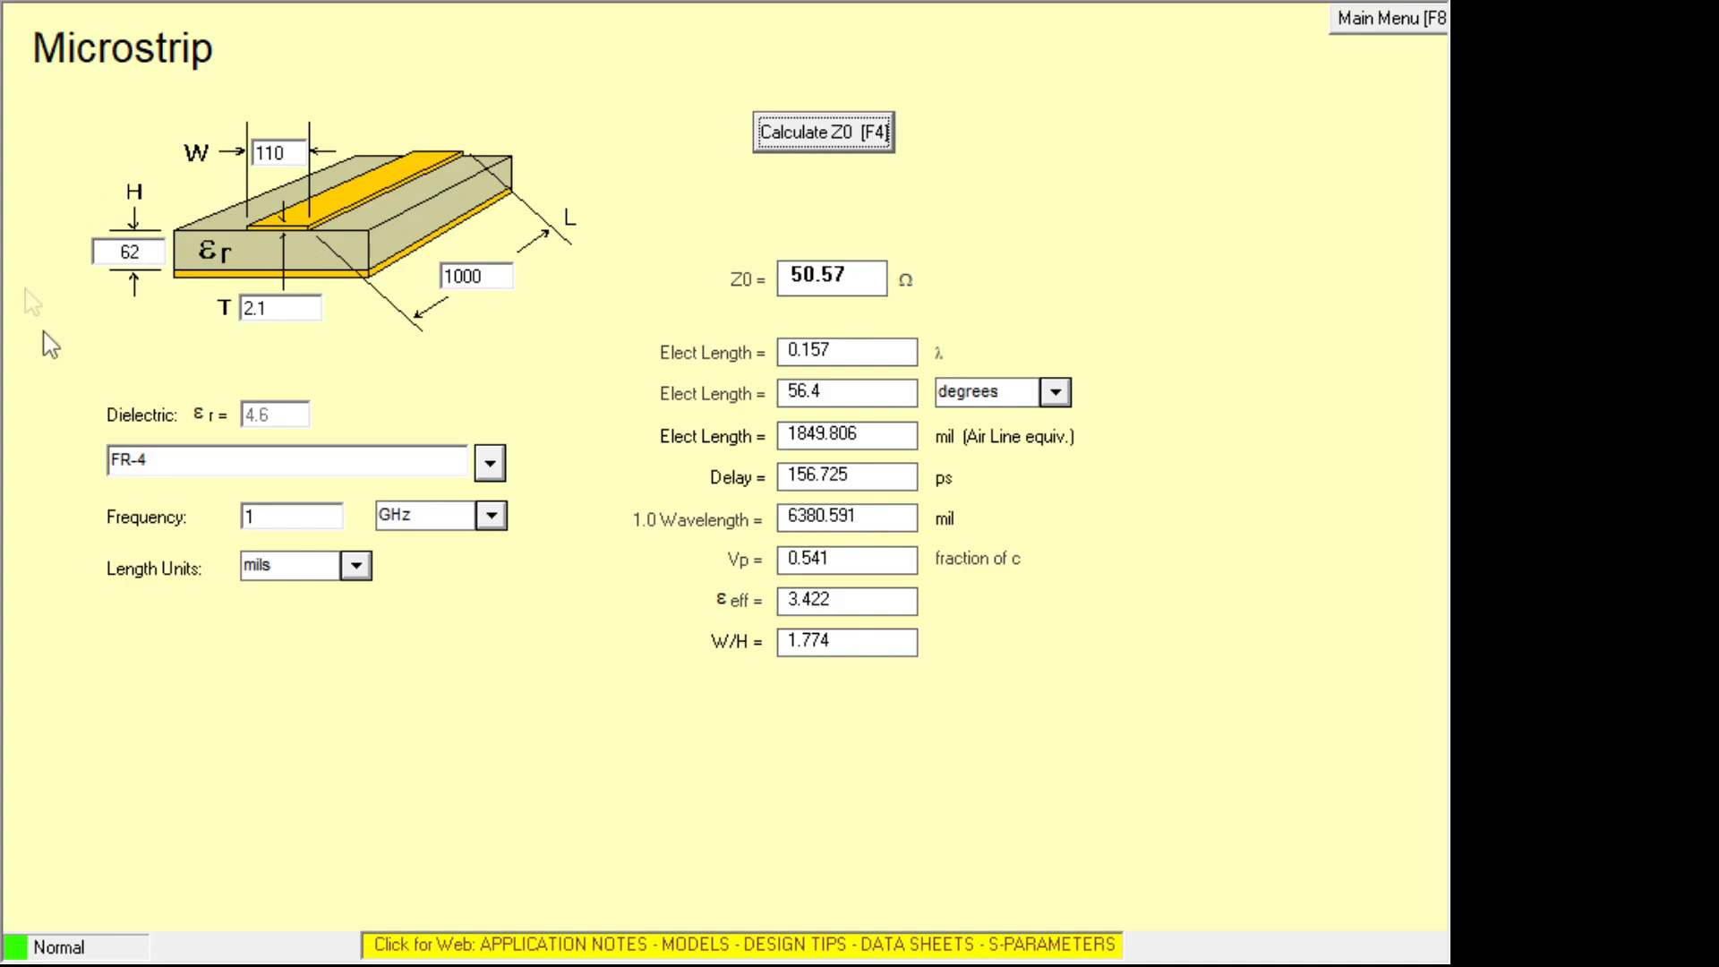
pyautogui.moveTo(426, 360)
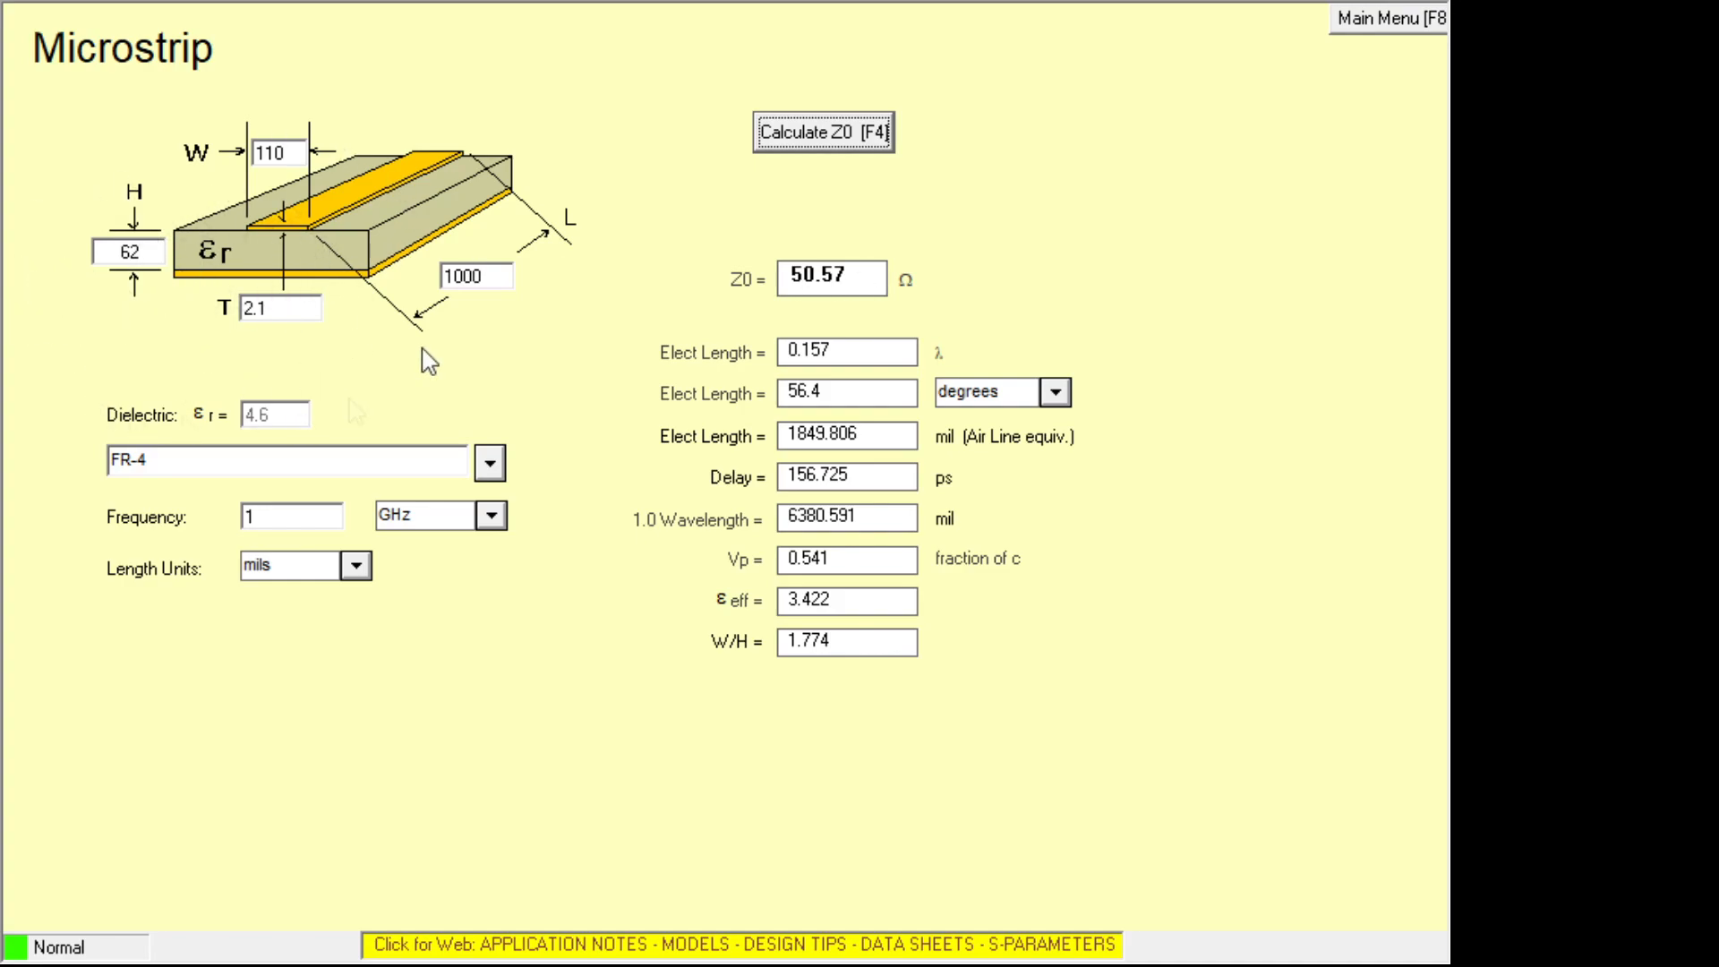
pyautogui.moveTo(294, 261)
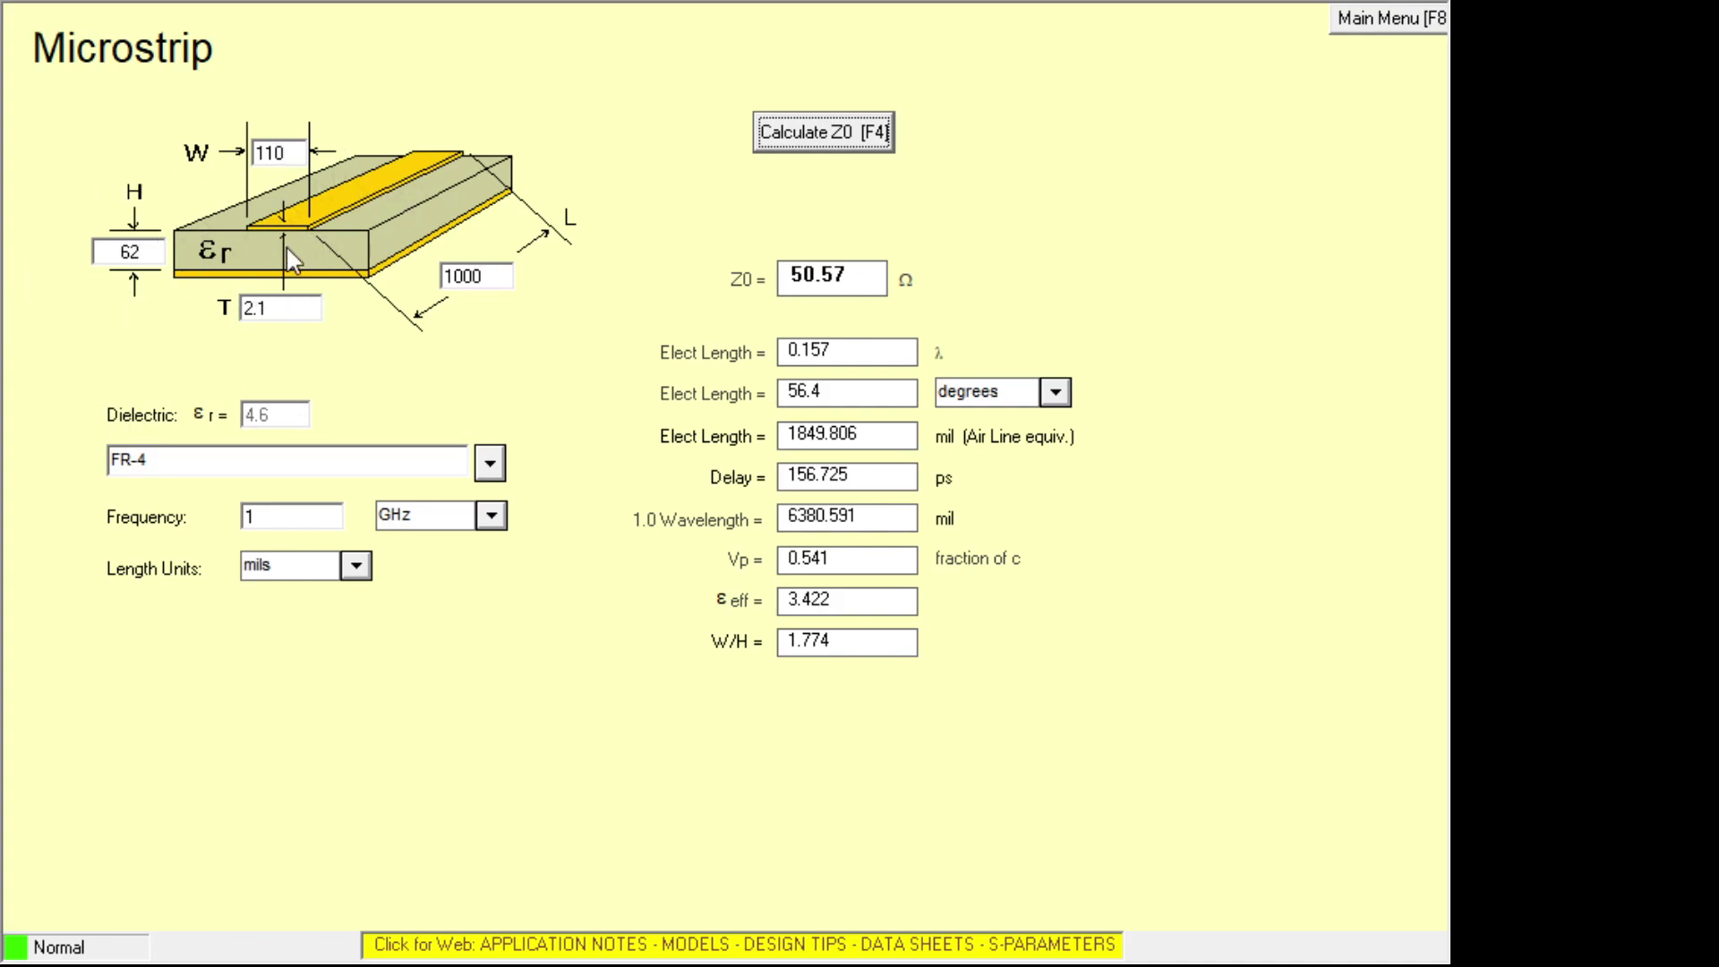
pyautogui.moveTo(337, 283)
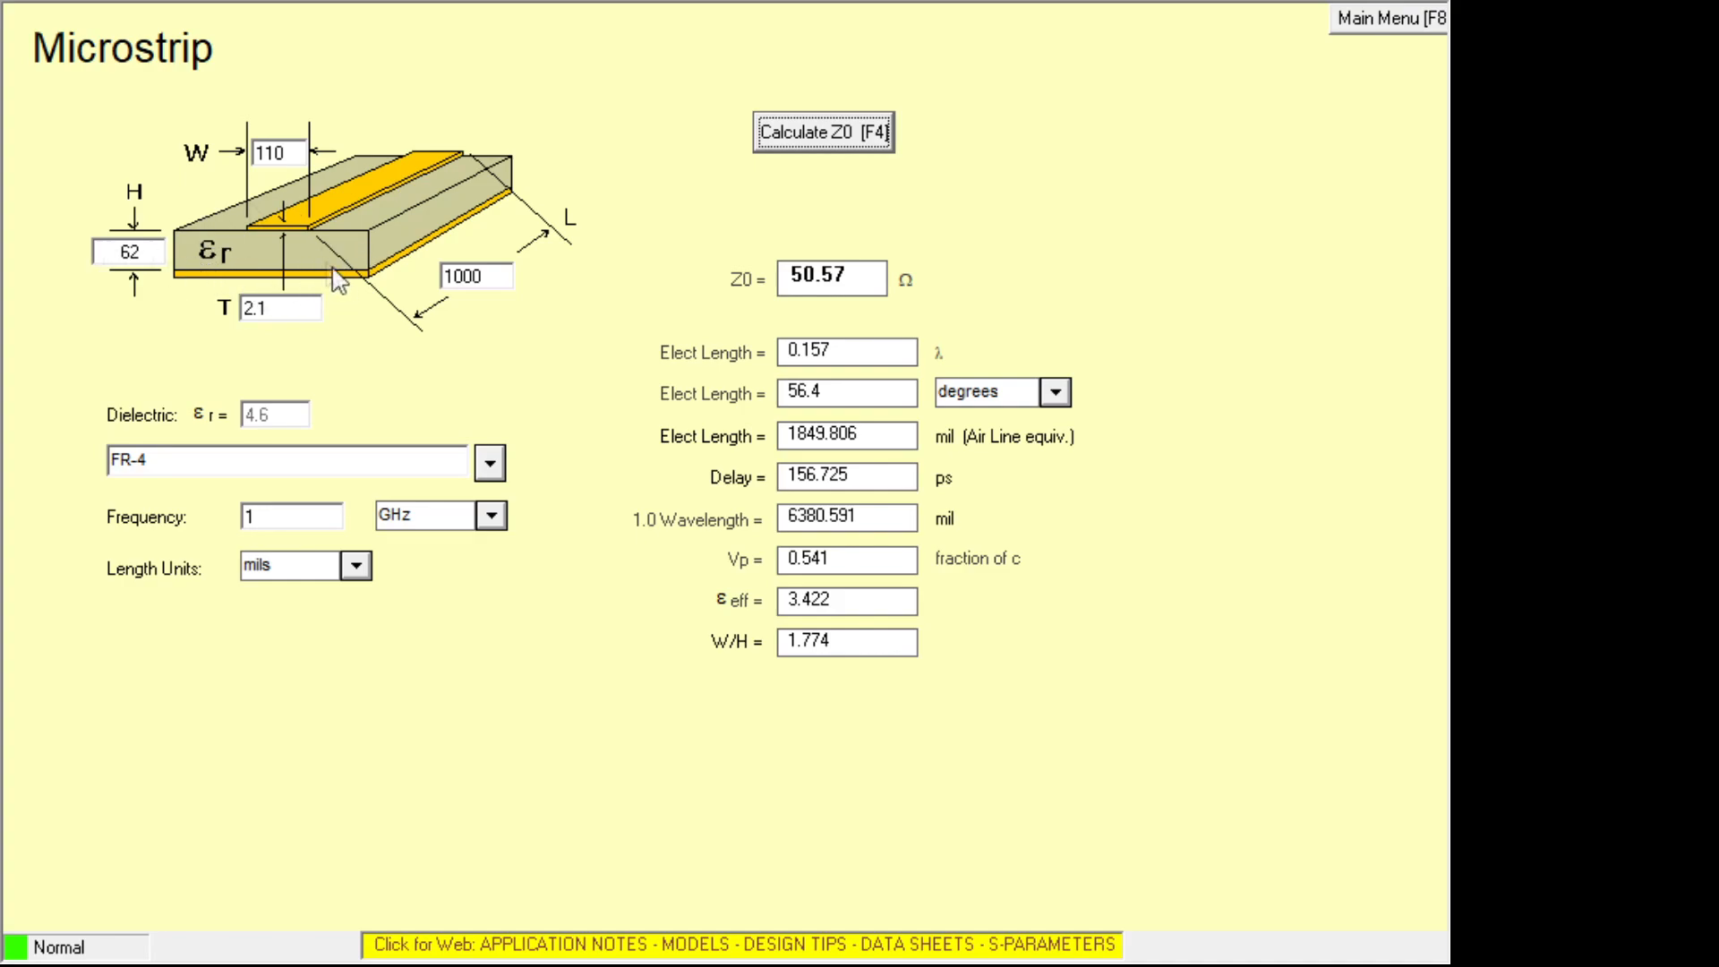
pyautogui.moveTo(768, 283)
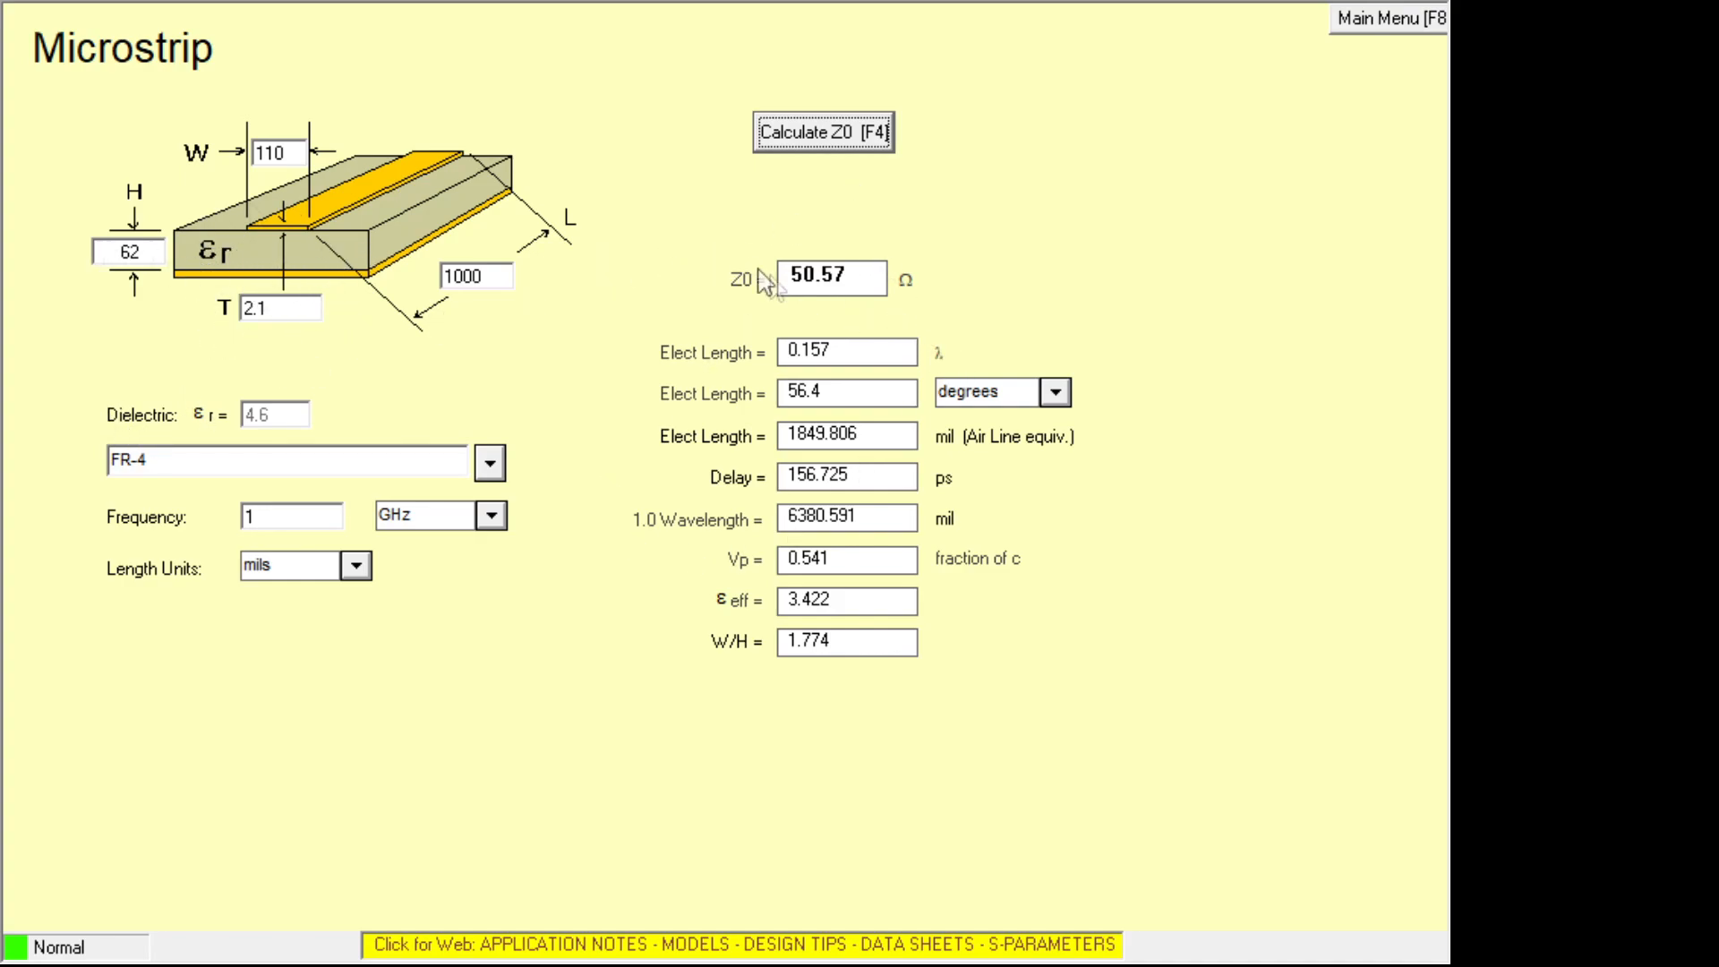
pyautogui.moveTo(330, 335)
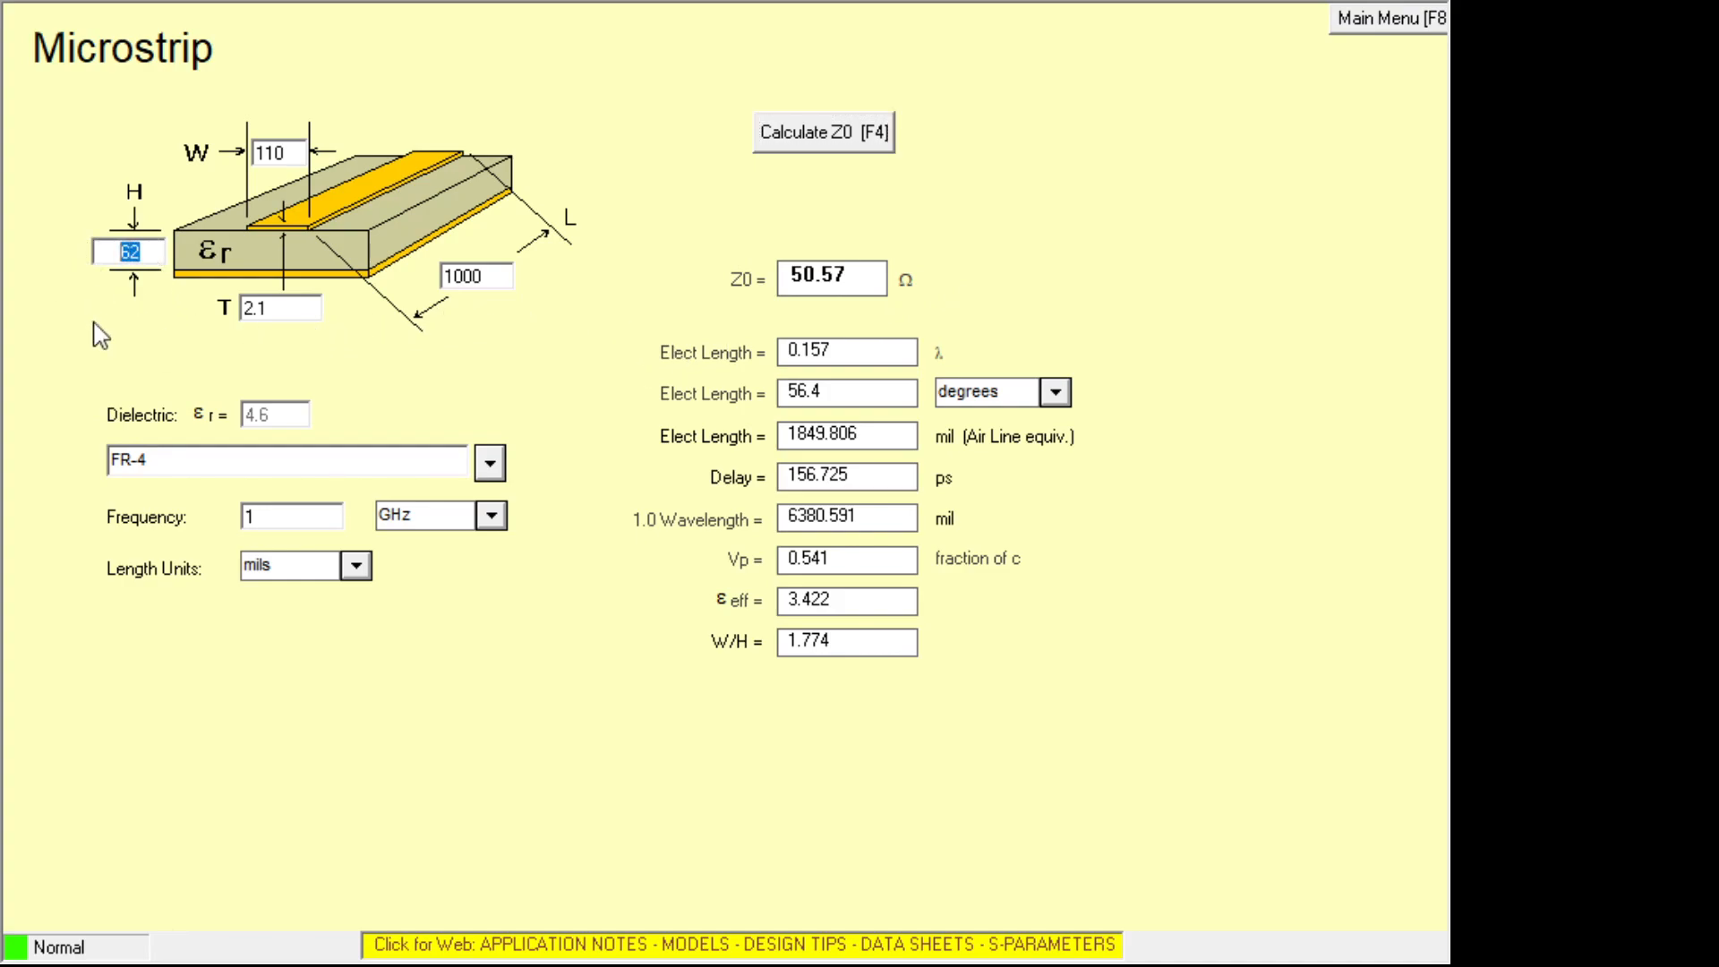
pyautogui.write('32')
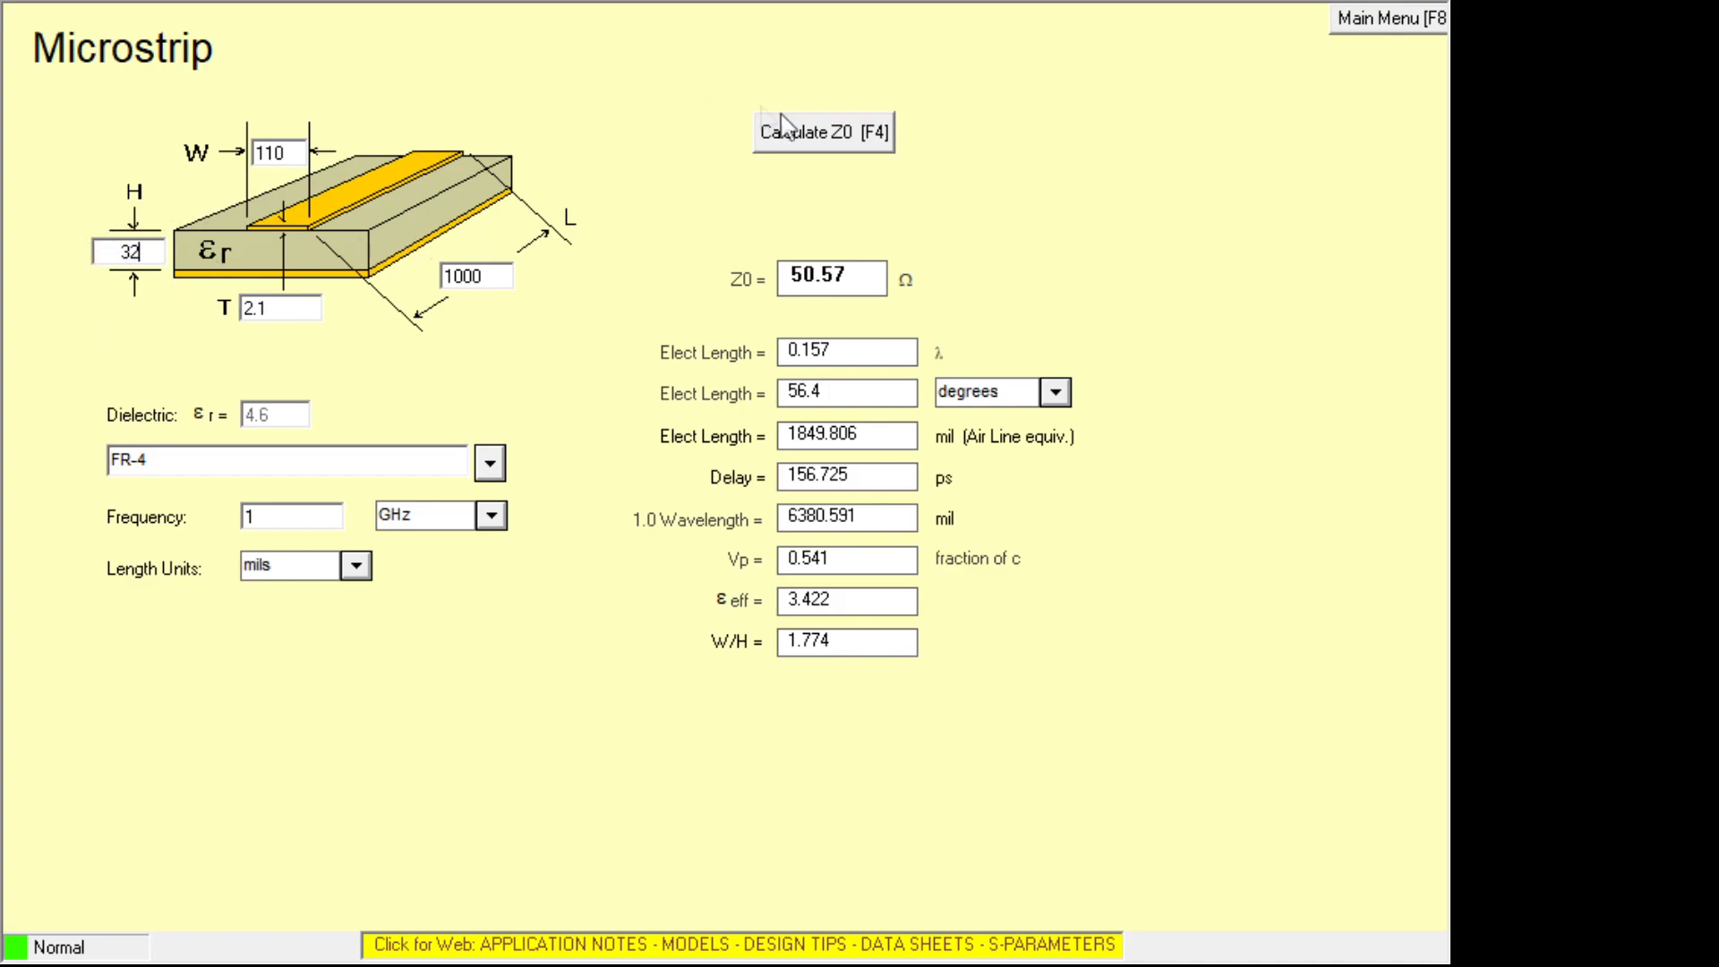
# Recompute Z0 on the 32-mil substrate for 75 then 50 mil widths, reaching 53.81 Ω.
pyautogui.click(822, 131)
pyautogui.write('75')
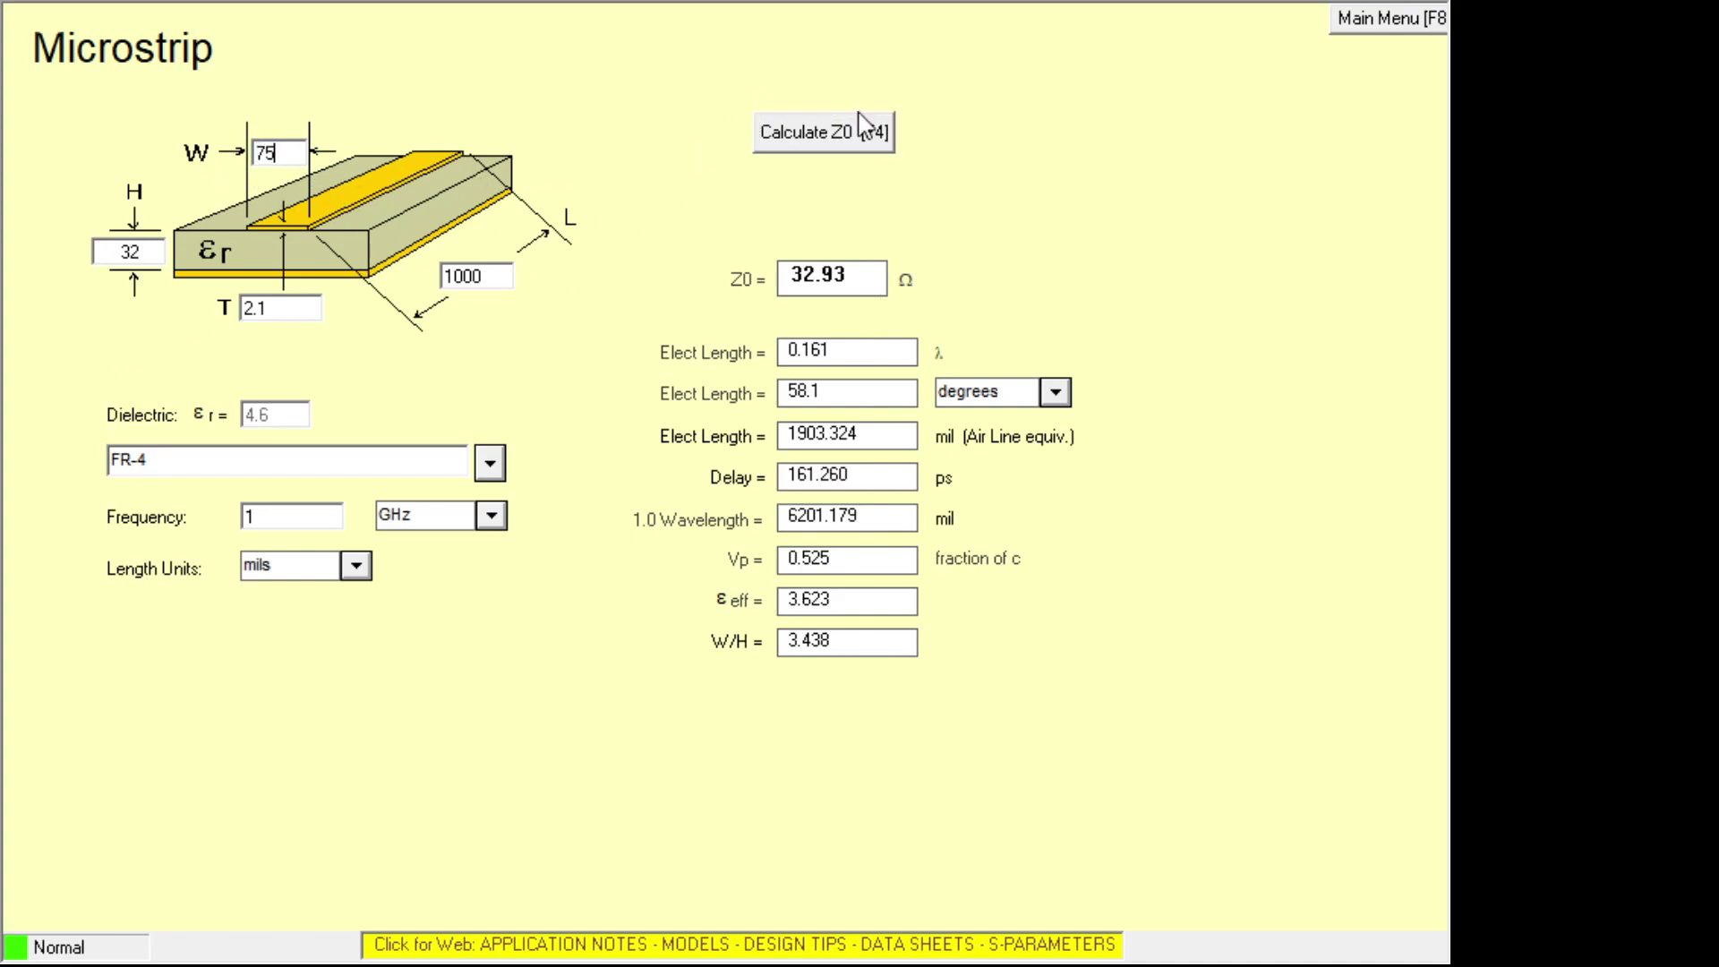
pyautogui.click(824, 132)
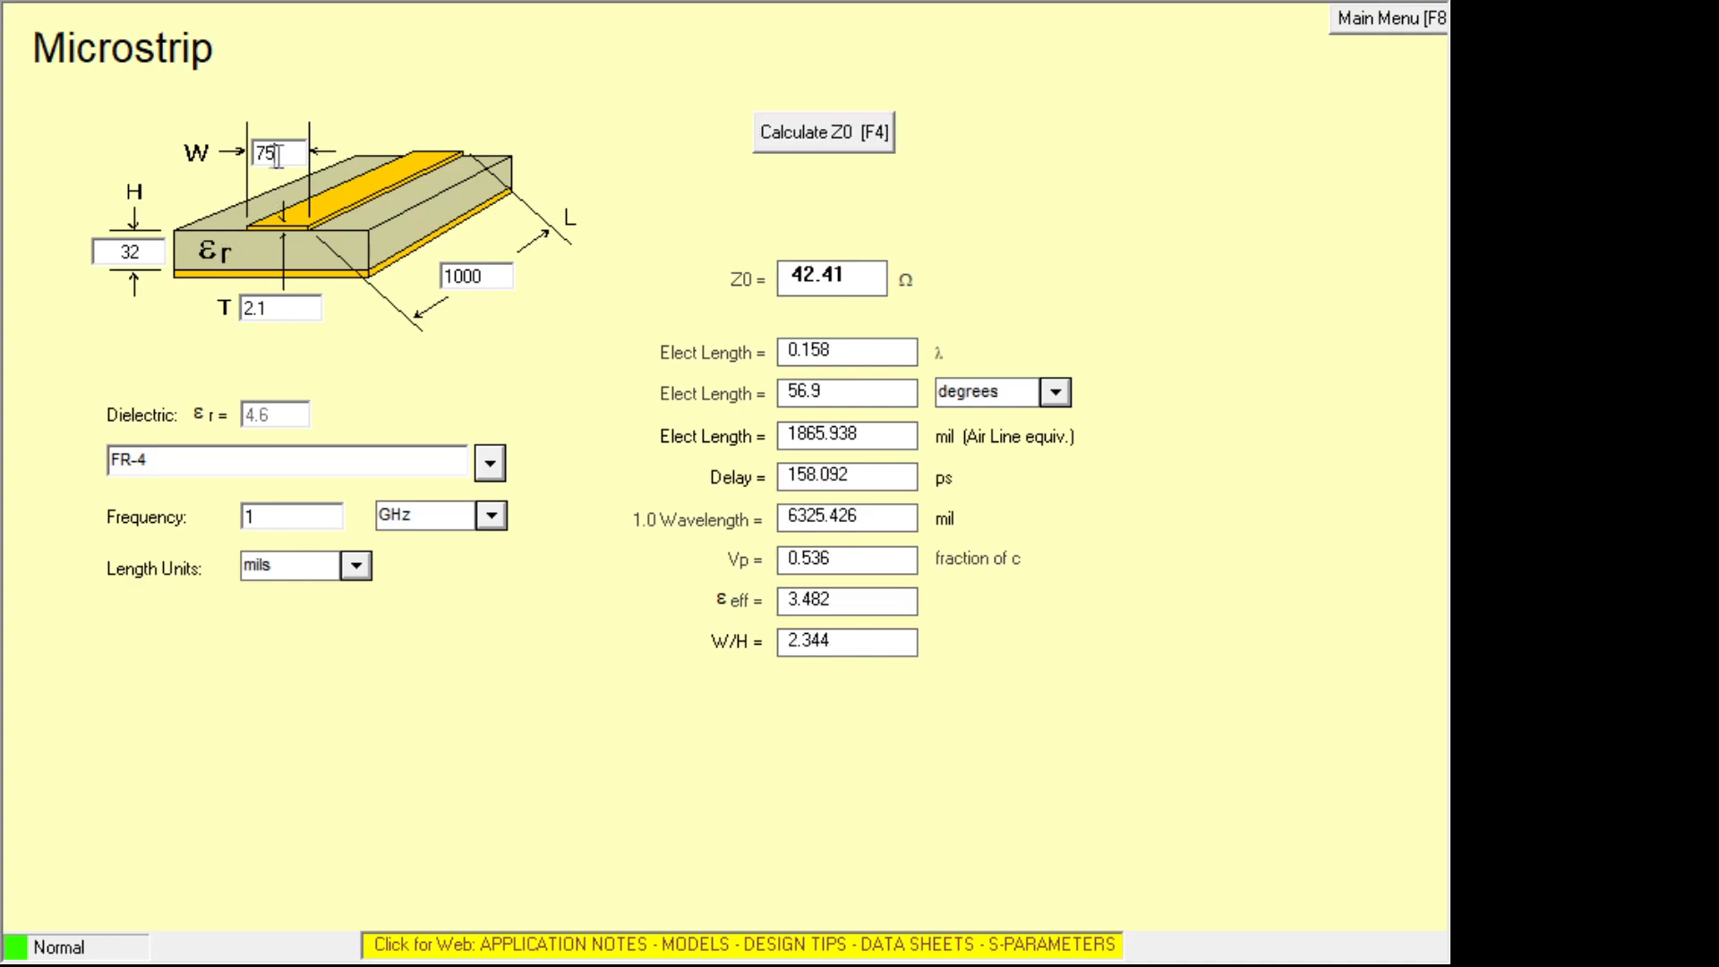
pyautogui.tripleClick(272, 154)
pyautogui.write('50')
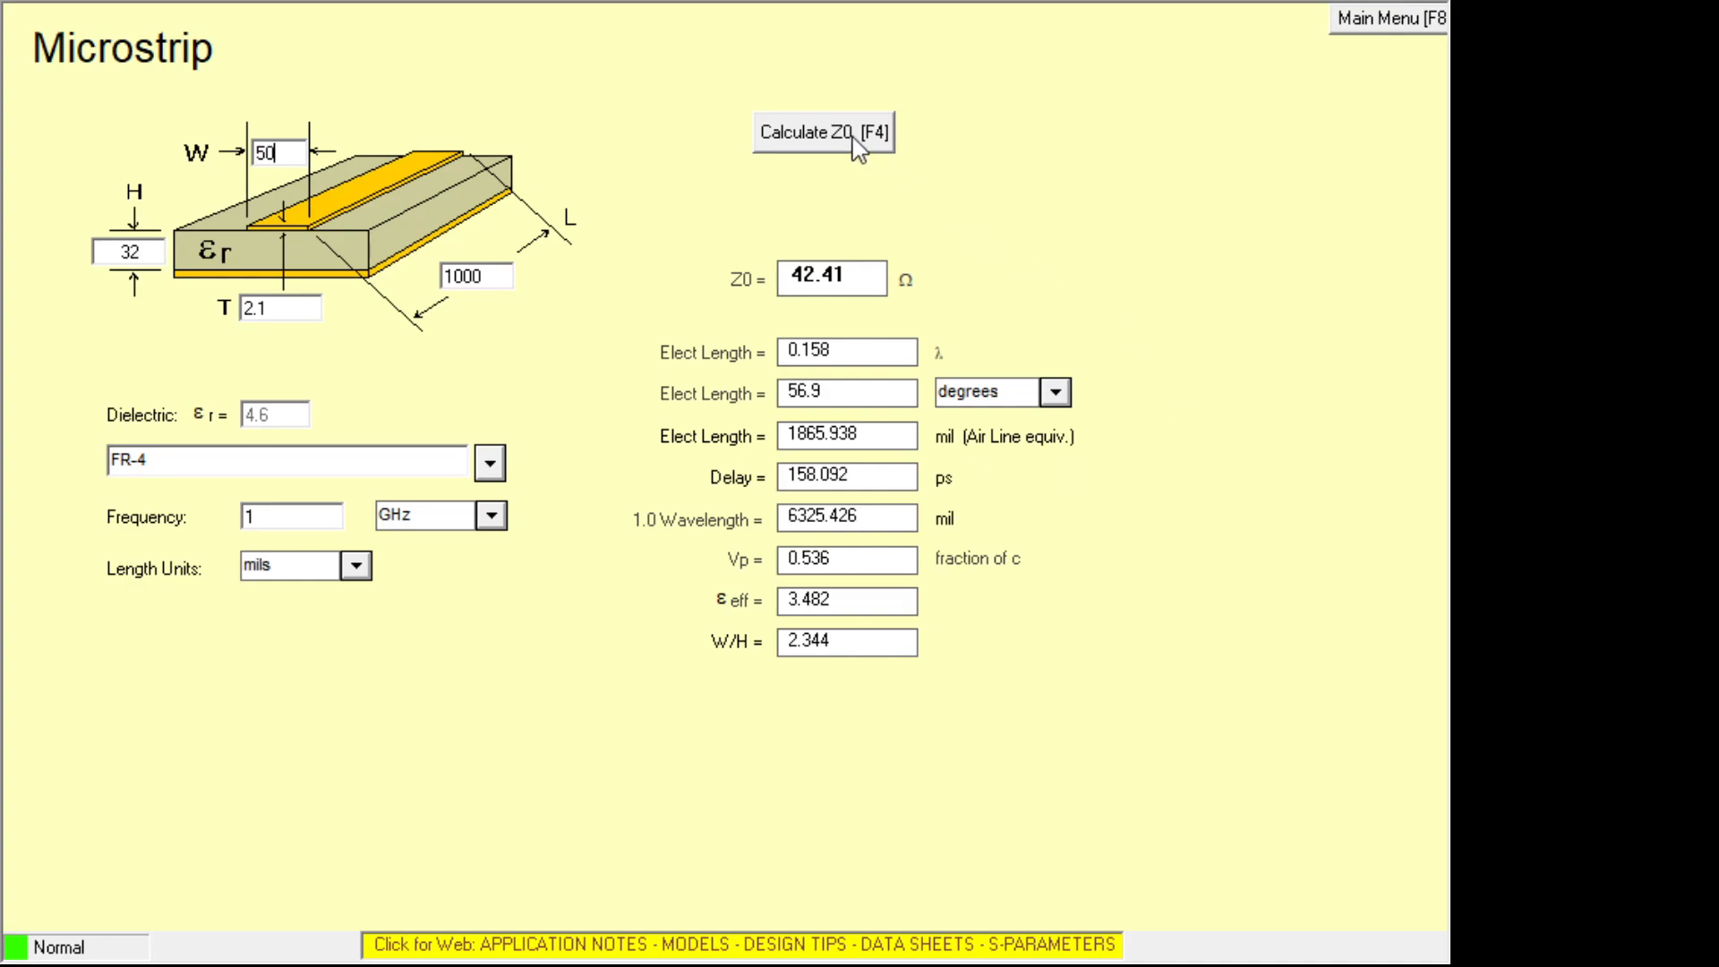
pyautogui.click(822, 133)
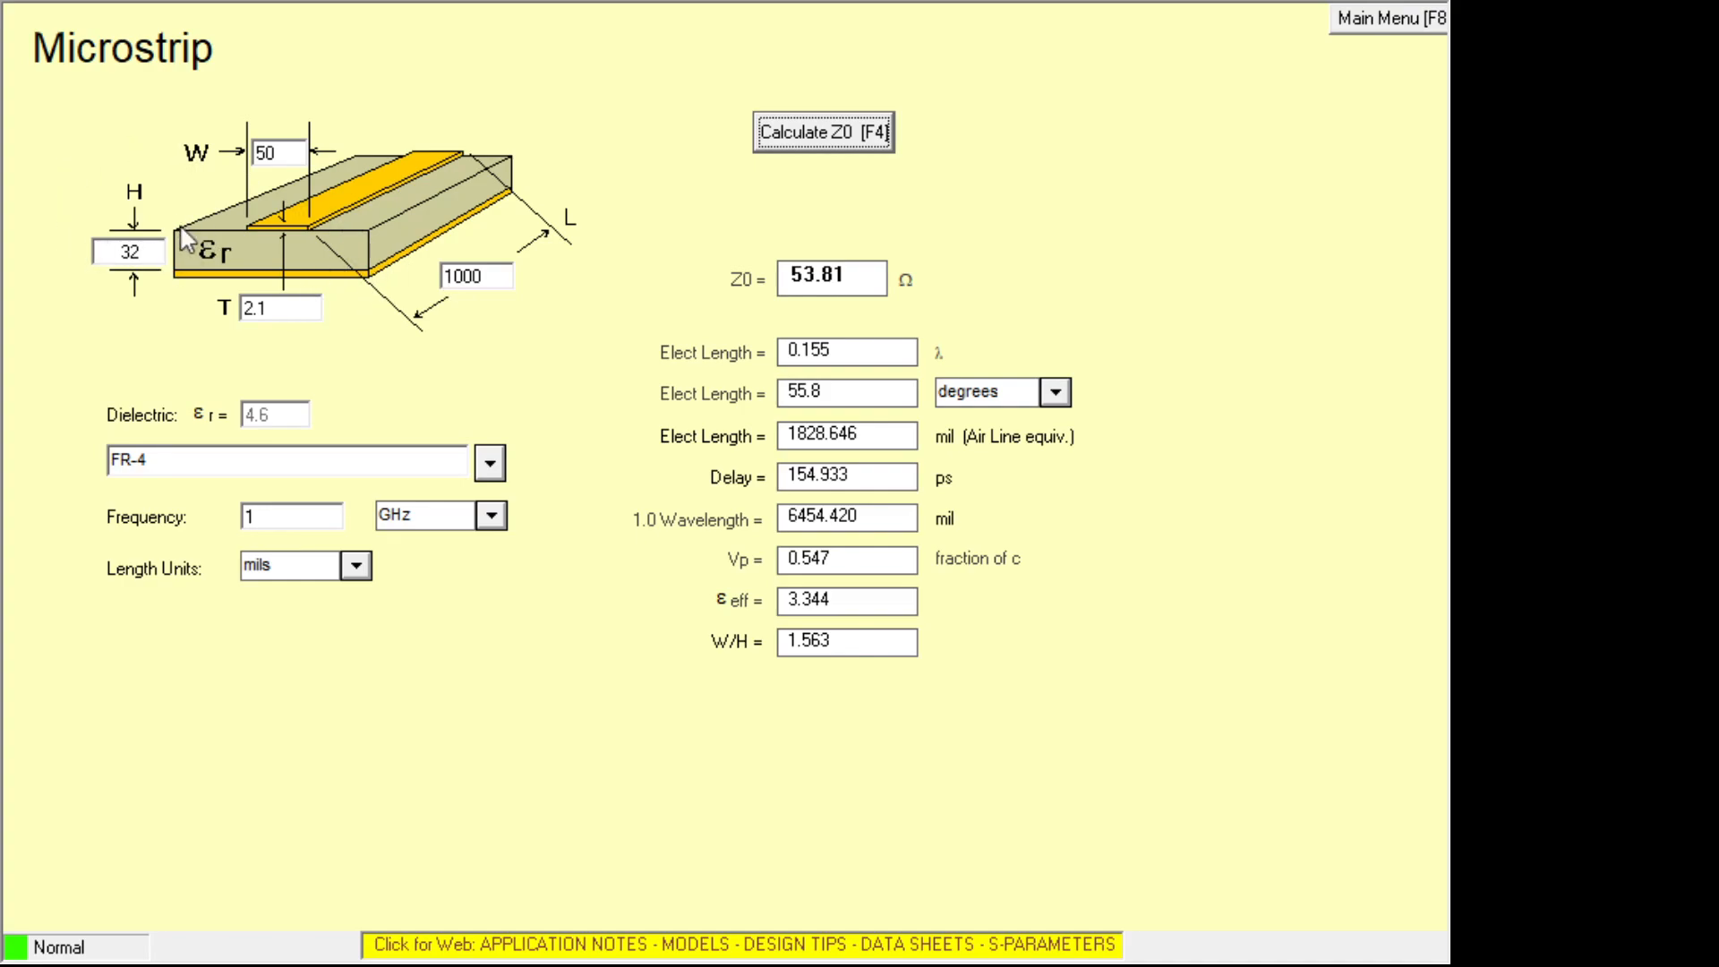
pyautogui.moveTo(113, 173)
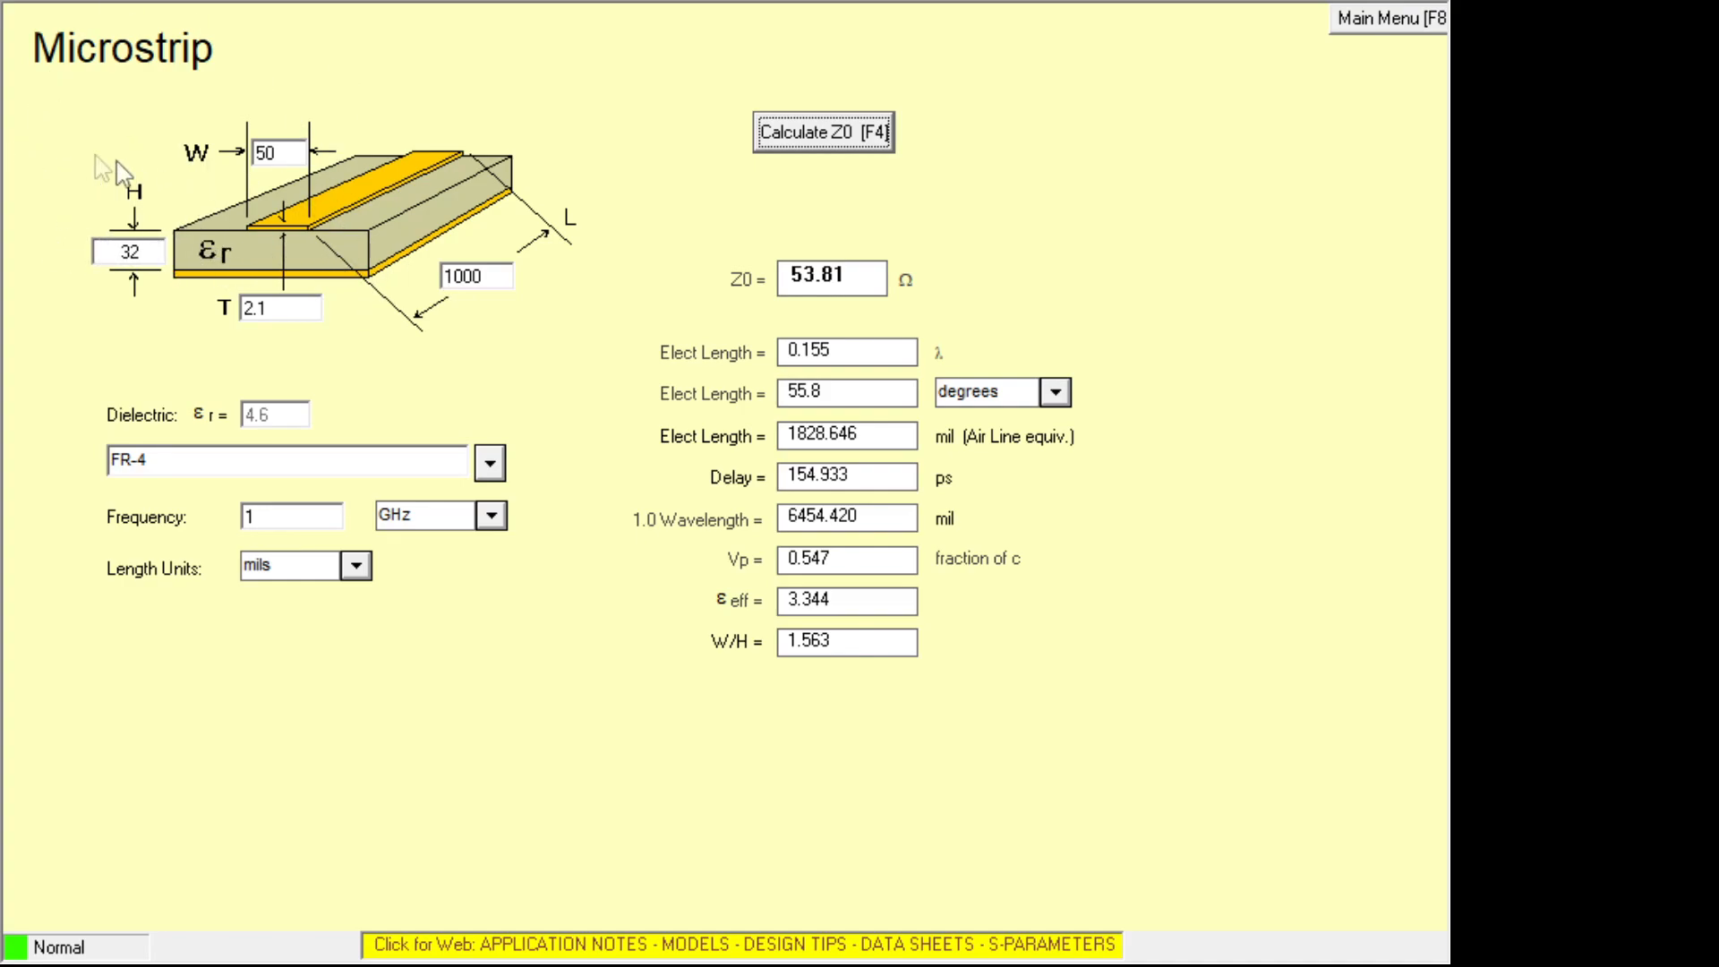
pyautogui.moveTo(215, 315)
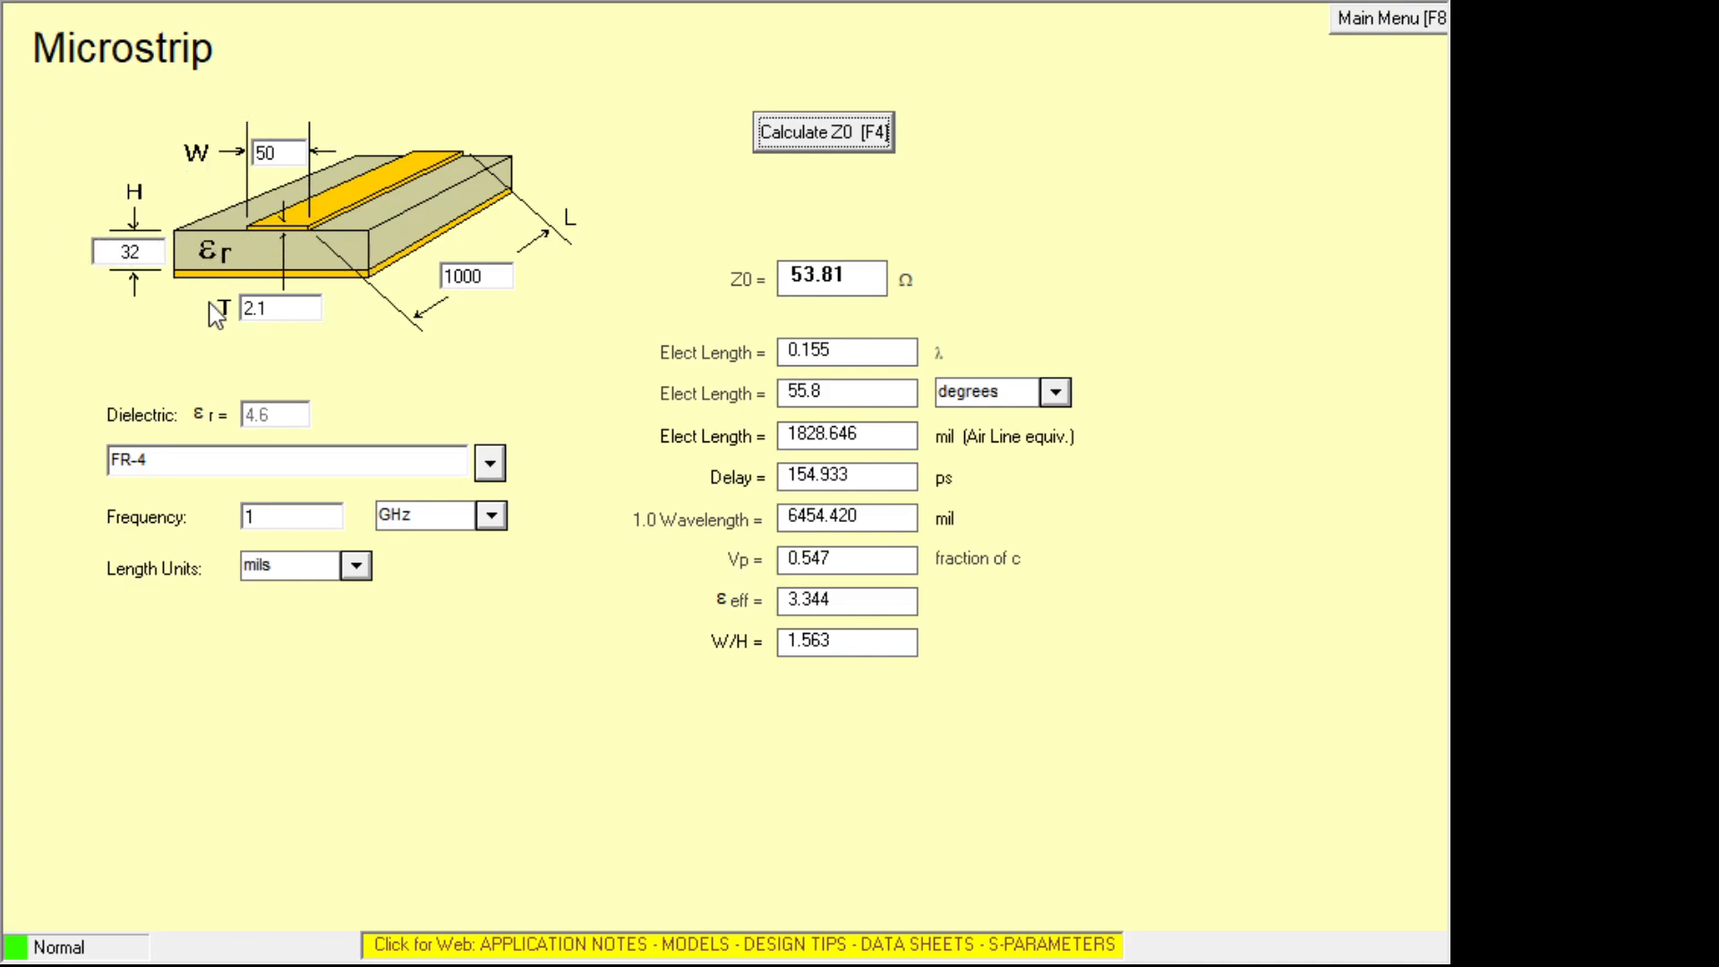
pyautogui.moveTo(185, 353)
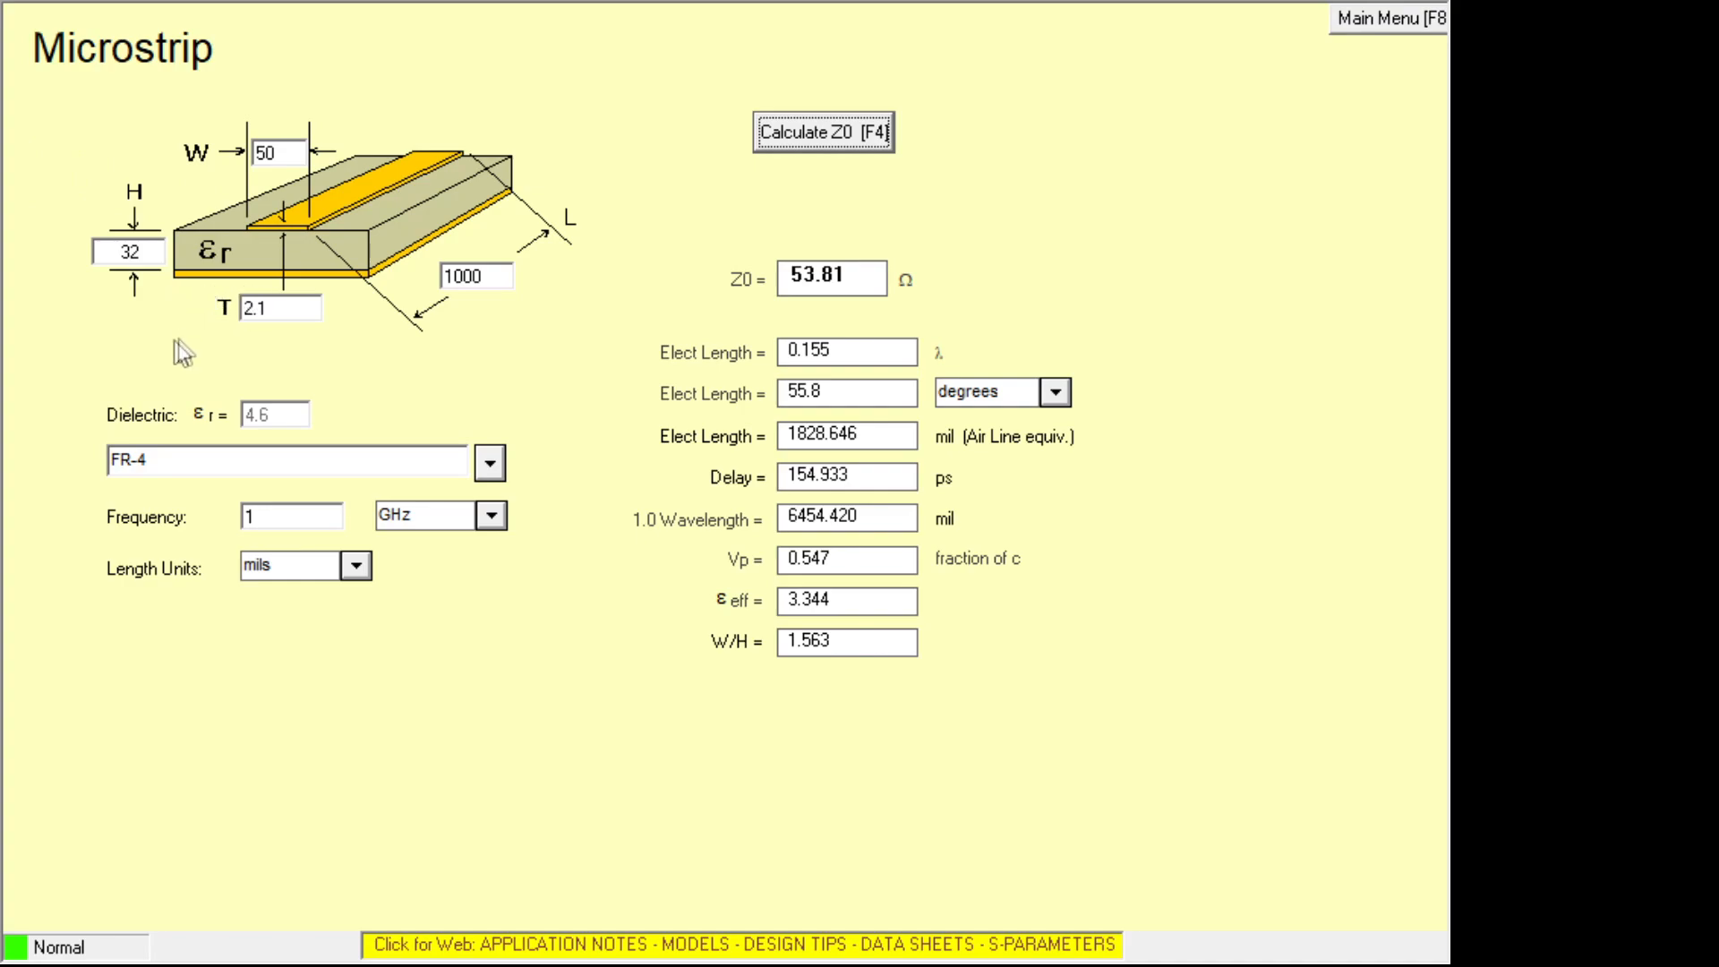
pyautogui.moveTo(163, 349)
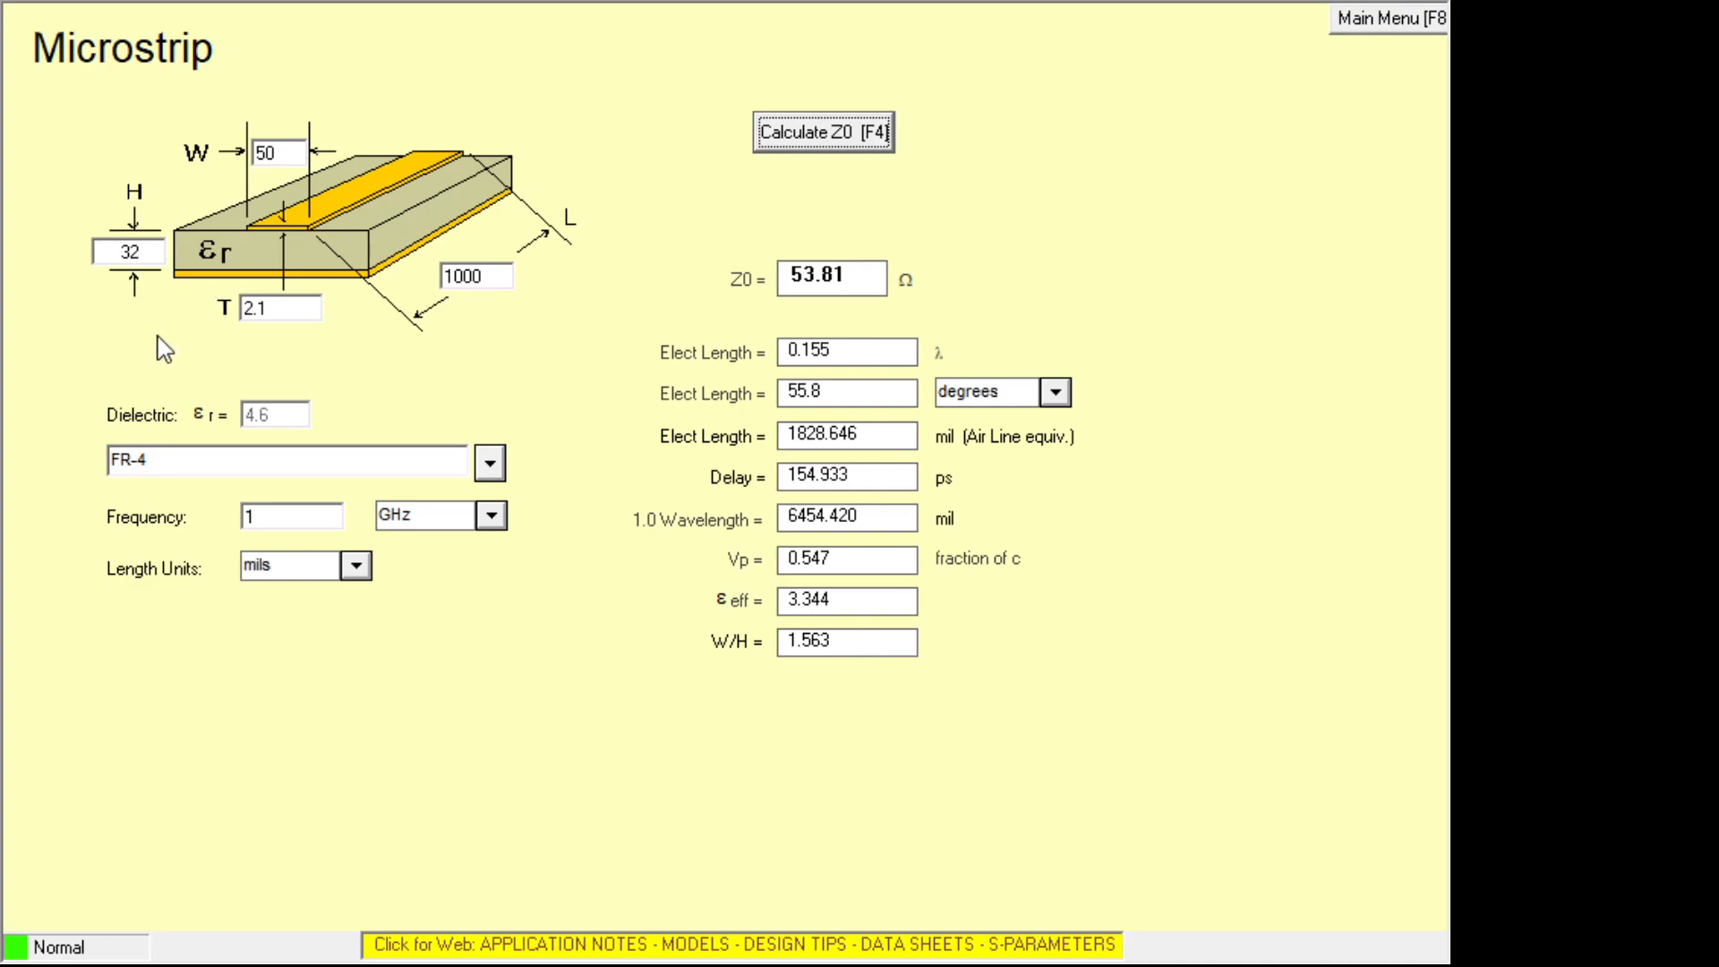
pyautogui.moveTo(193, 177)
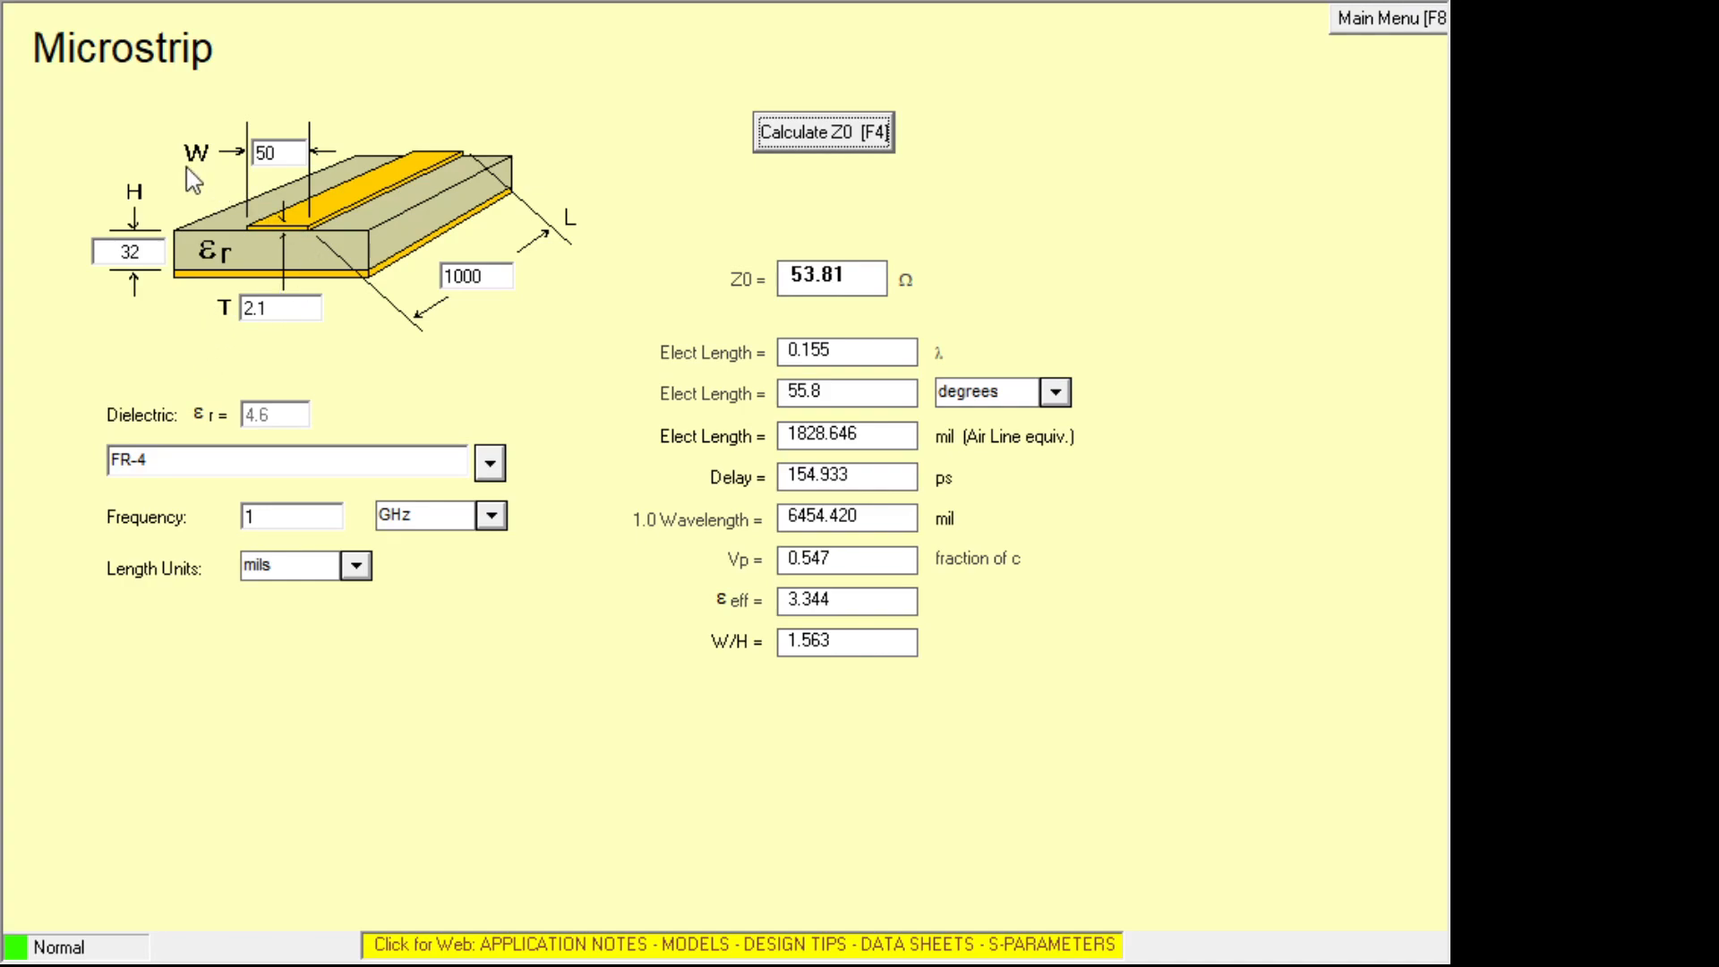
pyautogui.moveTo(144, 426)
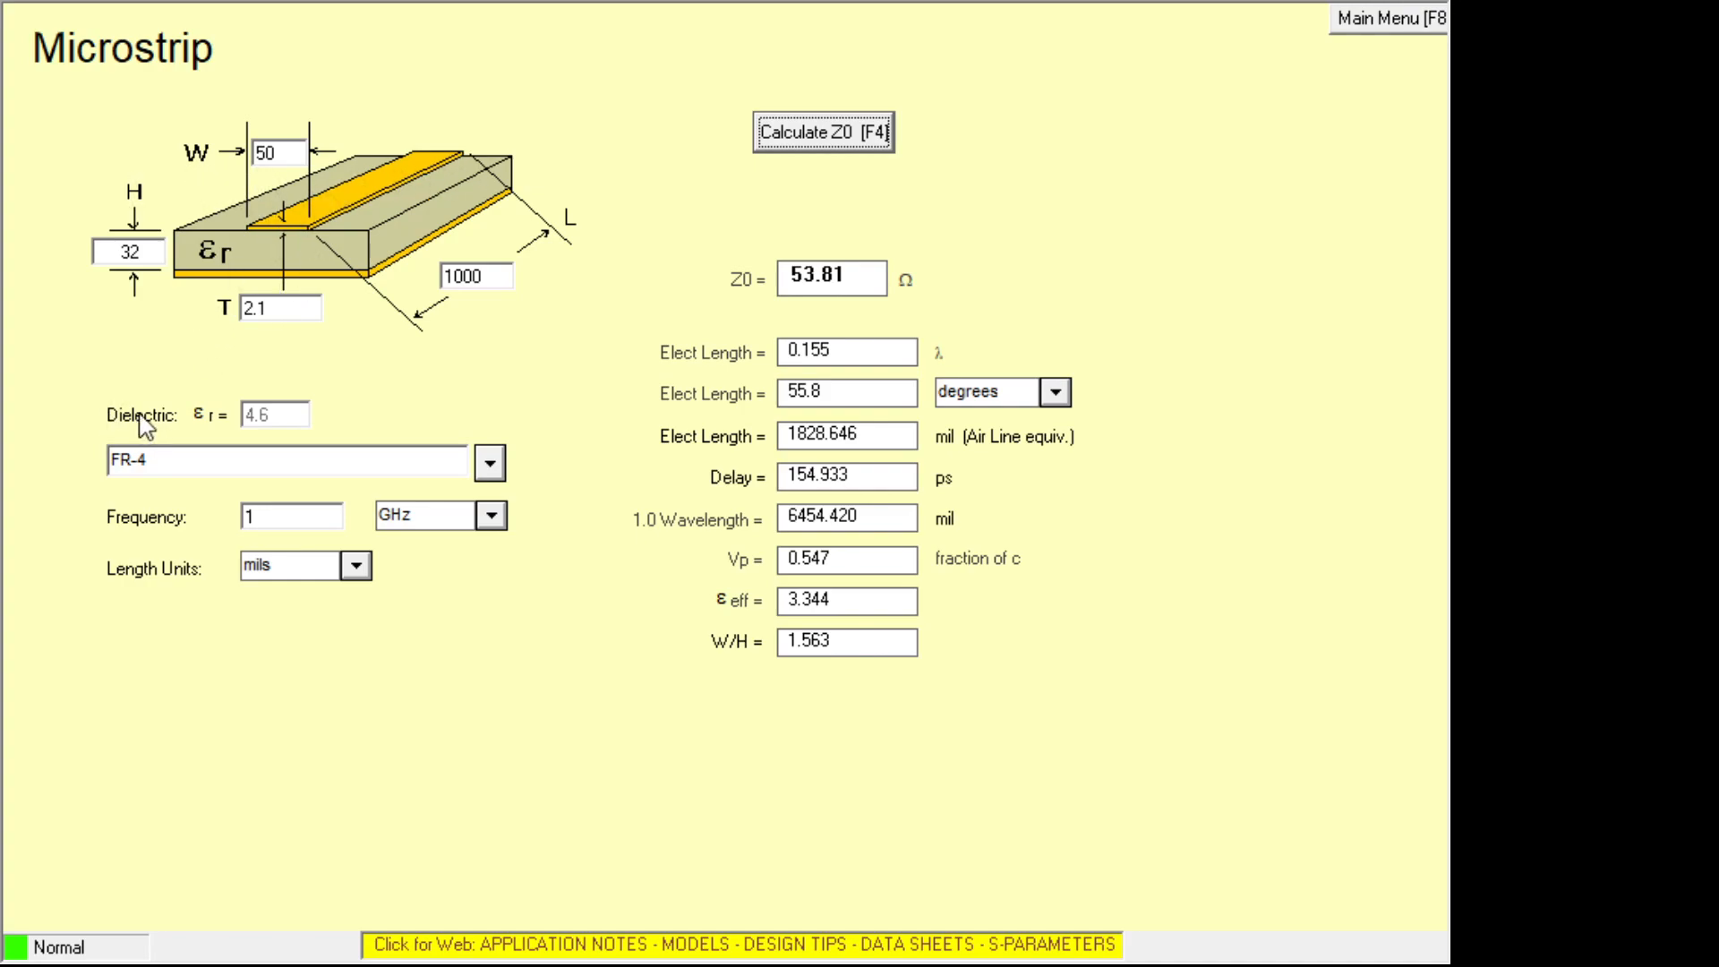
pyautogui.moveTo(299, 403)
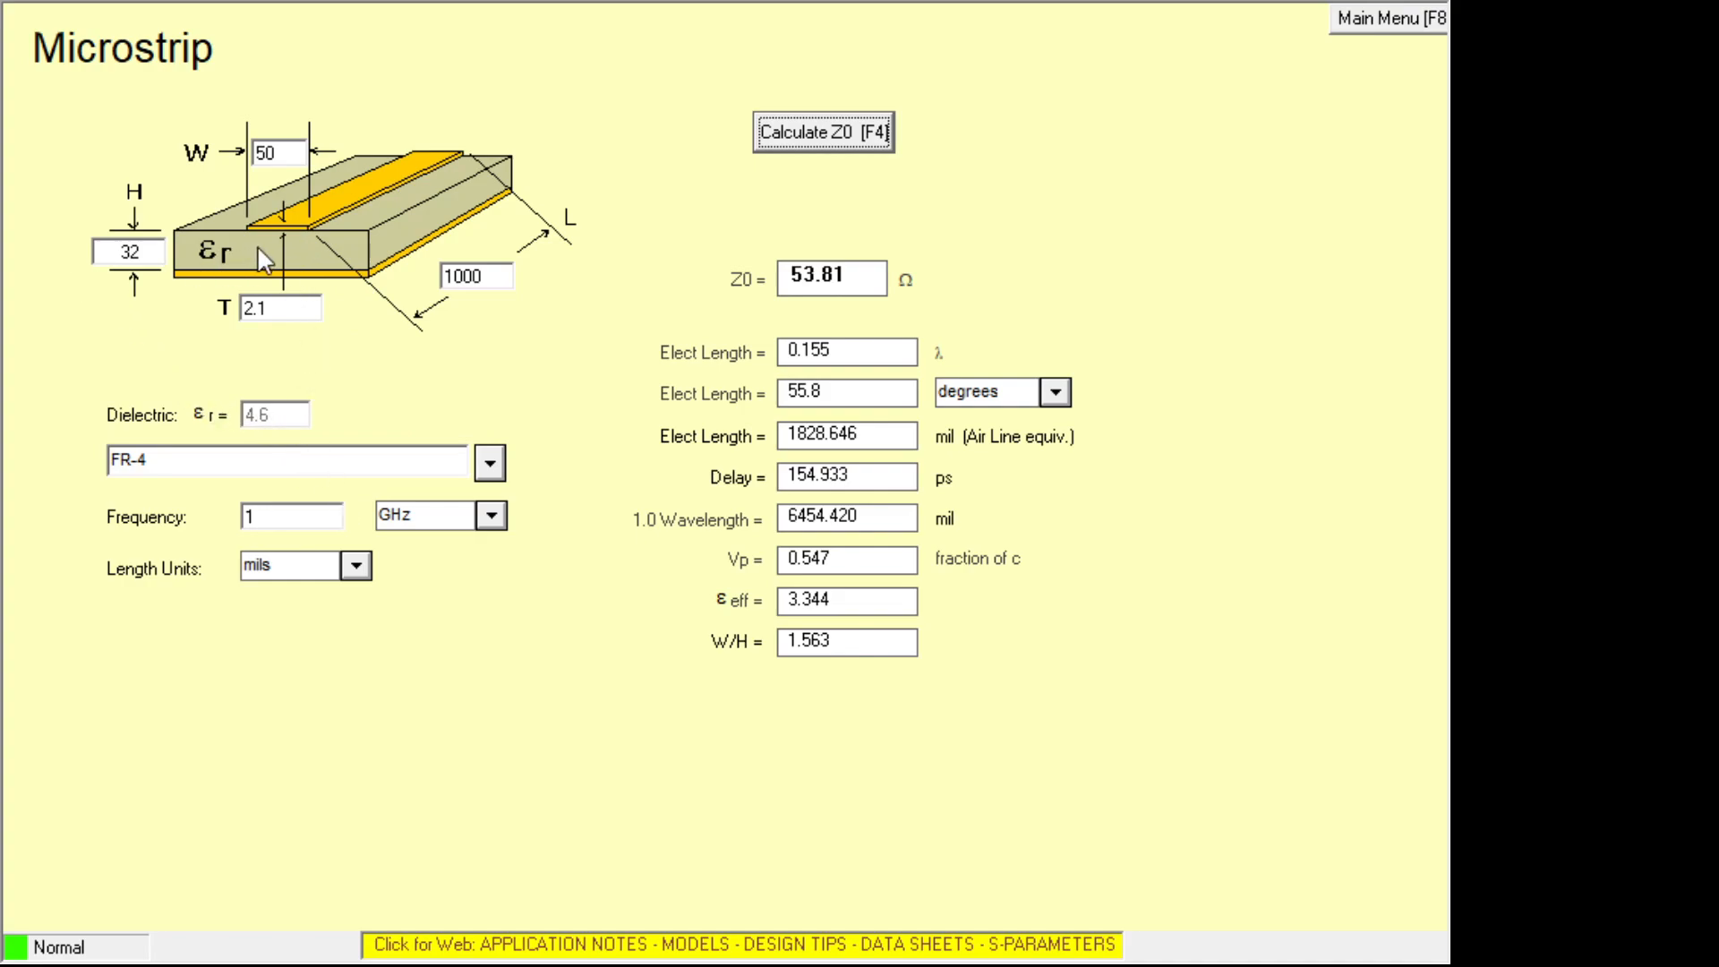
pyautogui.moveTo(269, 219)
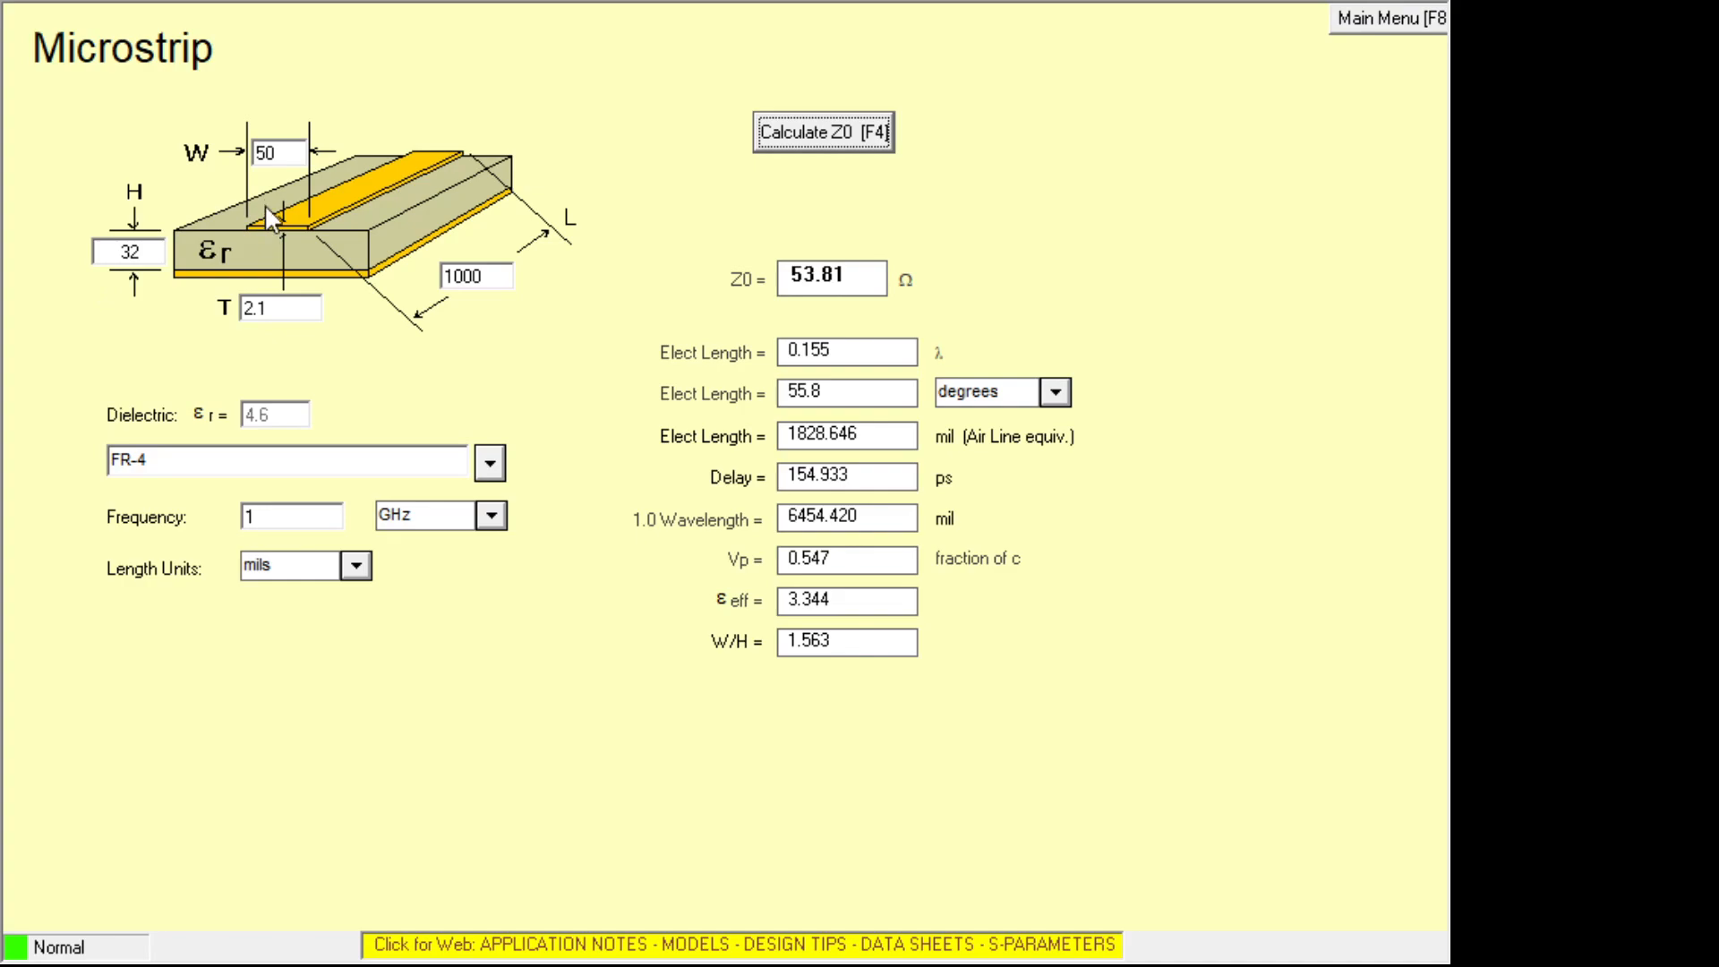
pyautogui.moveTo(285, 247)
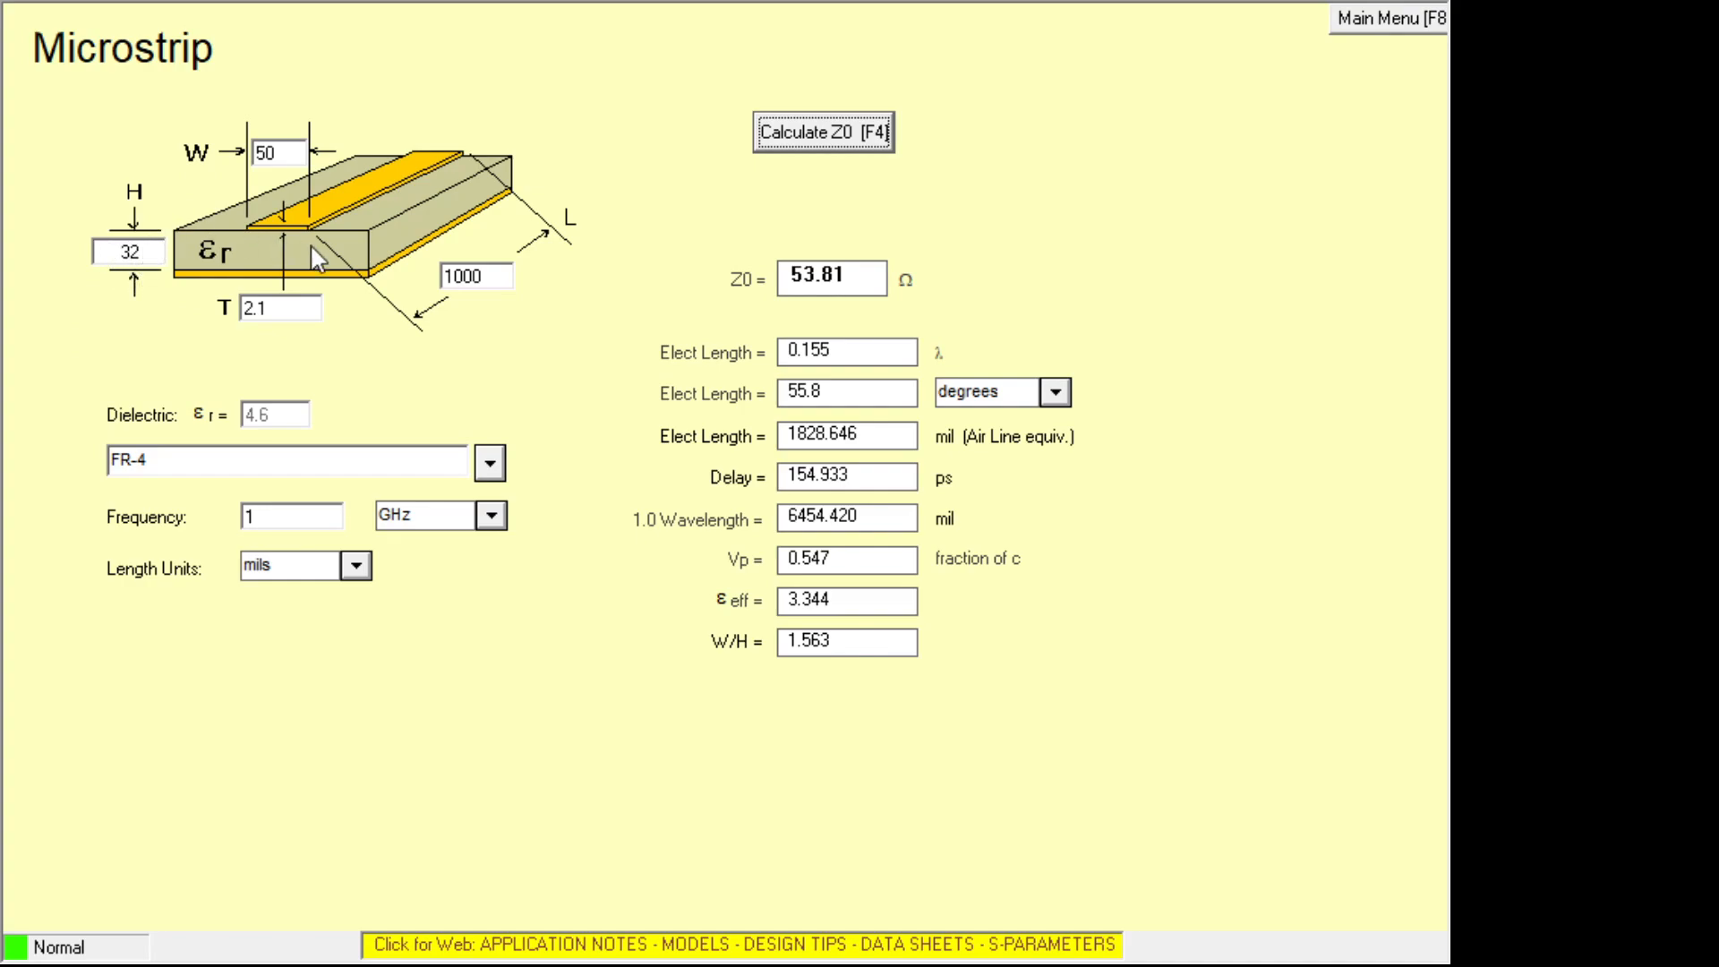
pyautogui.moveTo(310, 250)
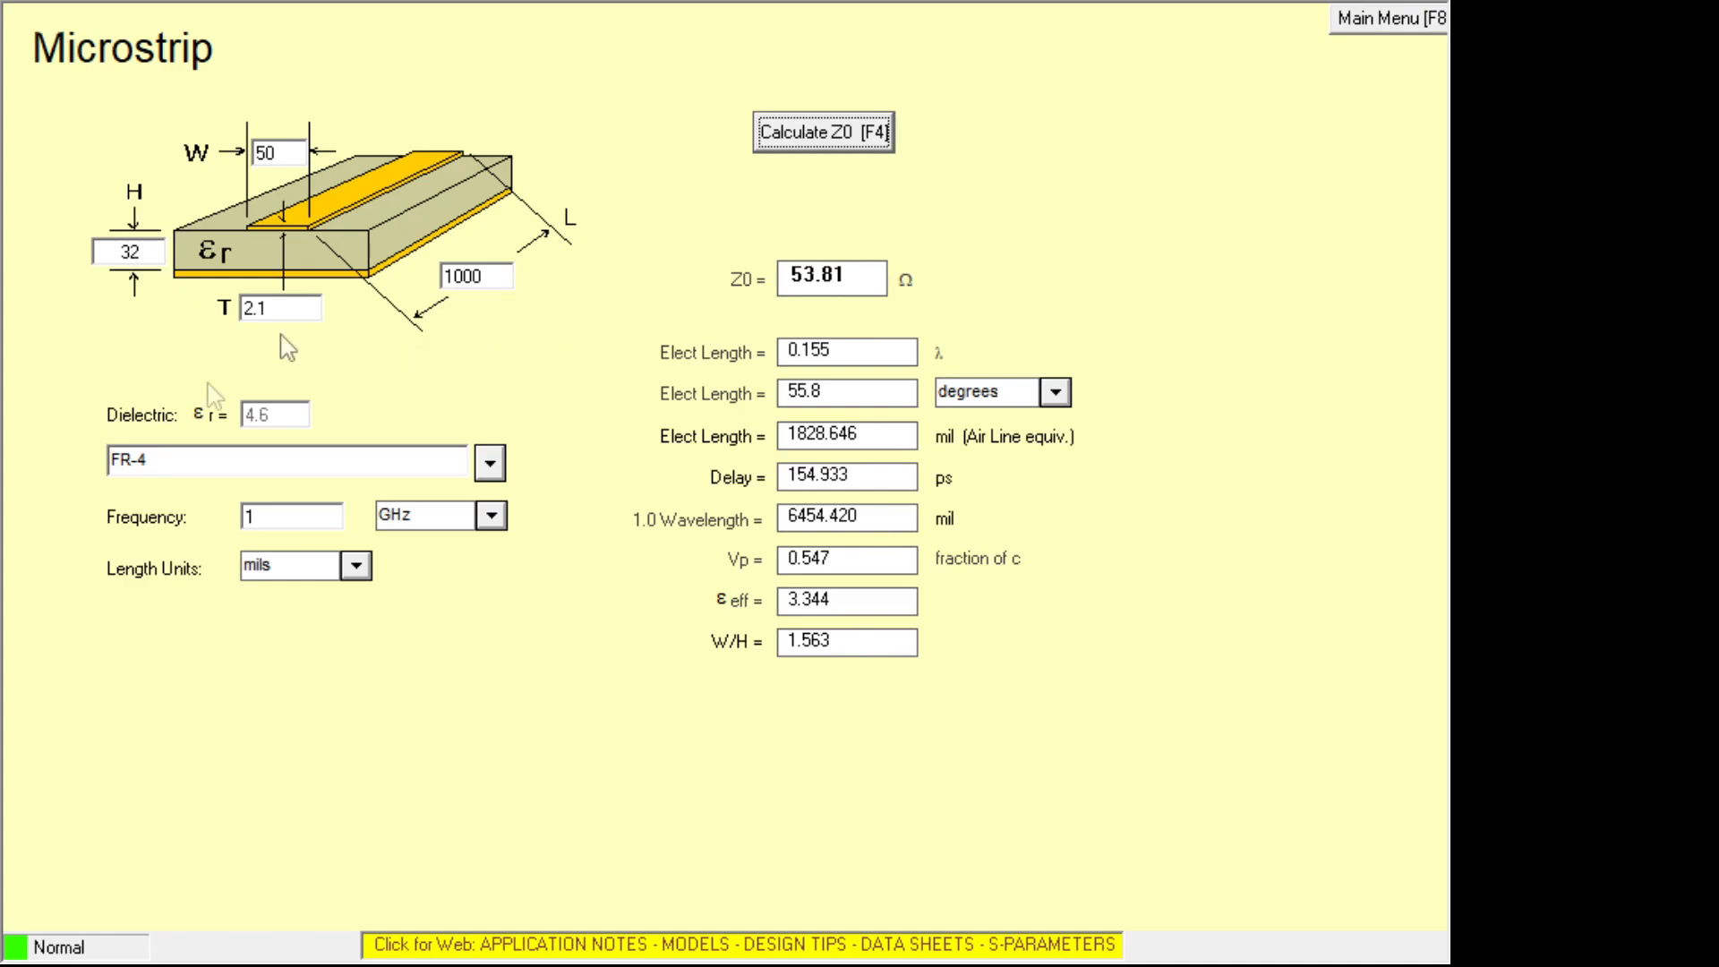
pyautogui.moveTo(143, 283)
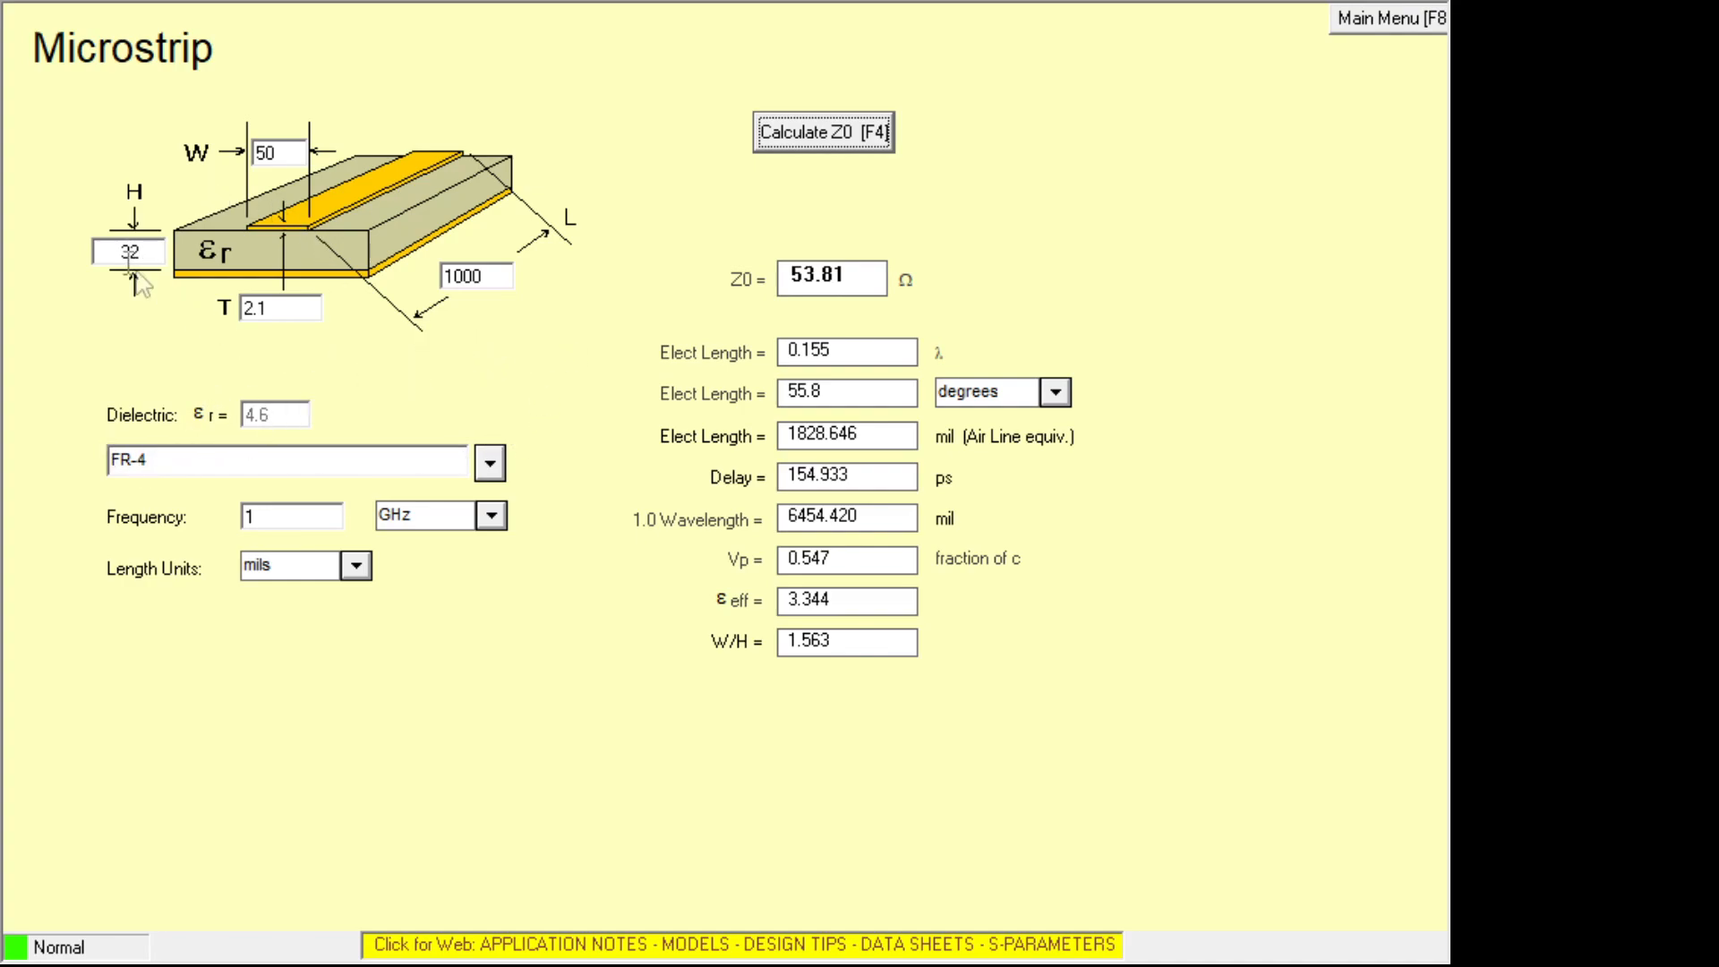
pyautogui.moveTo(1442, 21)
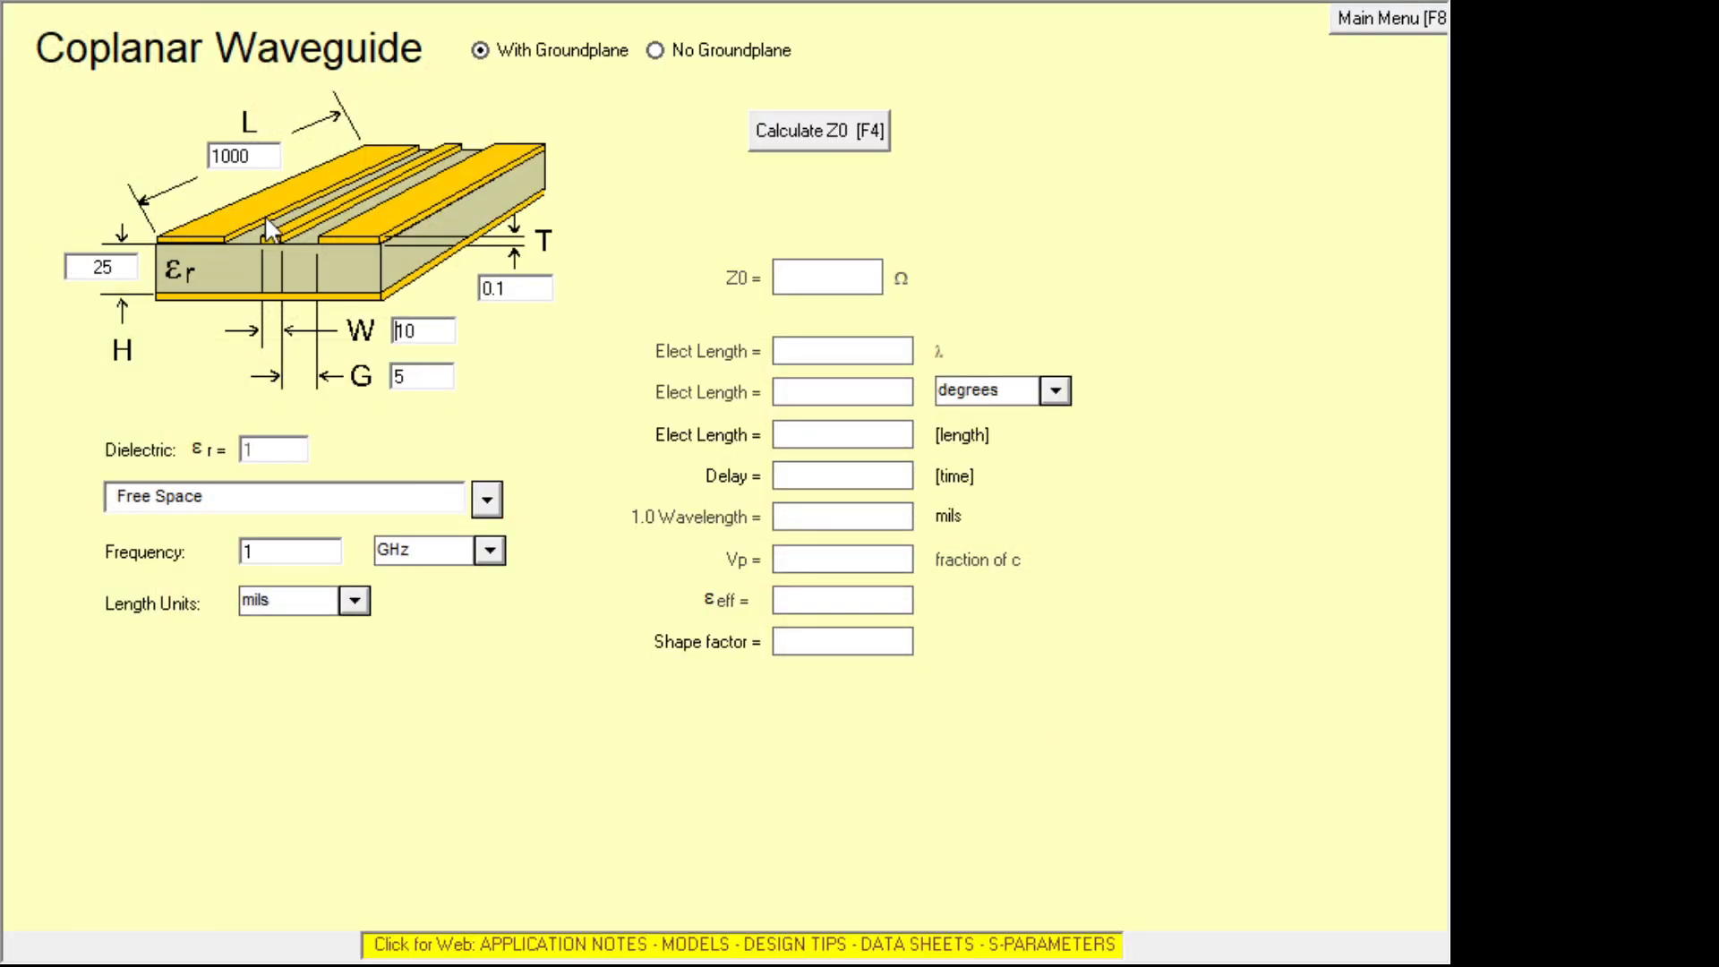
pyautogui.moveTo(270, 278)
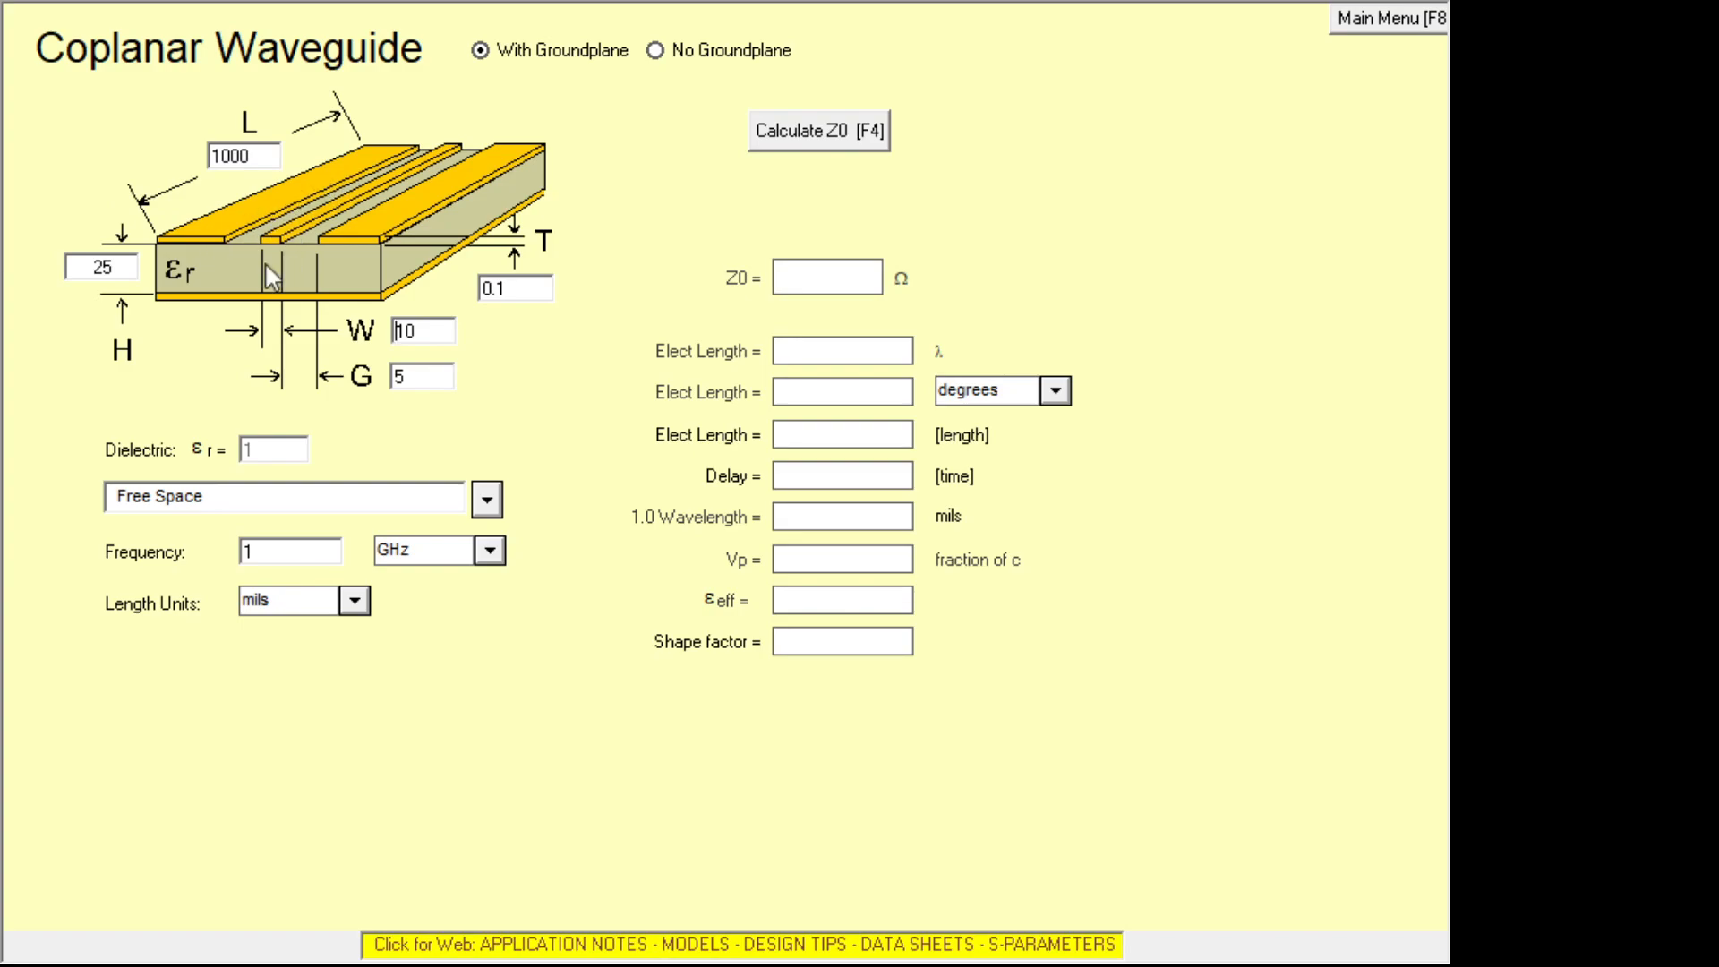
pyautogui.moveTo(510, 174)
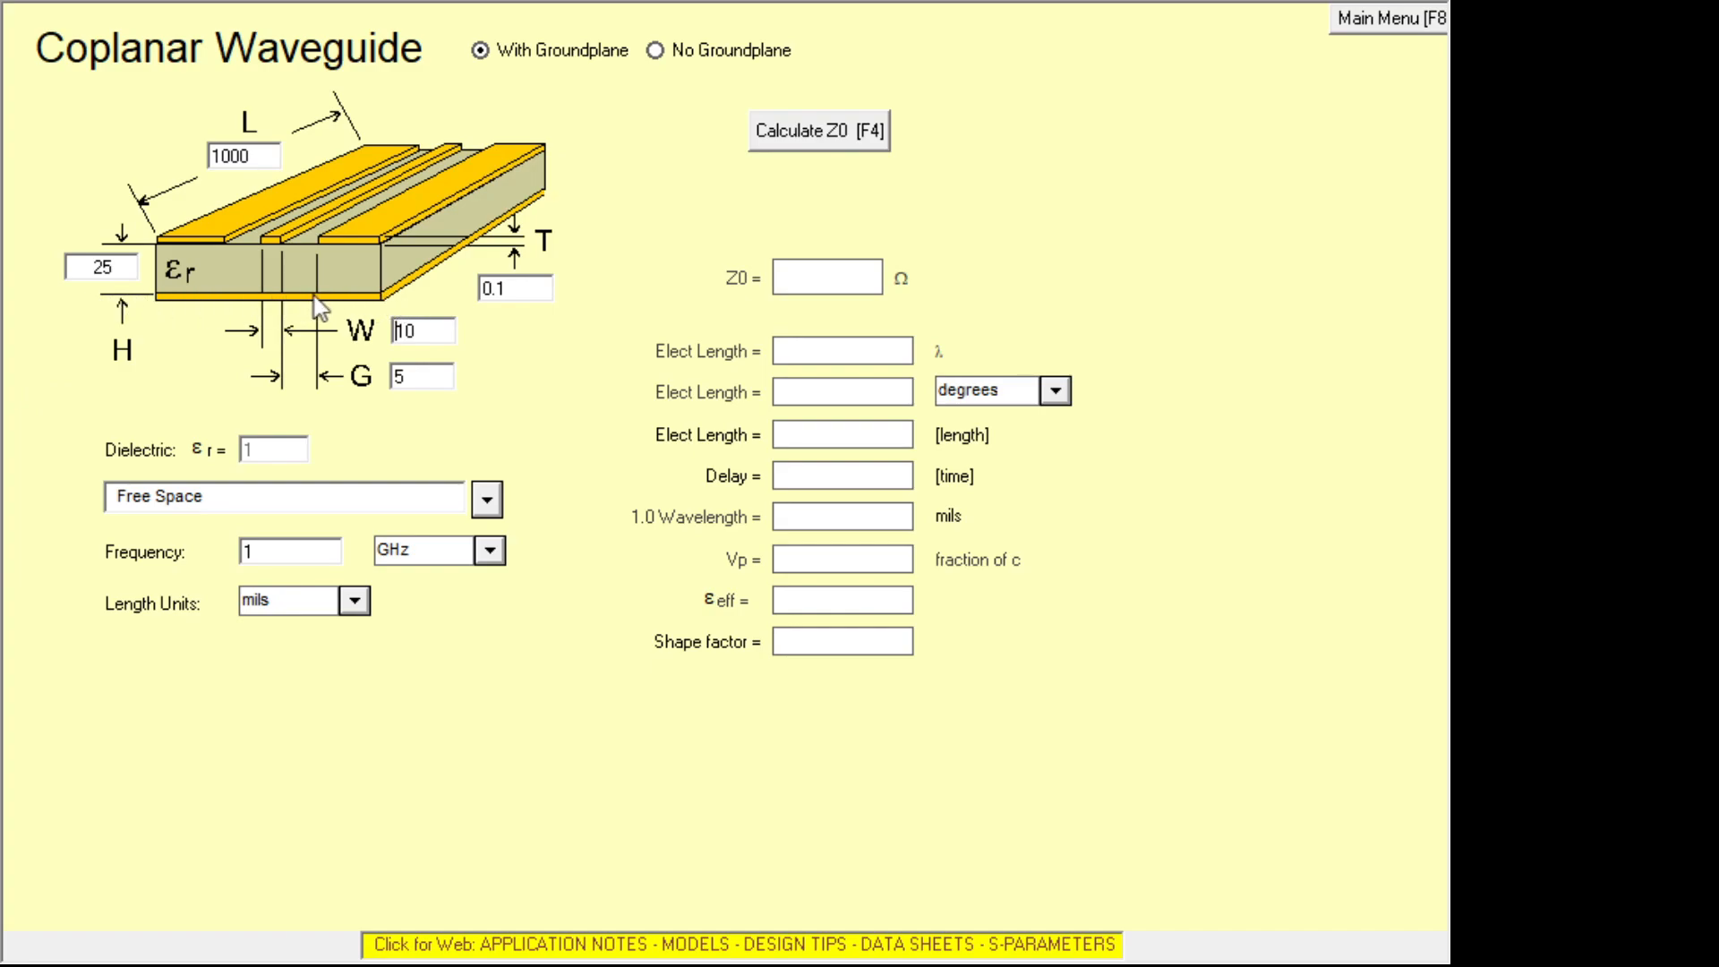
pyautogui.moveTo(329, 308)
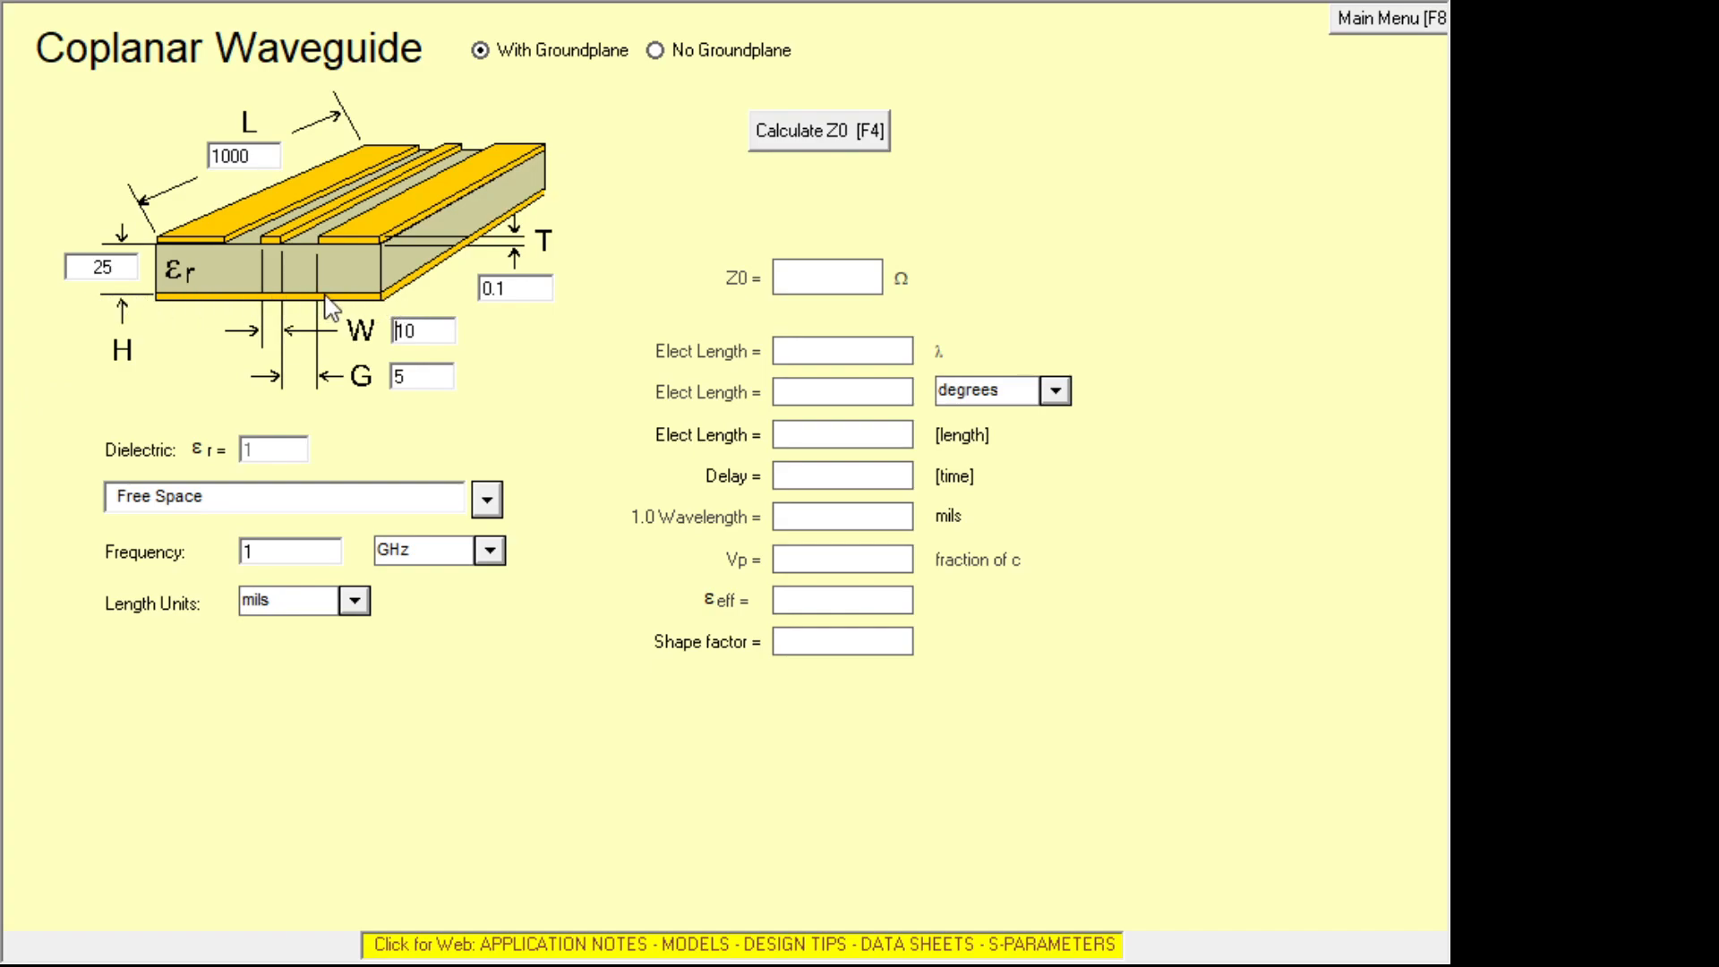
pyautogui.moveTo(284, 312)
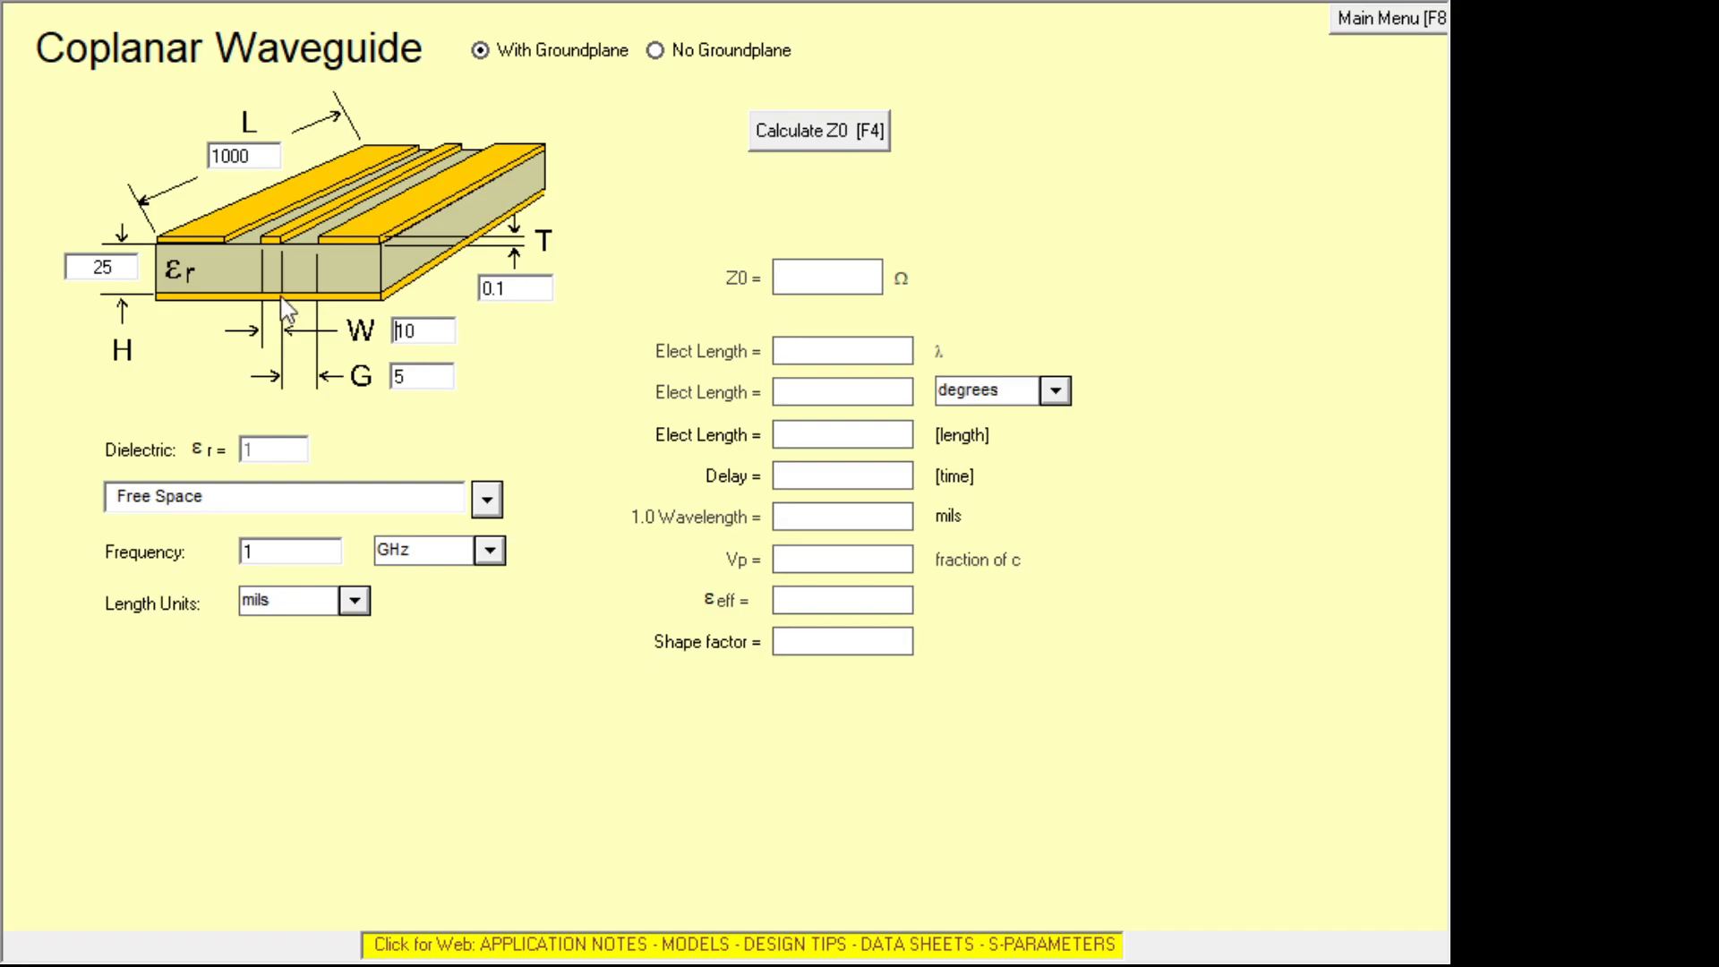
pyautogui.moveTo(363, 286)
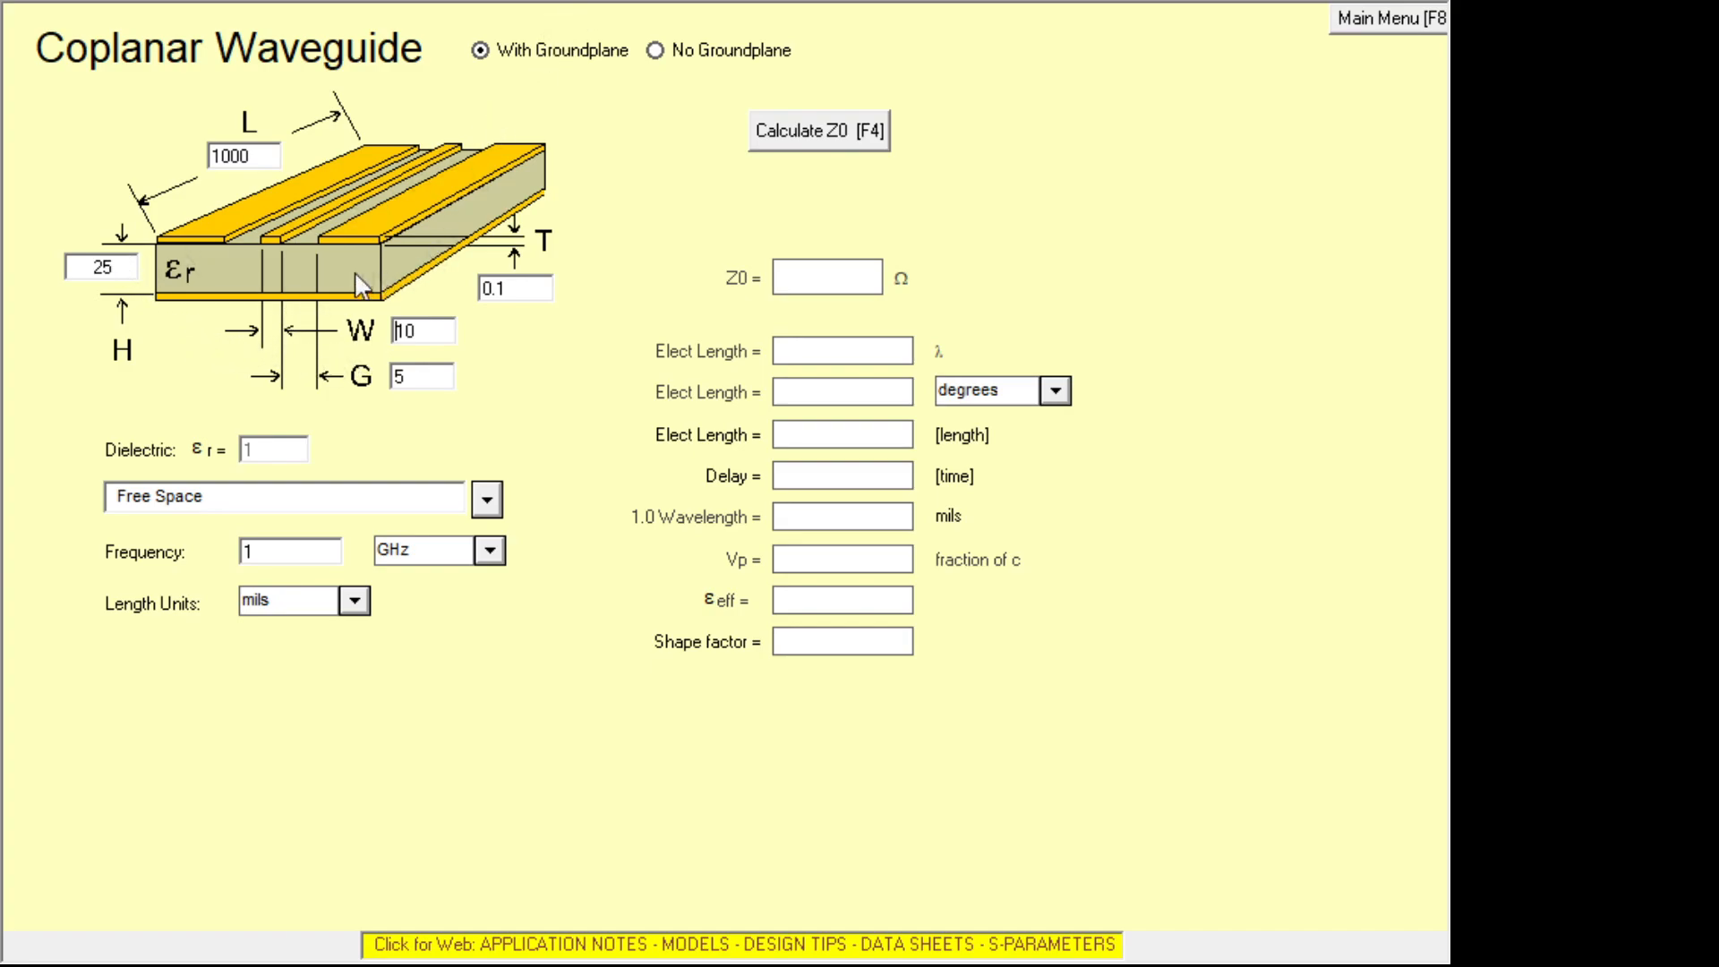
pyautogui.moveTo(181, 317)
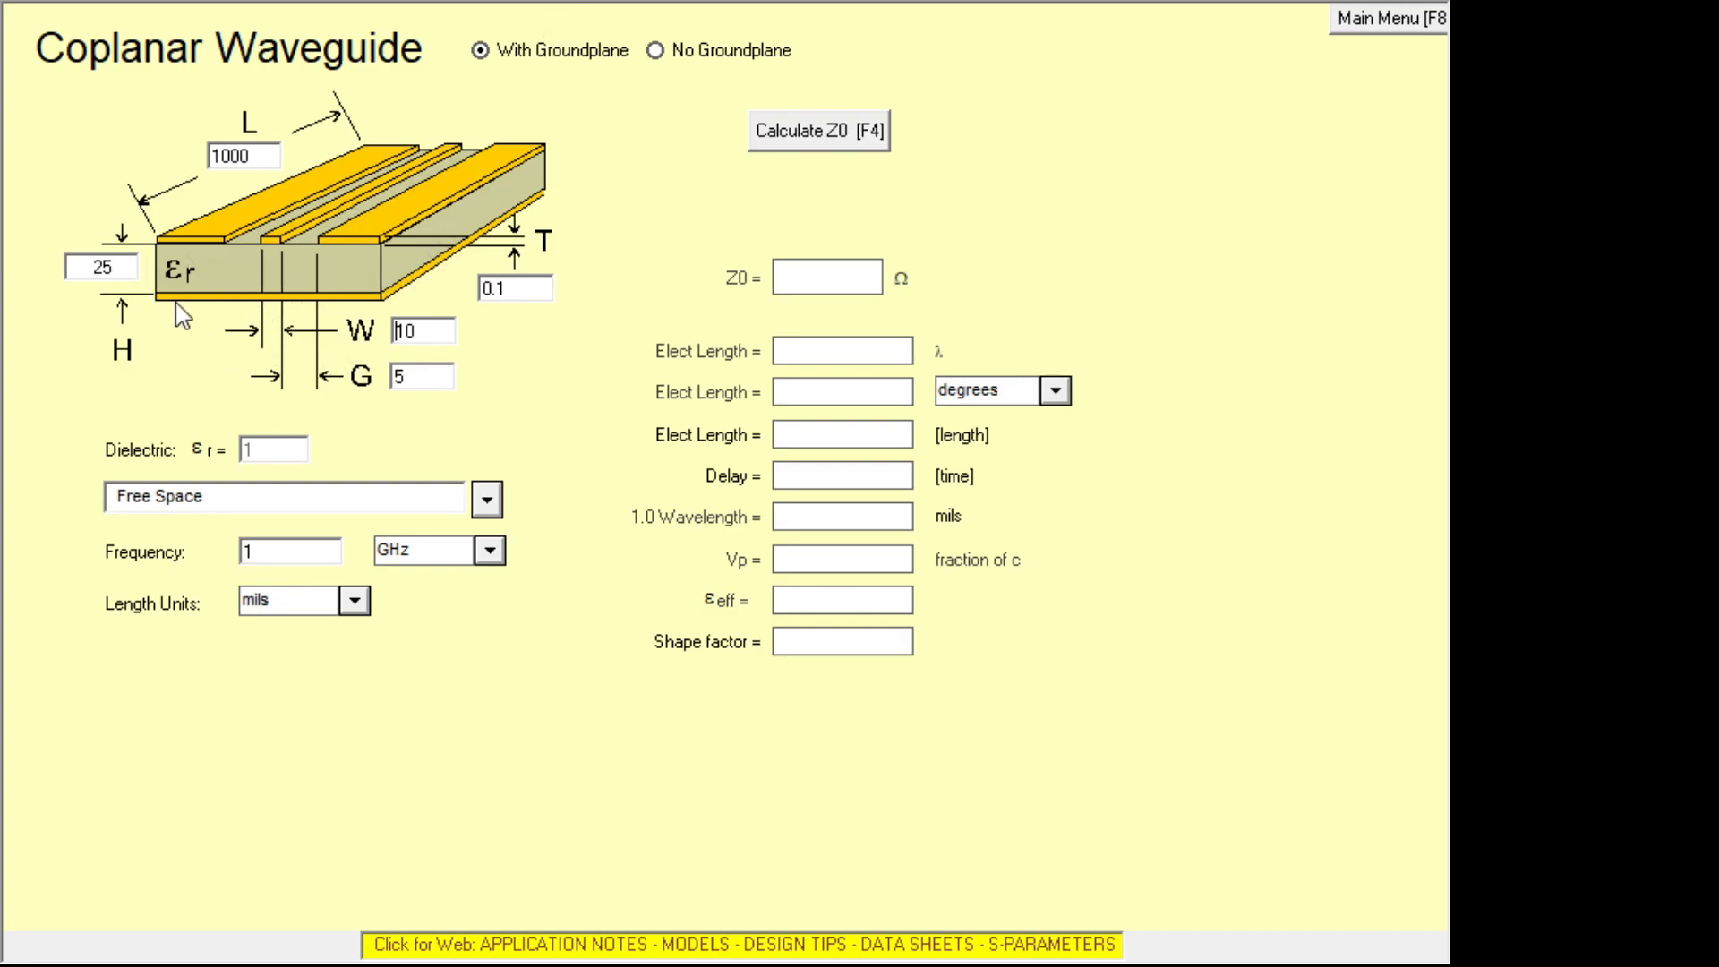
pyautogui.moveTo(505, 118)
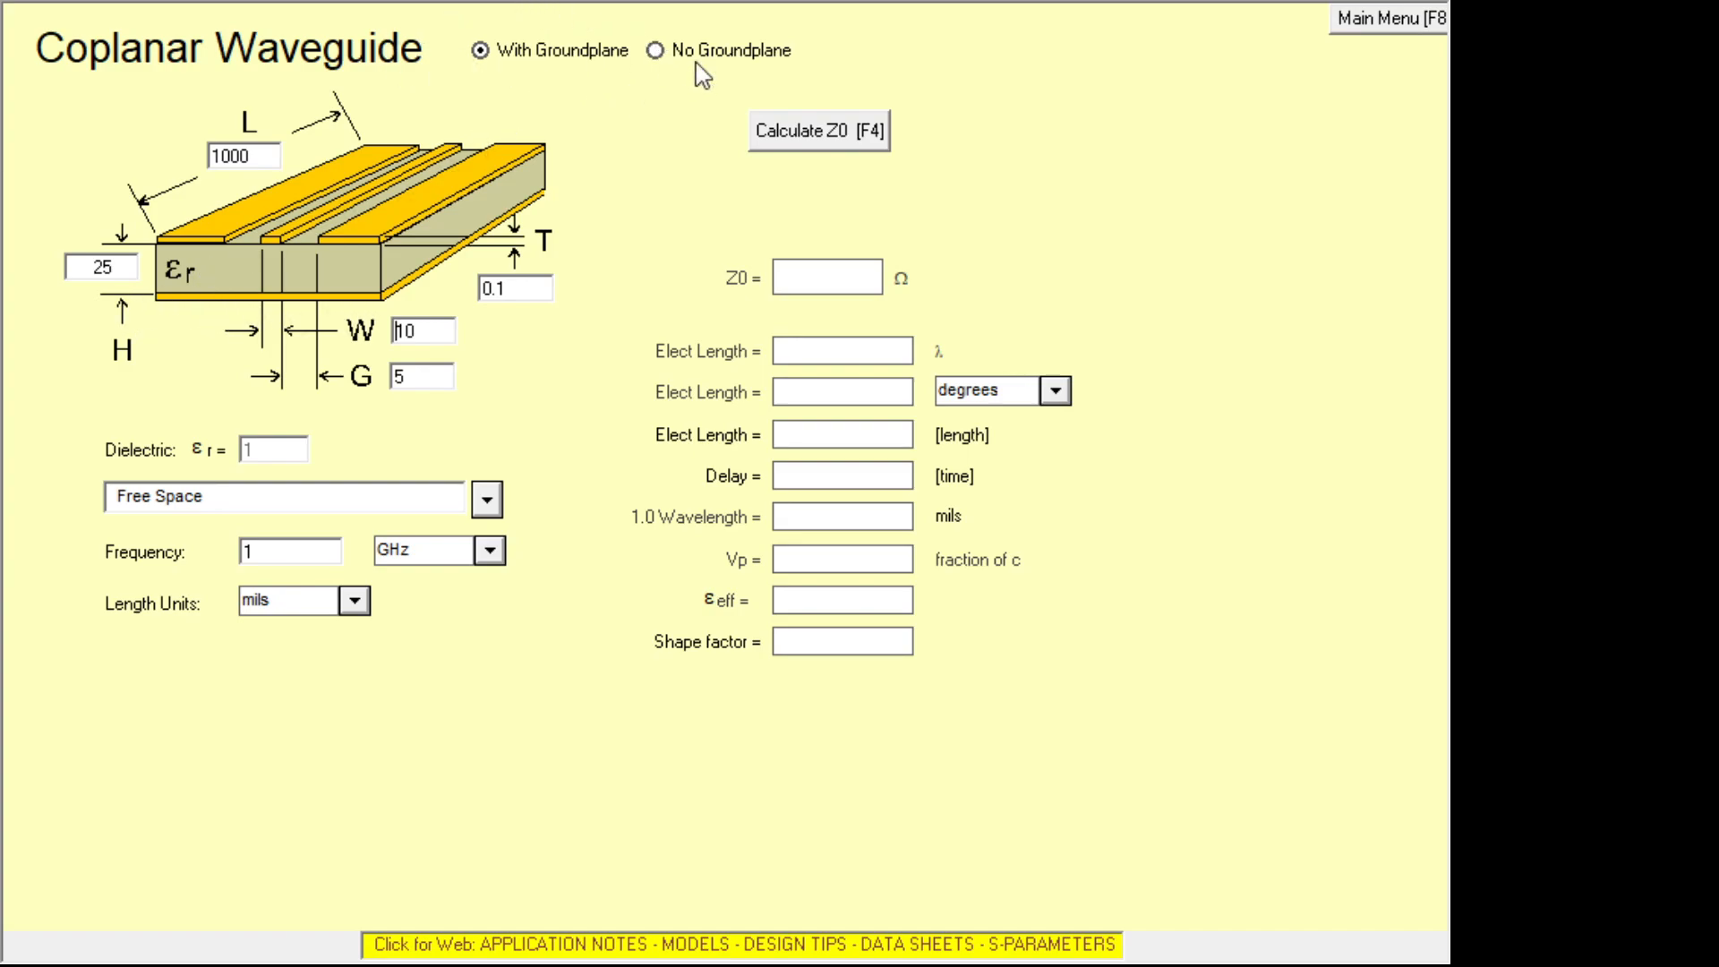
# Compute the no-groundplane waveguide on 62-mil FR-4 at 20 then 30 mil width, giving 52.3 Ω.
pyautogui.click(655, 50)
pyautogui.write('62')
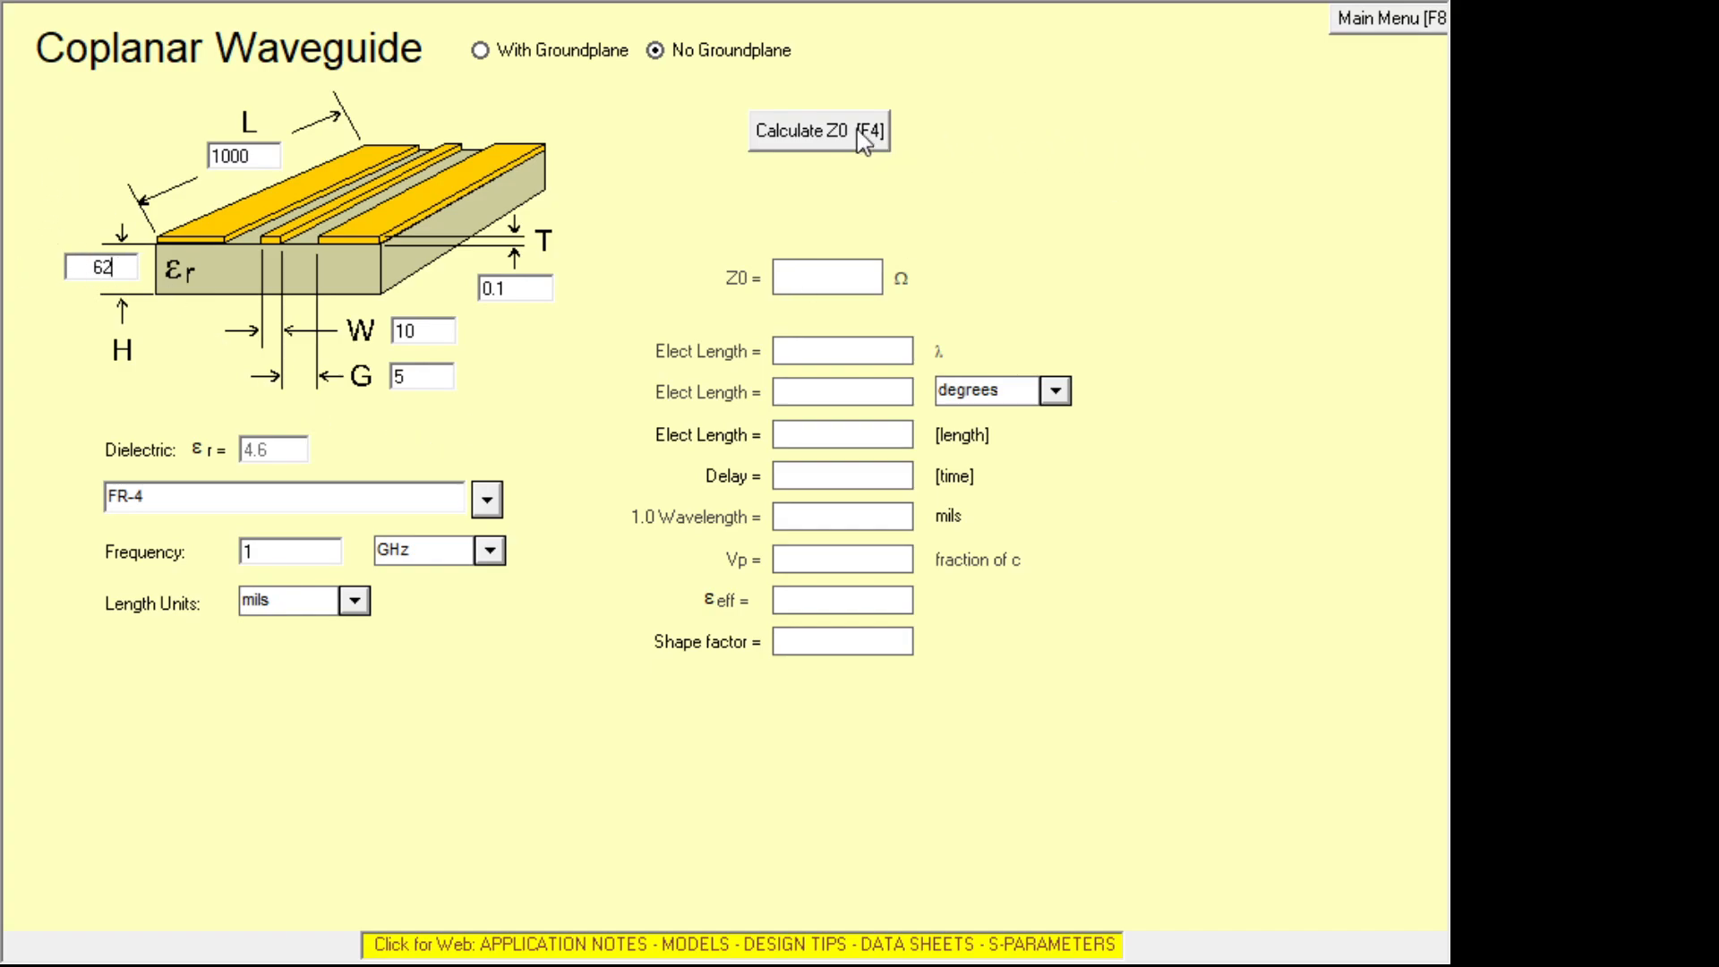
pyautogui.click(818, 130)
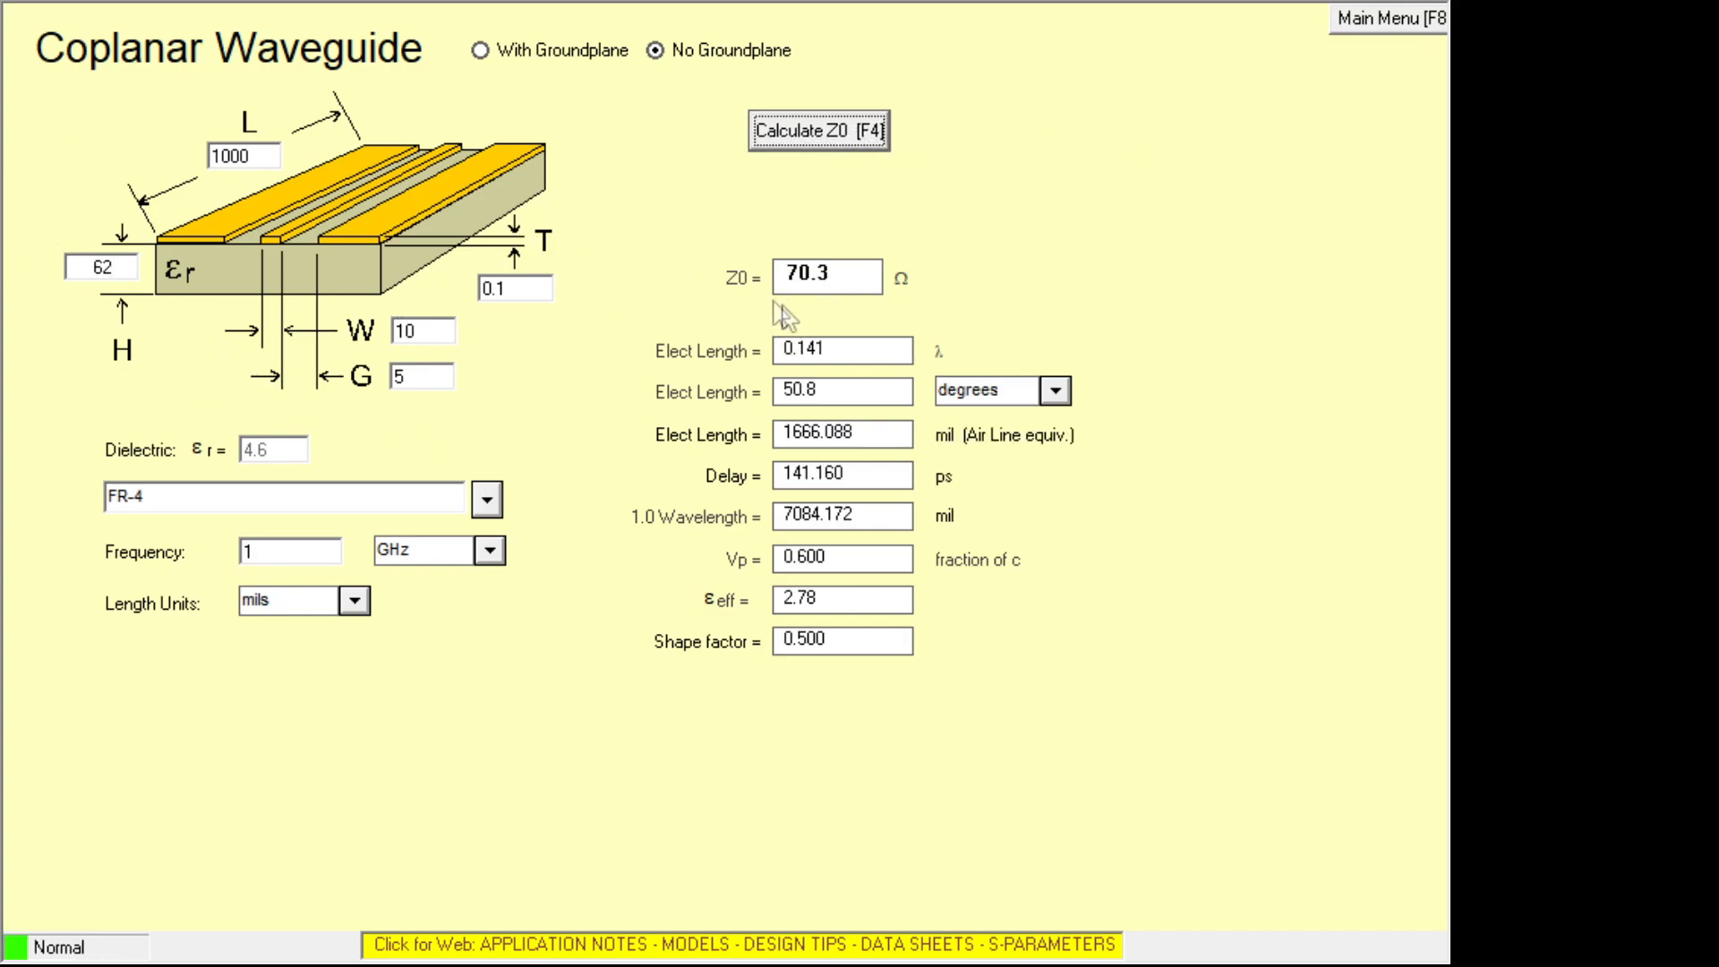
pyautogui.moveTo(444, 274)
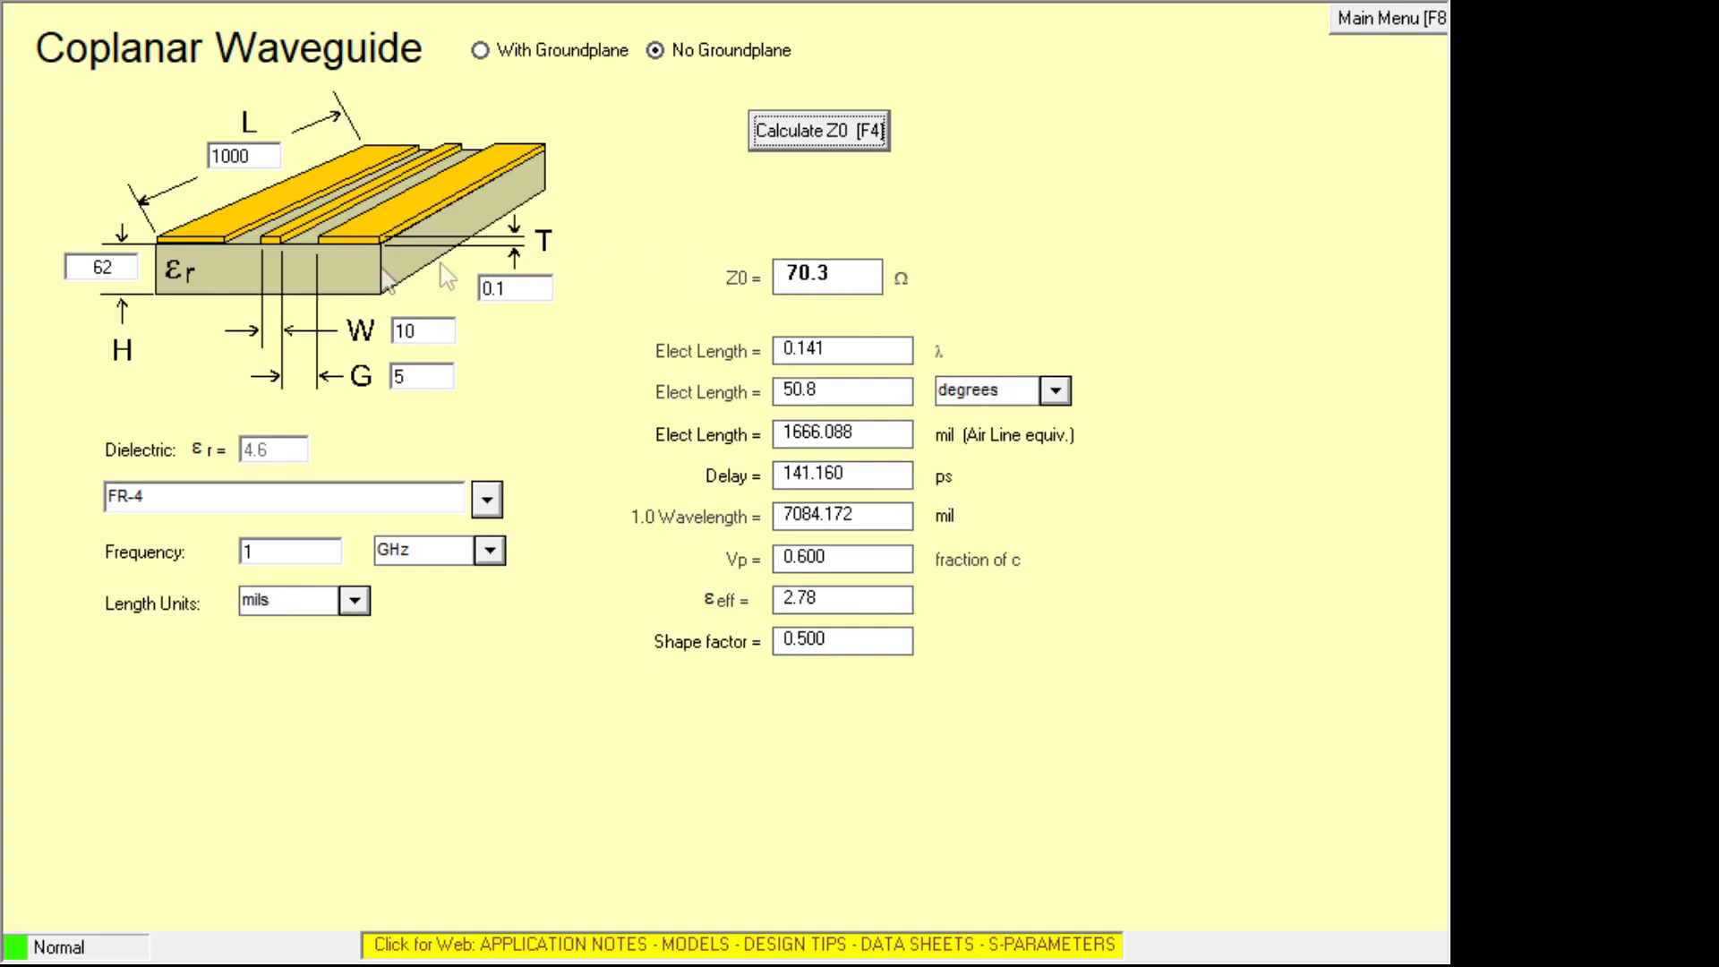
pyautogui.moveTo(265, 280)
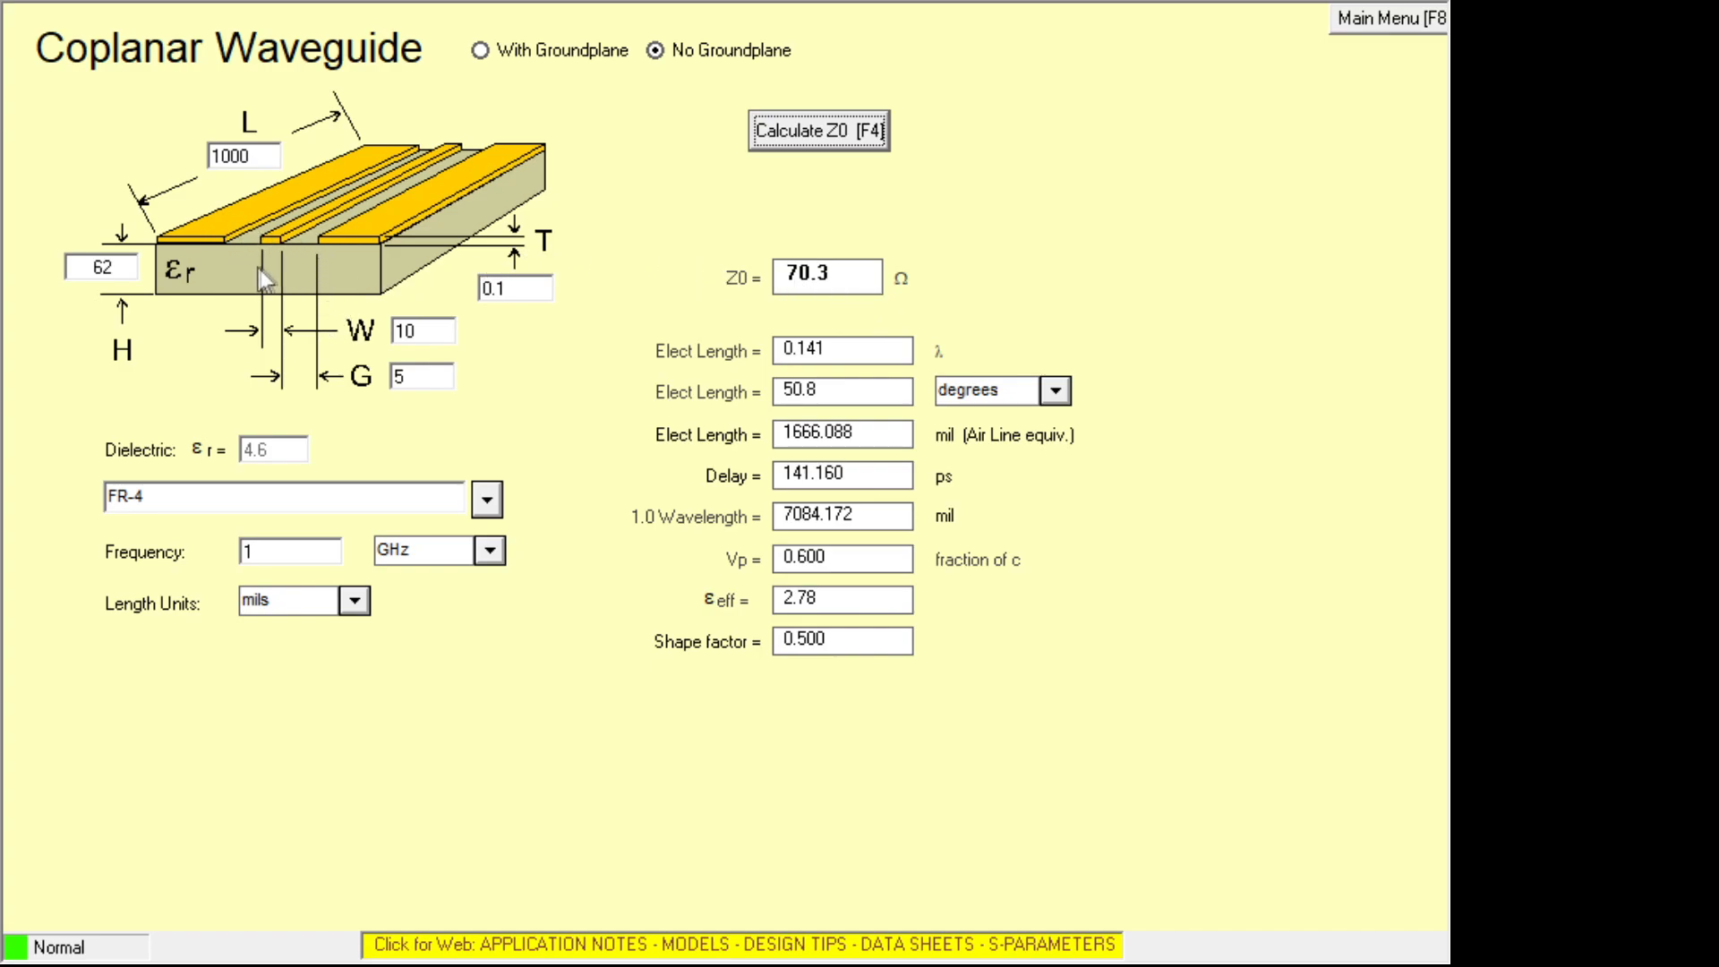
pyautogui.moveTo(471, 163)
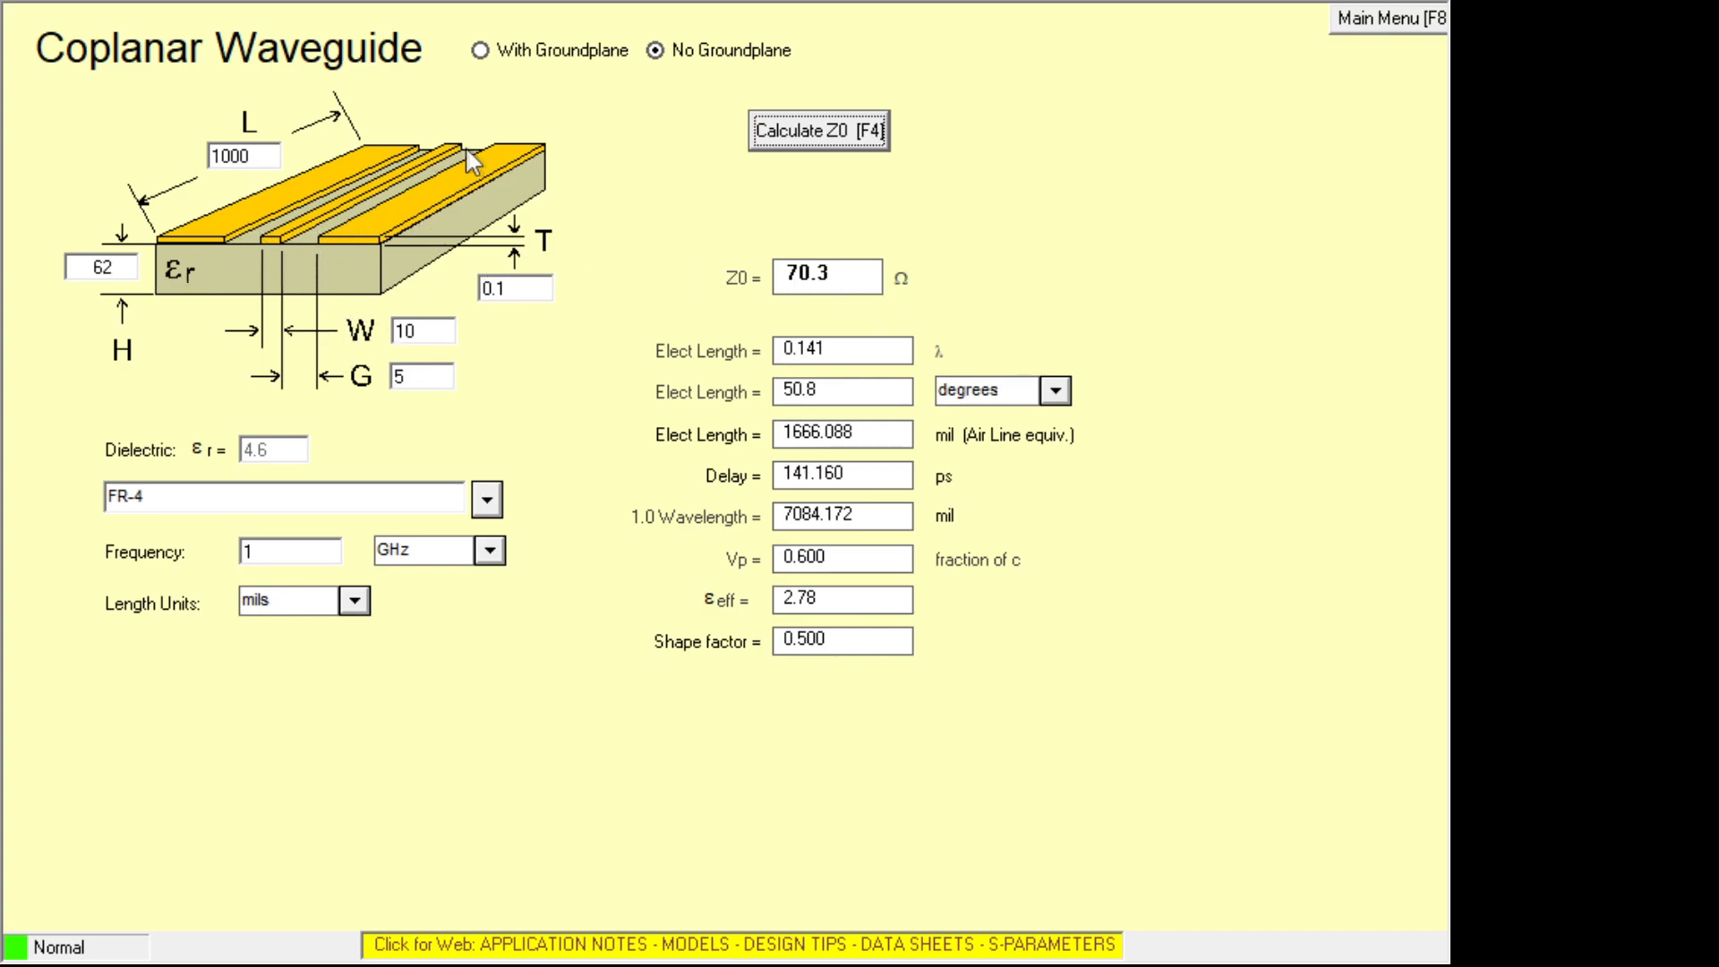
pyautogui.moveTo(423, 240)
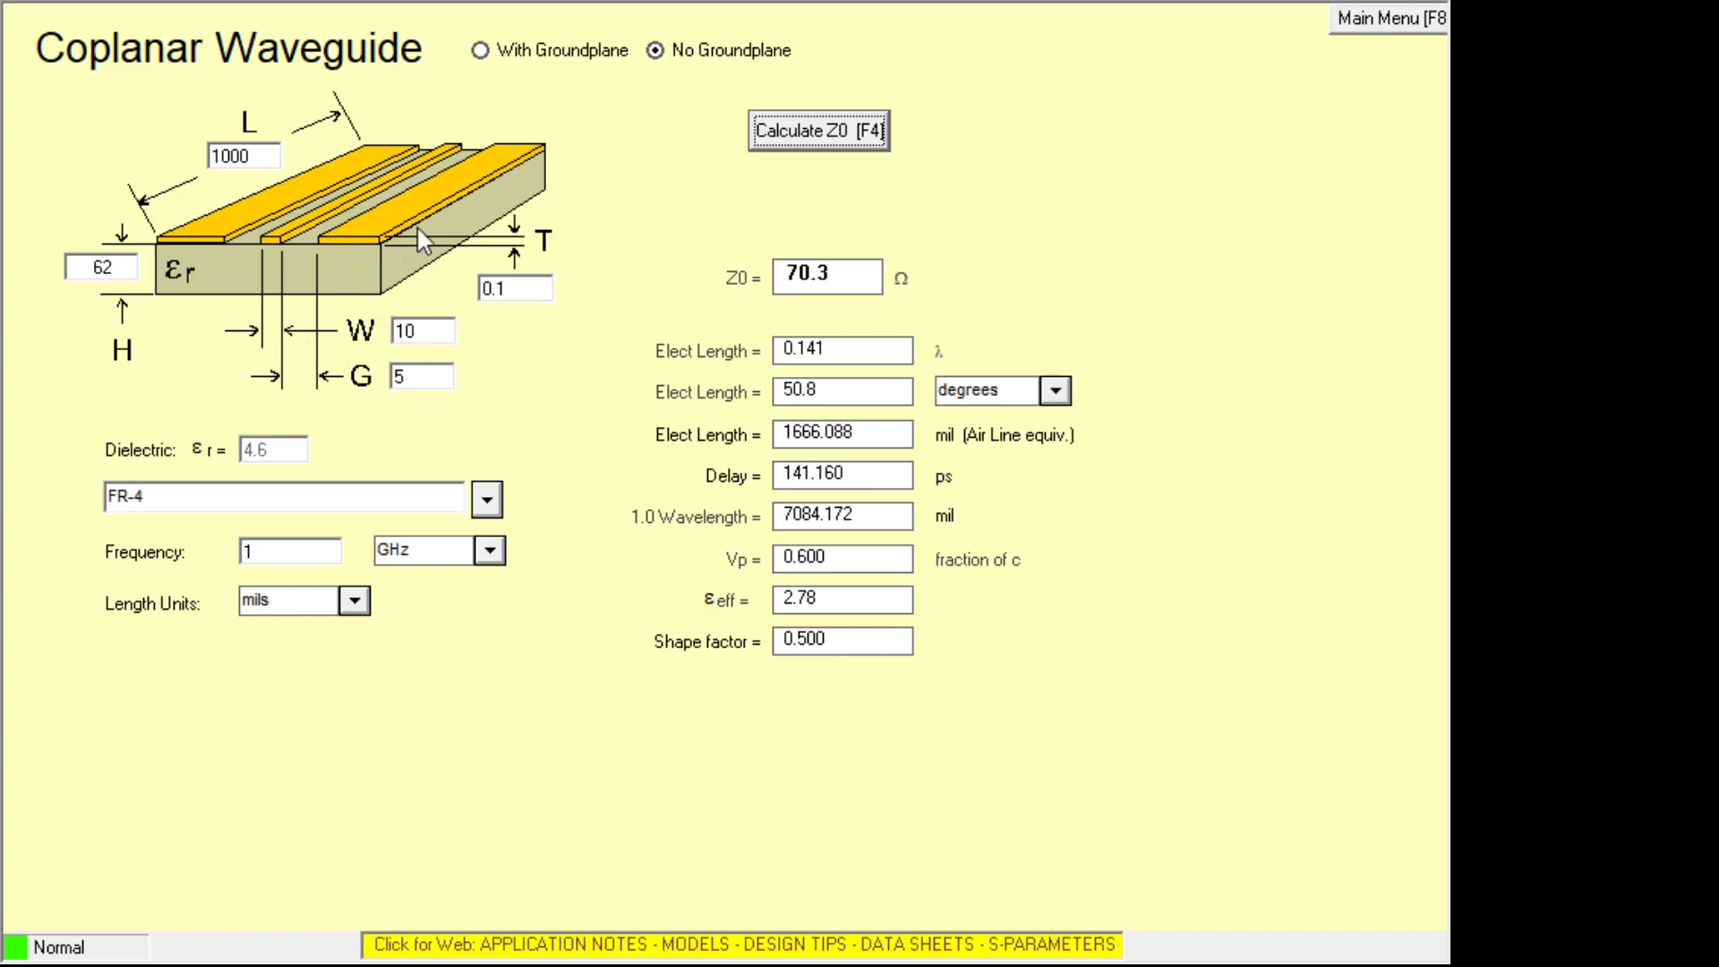
pyautogui.moveTo(346, 202)
pyautogui.write('20')
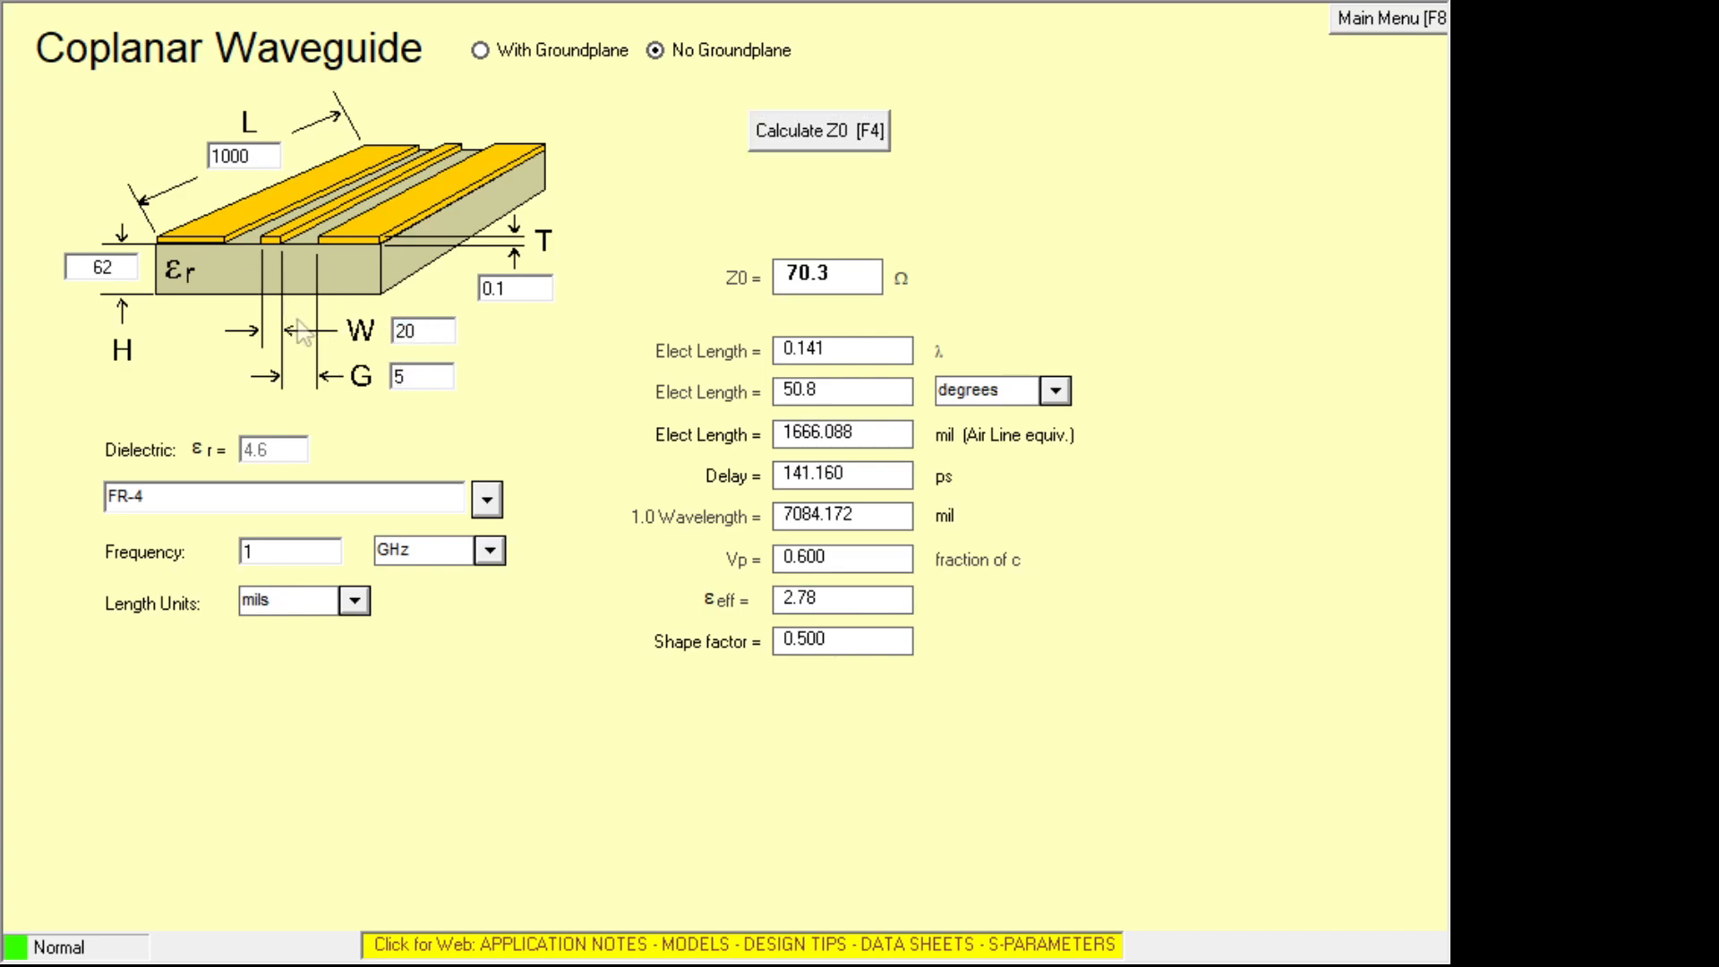
pyautogui.click(819, 131)
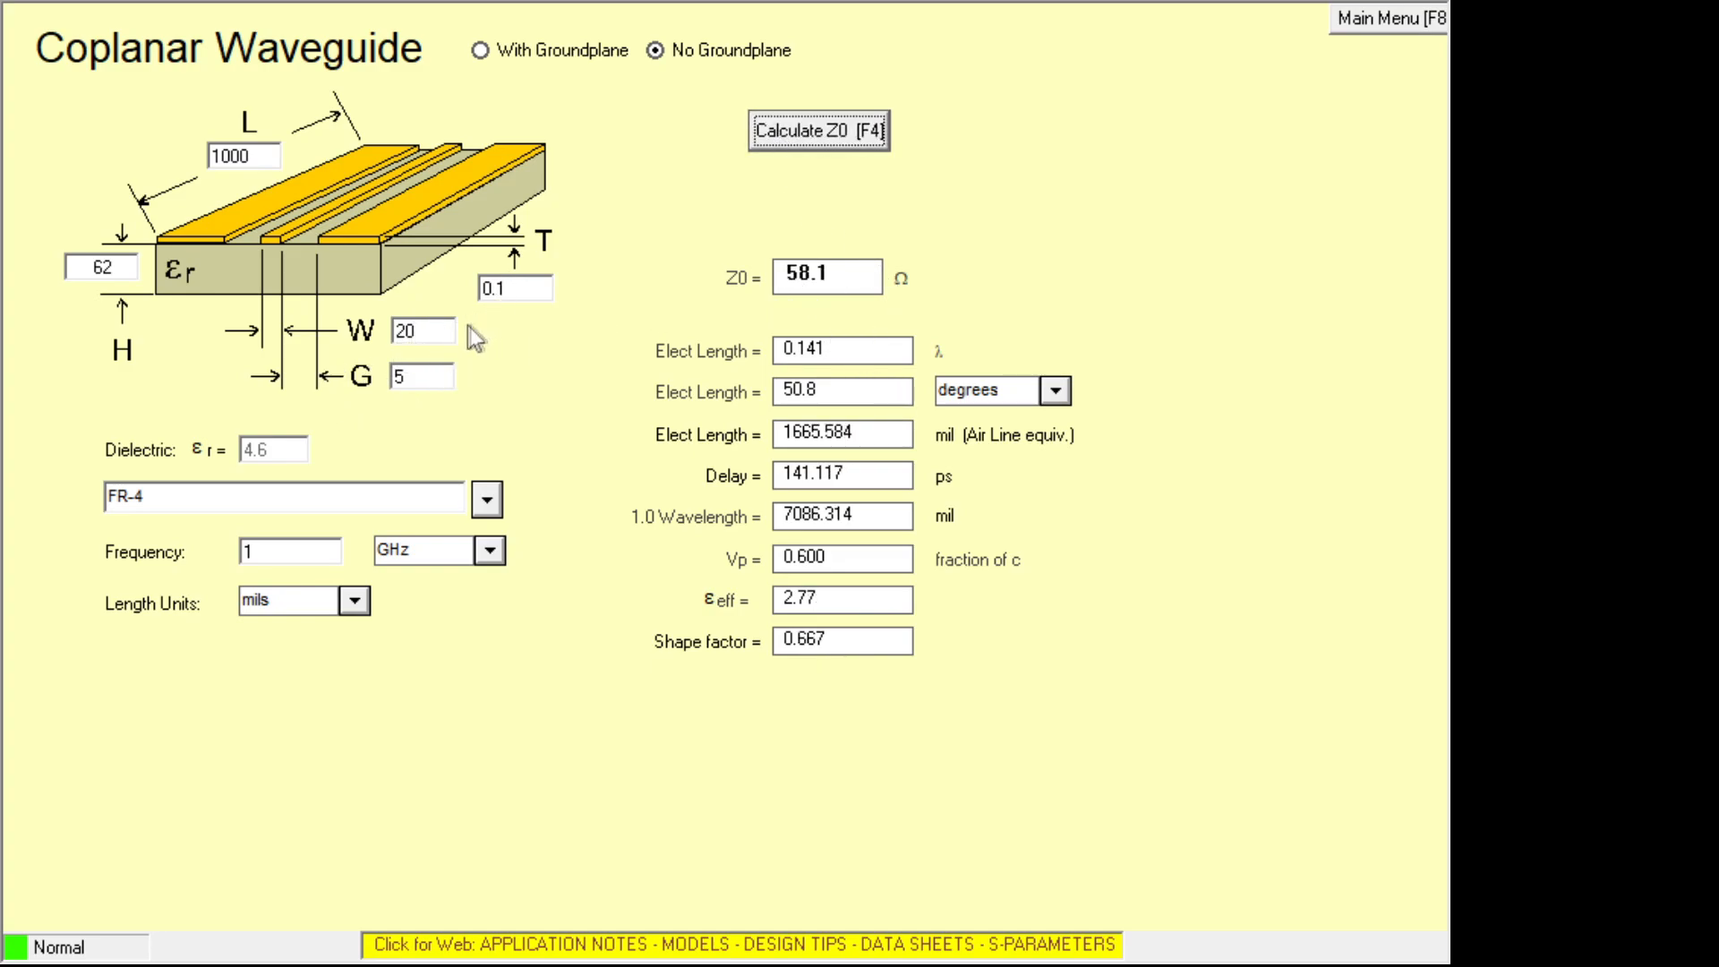
pyautogui.tripleClick(423, 330)
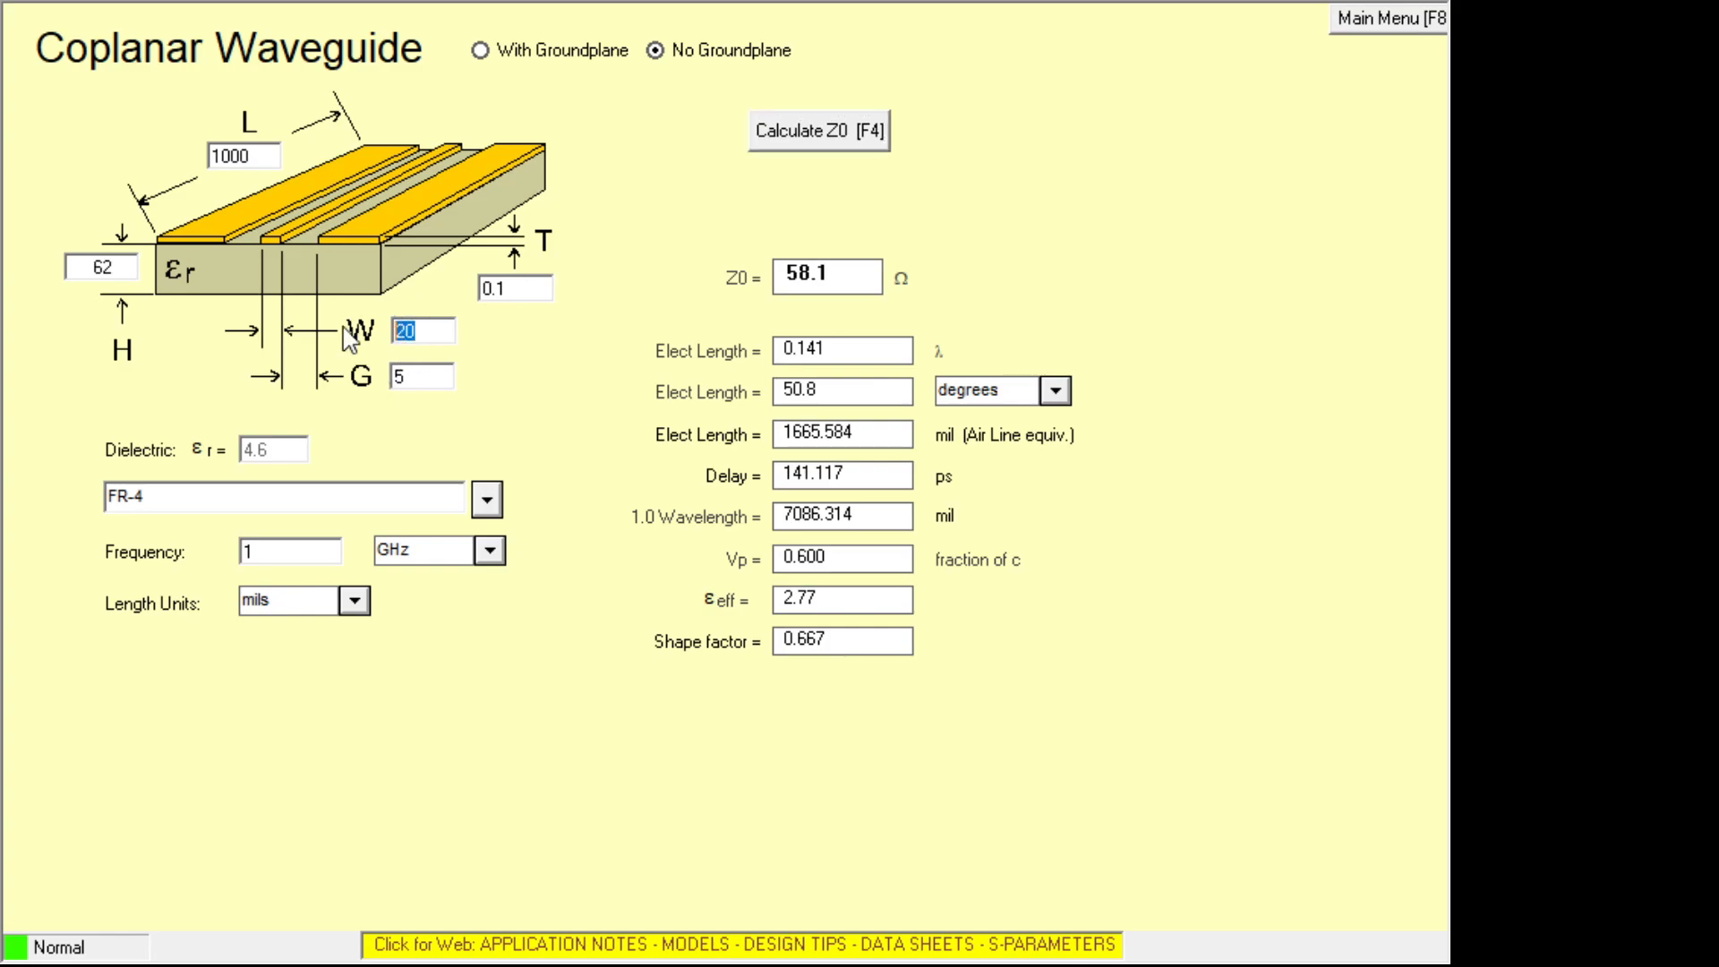
pyautogui.write('30')
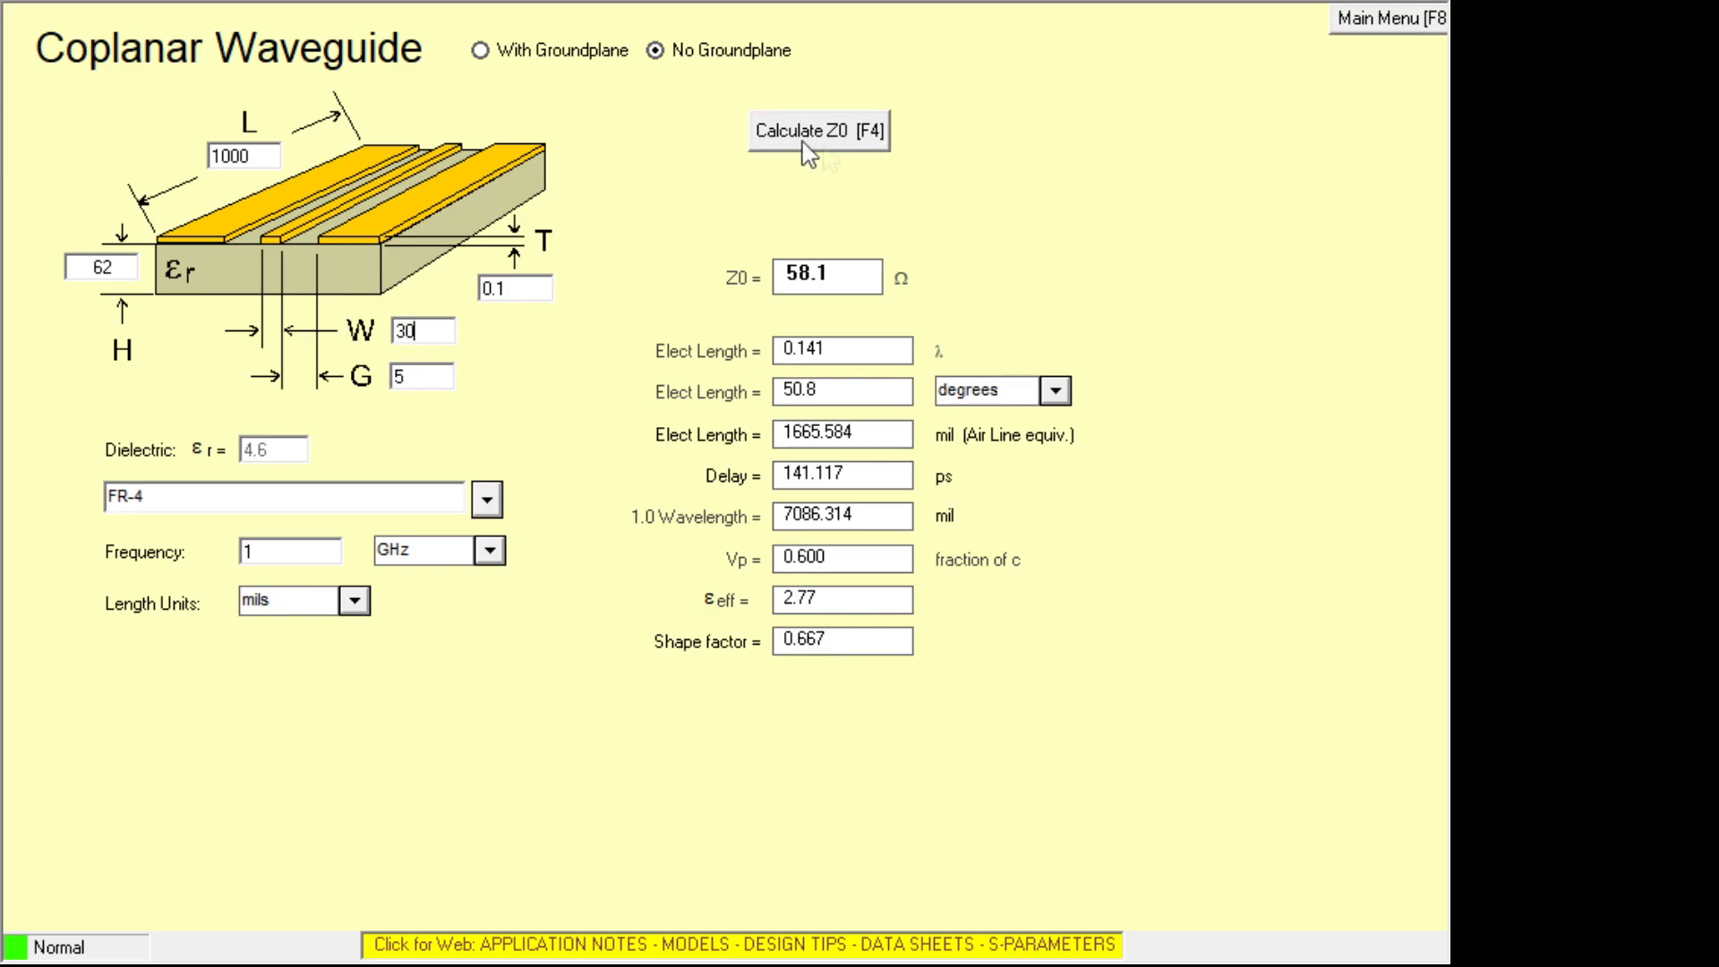
pyautogui.click(818, 131)
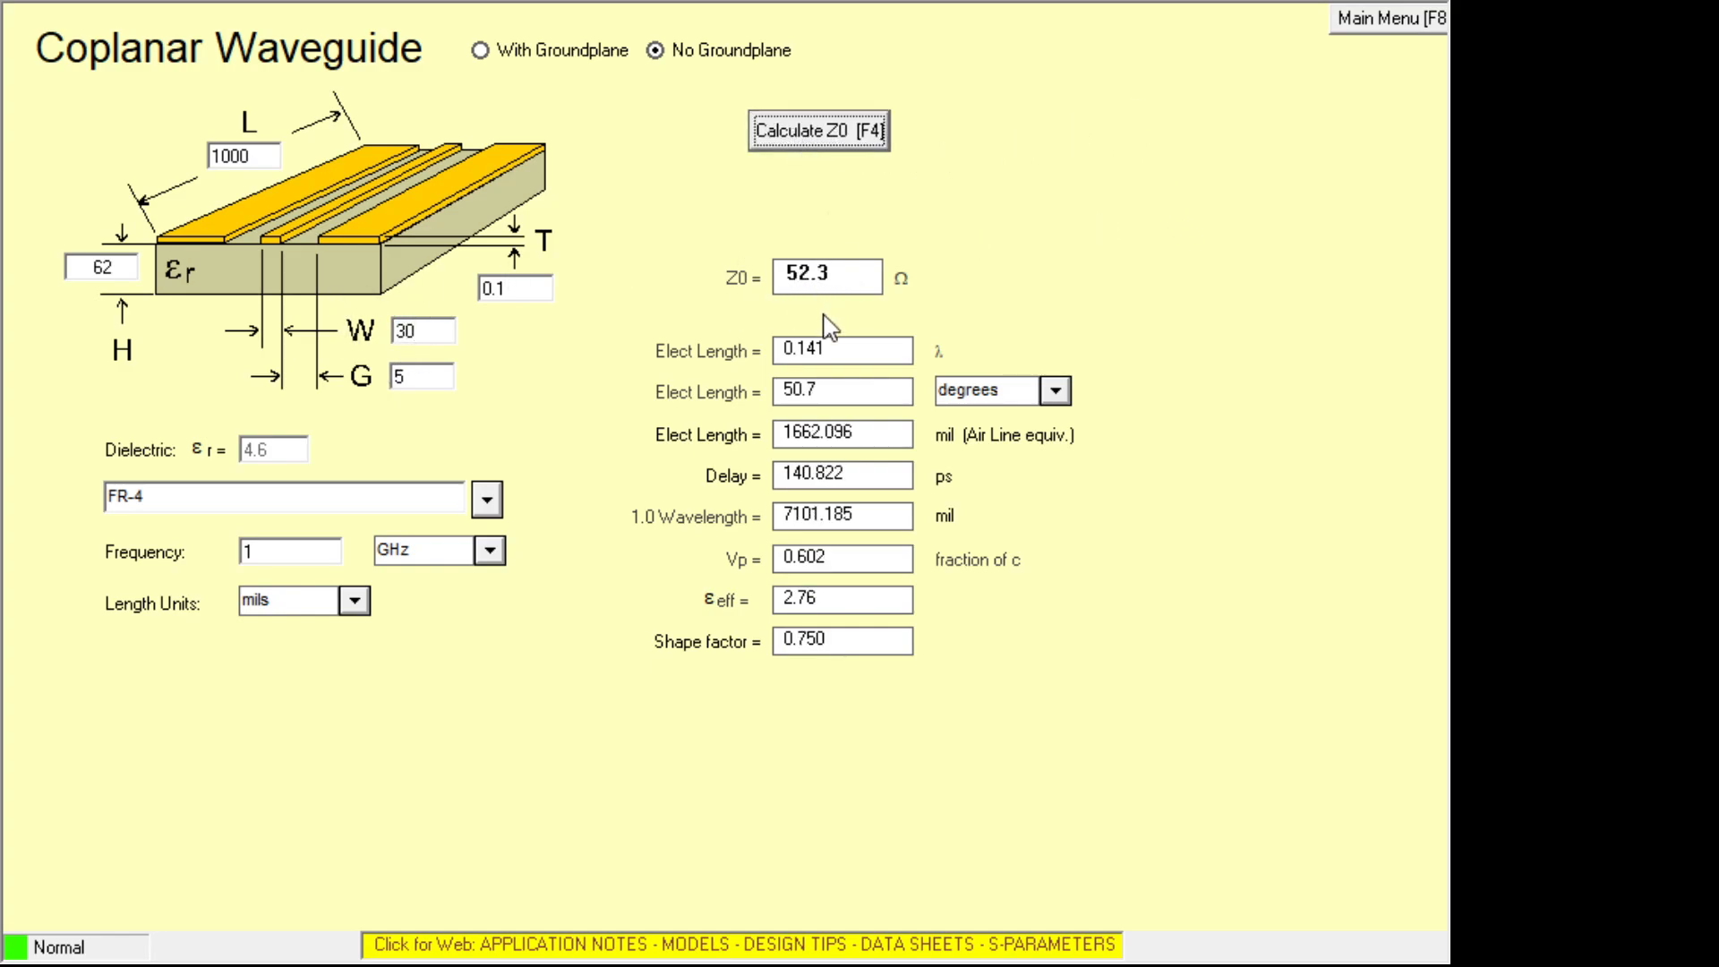
pyautogui.moveTo(372, 226)
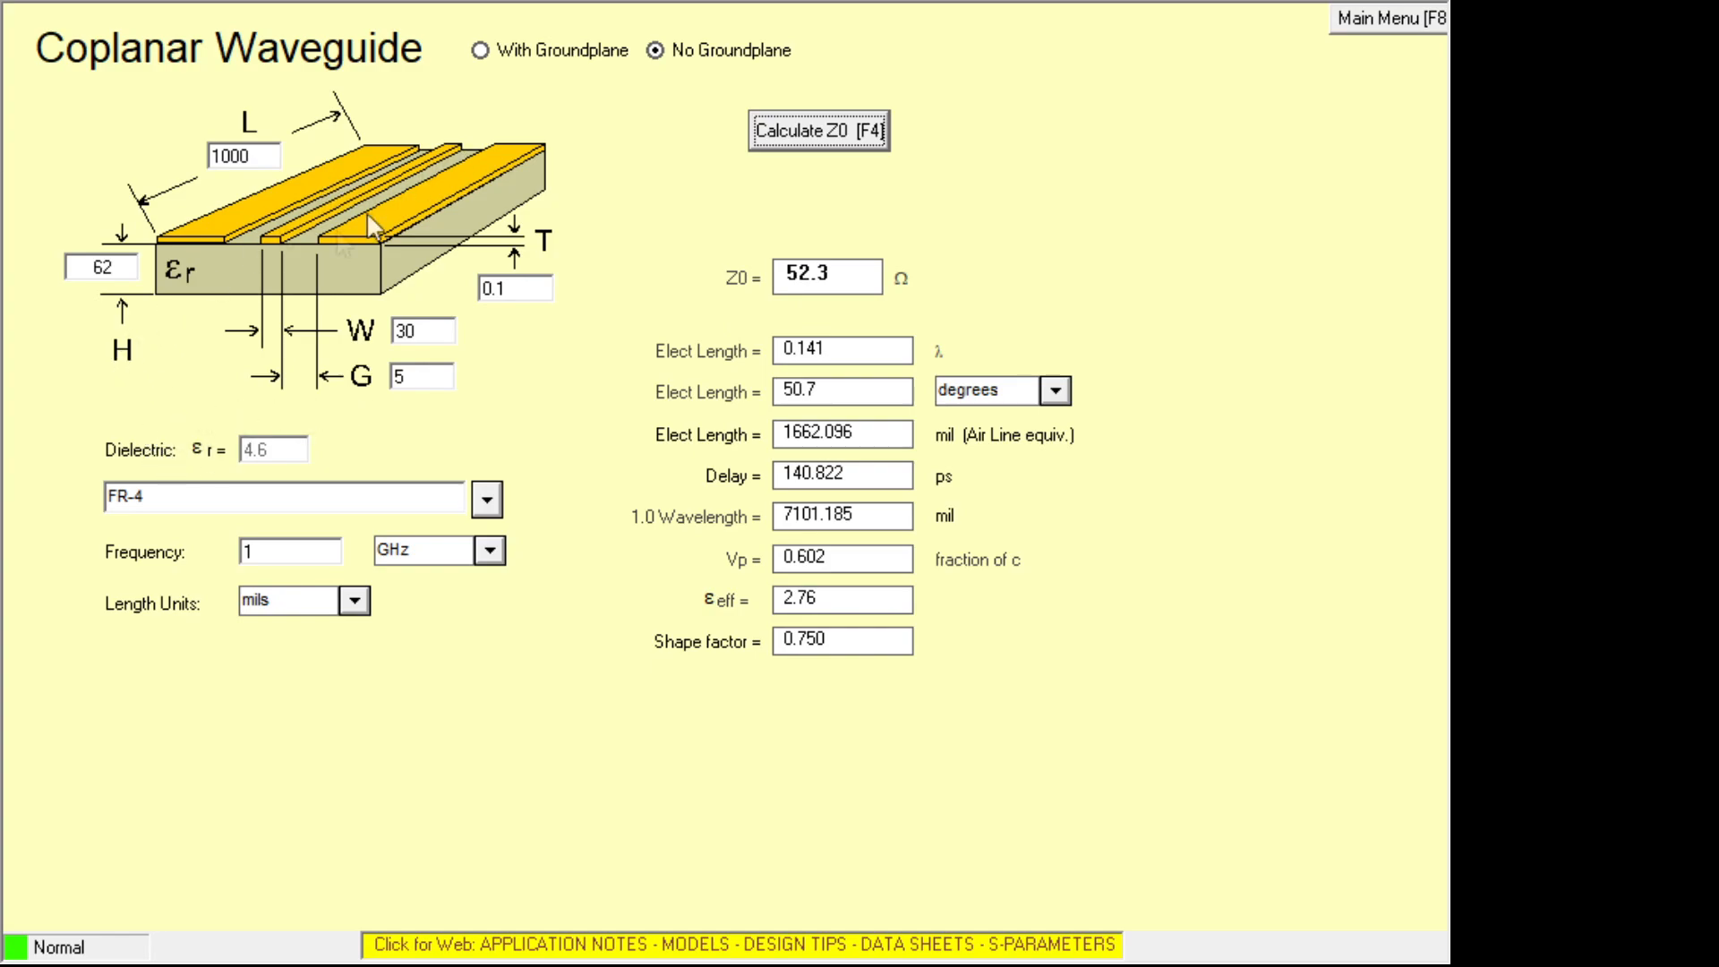
pyautogui.moveTo(197, 258)
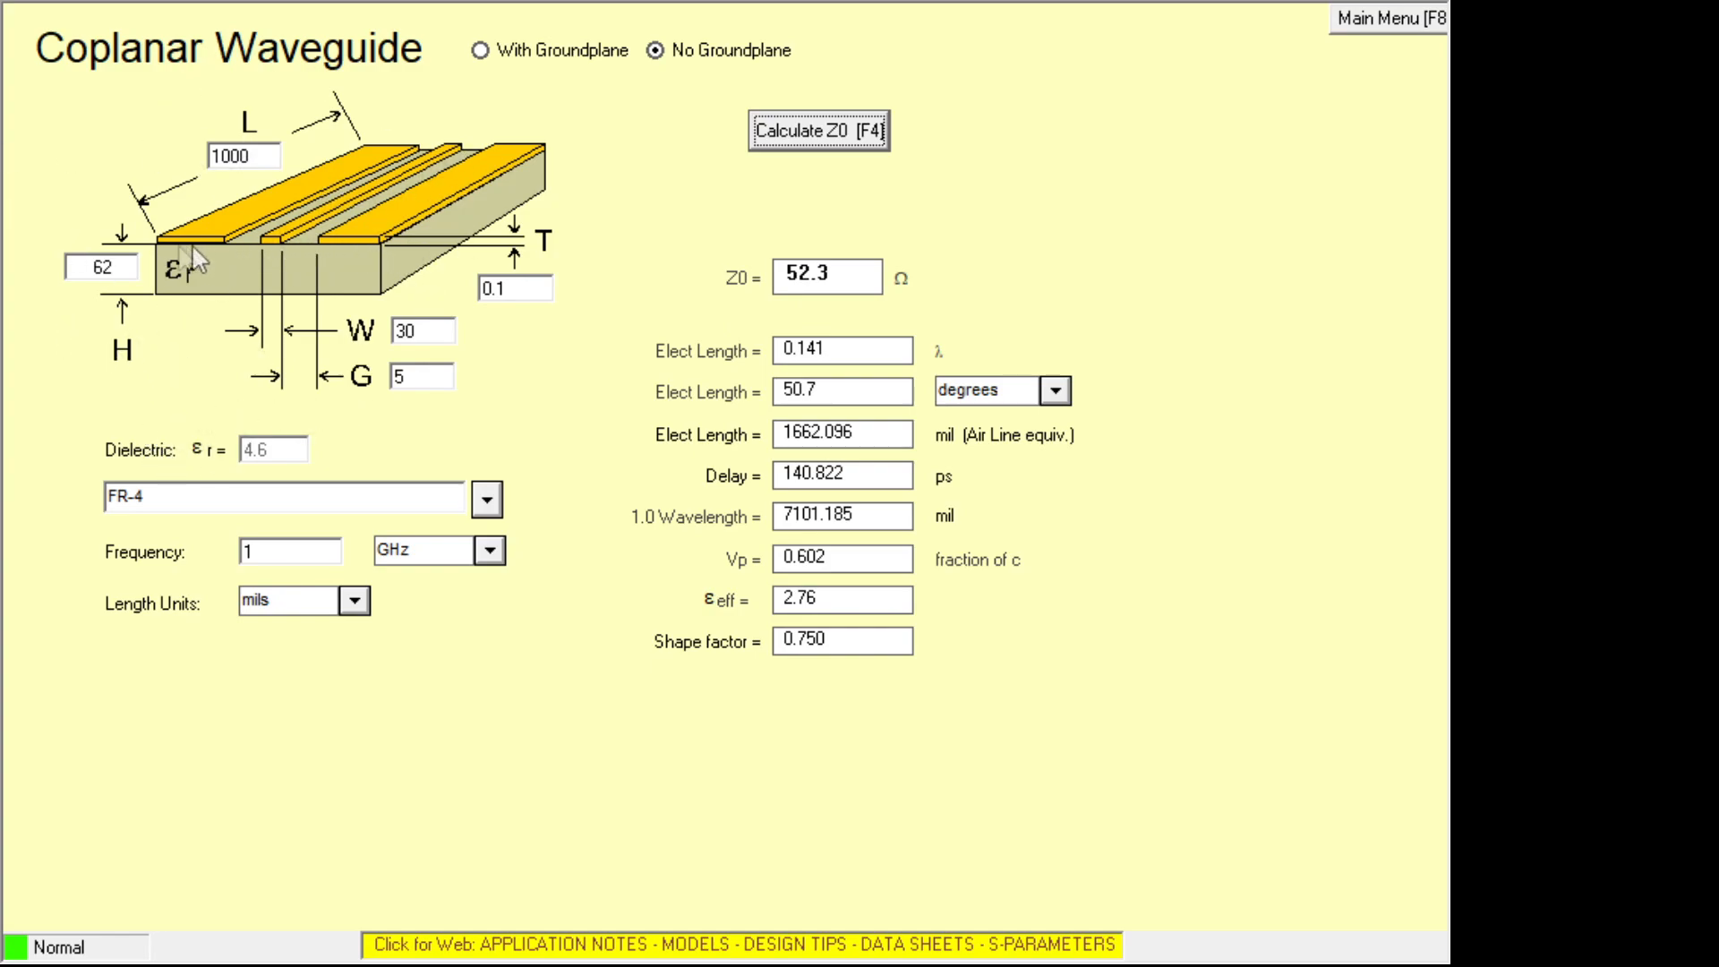
pyautogui.moveTo(460, 263)
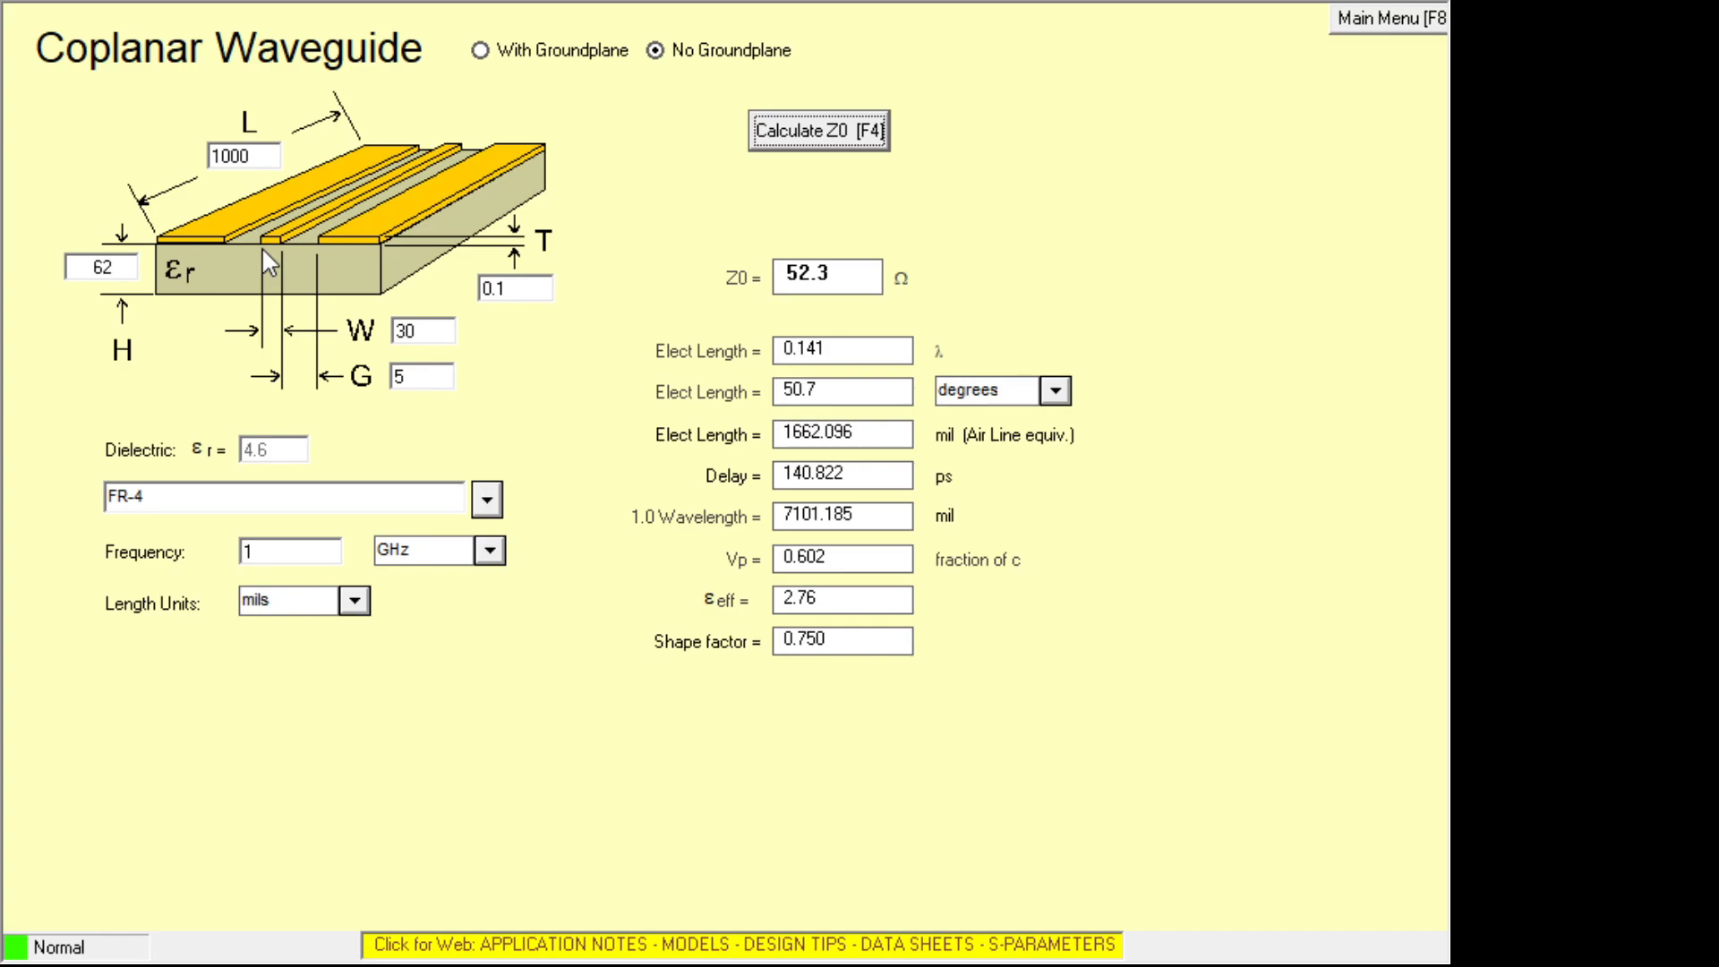
pyautogui.moveTo(341, 185)
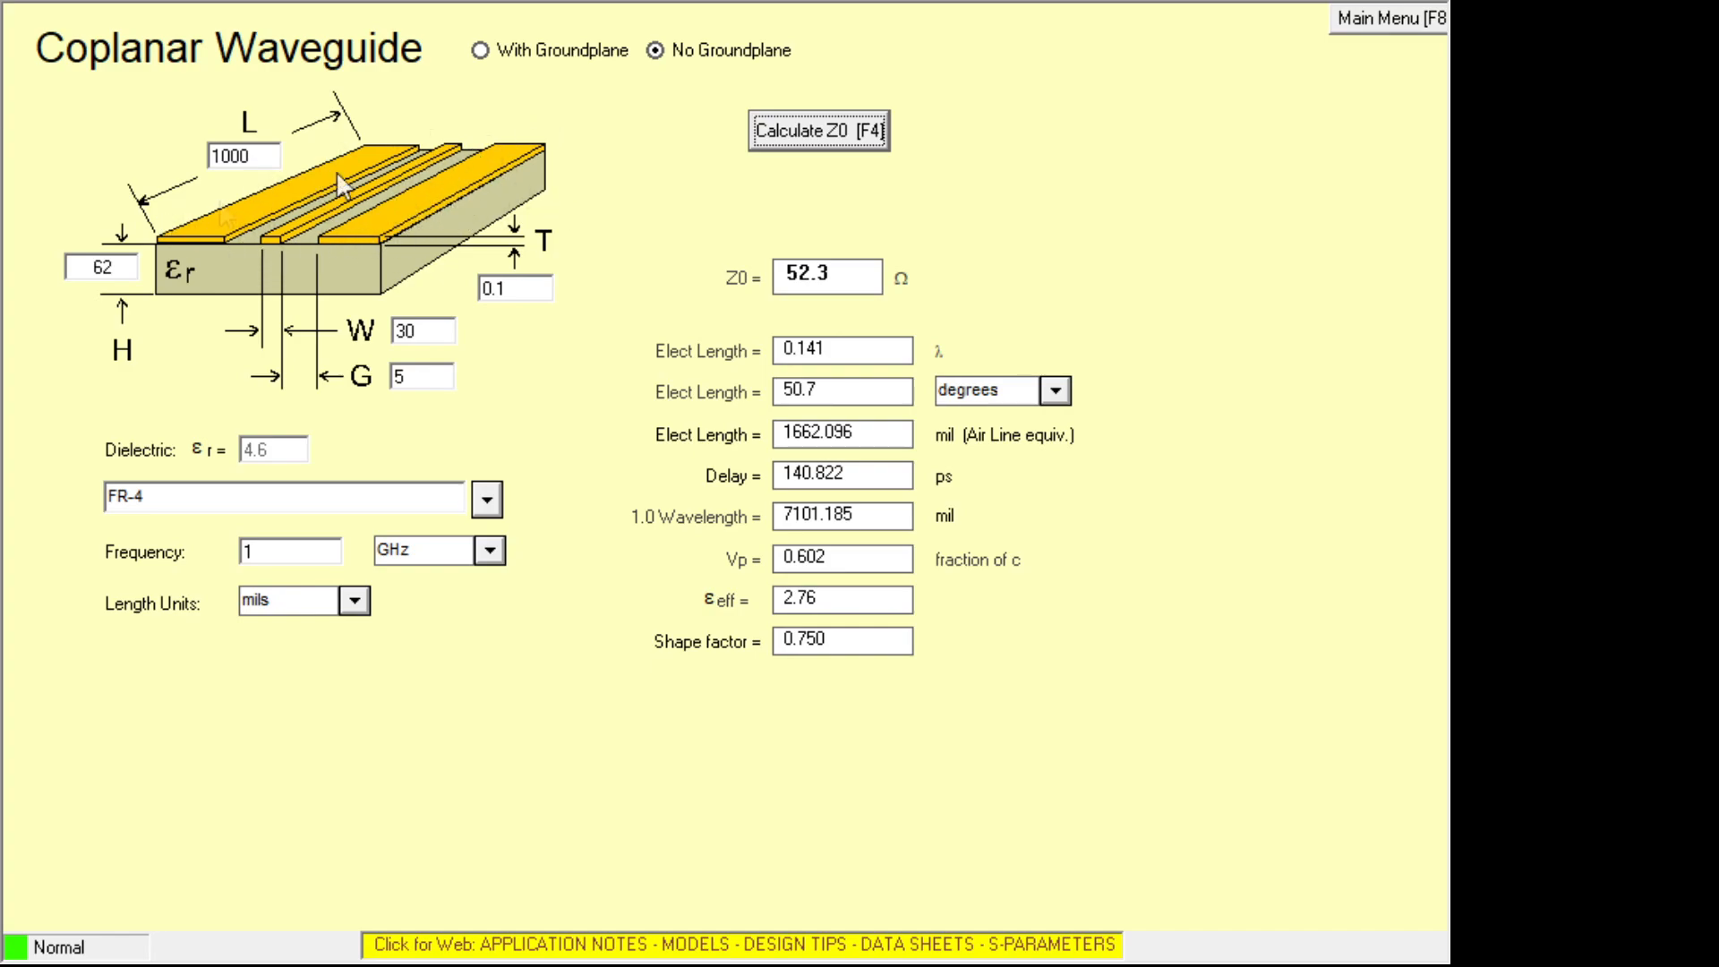
pyautogui.moveTo(369, 269)
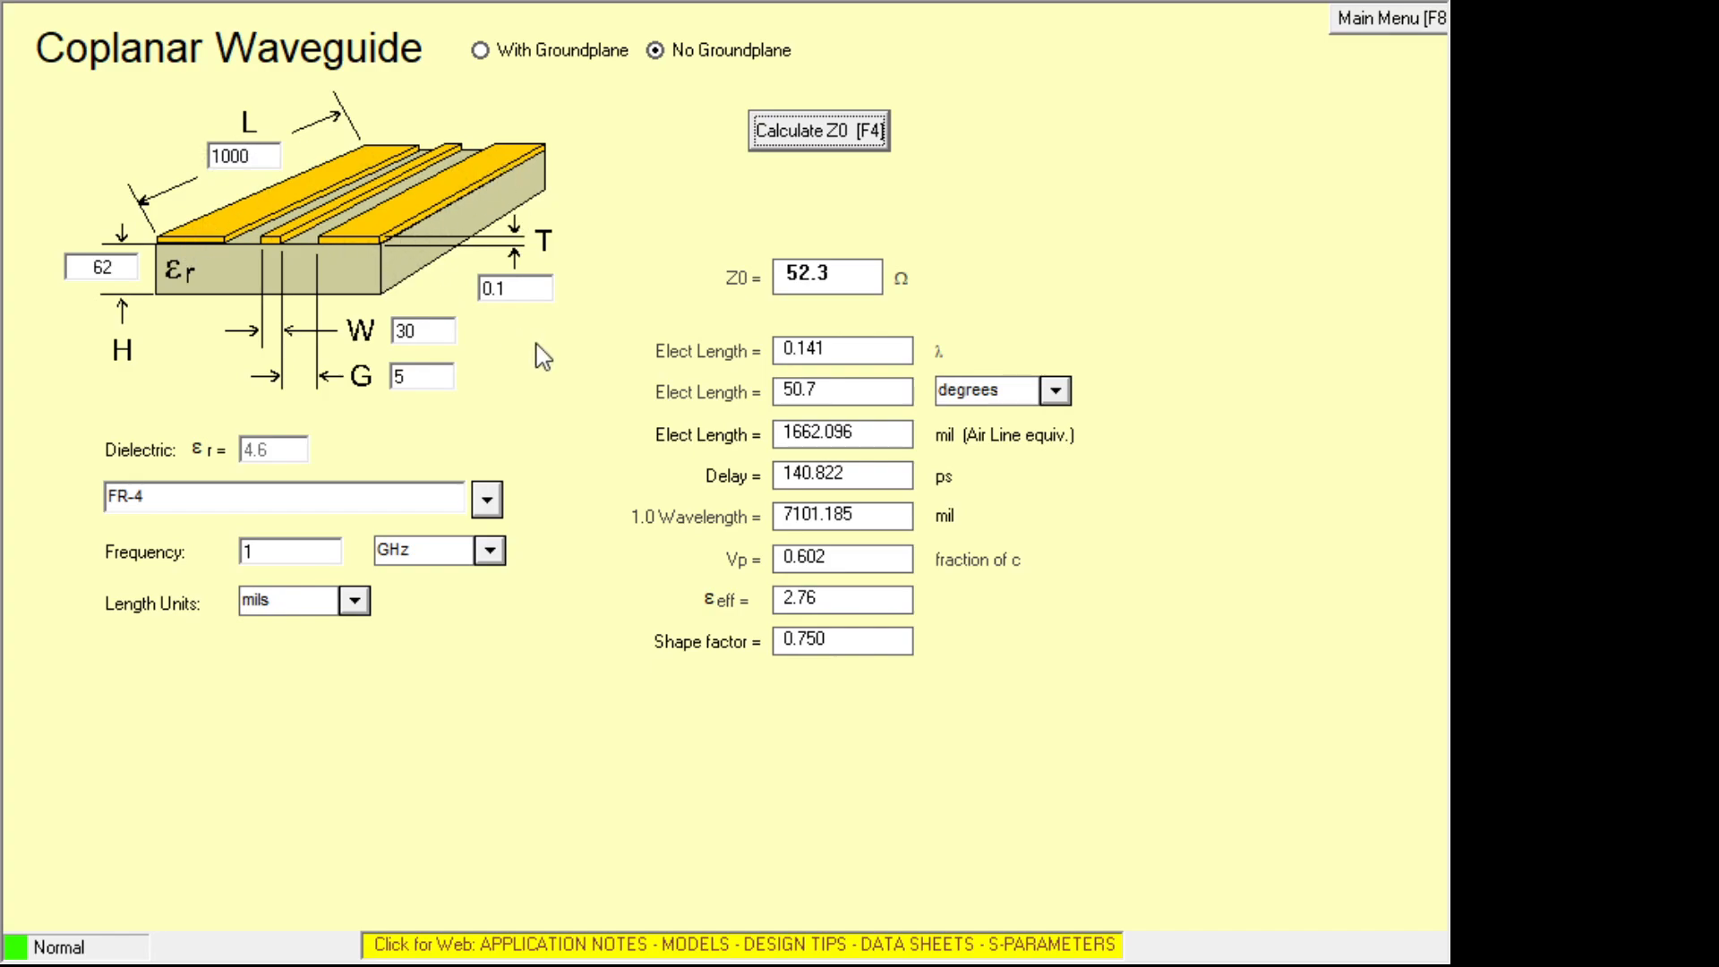
pyautogui.moveTo(1048, 139)
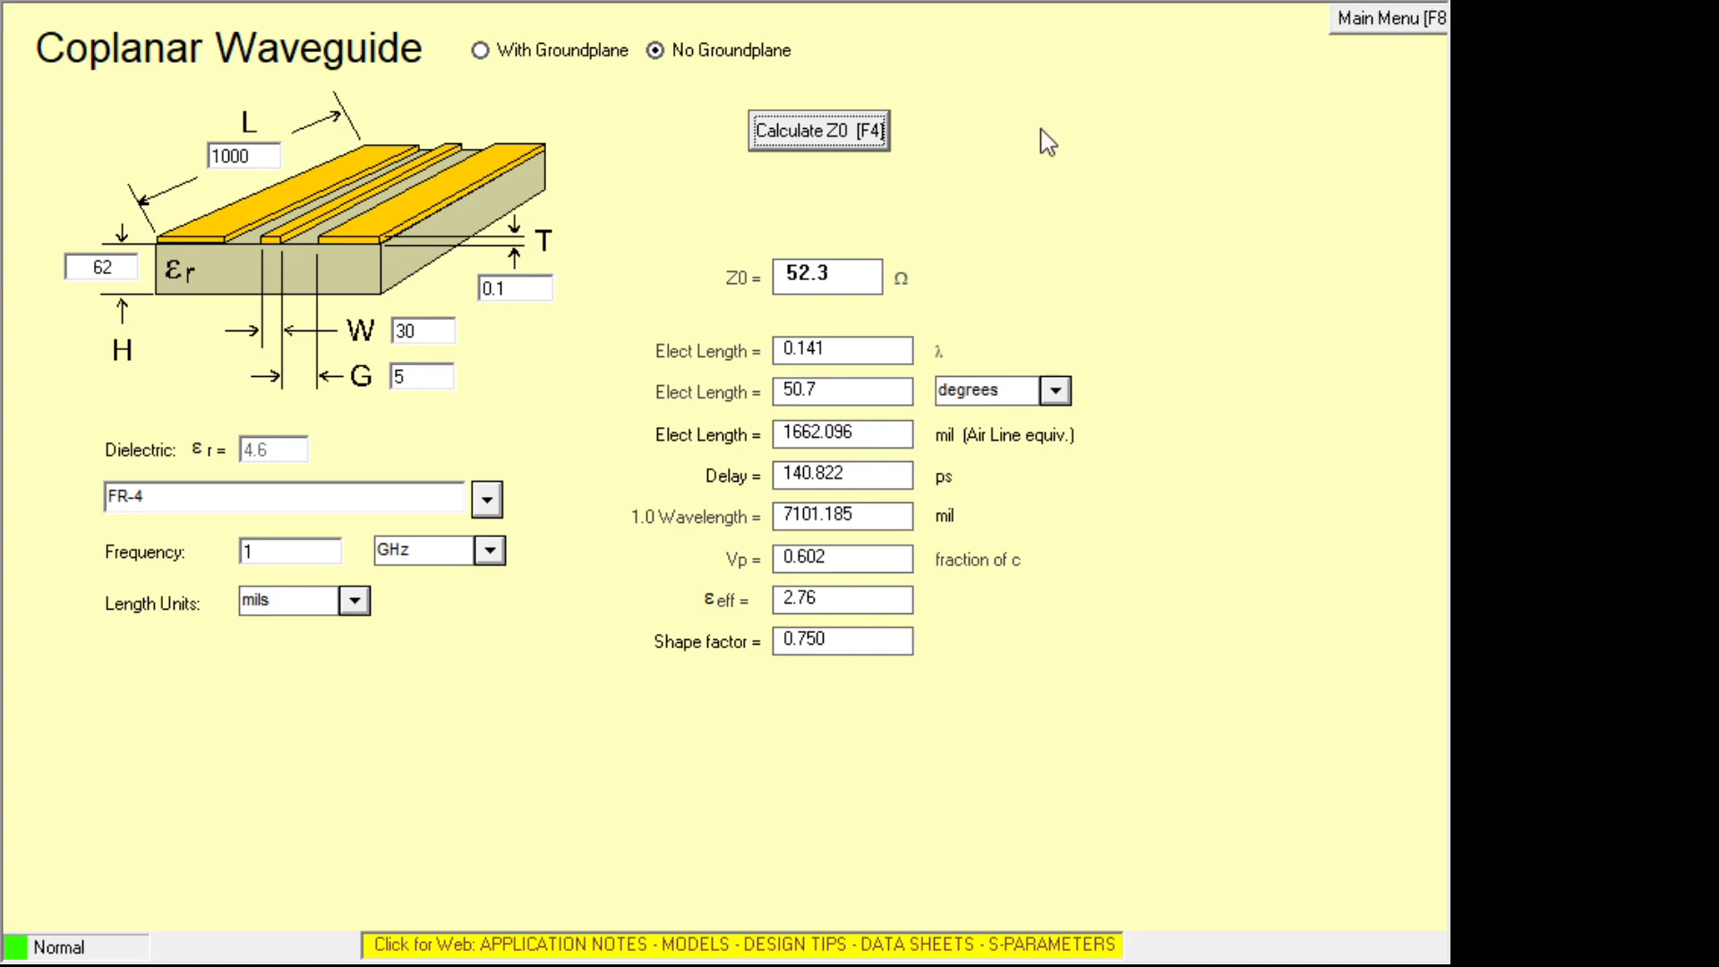
pyautogui.moveTo(1370, 41)
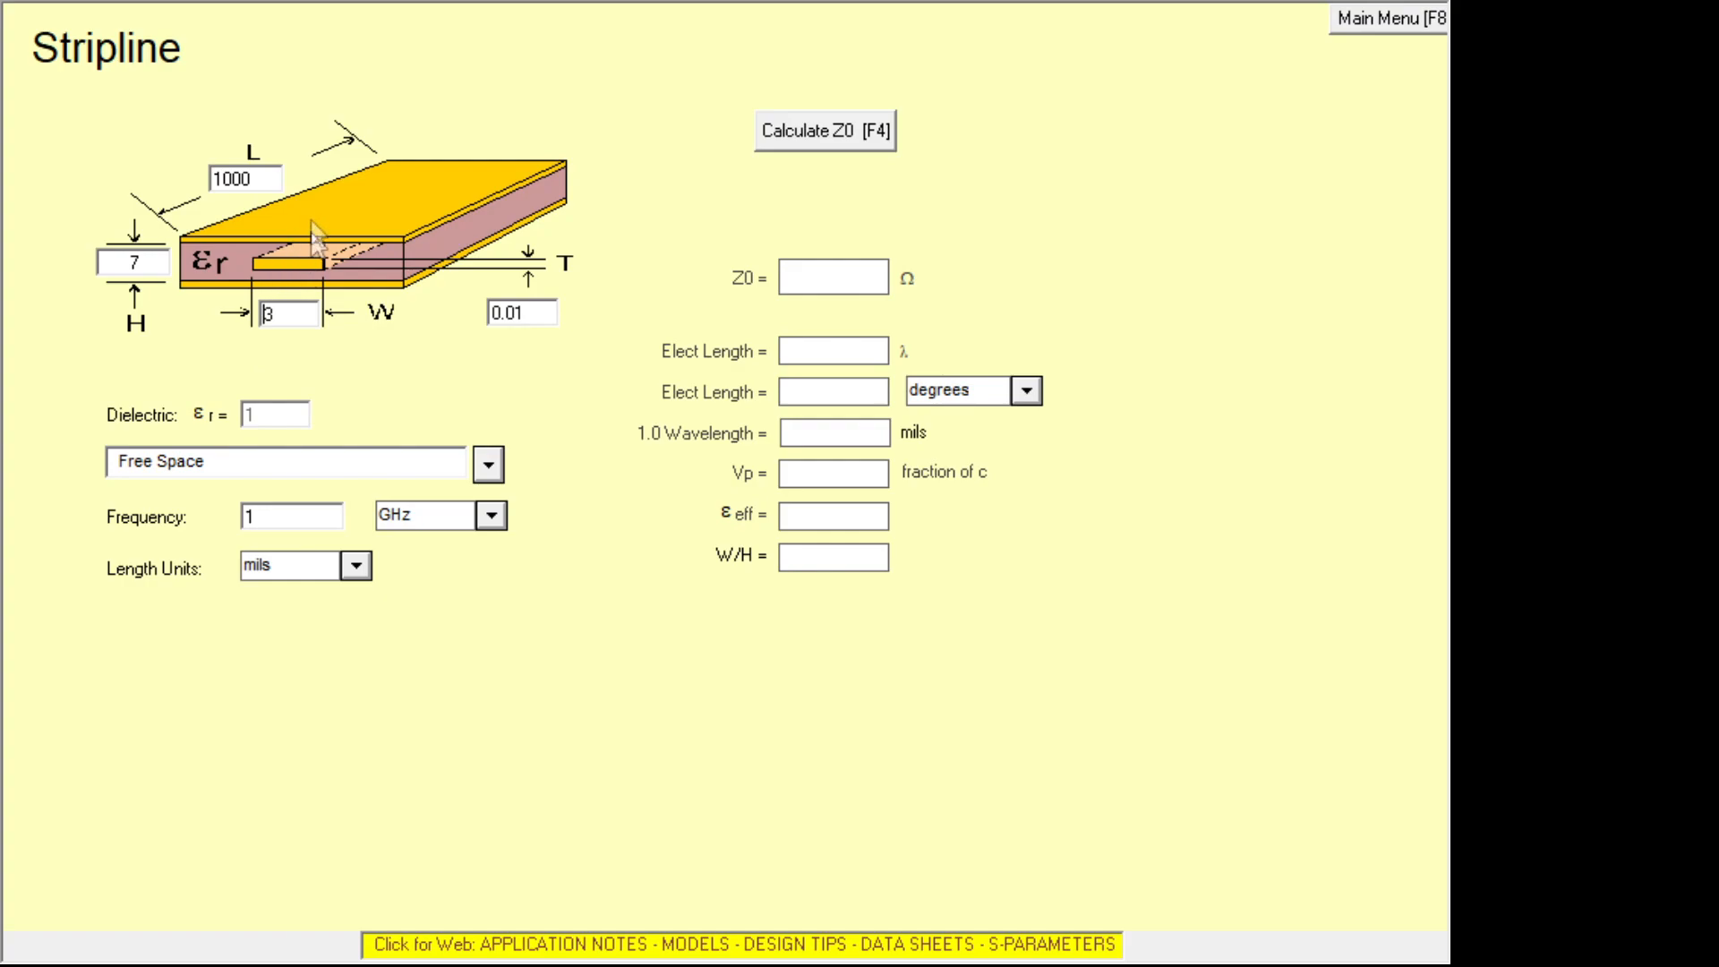
pyautogui.moveTo(335, 203)
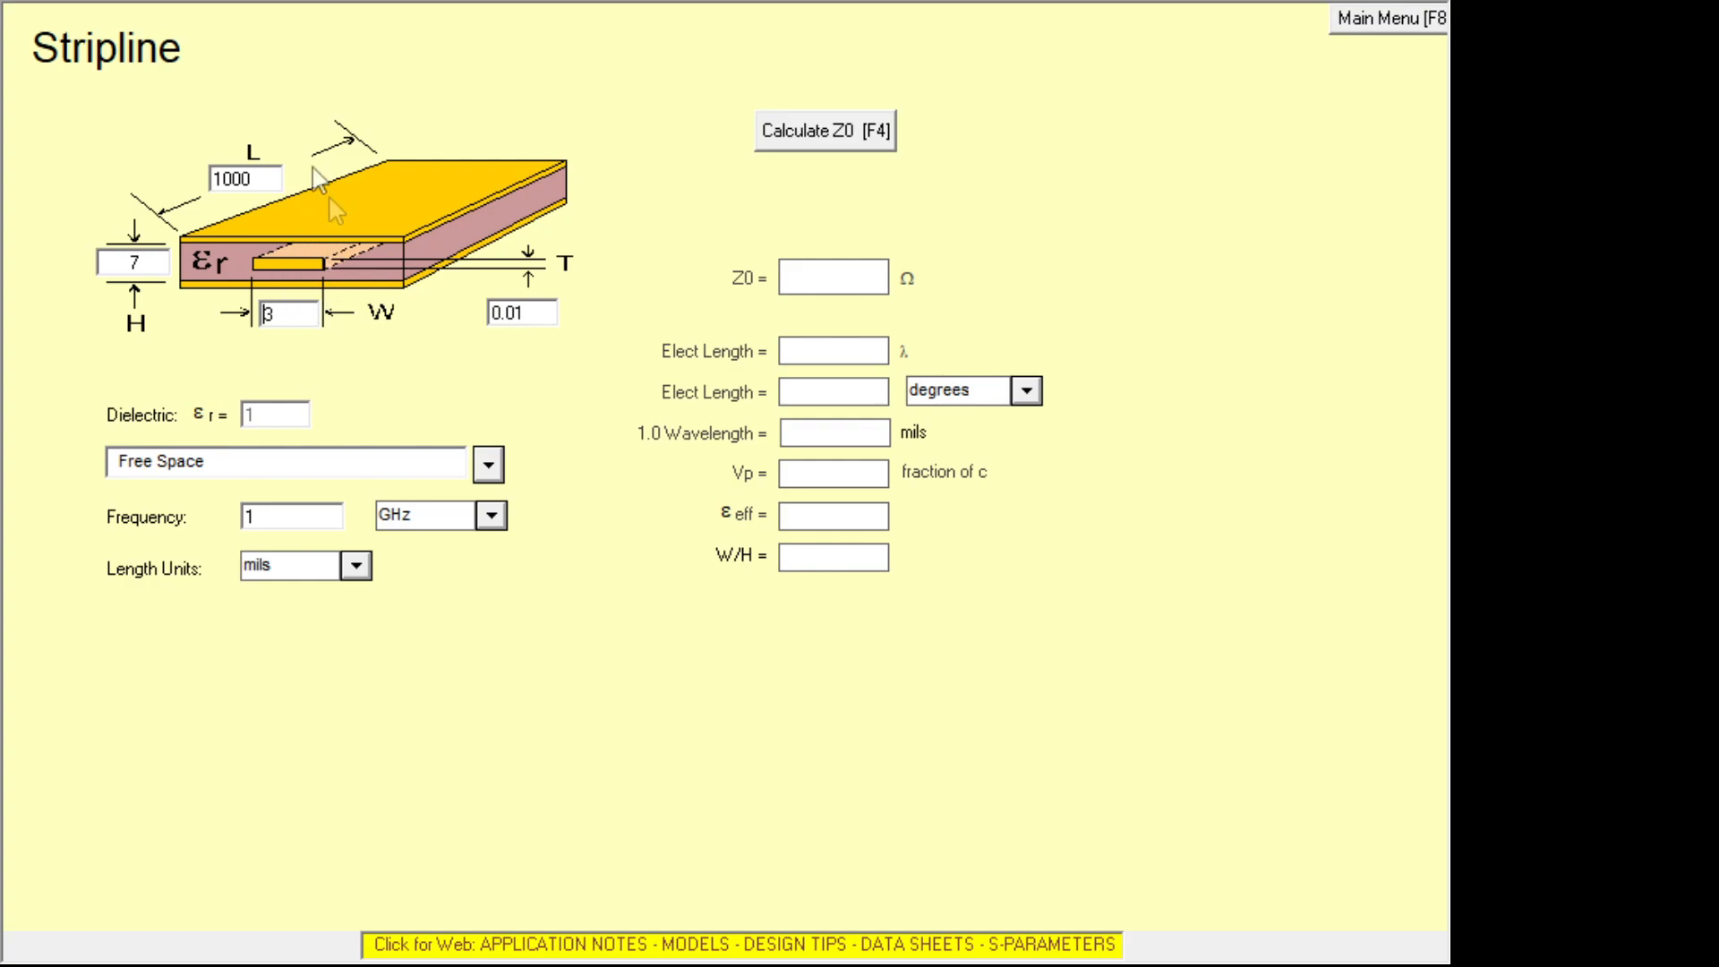
pyautogui.moveTo(304, 299)
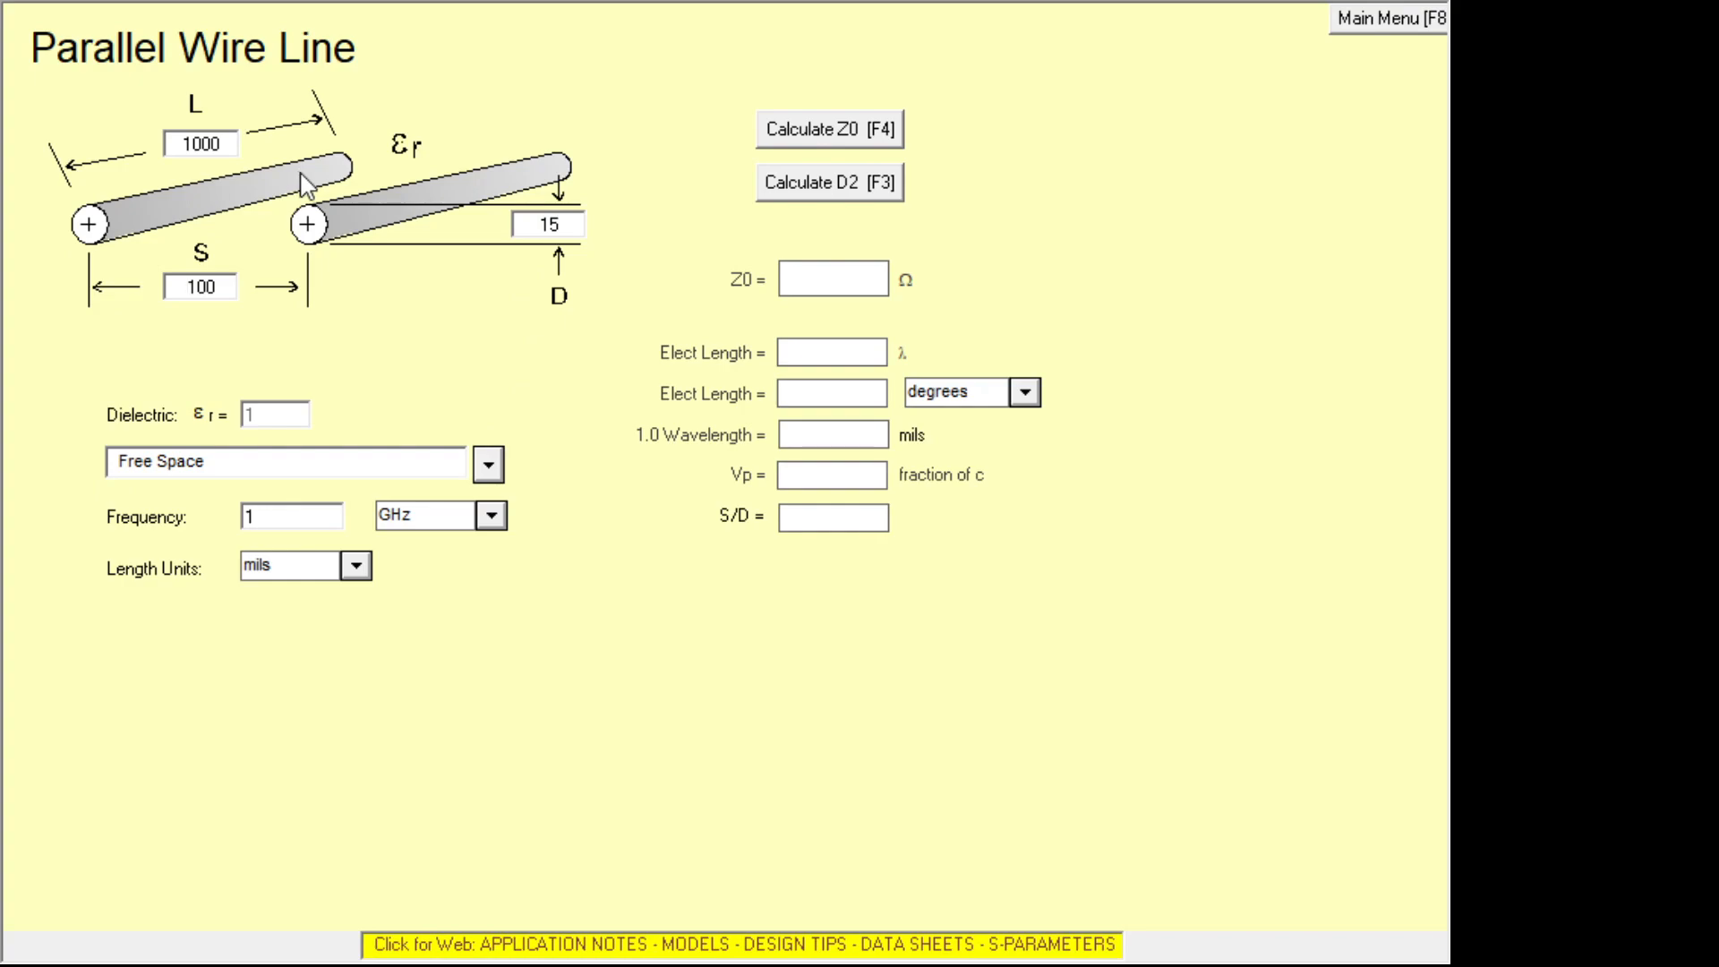
pyautogui.click(201, 286)
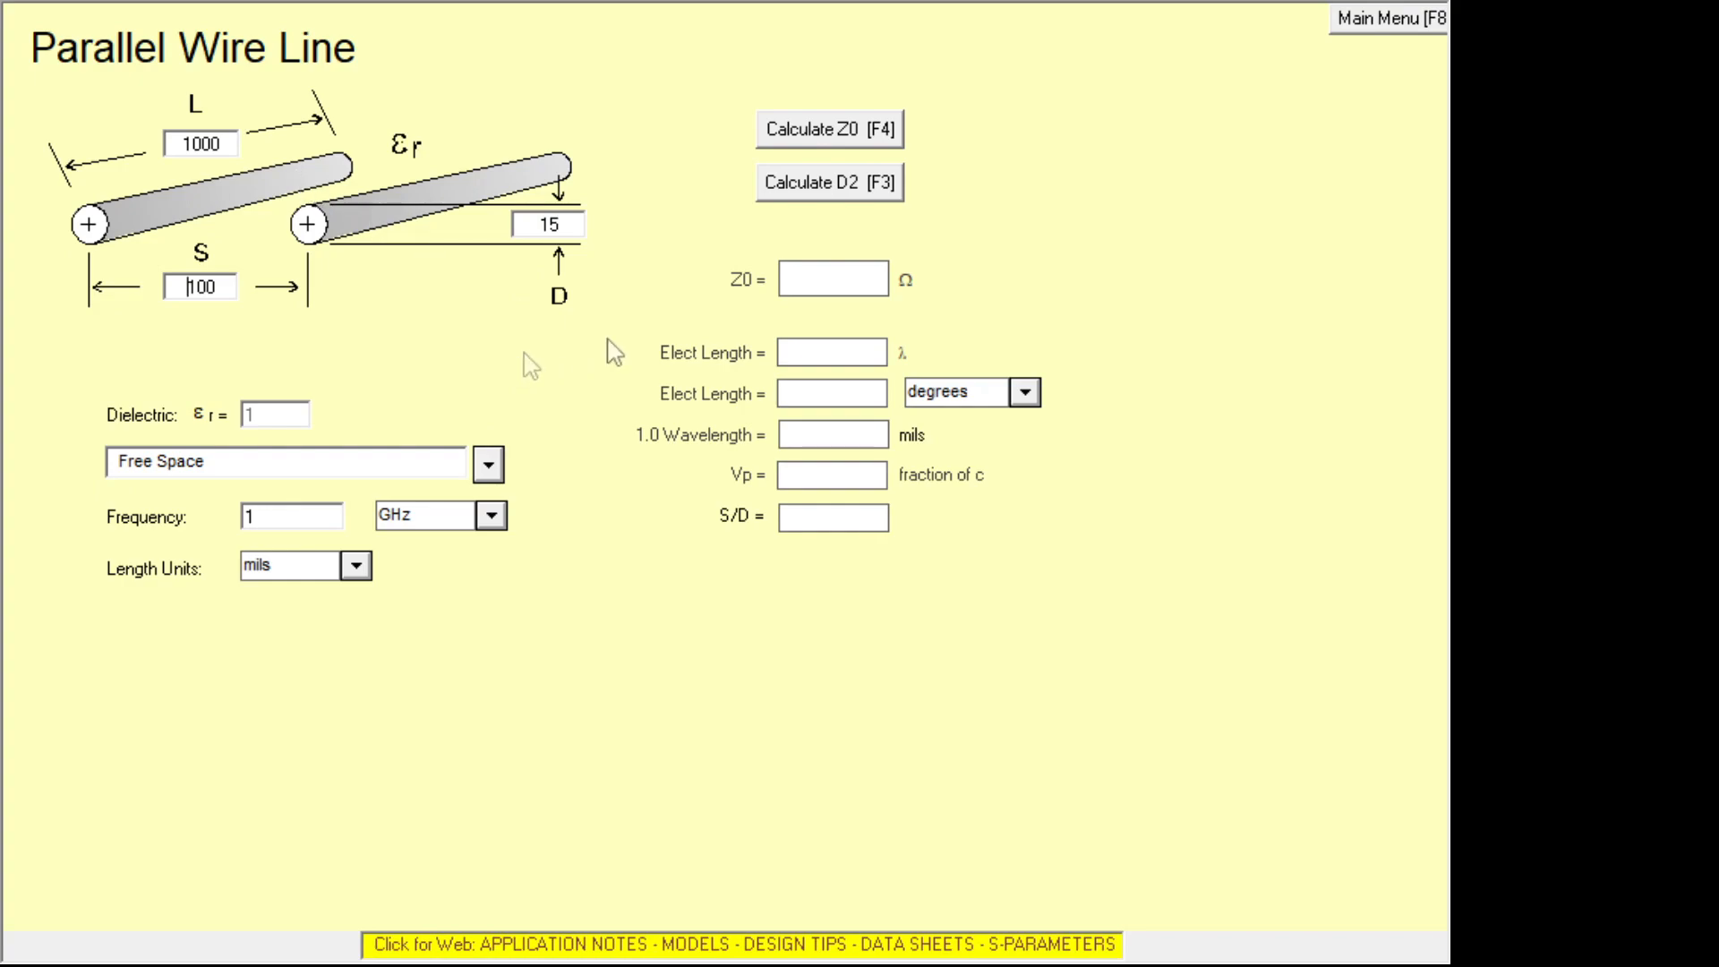
pyautogui.click(829, 129)
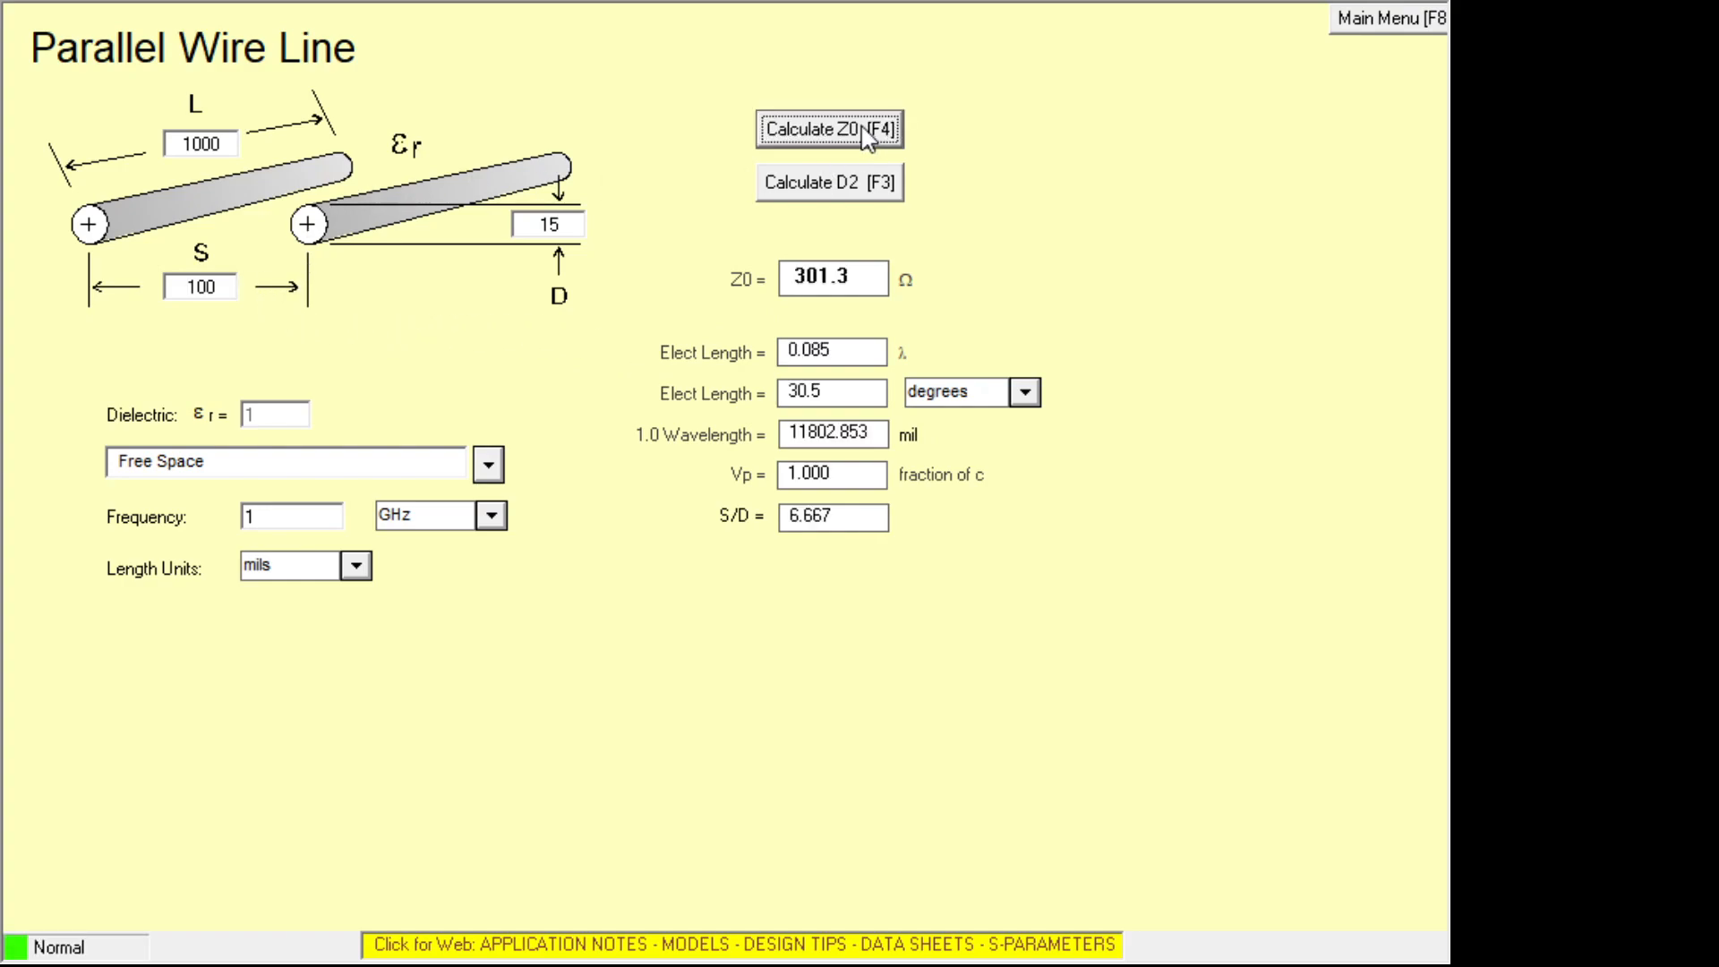
pyautogui.moveTo(862, 280)
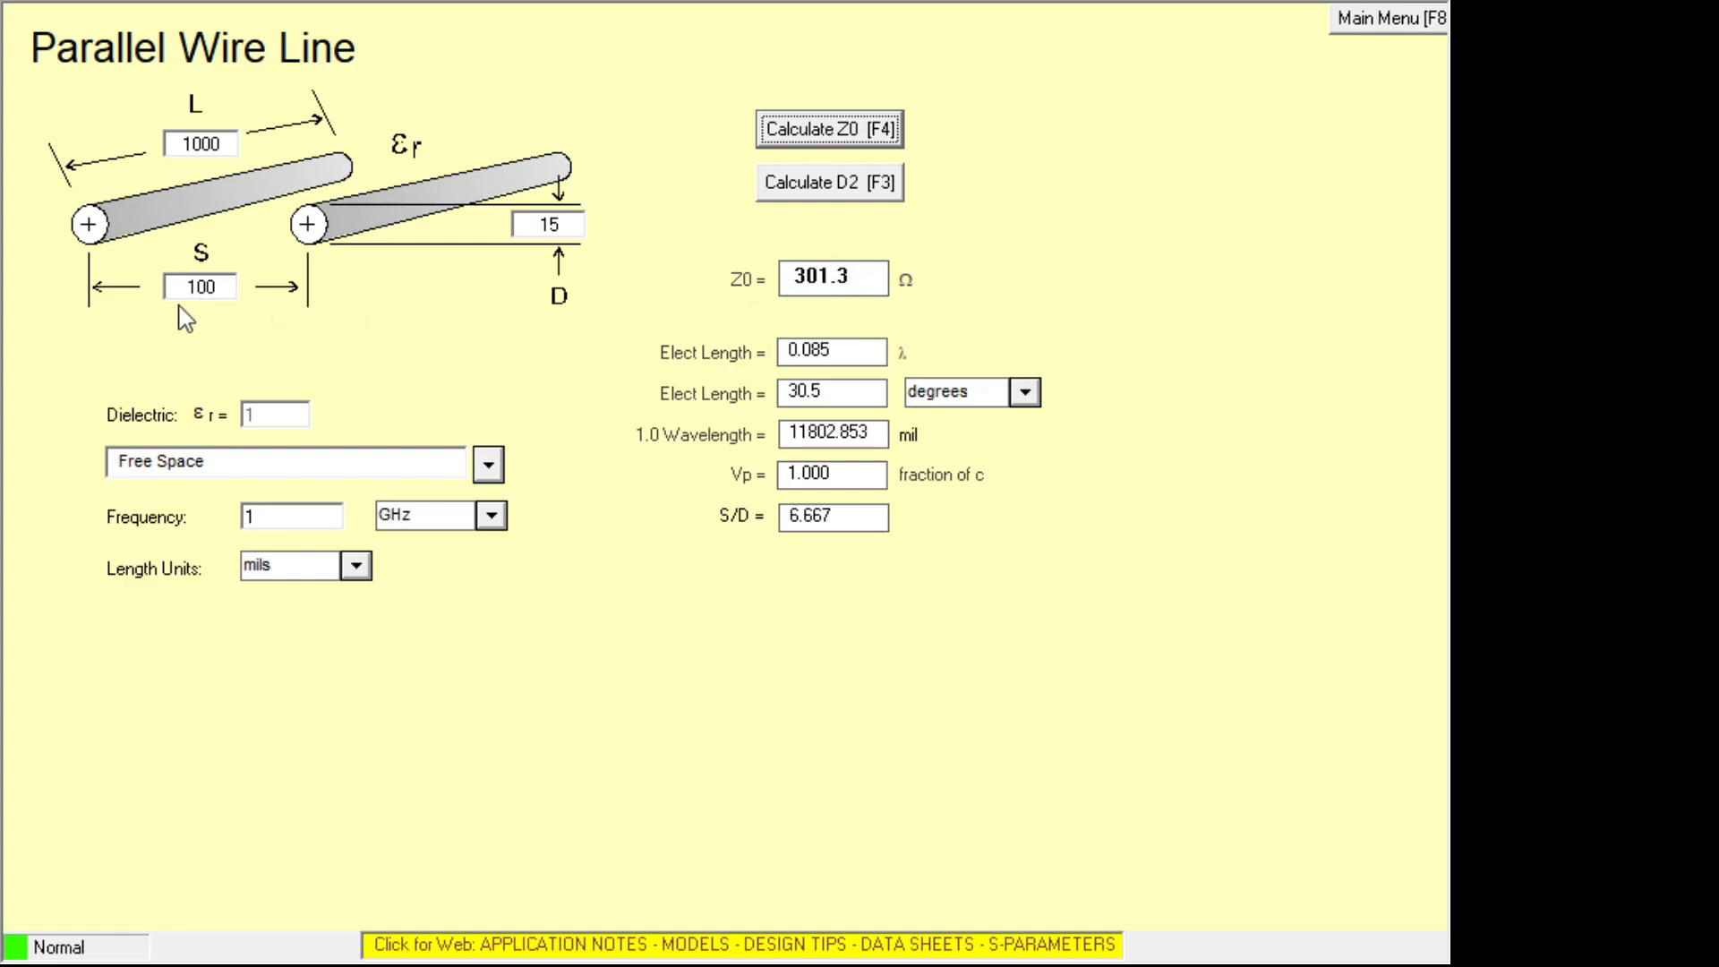
pyautogui.moveTo(378, 252)
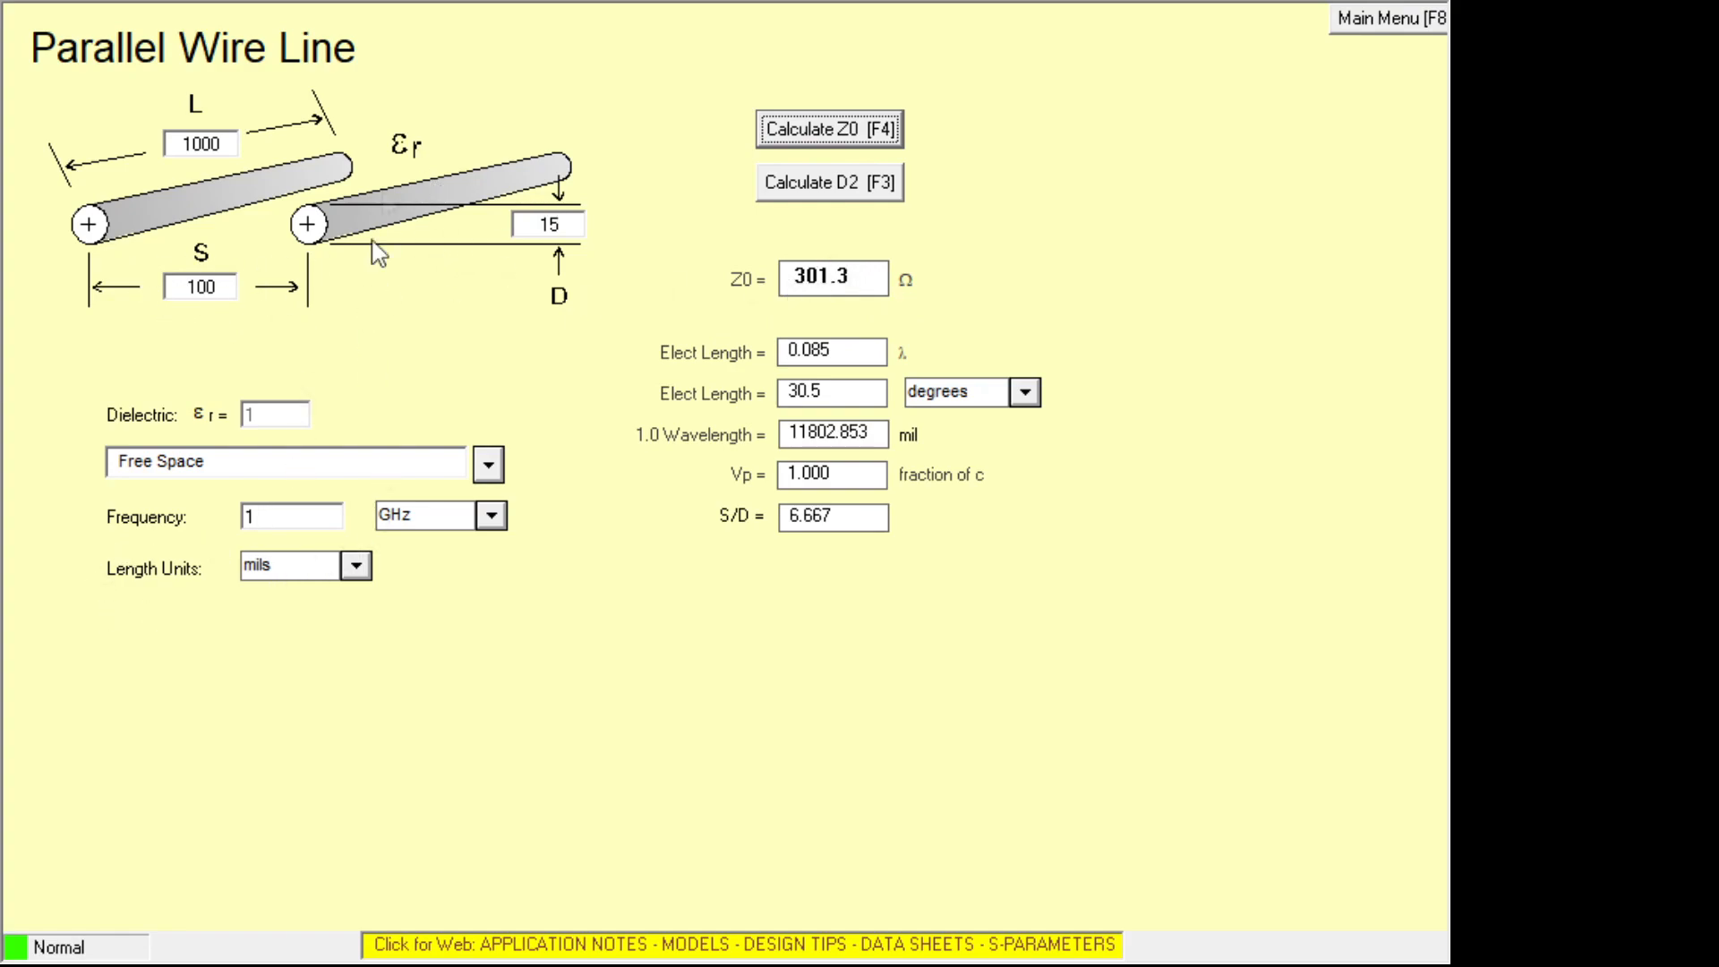
pyautogui.moveTo(351, 564)
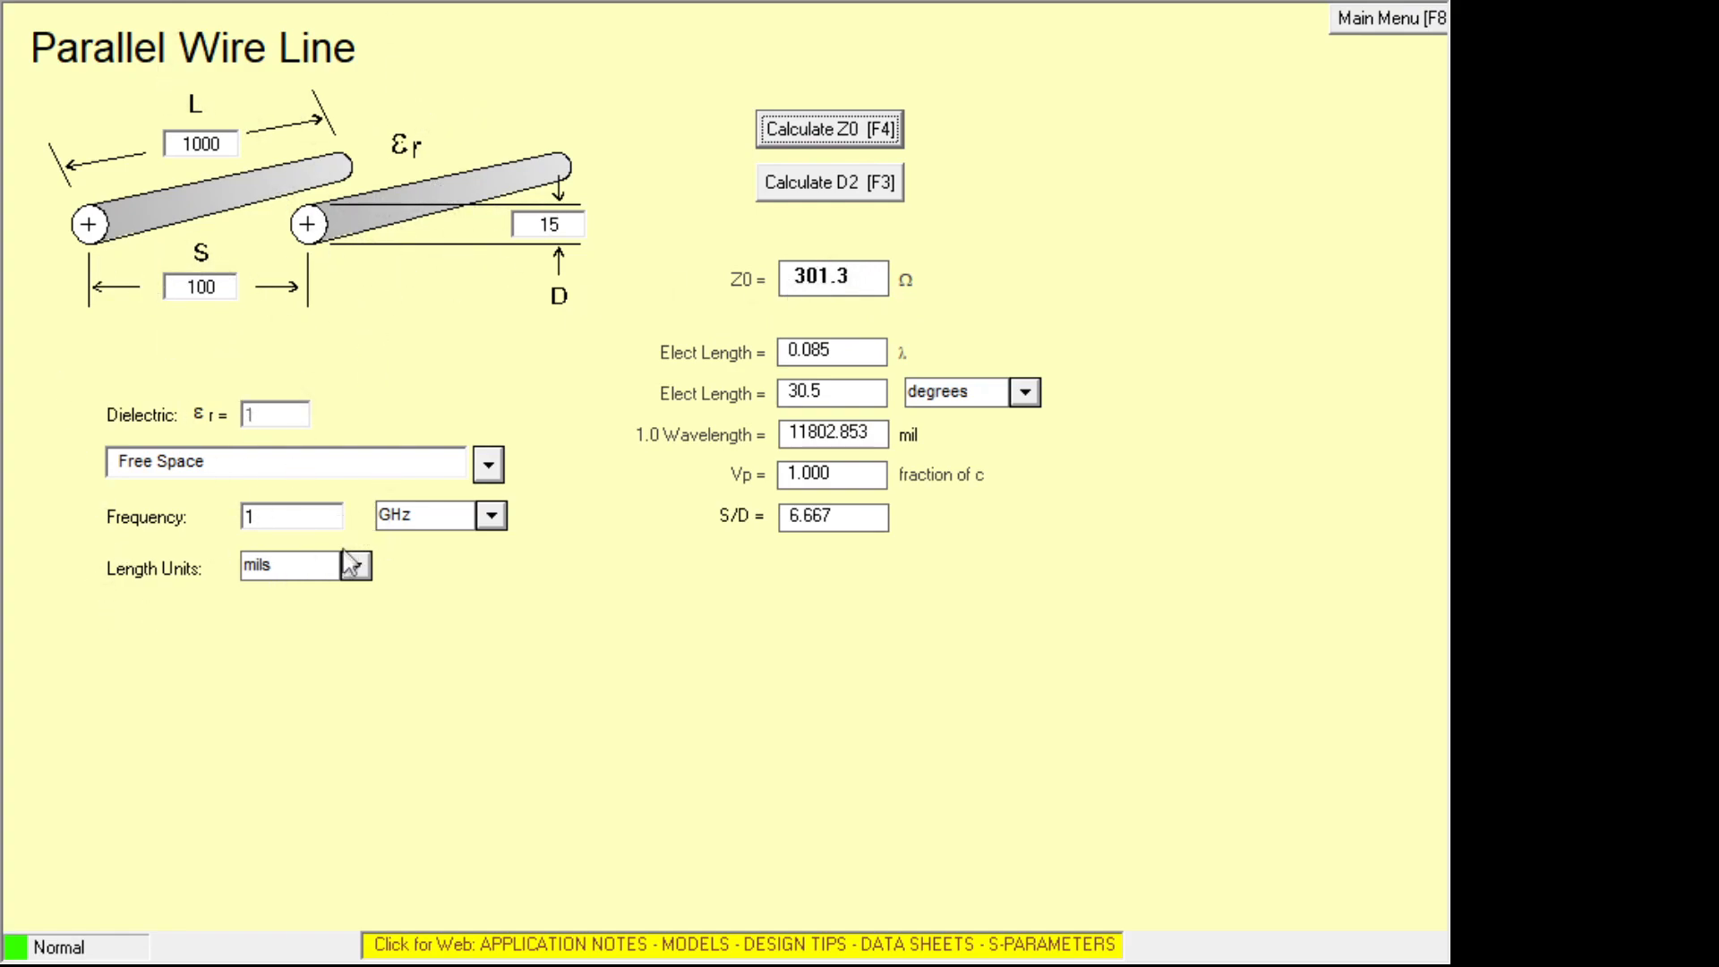
pyautogui.moveTo(369, 283)
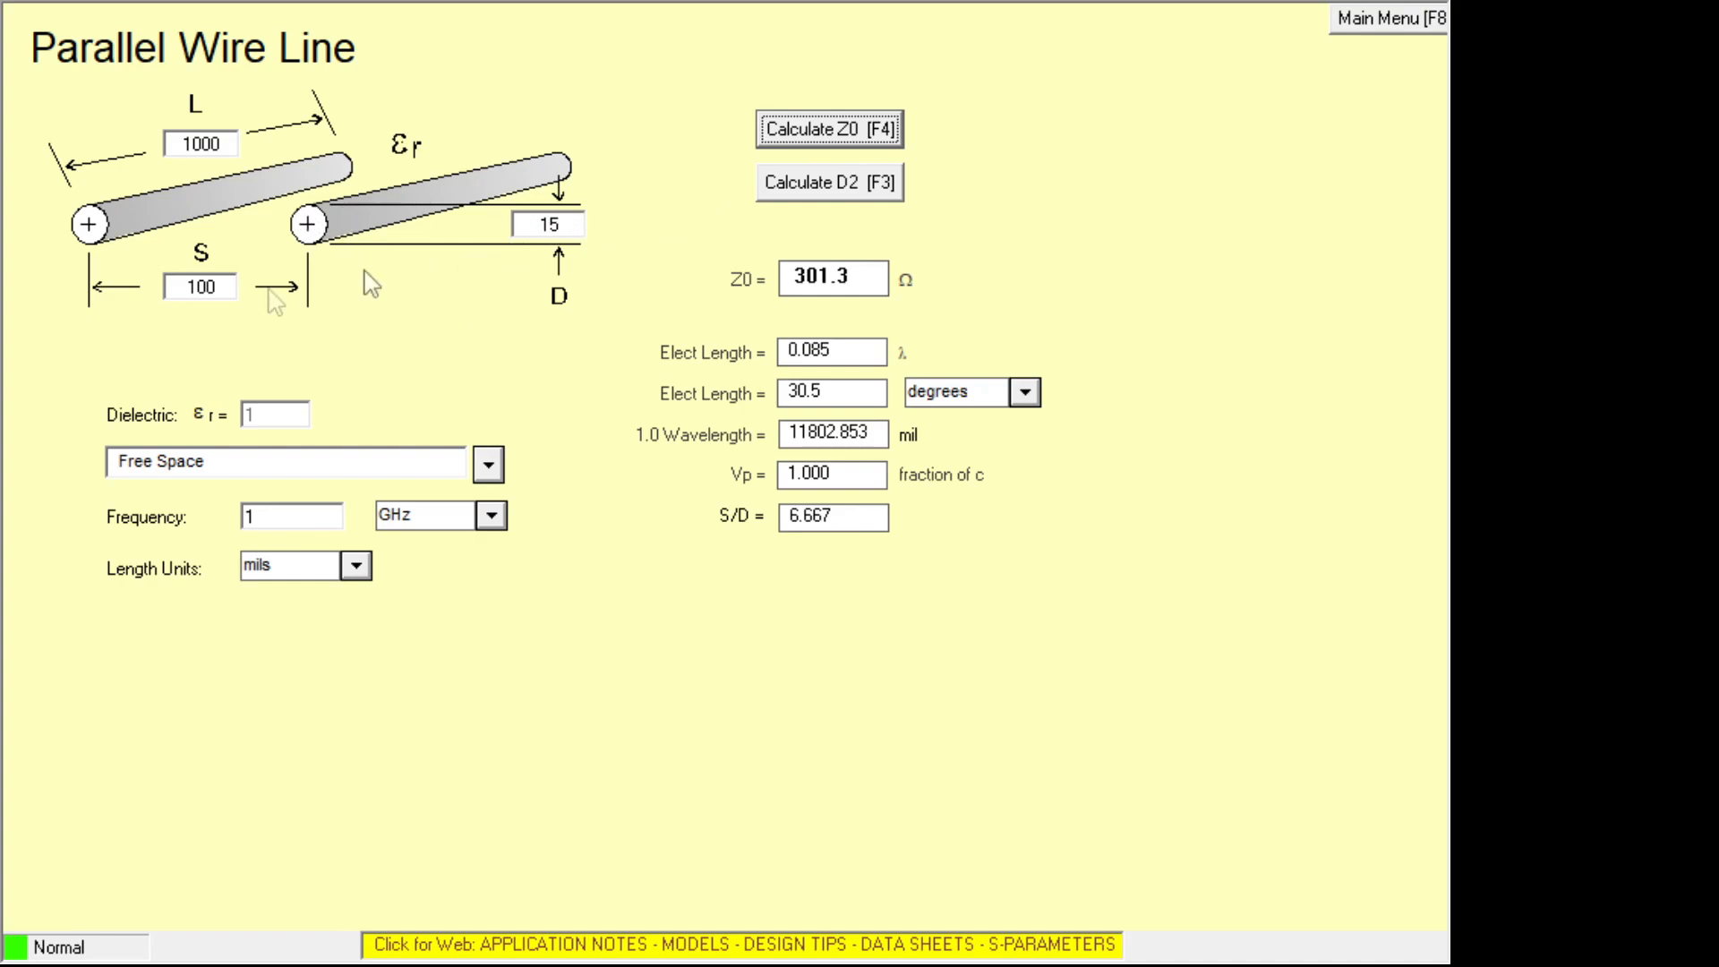
pyautogui.moveTo(20, 213)
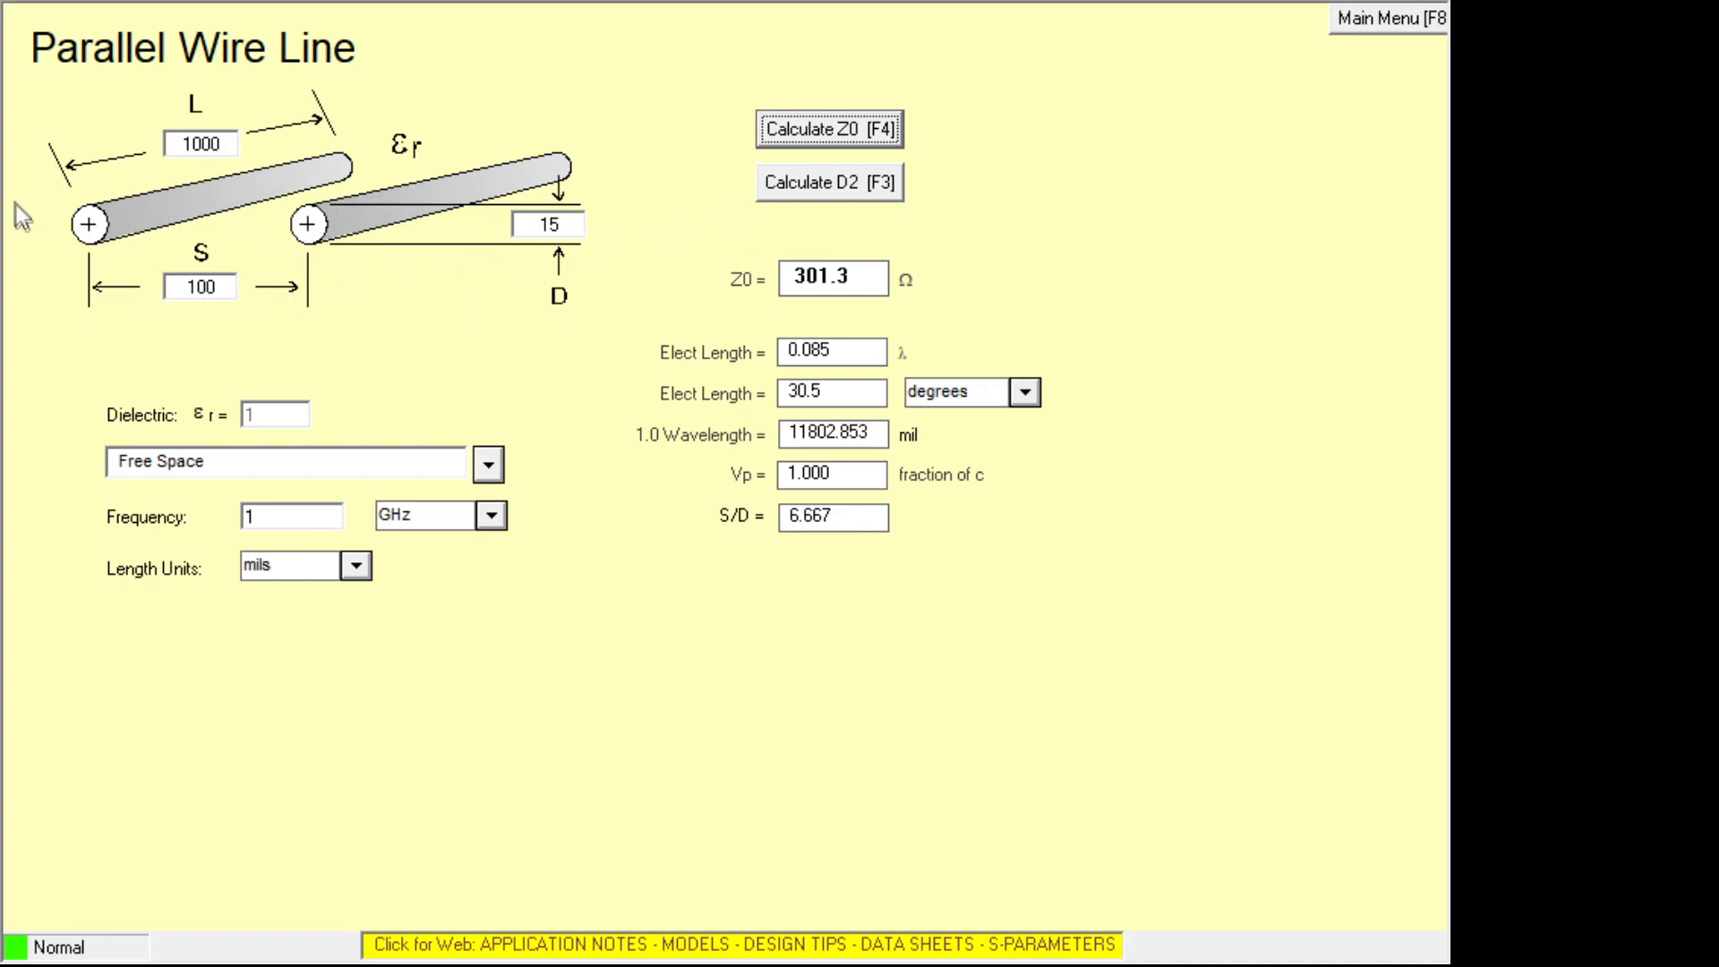
pyautogui.moveTo(283, 234)
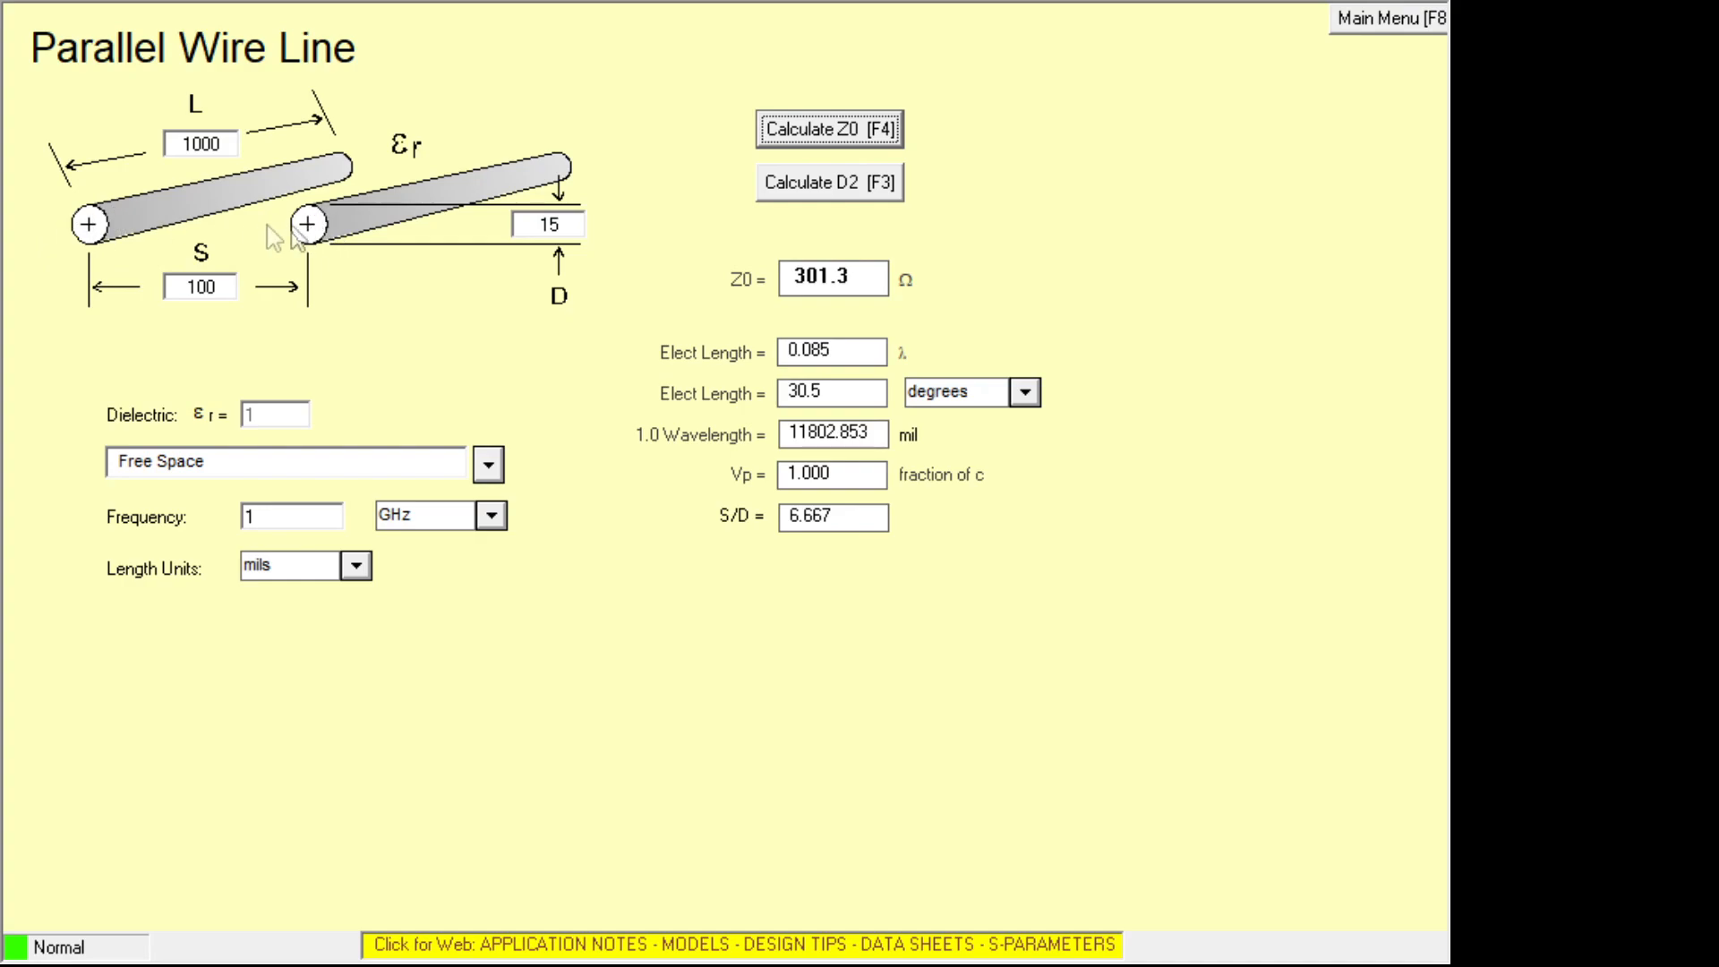
pyautogui.moveTo(283, 58)
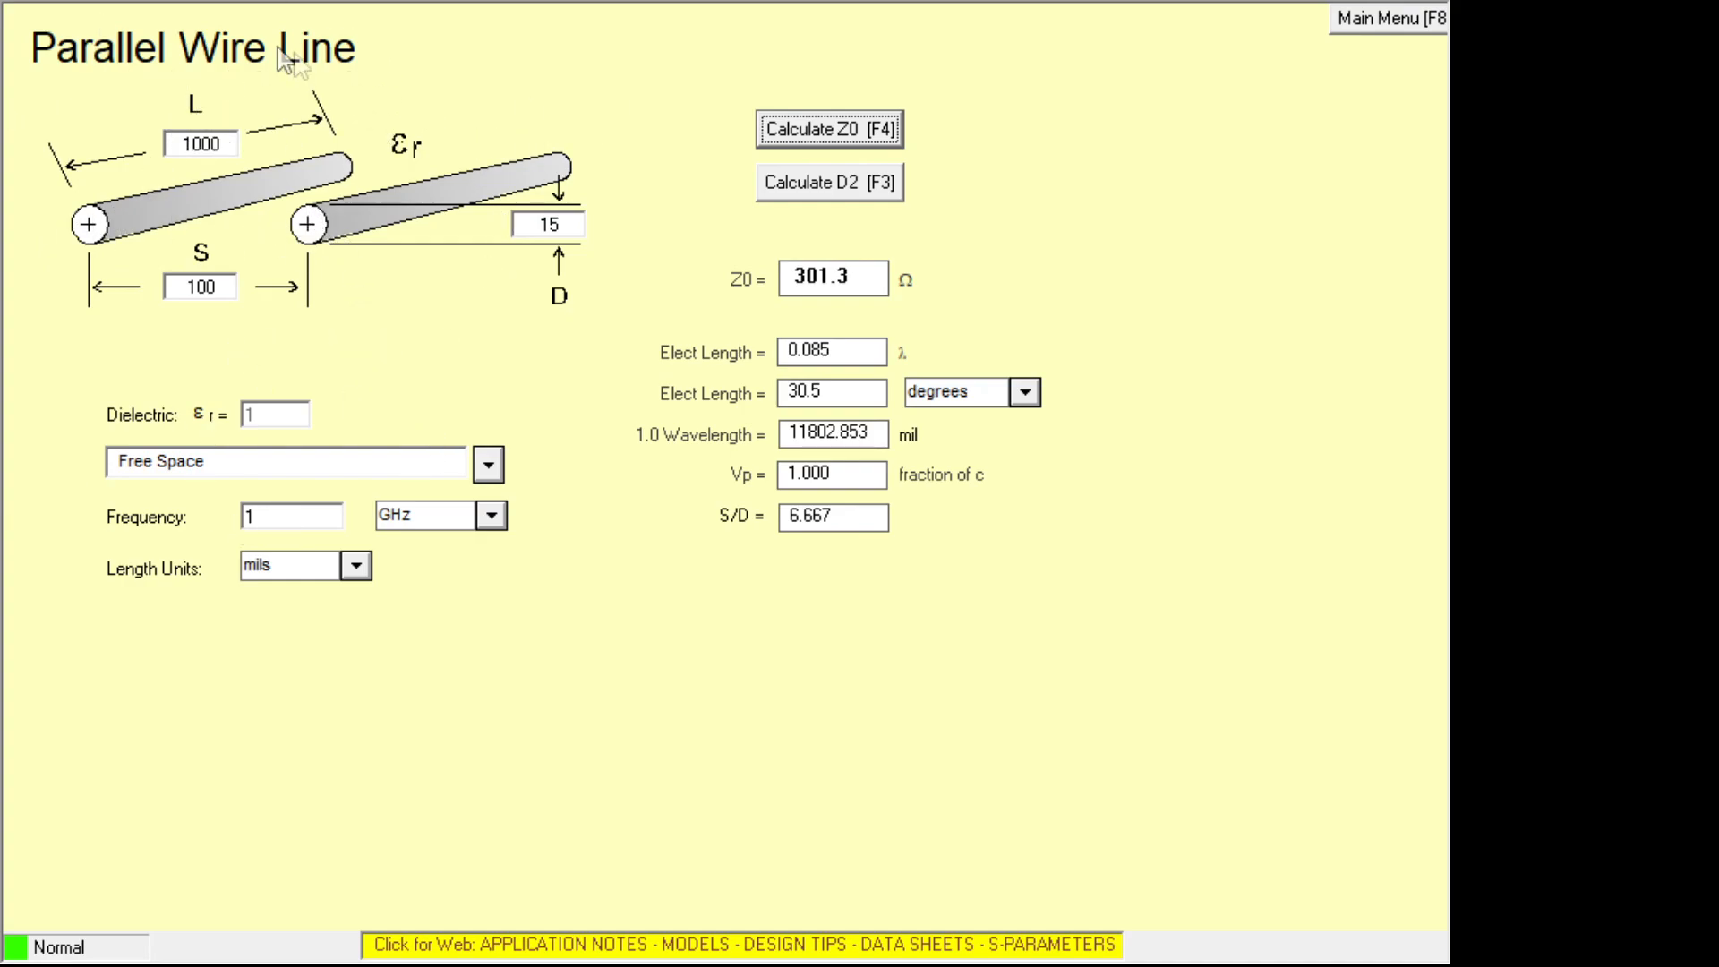
pyautogui.moveTo(720, 192)
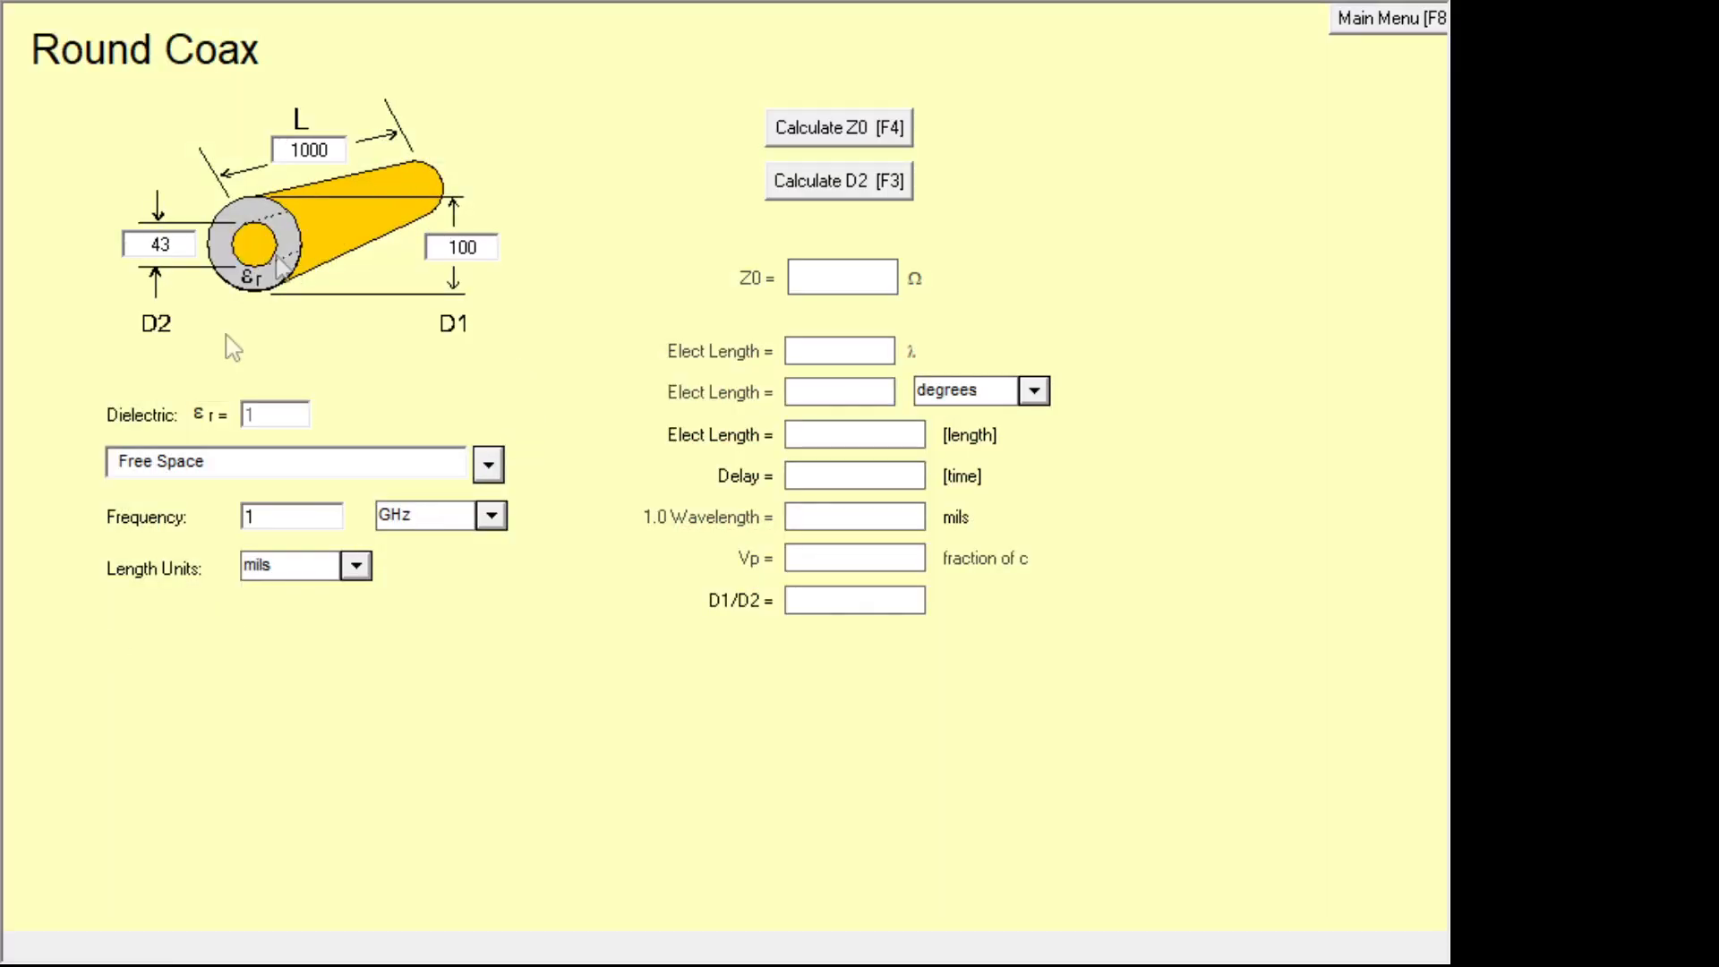
# Calculate round coax Z0 for polyethylene with inner diameter 10 then 20, ending at 64.3 Ω.
pyautogui.click(838, 127)
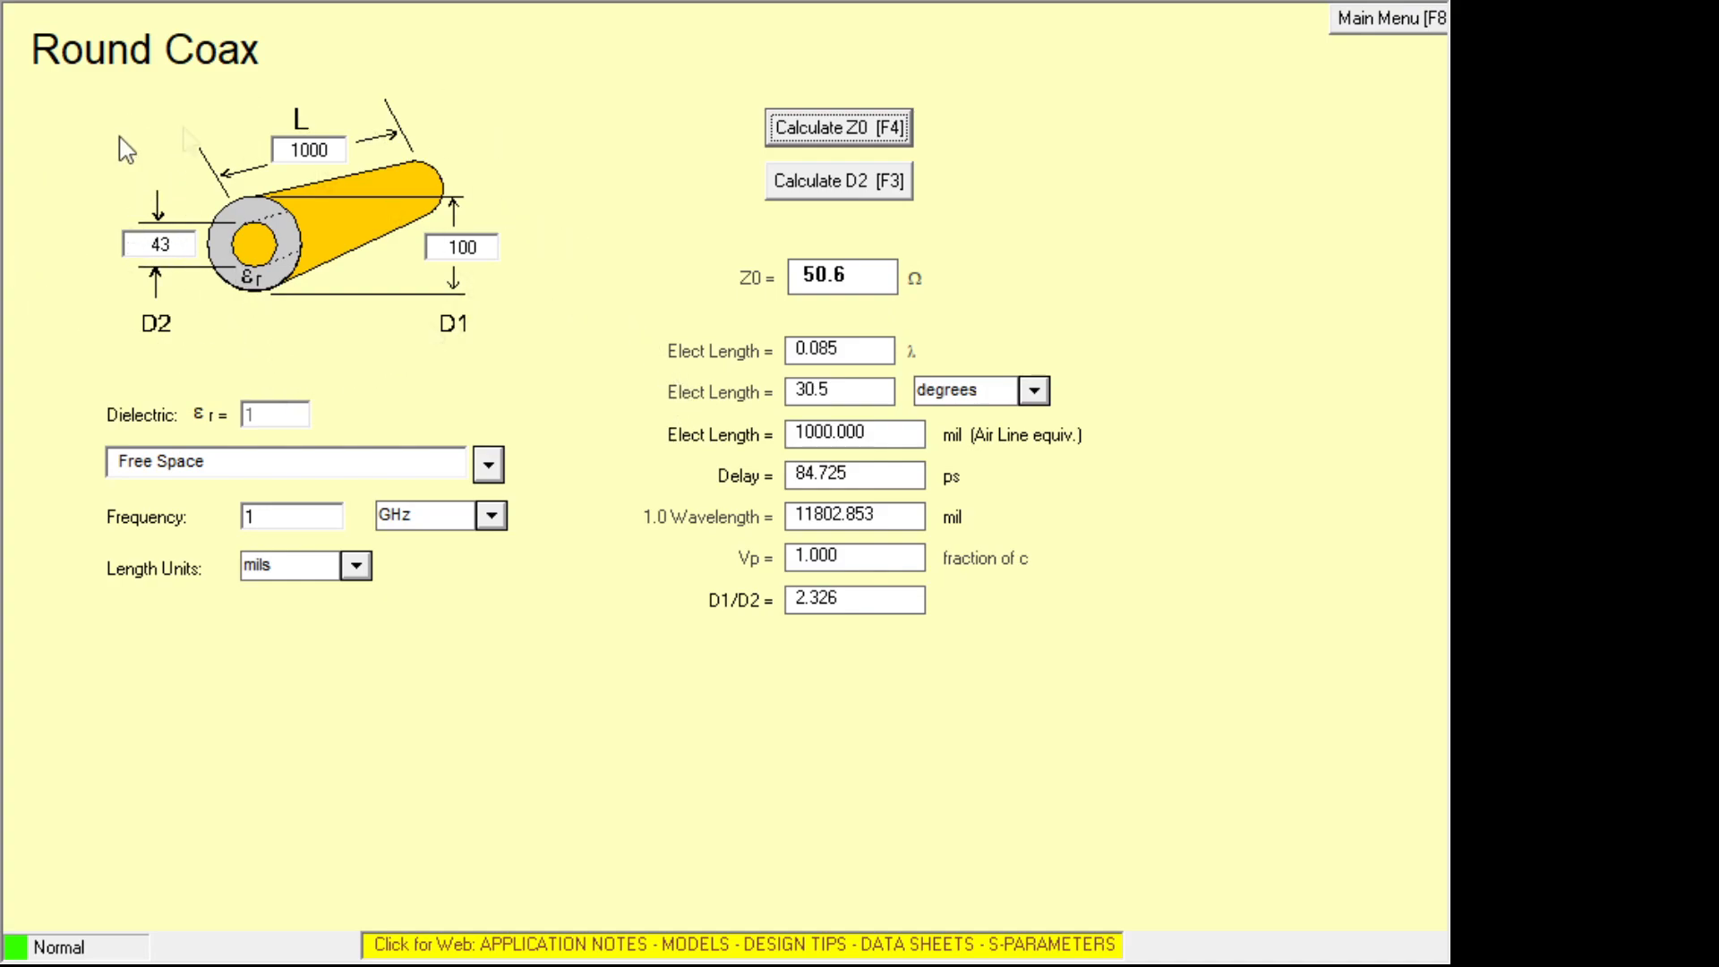
pyautogui.moveTo(222, 473)
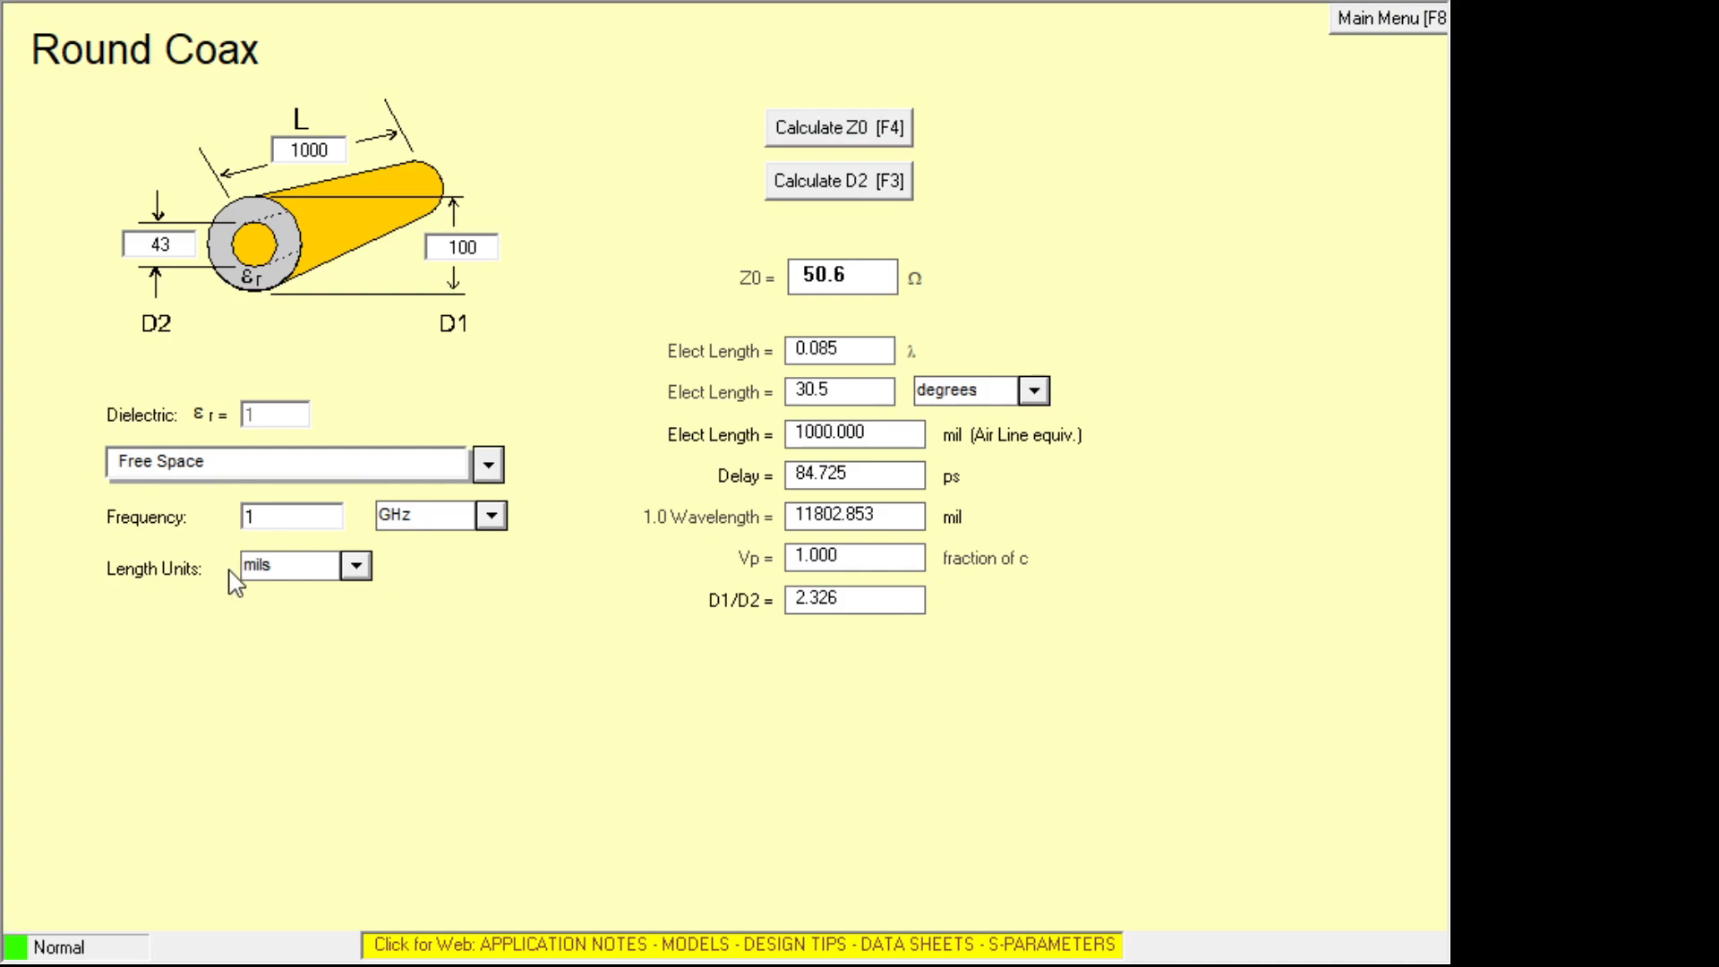
pyautogui.moveTo(159, 657)
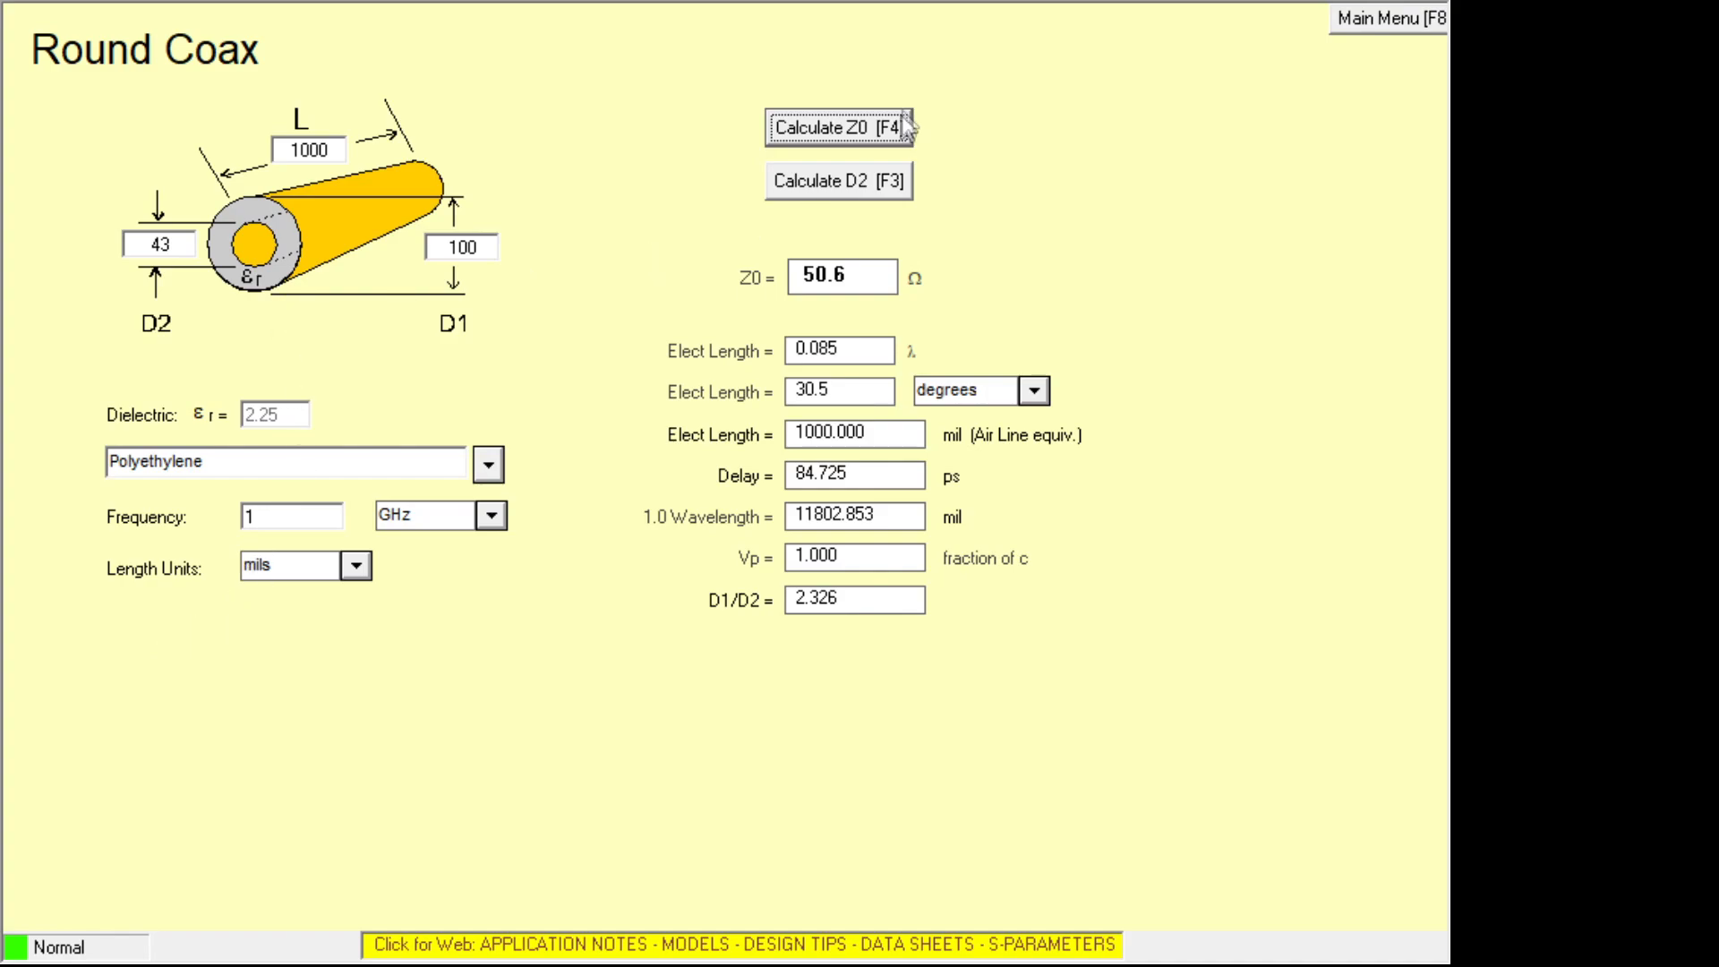
pyautogui.click(838, 127)
pyautogui.write('10')
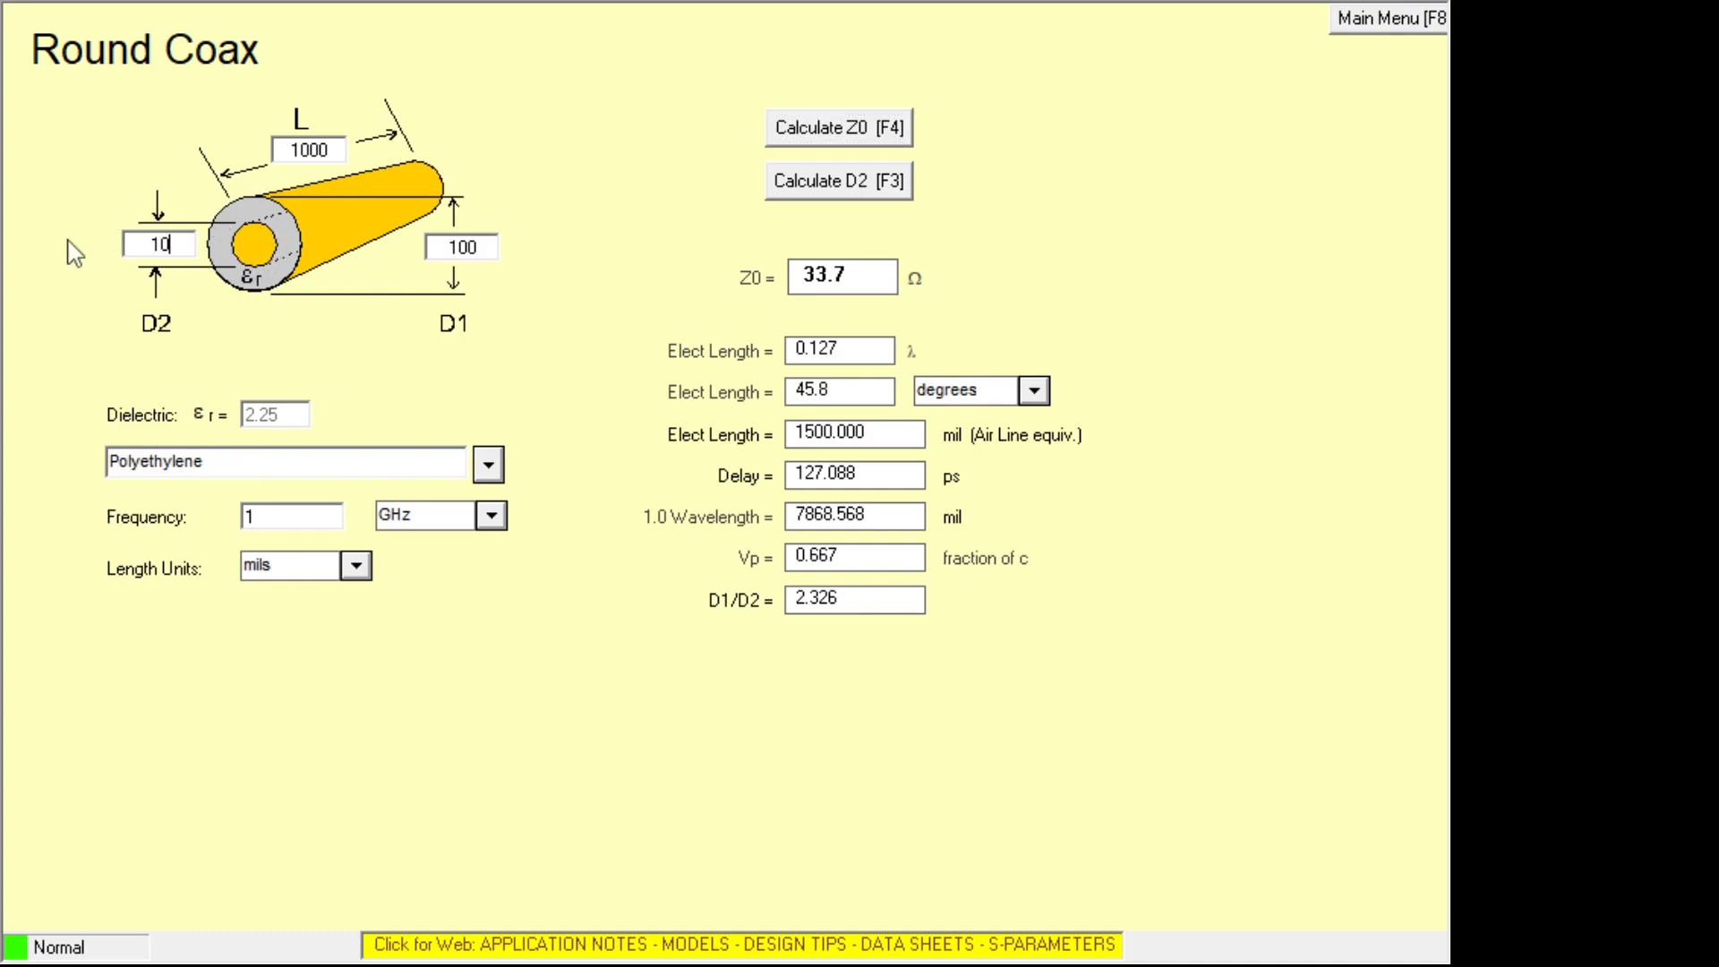
pyautogui.click(840, 127)
pyautogui.write('2')
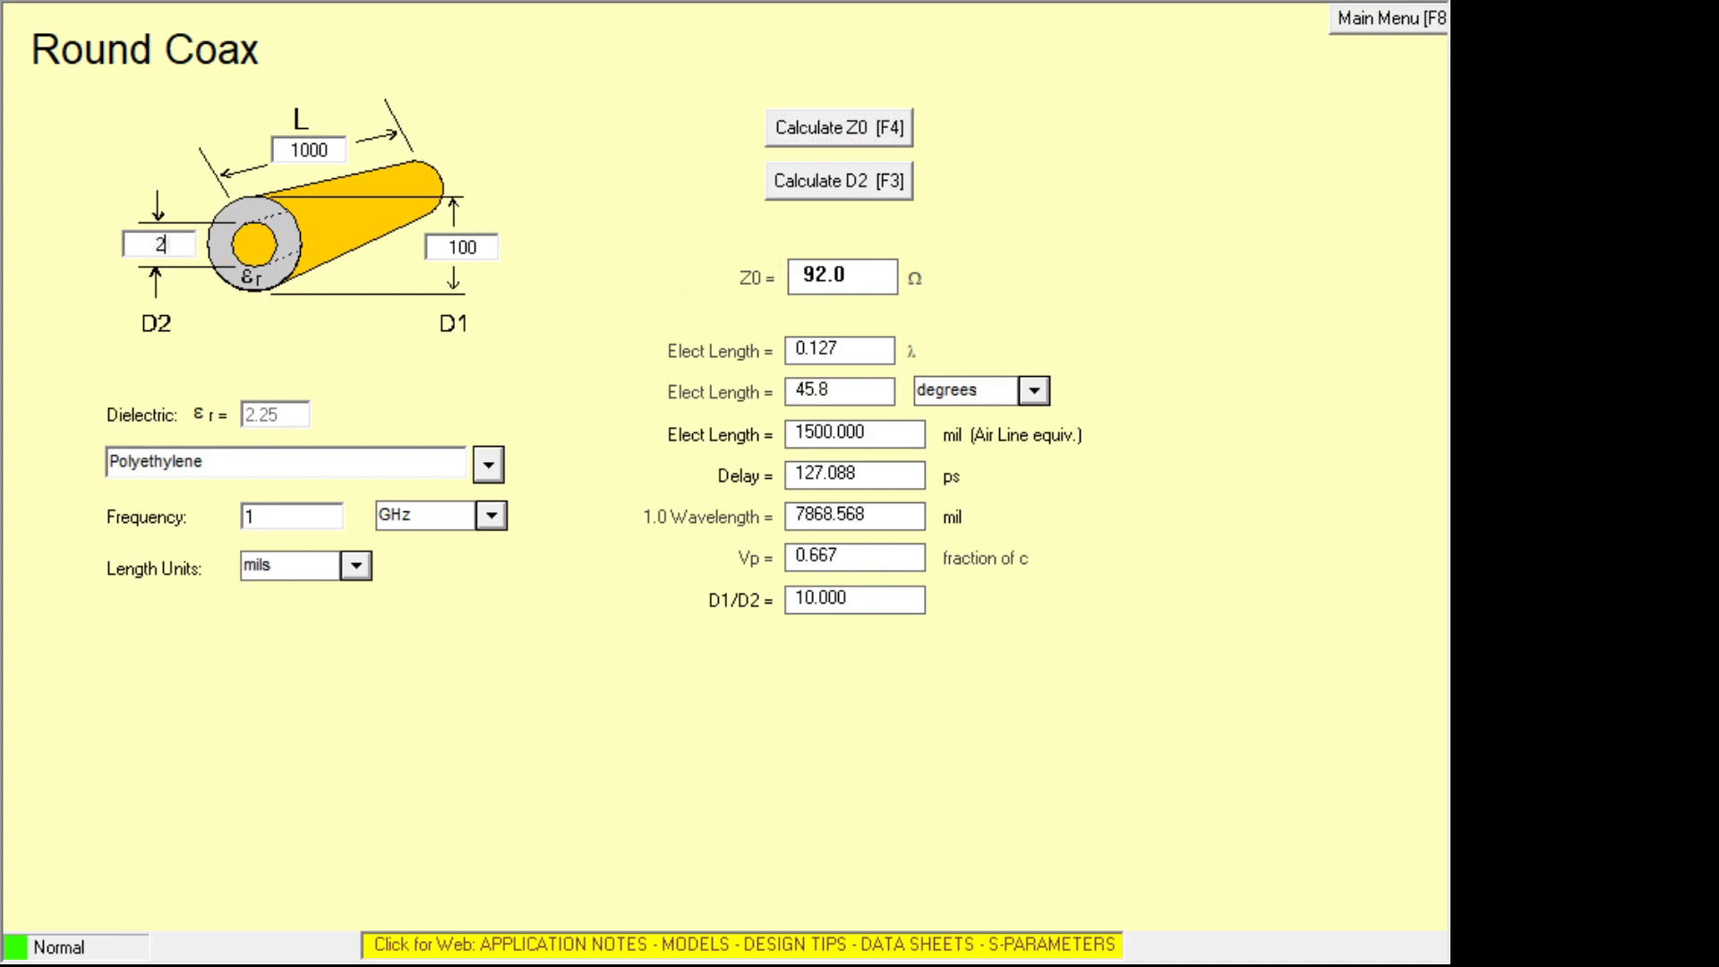
pyautogui.click(840, 129)
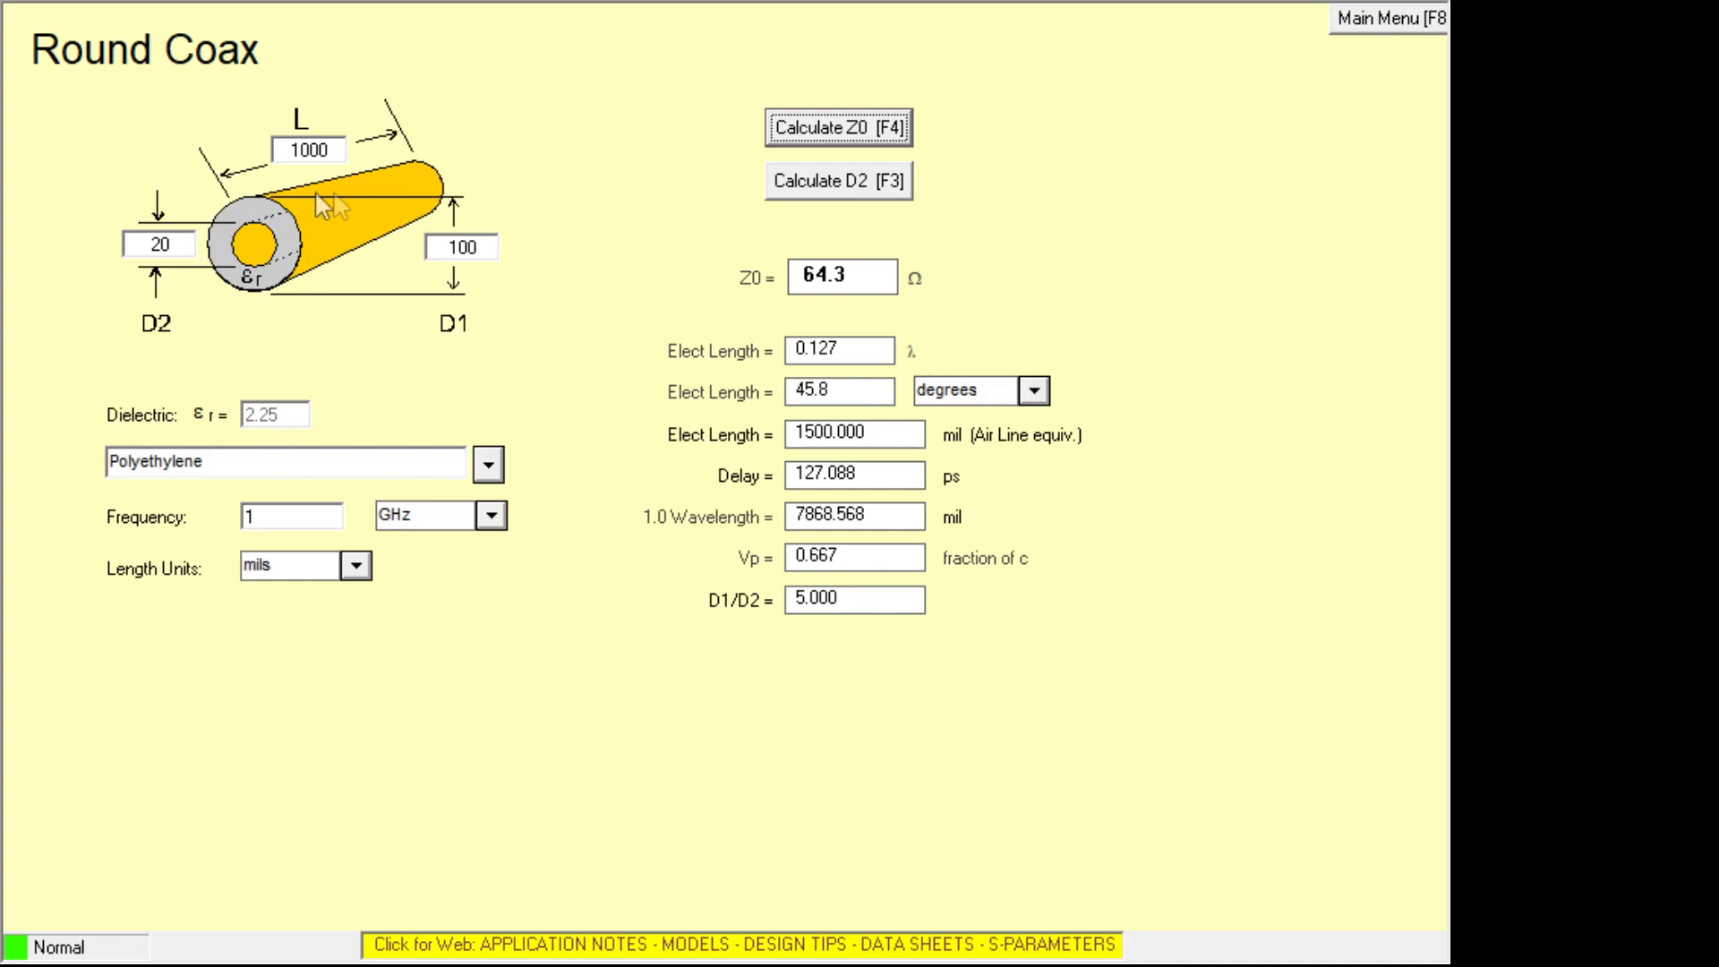
pyautogui.moveTo(1347, 30)
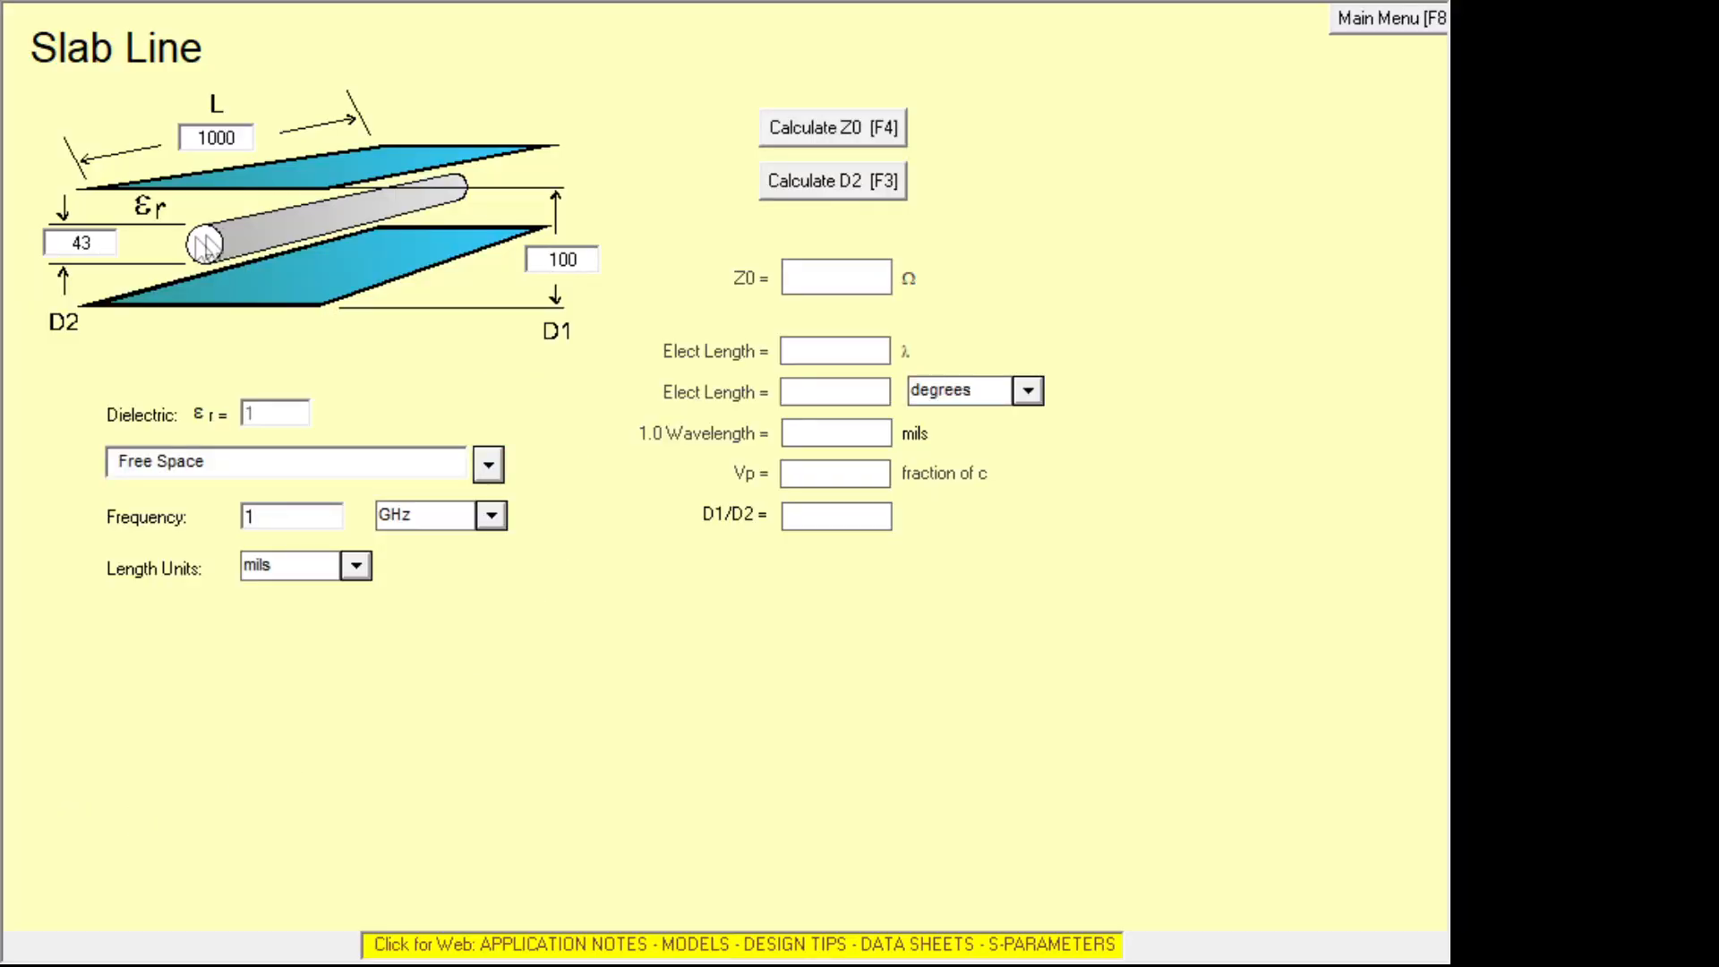
pyautogui.moveTo(759, 308)
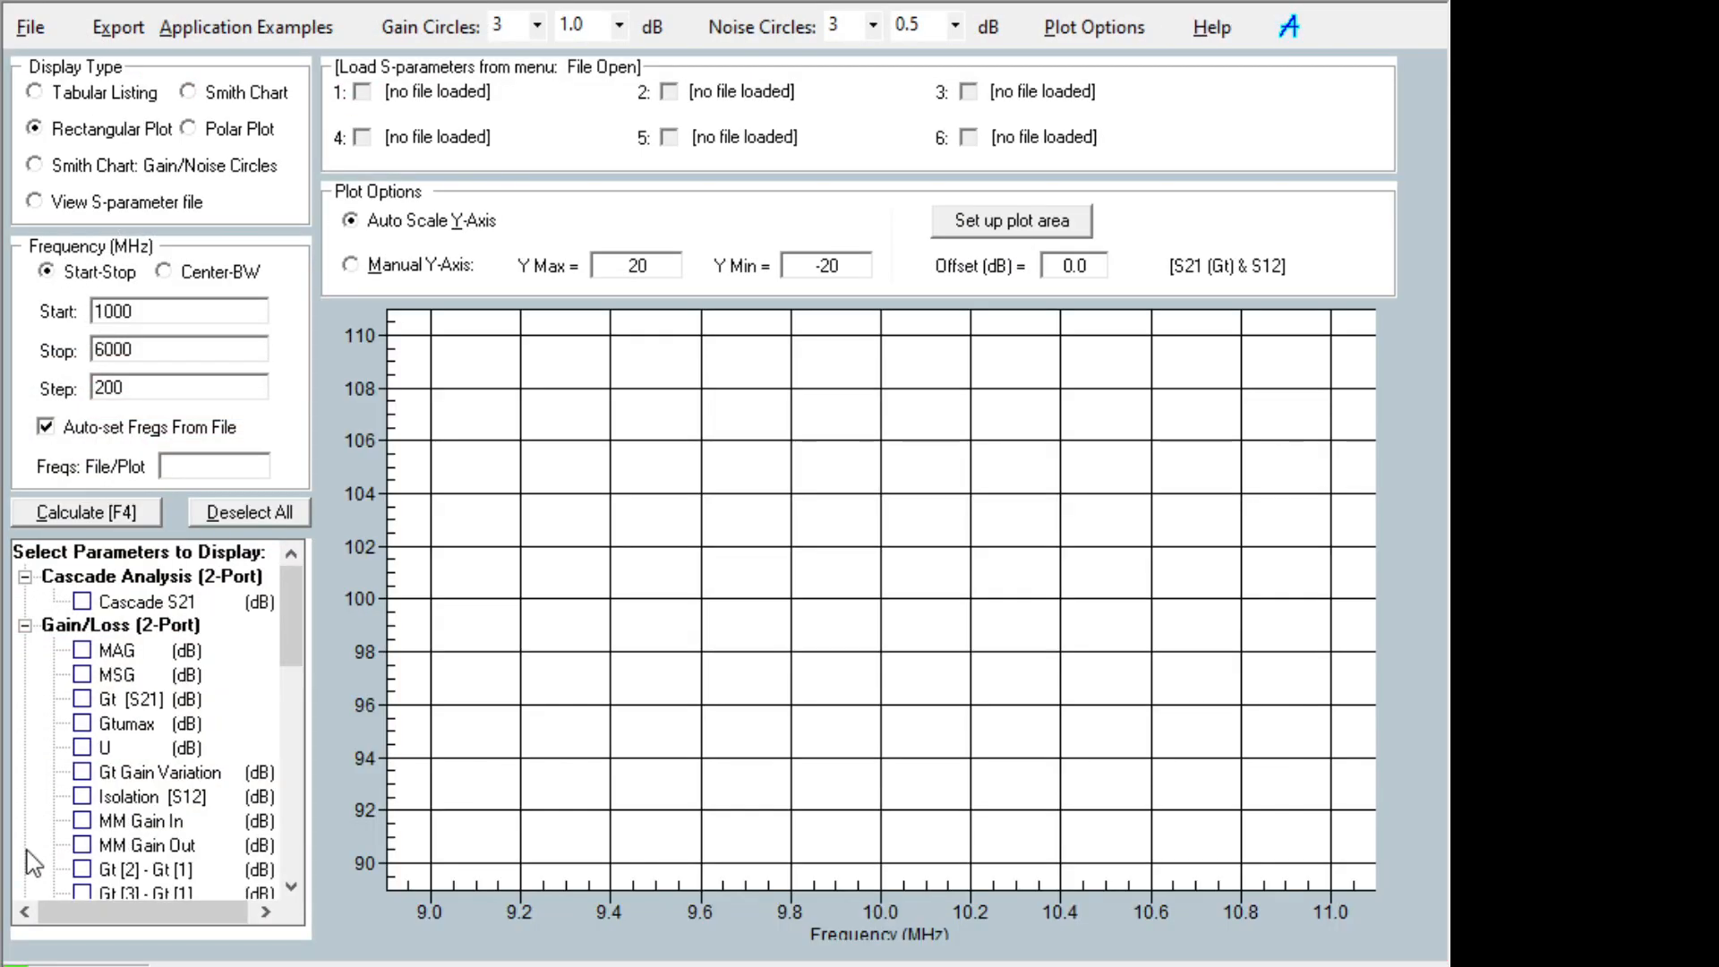
pyautogui.moveTo(522, 254)
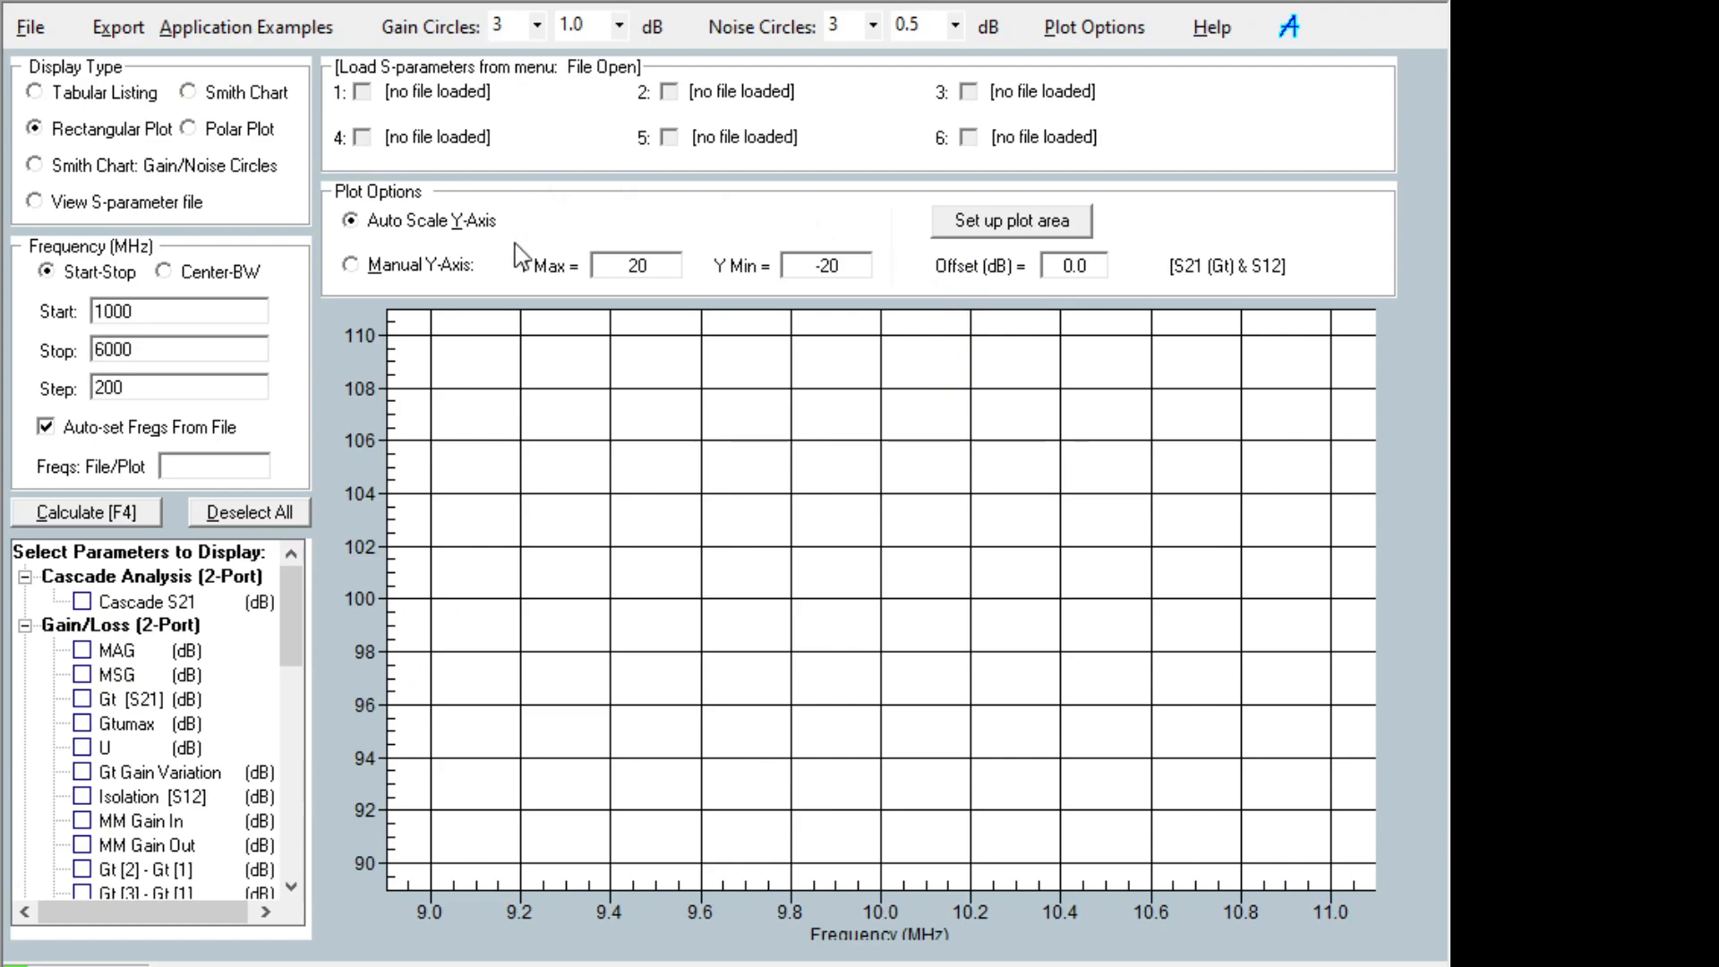
pyautogui.moveTo(604, 455)
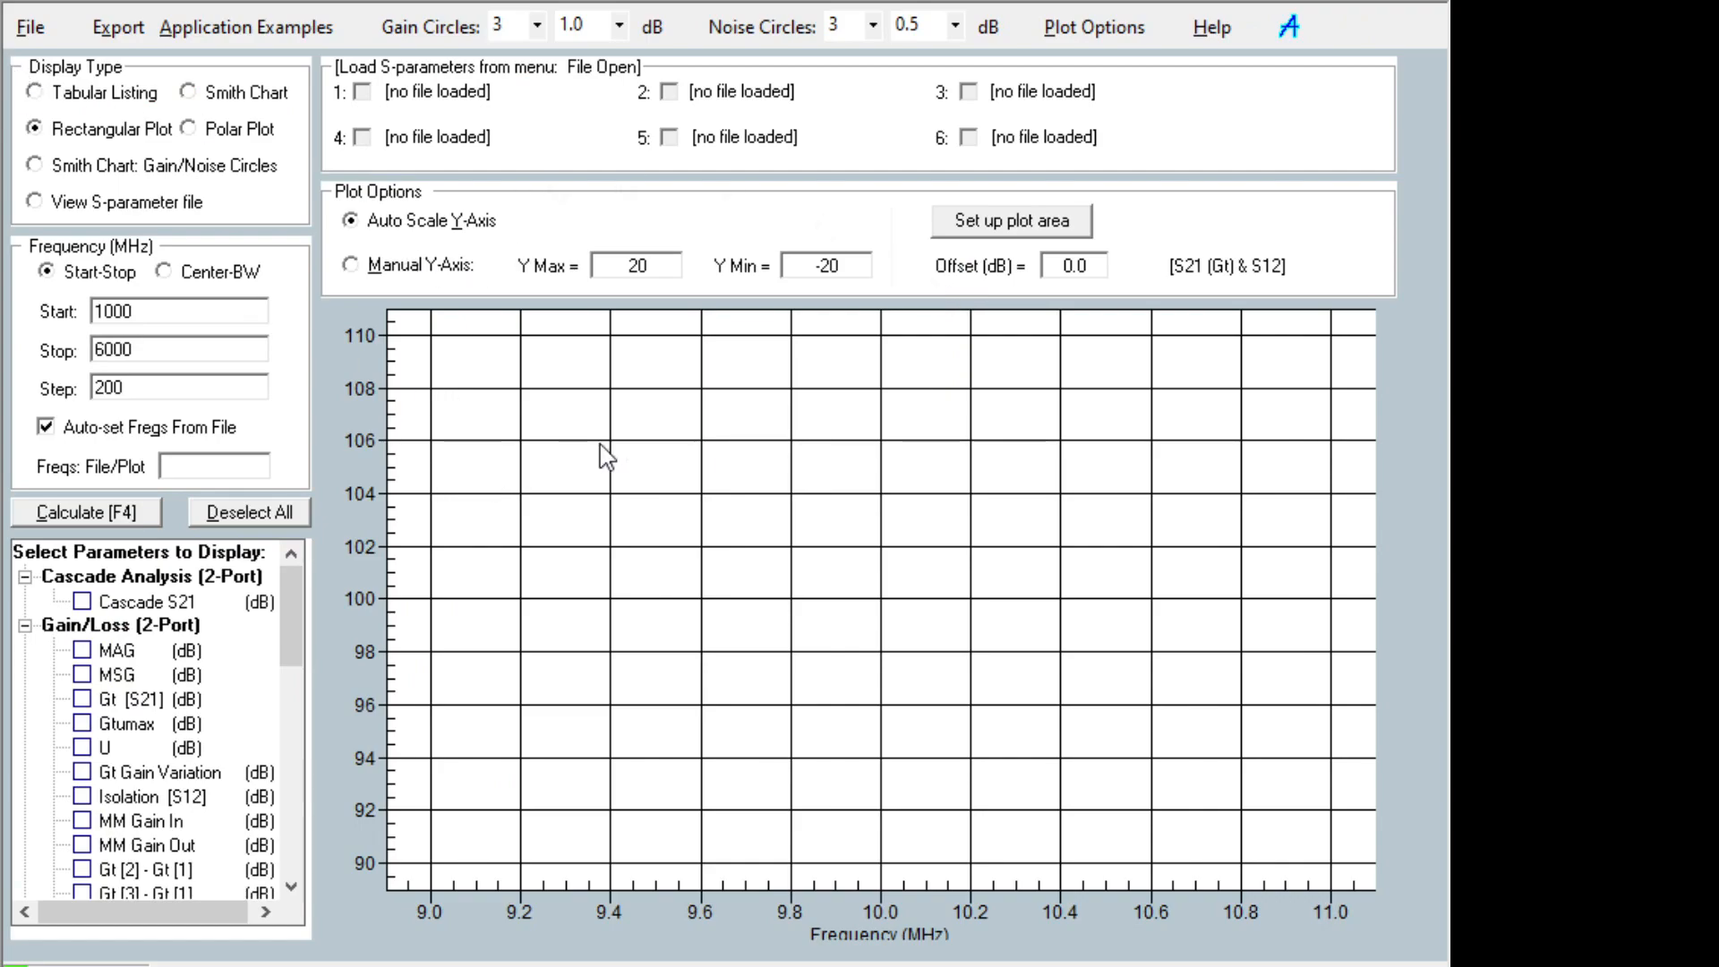
pyautogui.moveTo(626, 339)
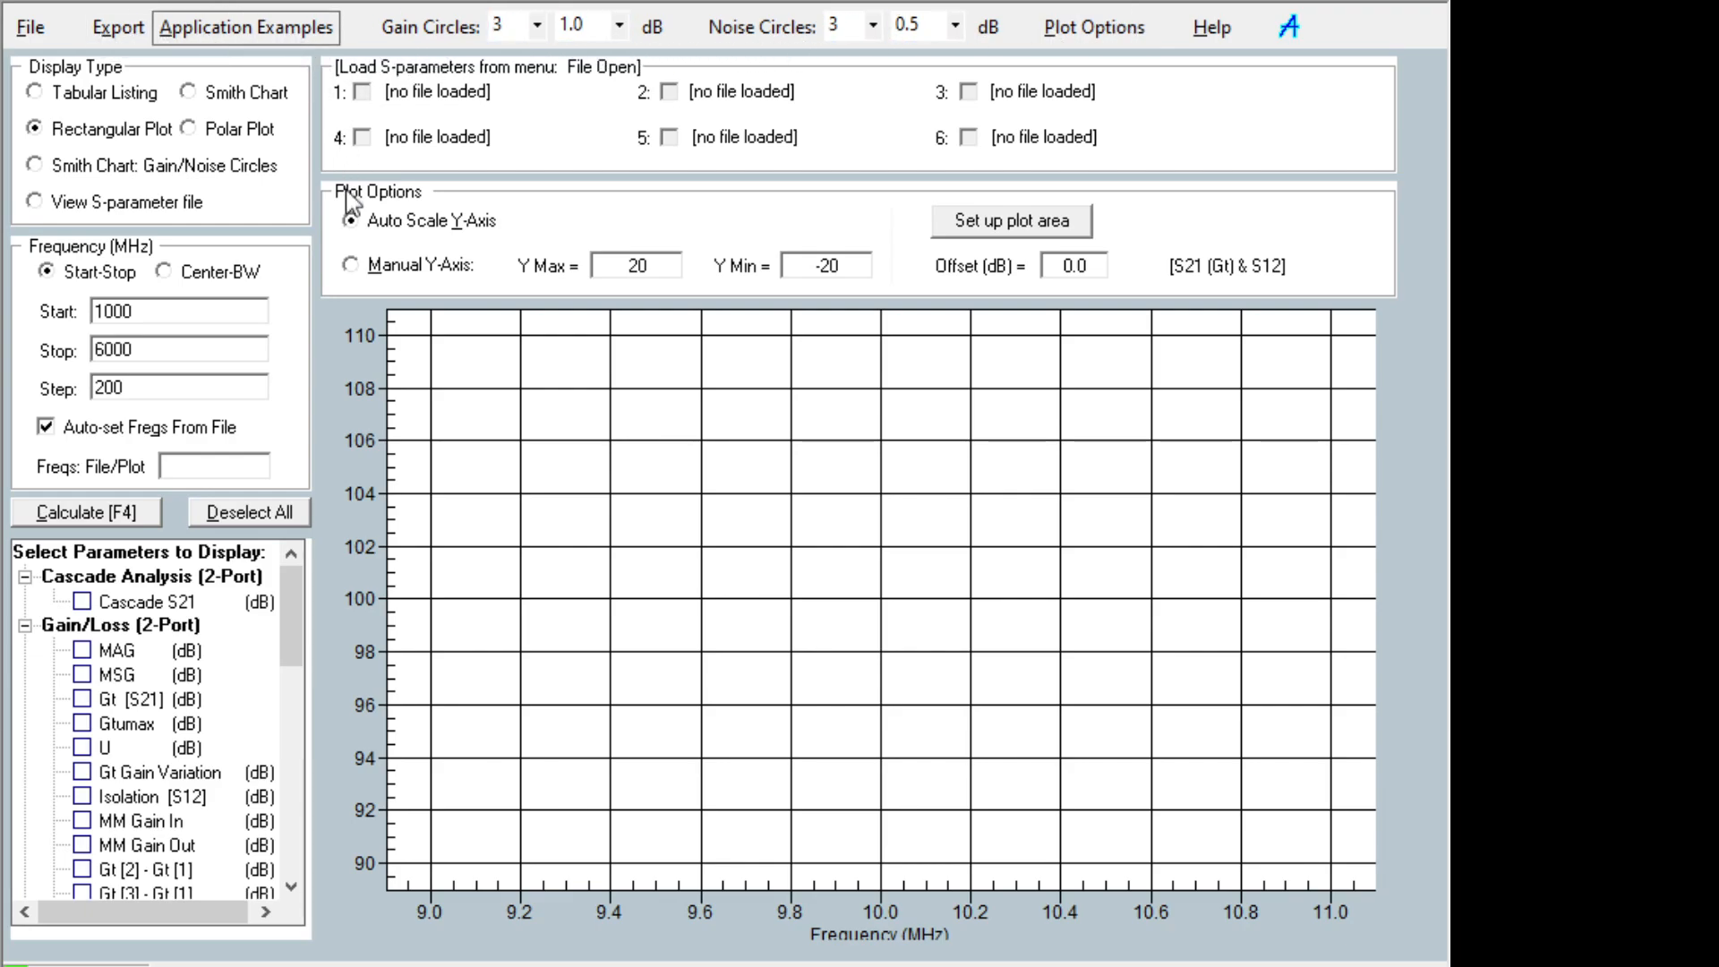
pyautogui.moveTo(299, 262)
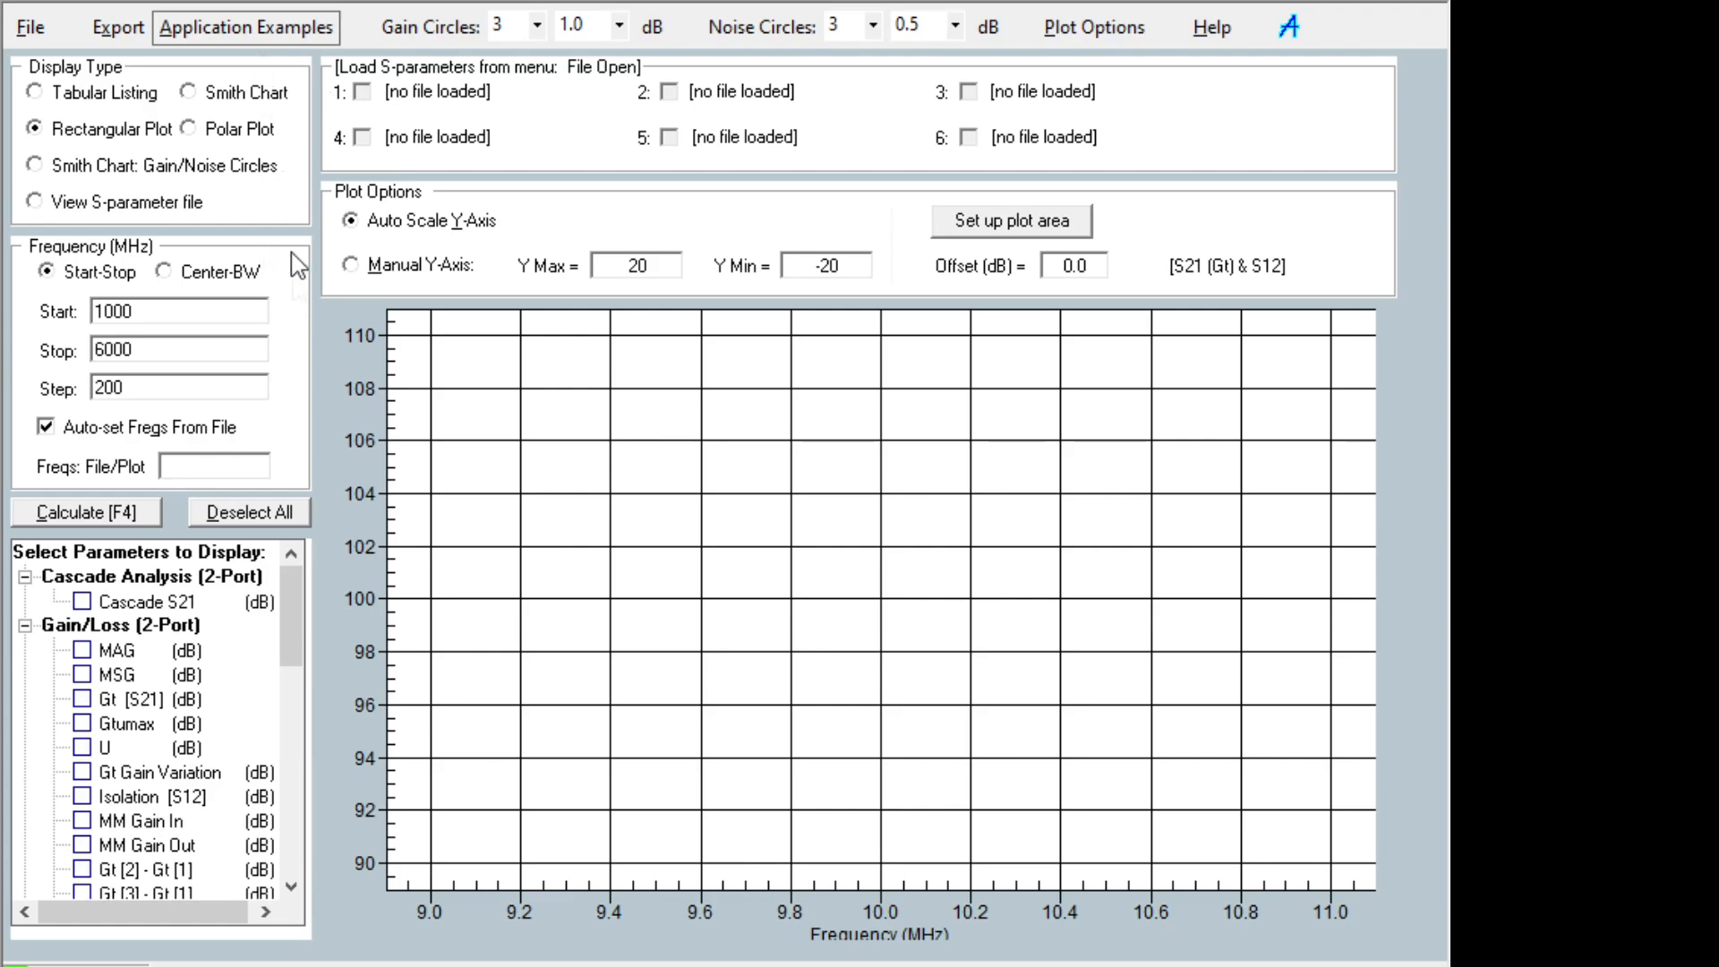
pyautogui.moveTo(255, 86)
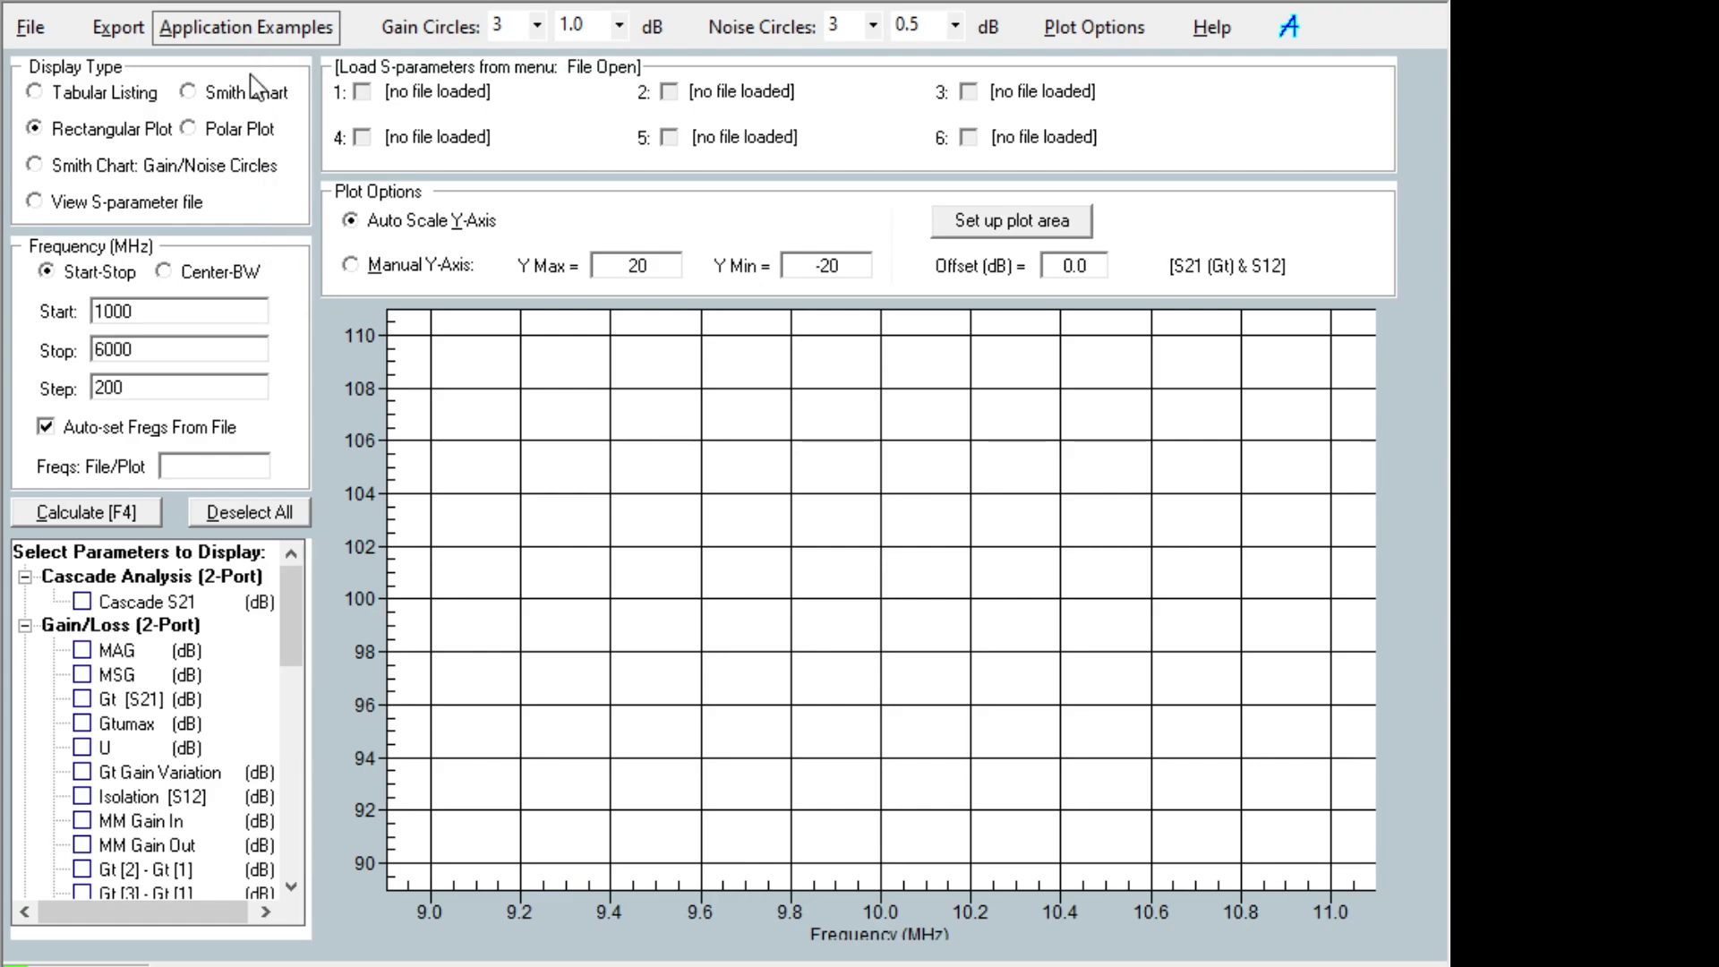
# Load the ACMD-7410 duplexer example and browse down its parameter list.
pyautogui.click(245, 27)
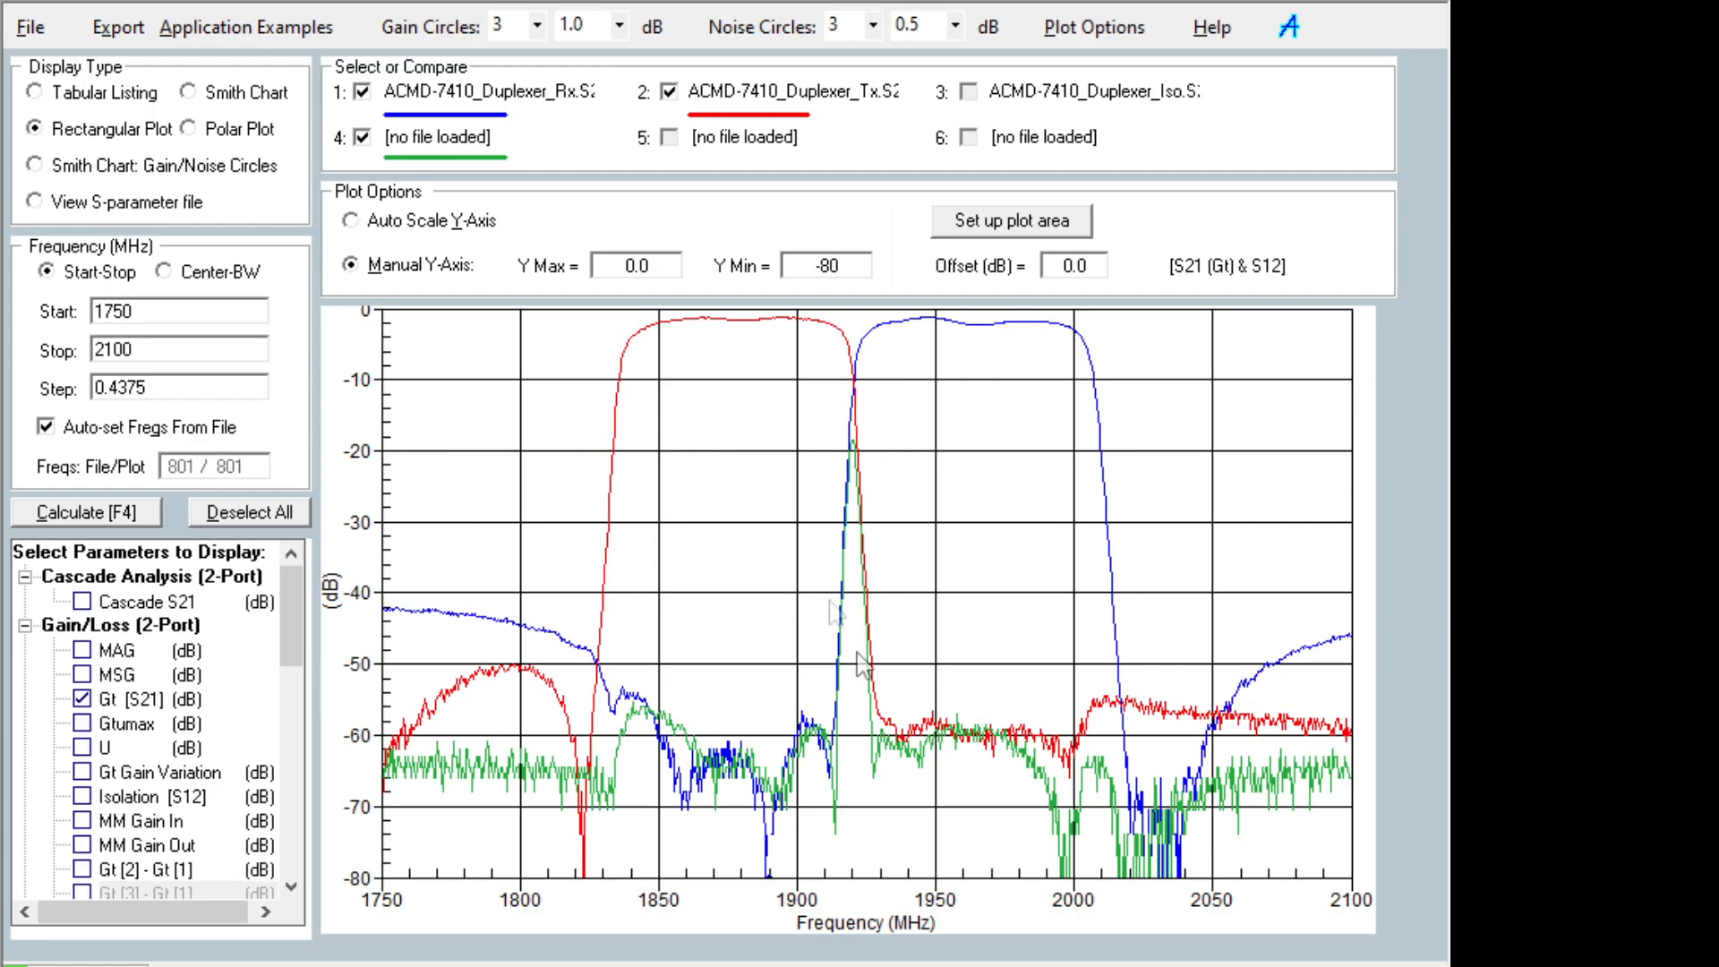
pyautogui.moveTo(763, 516)
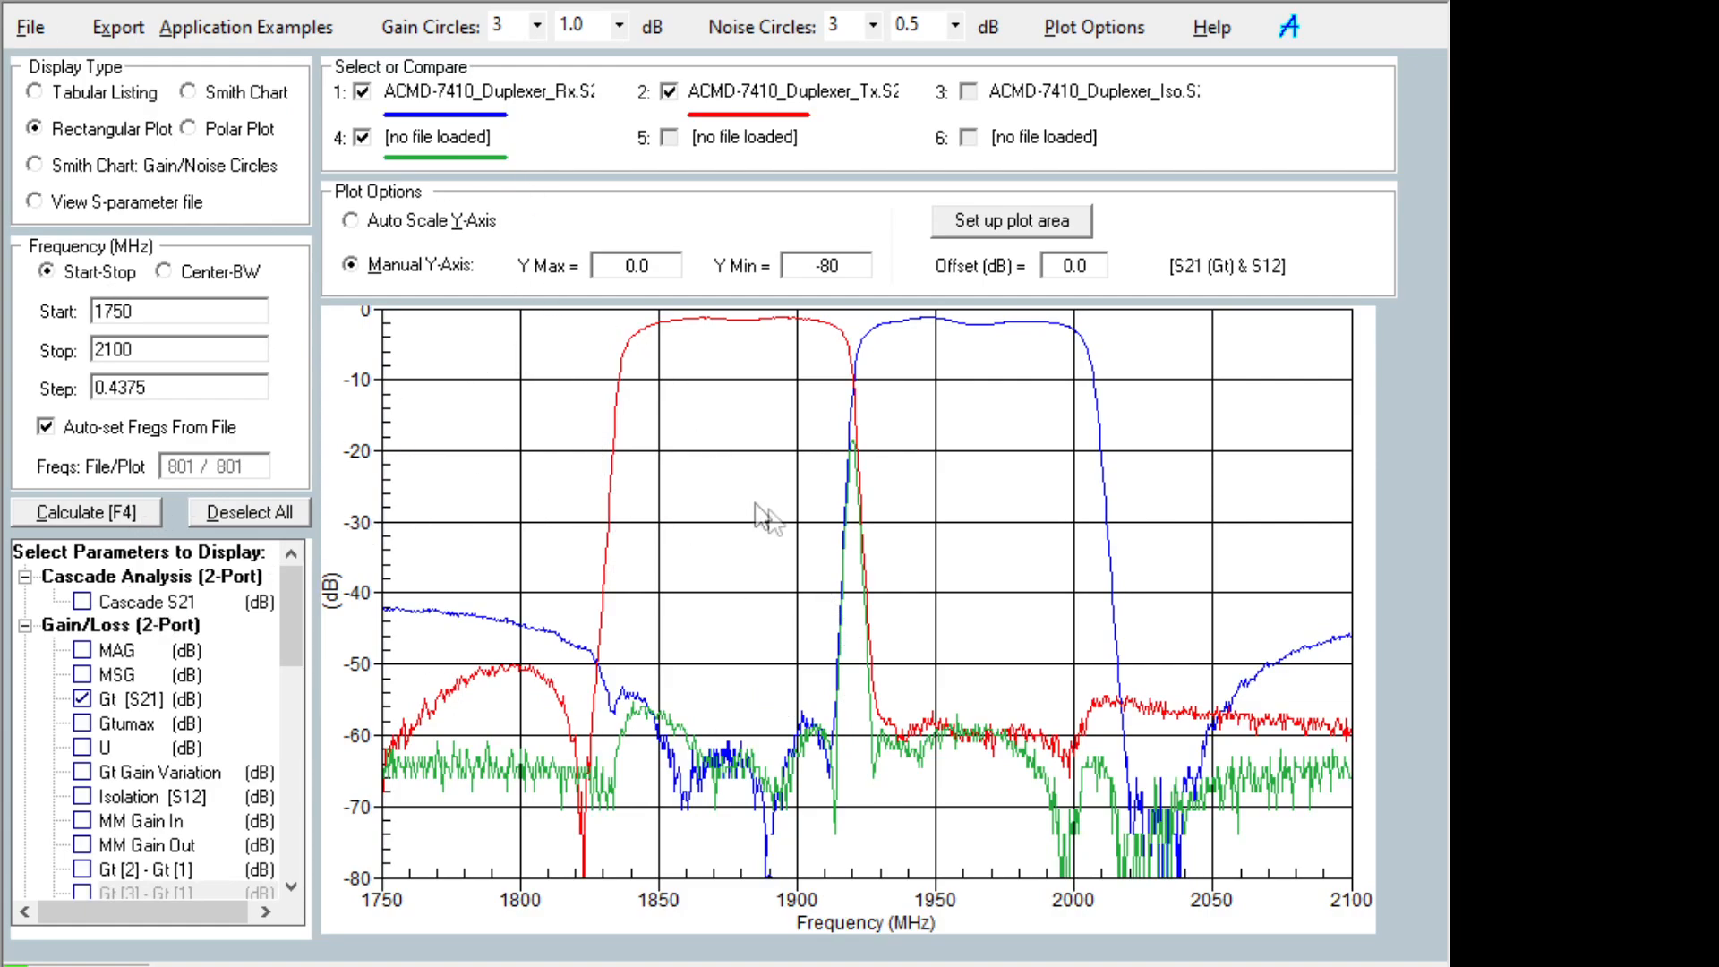
pyautogui.scroll(-3)
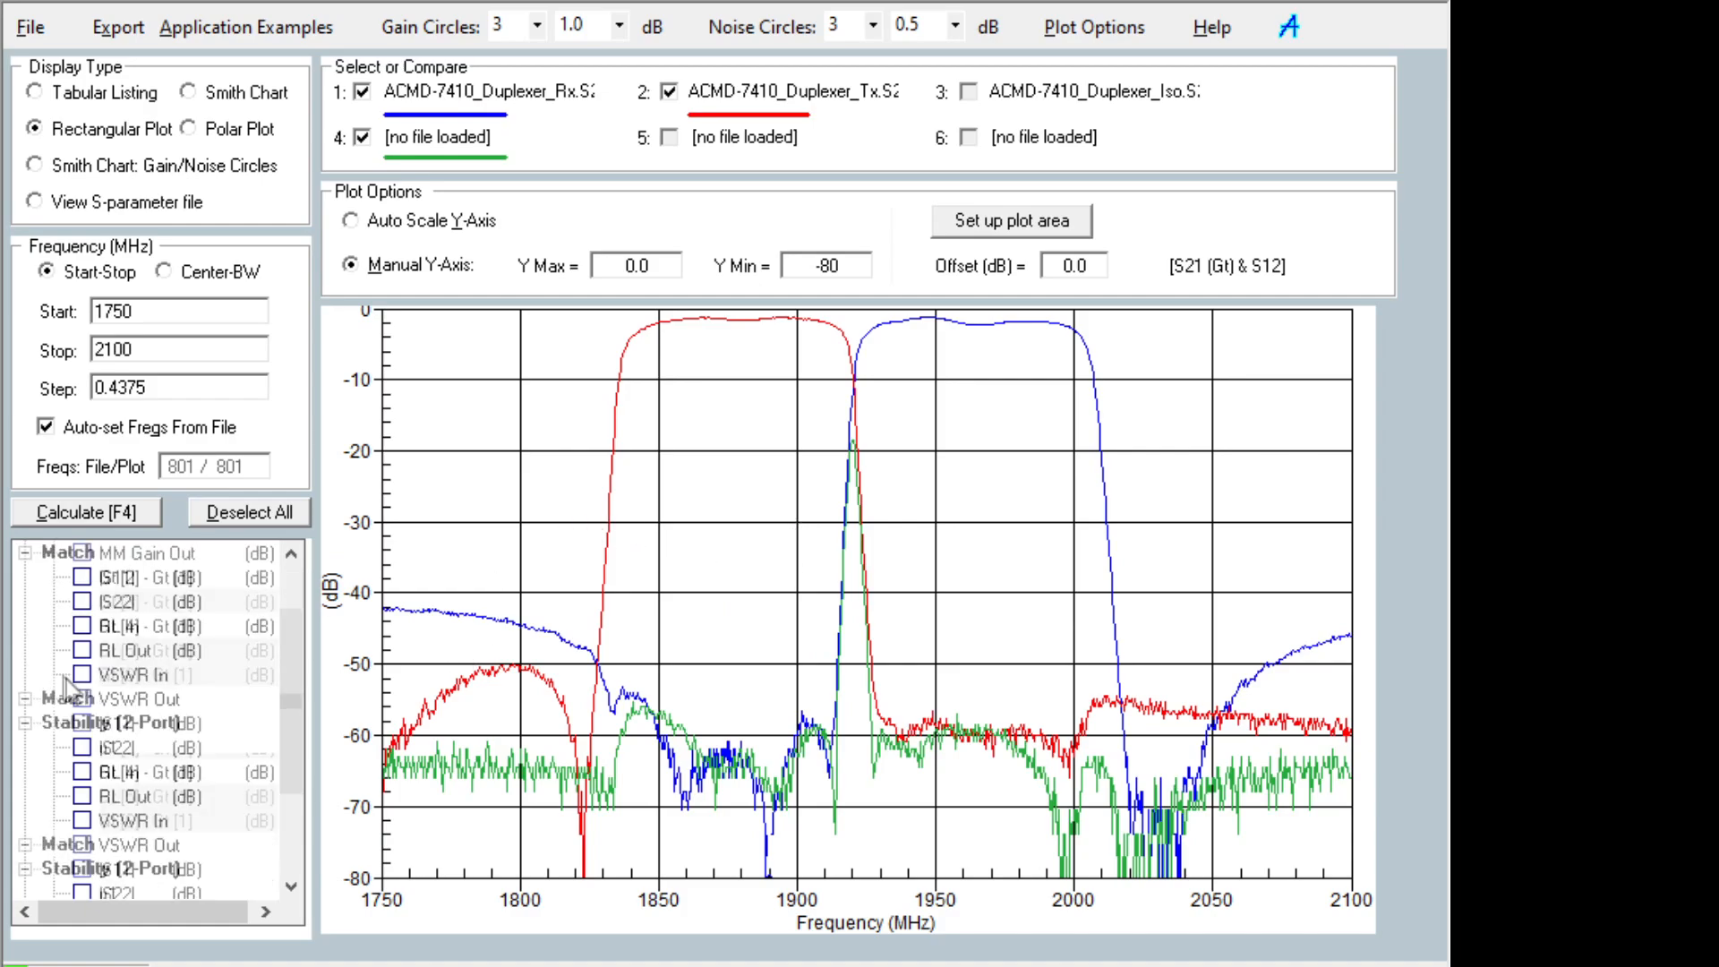